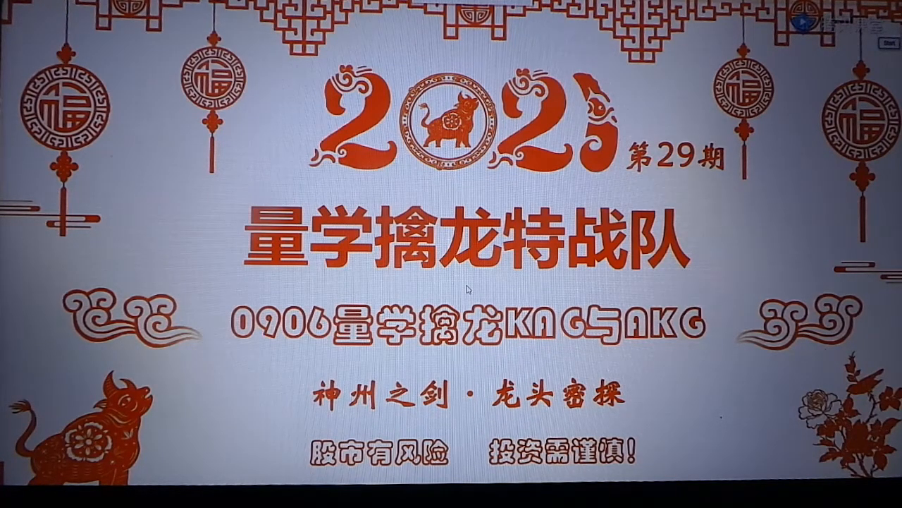
mouse_move(470, 290)
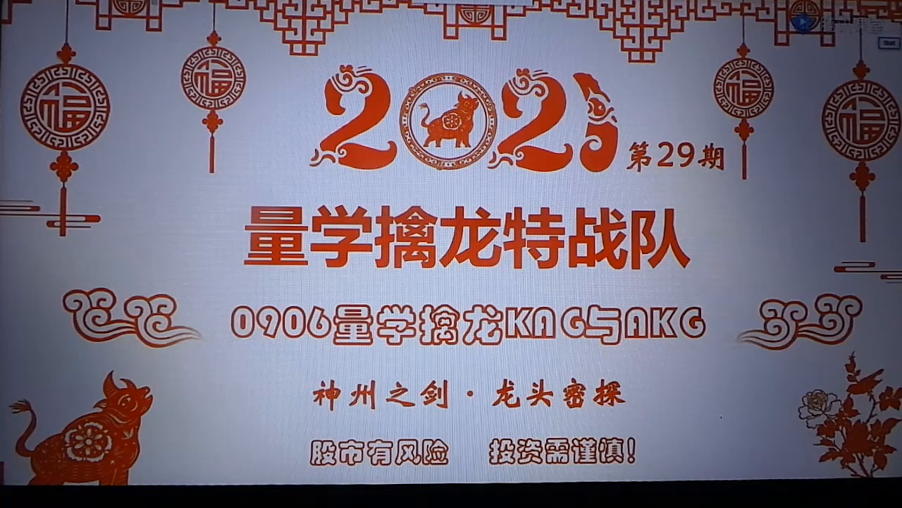
mouse_move(470, 289)
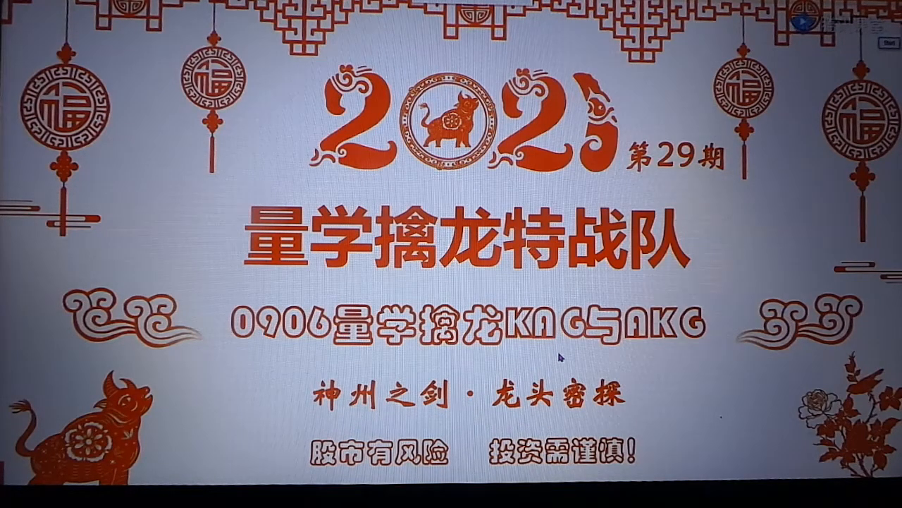
mouse_move(557, 360)
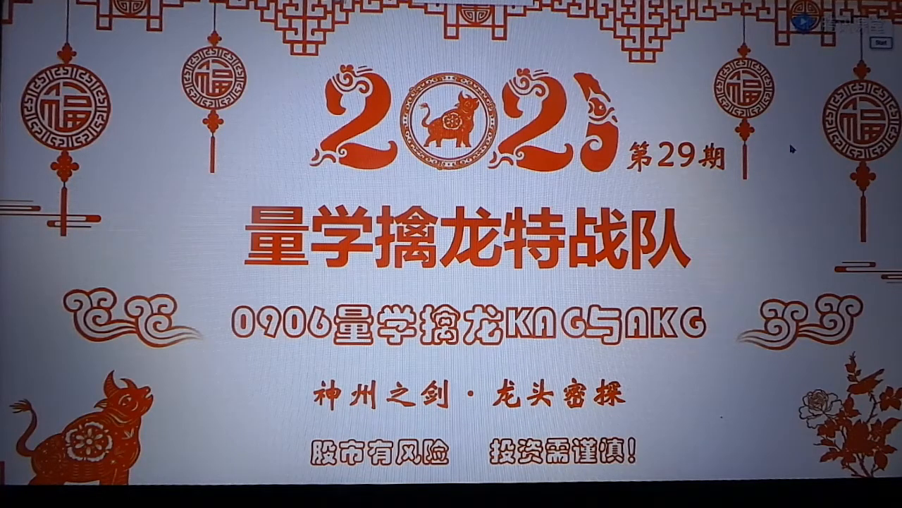
mouse_move(469, 289)
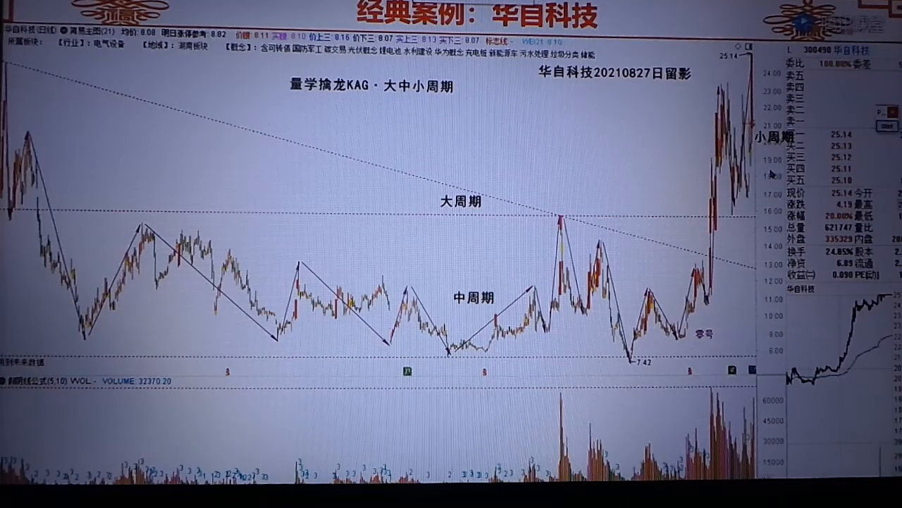
mouse_move(726, 229)
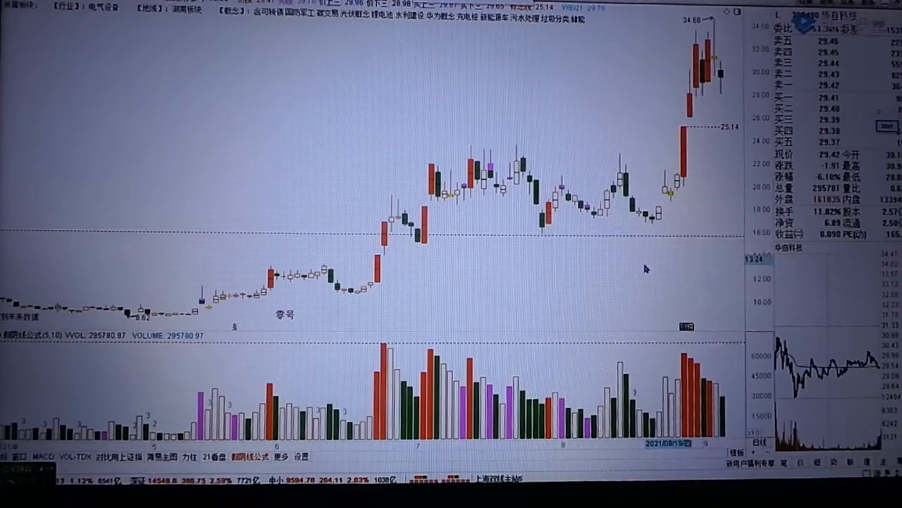
mouse_move(617, 216)
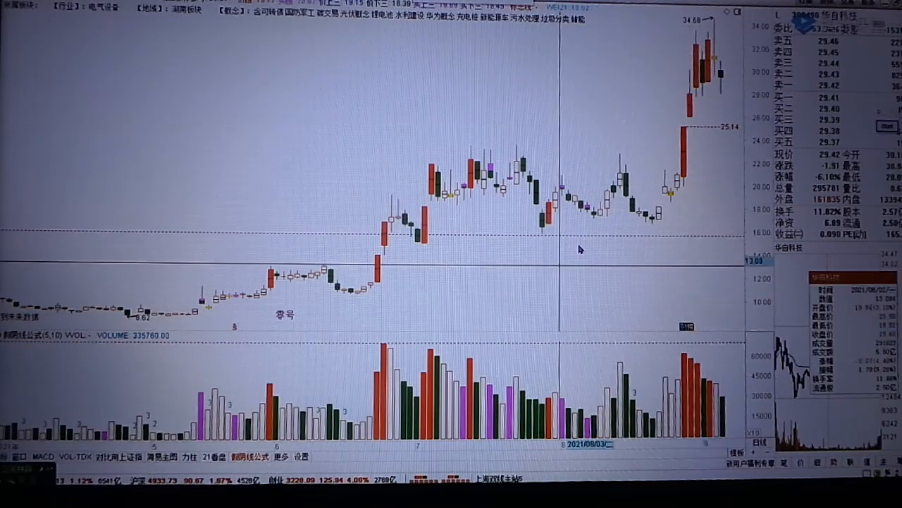
mouse_move(684, 134)
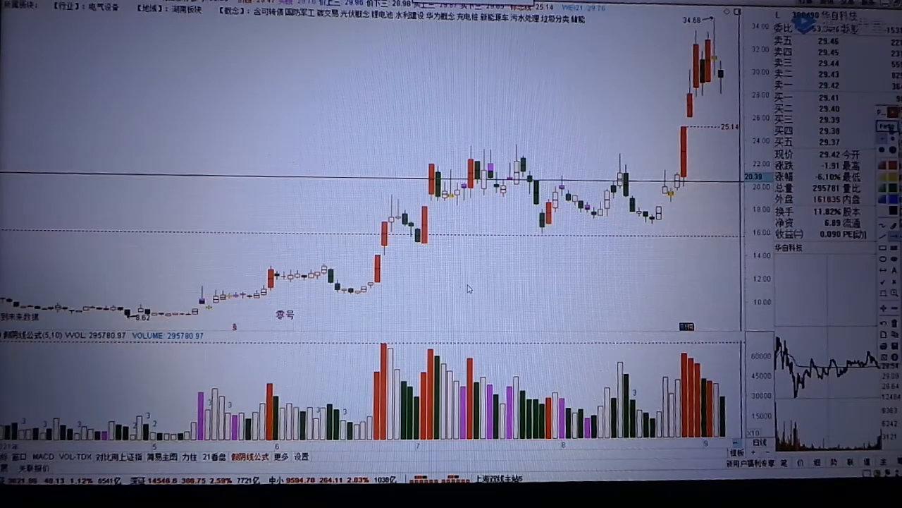
mouse_move(572, 220)
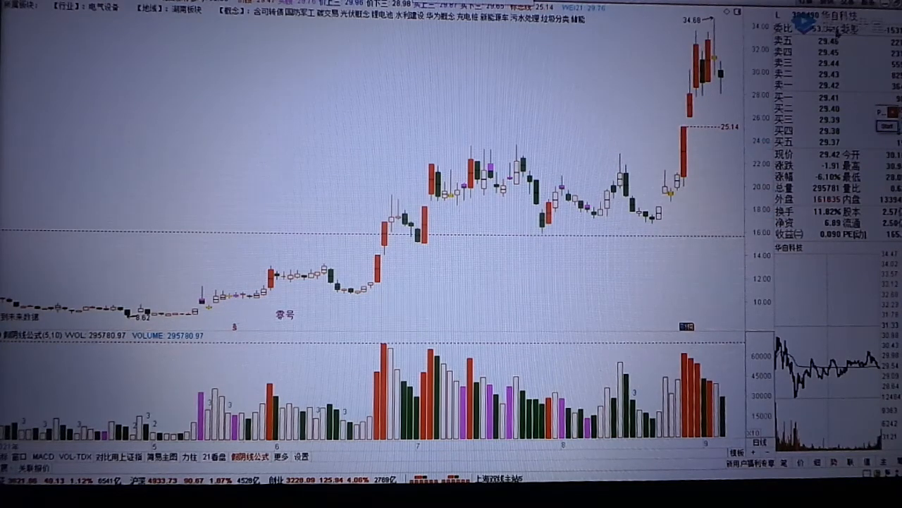
mouse_move(375, 238)
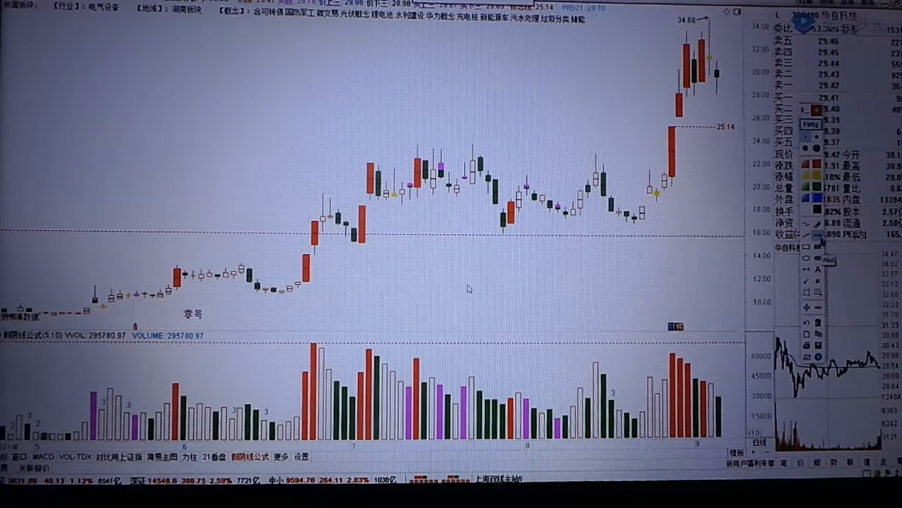
mouse_move(632, 239)
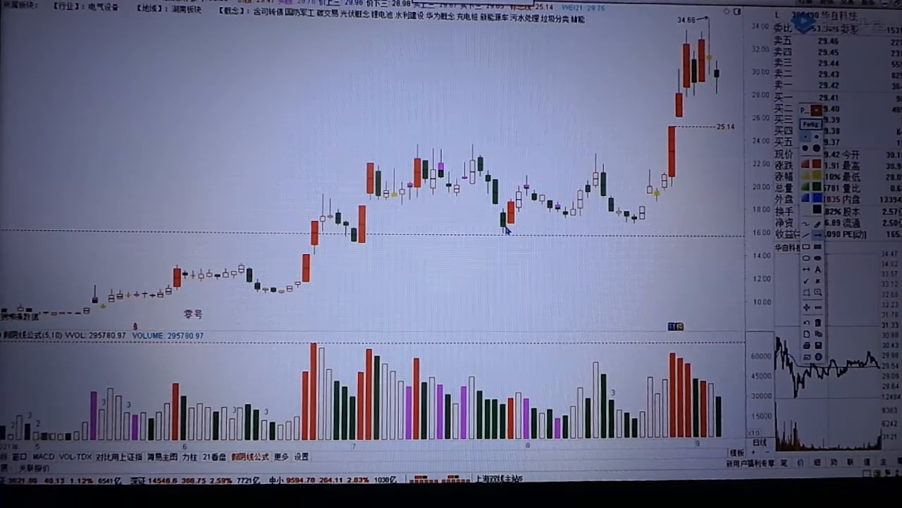
- Draw a horizontal support line rightward from 华自科技's pullback low
left_click_drag(504, 227, 579, 227)
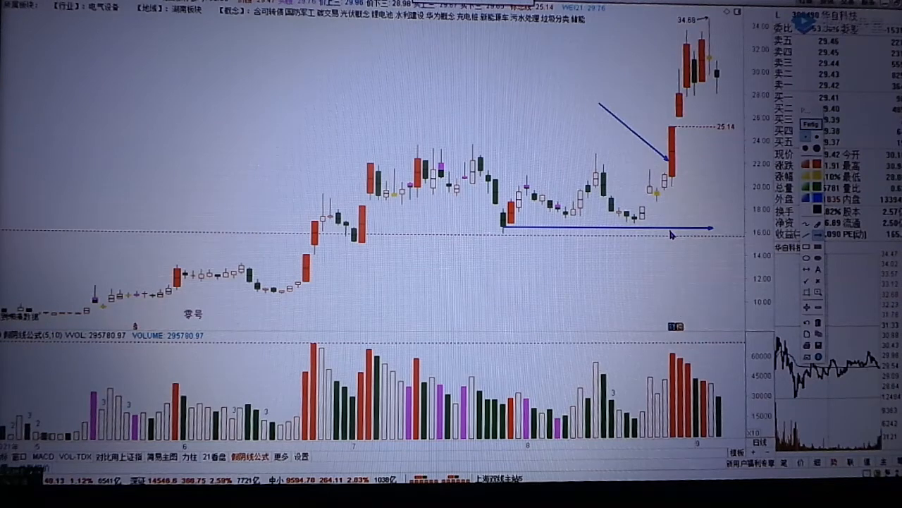
mouse_move(469, 288)
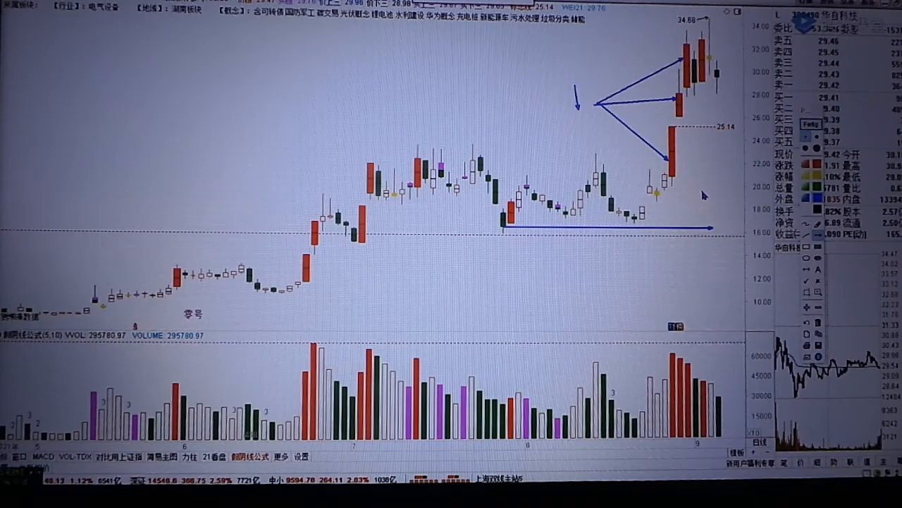
mouse_move(469, 287)
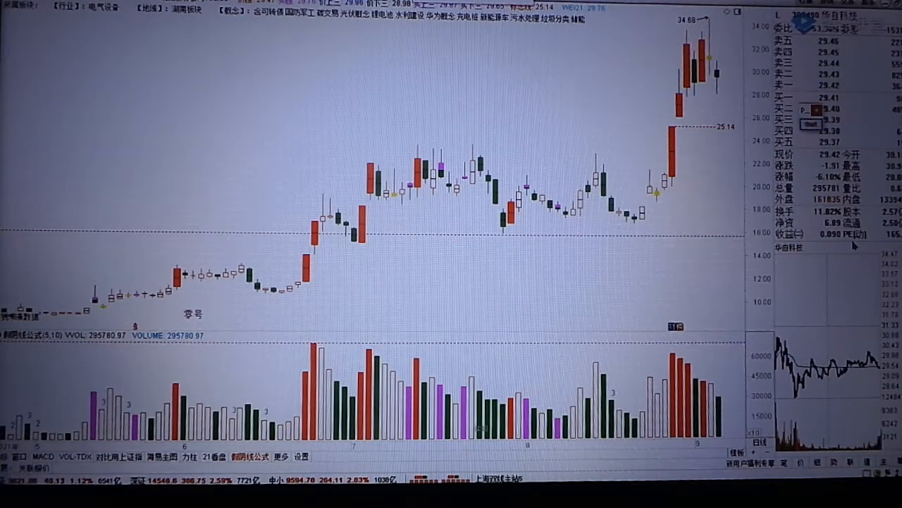
mouse_move(709, 266)
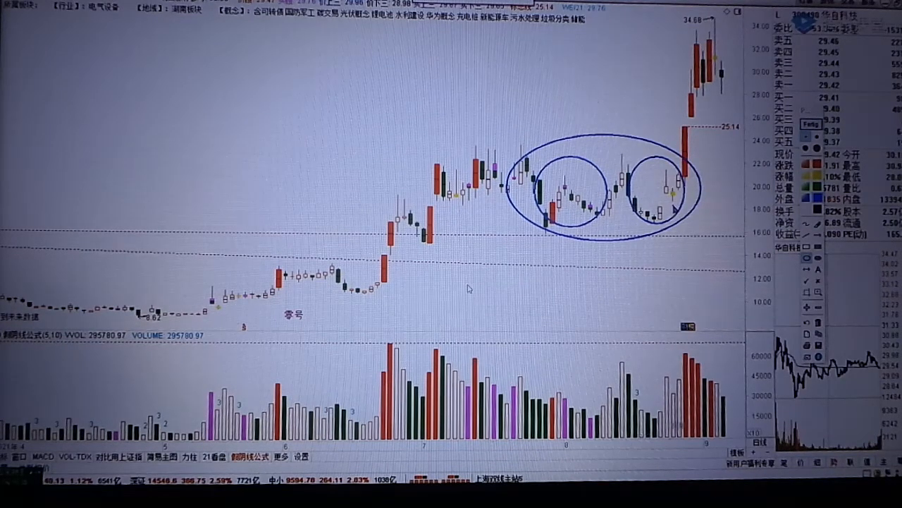
mouse_move(694, 215)
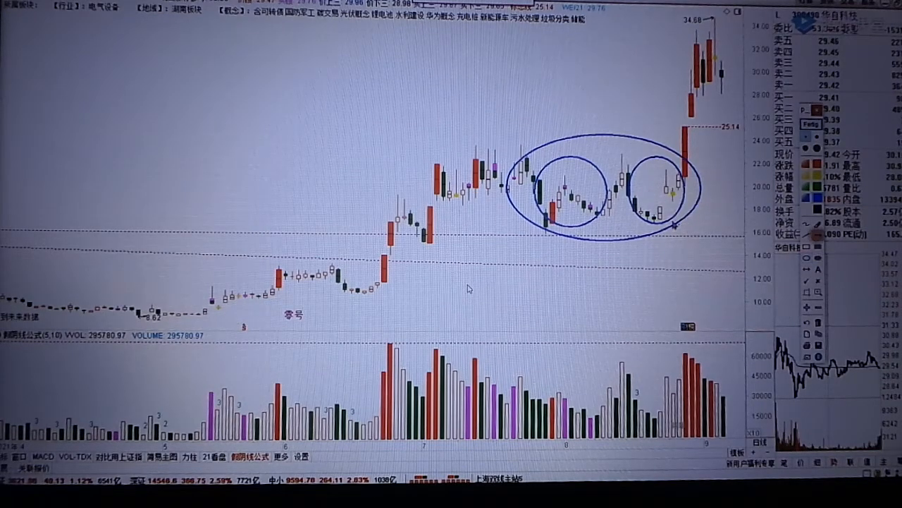
mouse_move(672, 236)
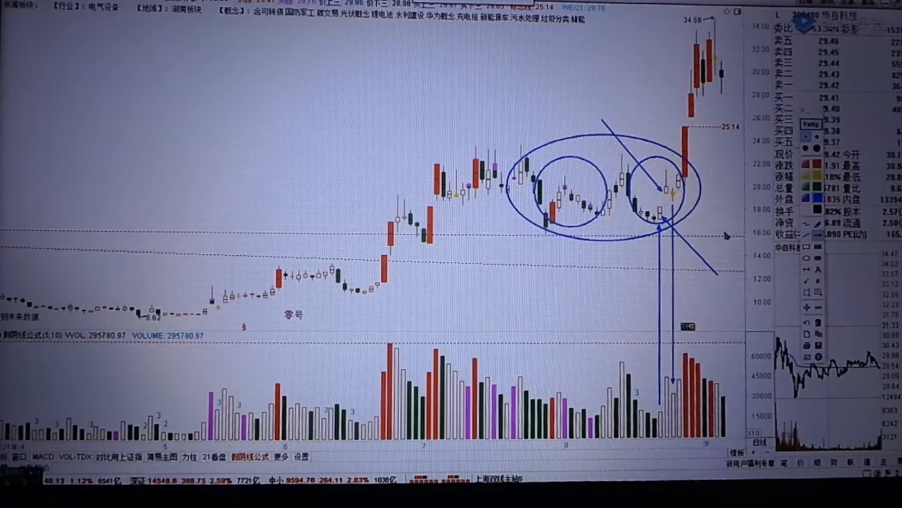
mouse_move(727, 236)
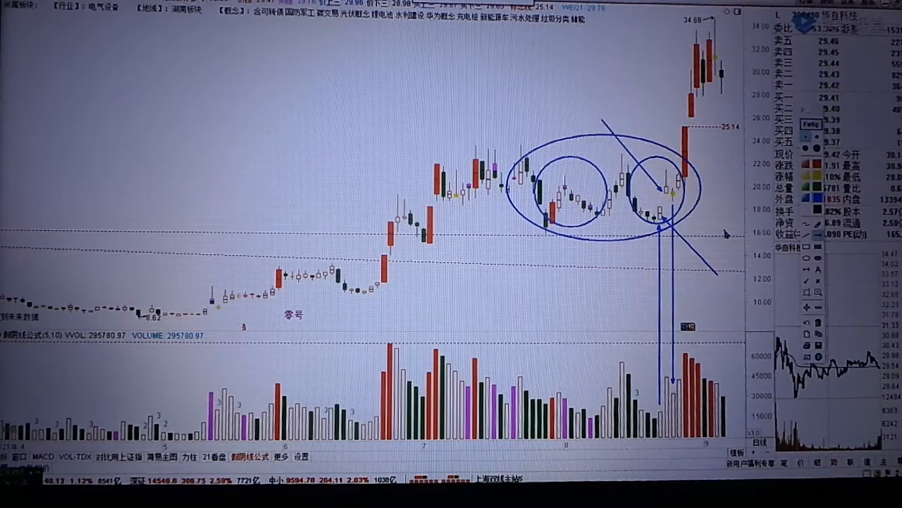
mouse_move(468, 288)
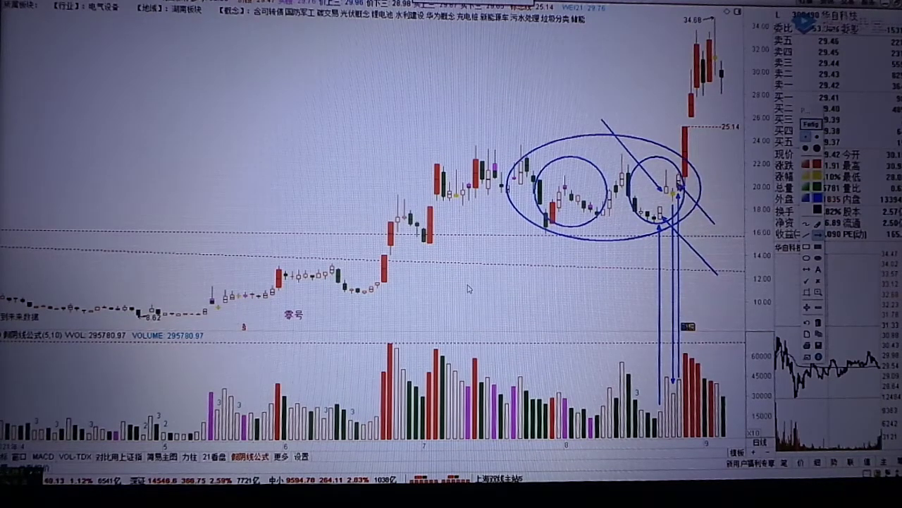
mouse_move(638, 131)
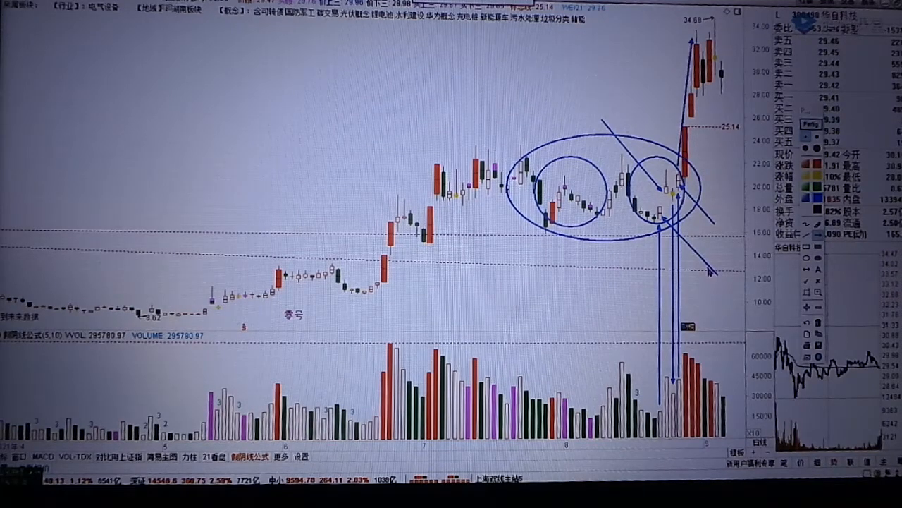
mouse_move(469, 288)
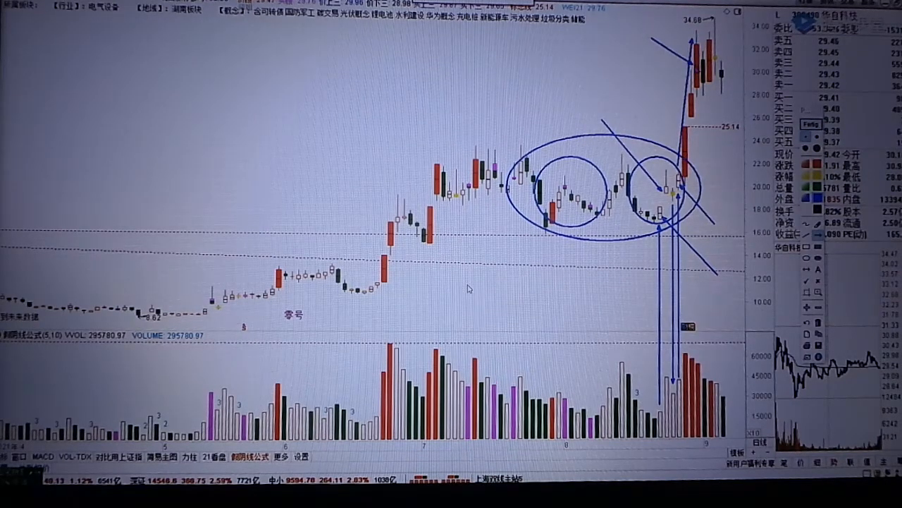
mouse_move(701, 226)
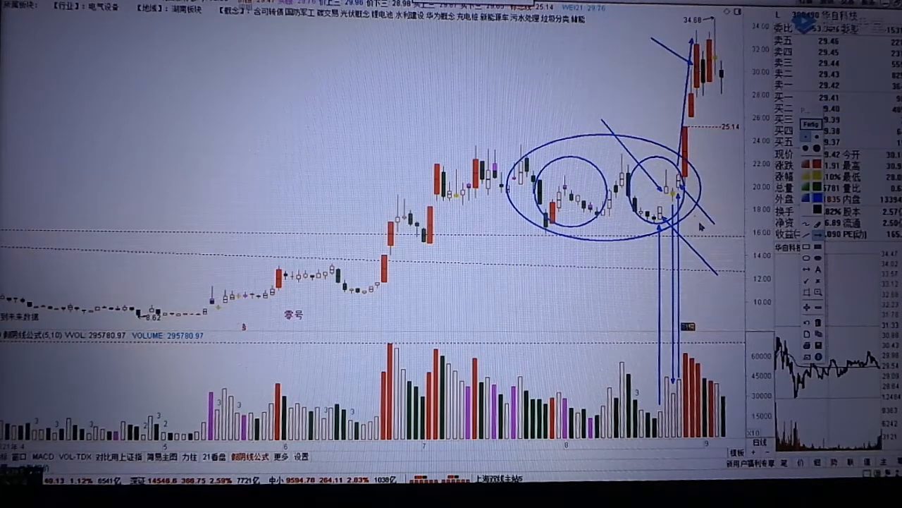
mouse_move(726, 242)
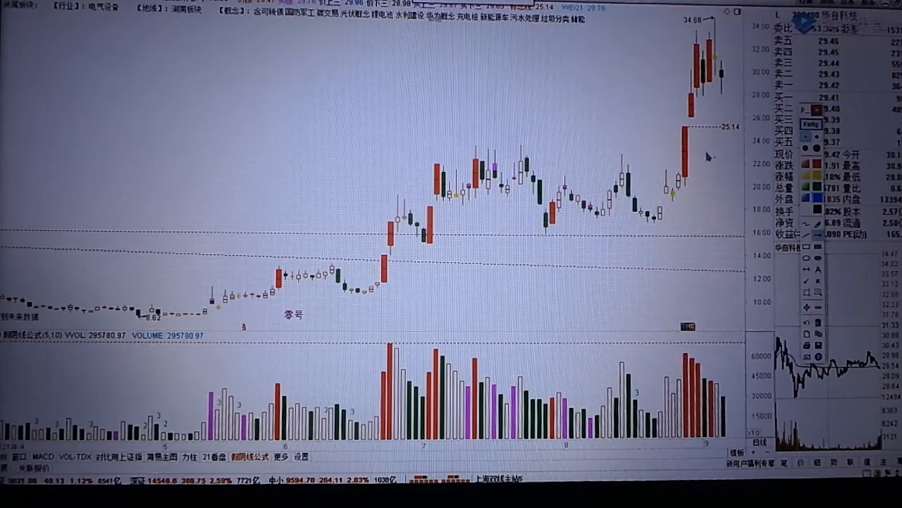
mouse_move(469, 288)
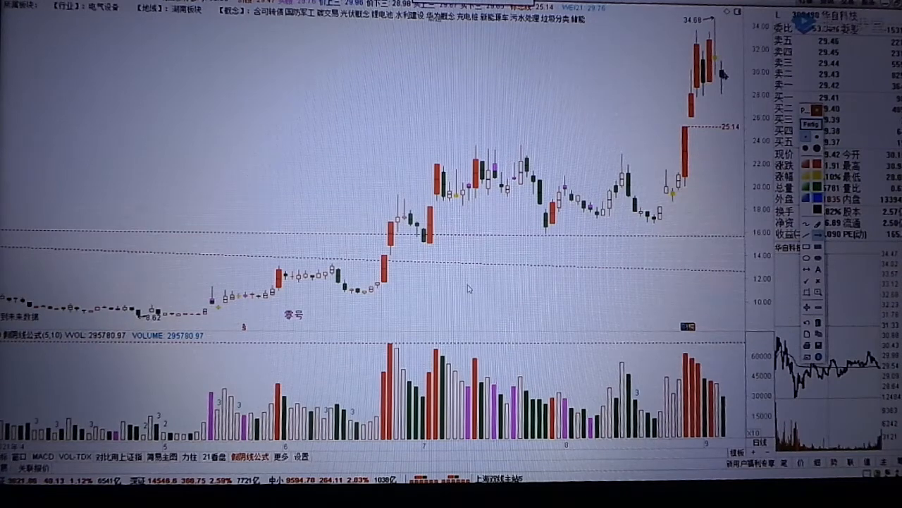
mouse_move(705, 356)
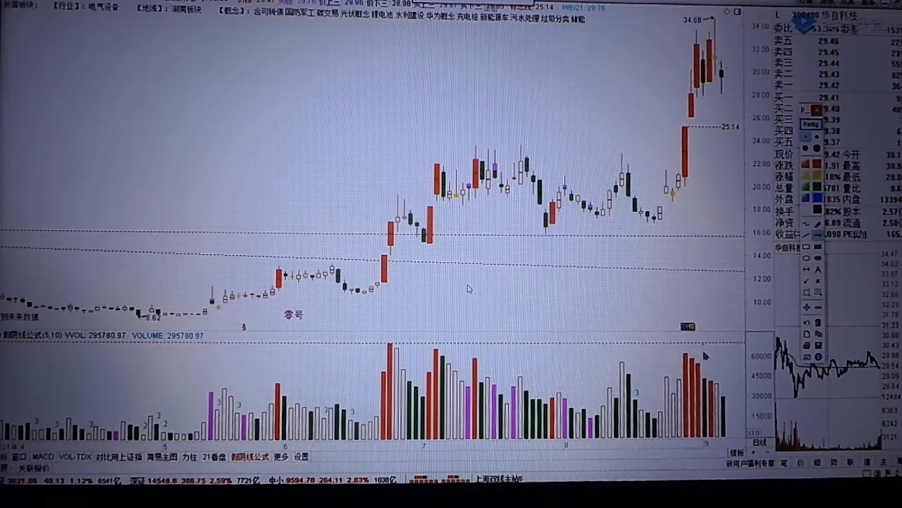
mouse_move(690, 213)
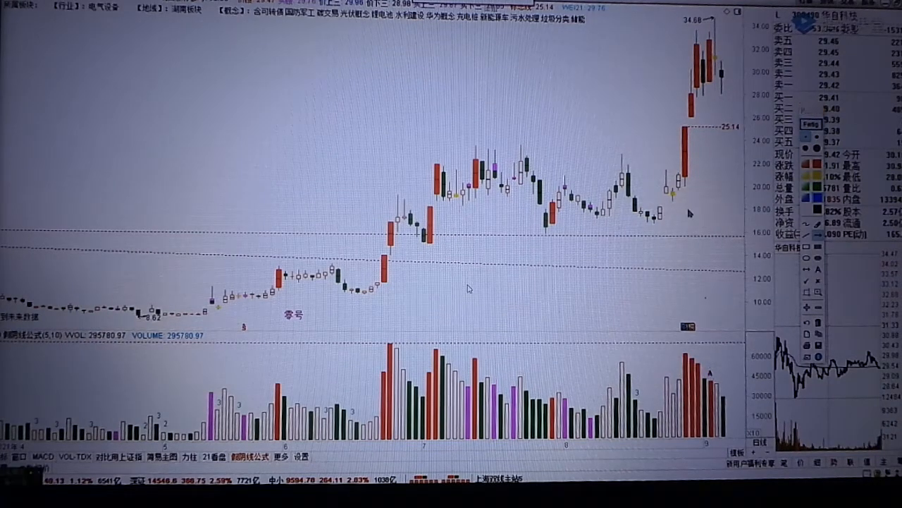
left_click_drag(571, 153, 708, 25)
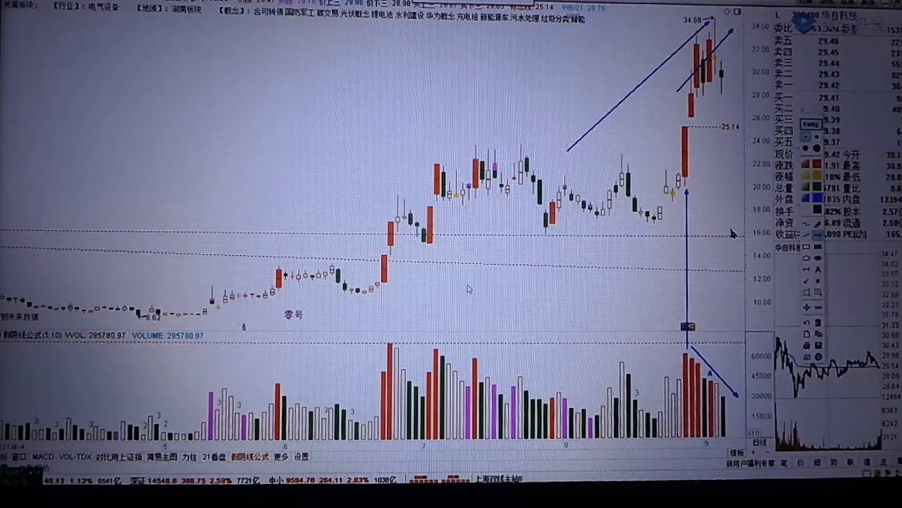
mouse_move(727, 92)
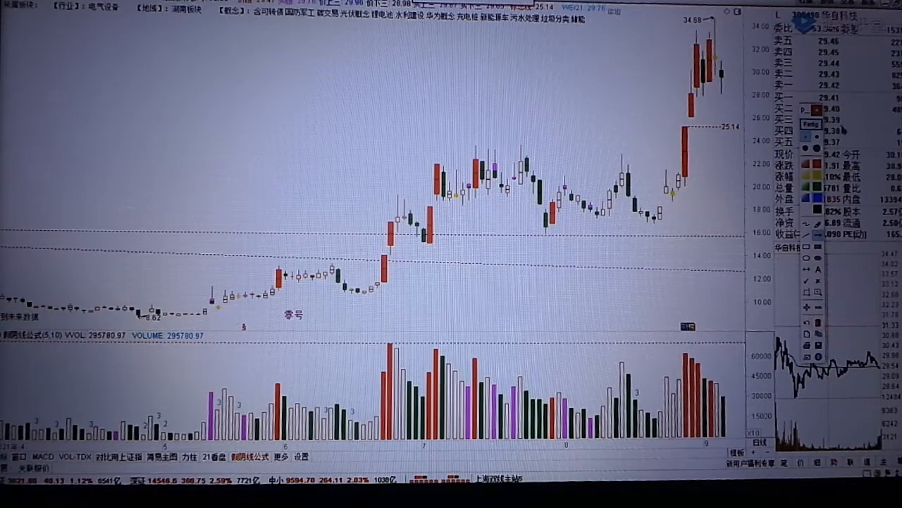
- Draw an arrow from the high-volume bar up to the top near 34.68
left_click_drag(397, 98, 748, 270)
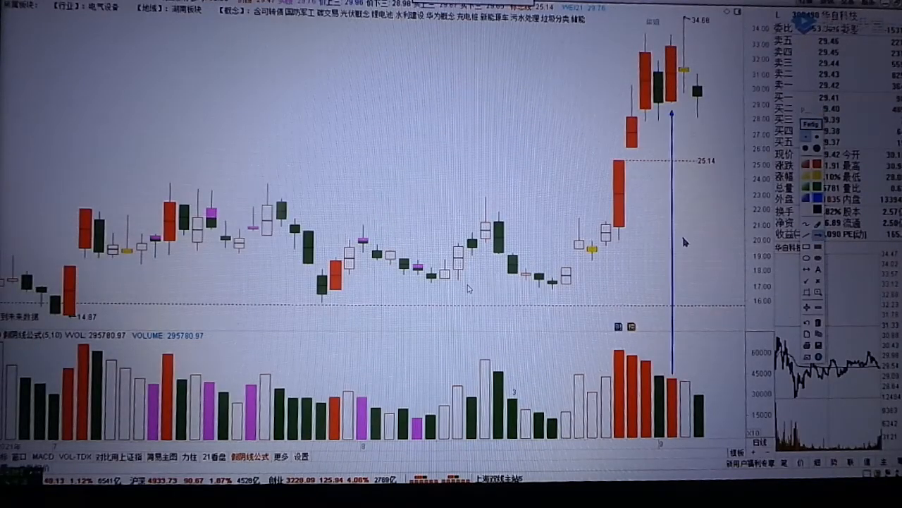
mouse_move(691, 374)
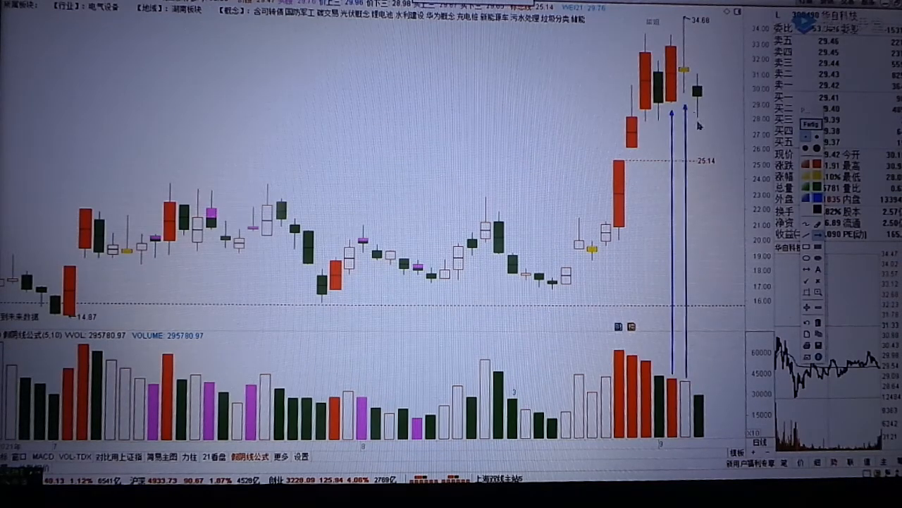
mouse_move(675, 105)
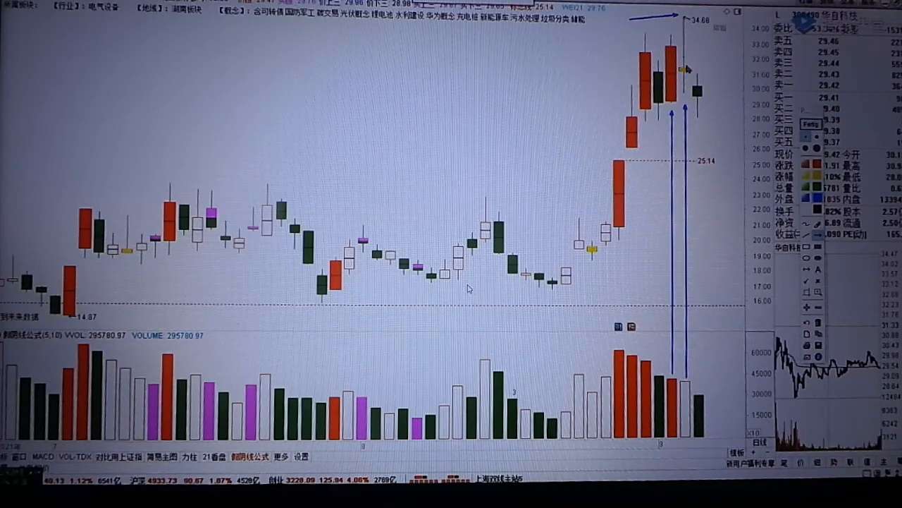
mouse_move(691, 62)
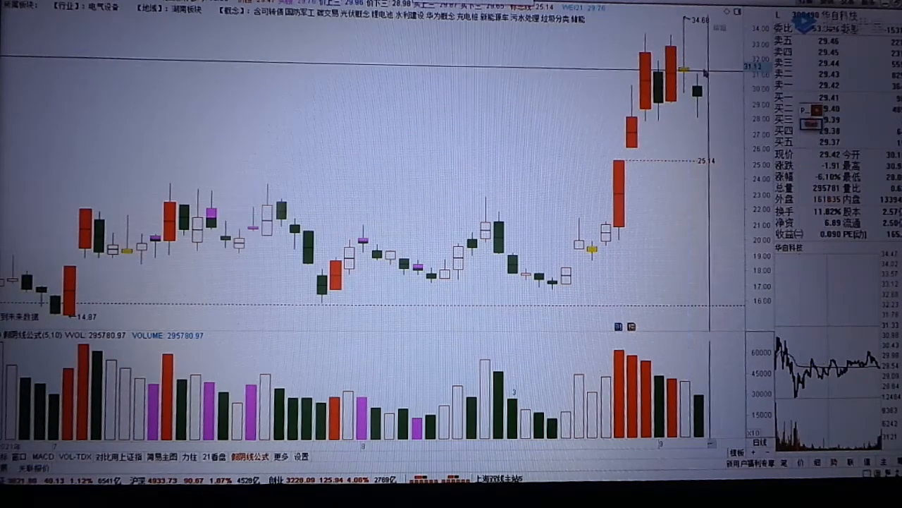
mouse_move(606, 236)
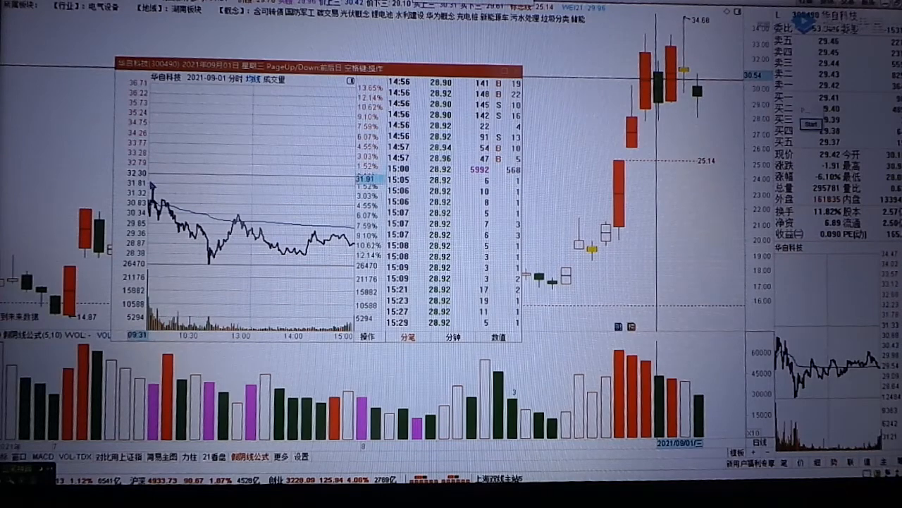
left_click(506, 69)
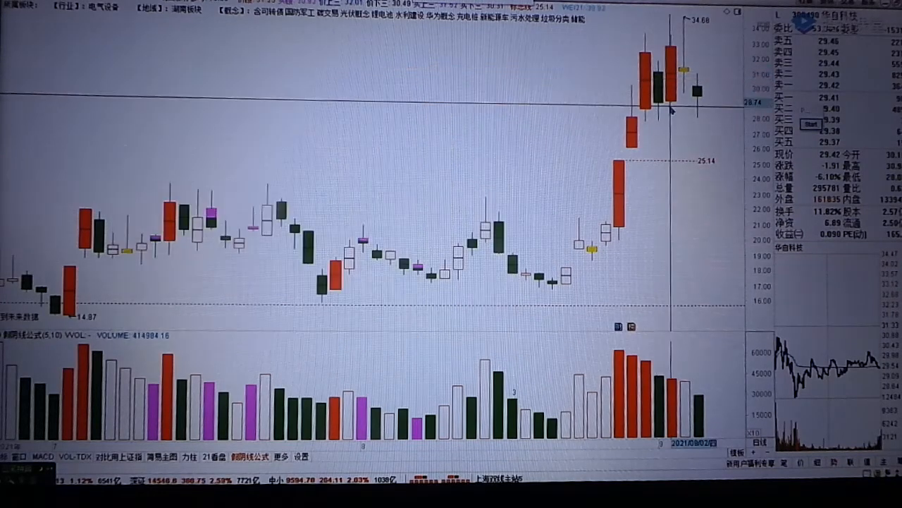
mouse_move(670, 84)
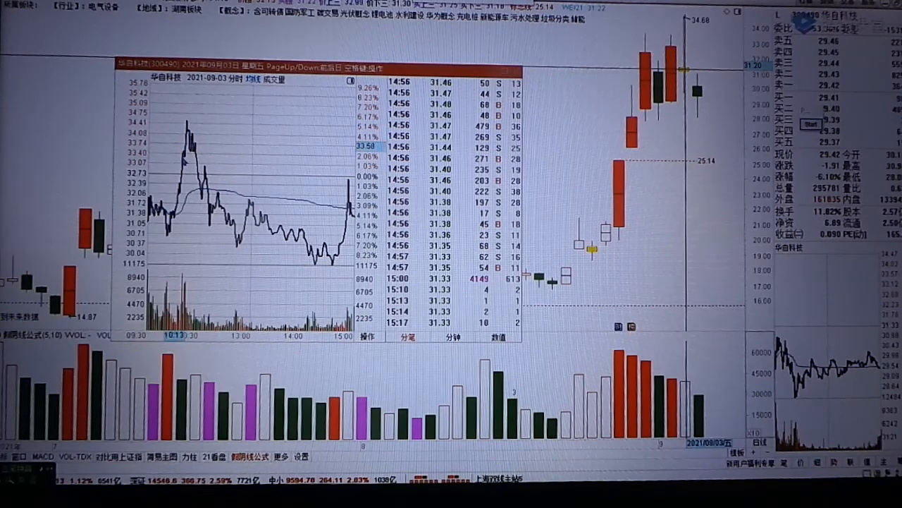
mouse_move(163, 135)
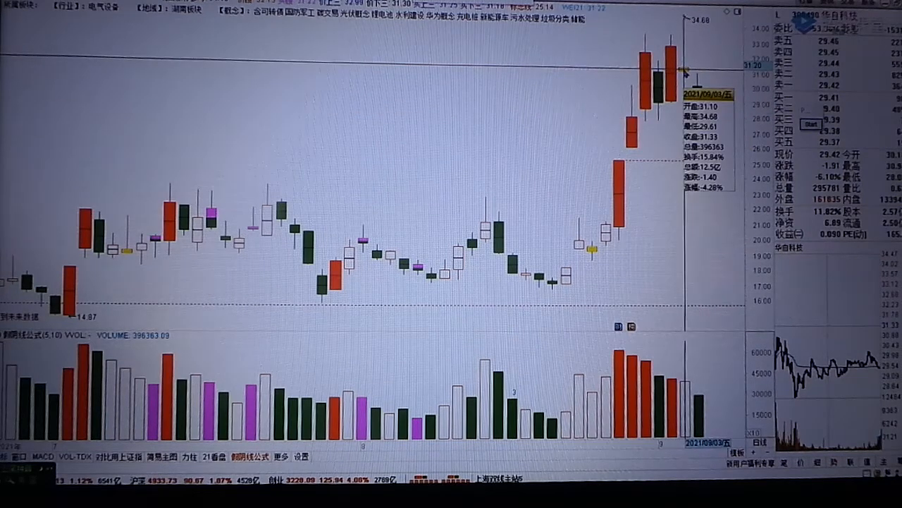
mouse_move(703, 109)
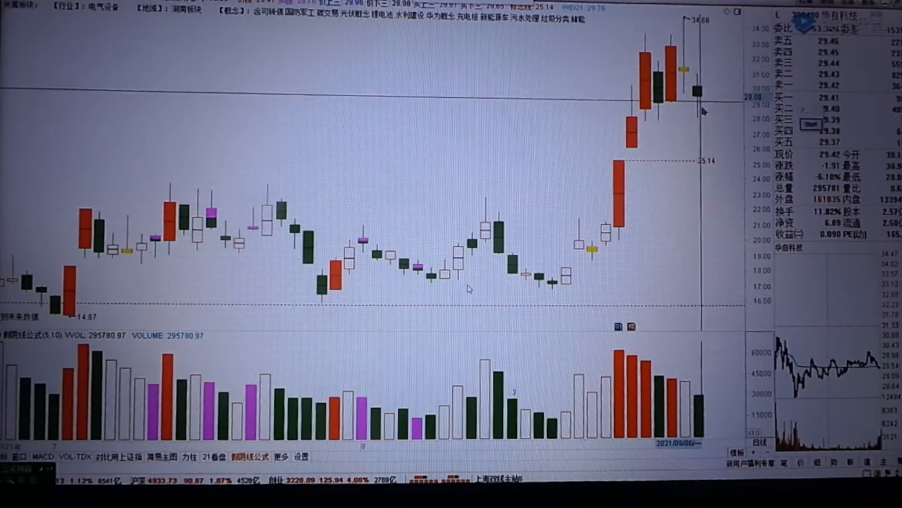
mouse_move(698, 102)
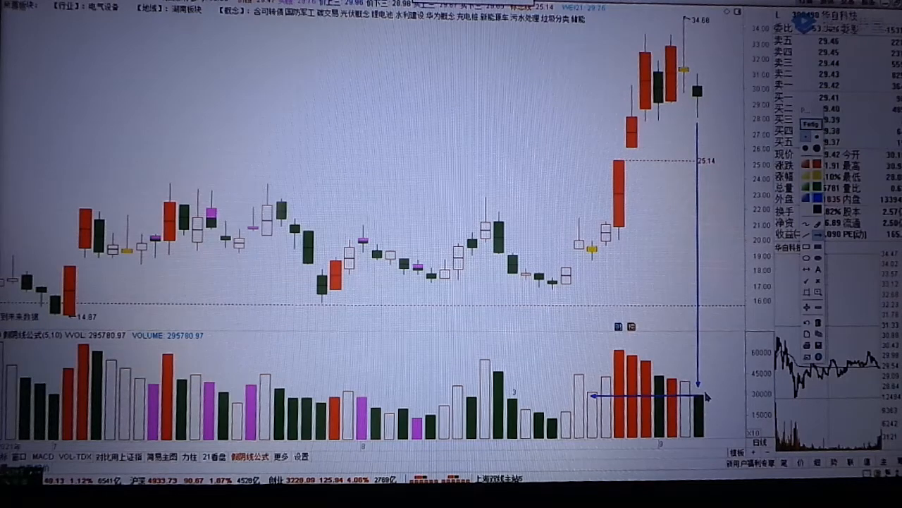
mouse_move(687, 64)
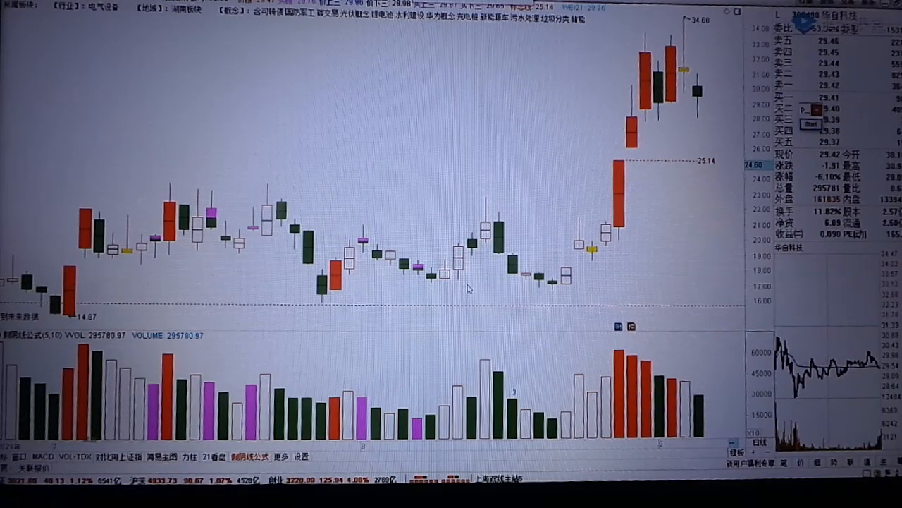
mouse_move(627, 127)
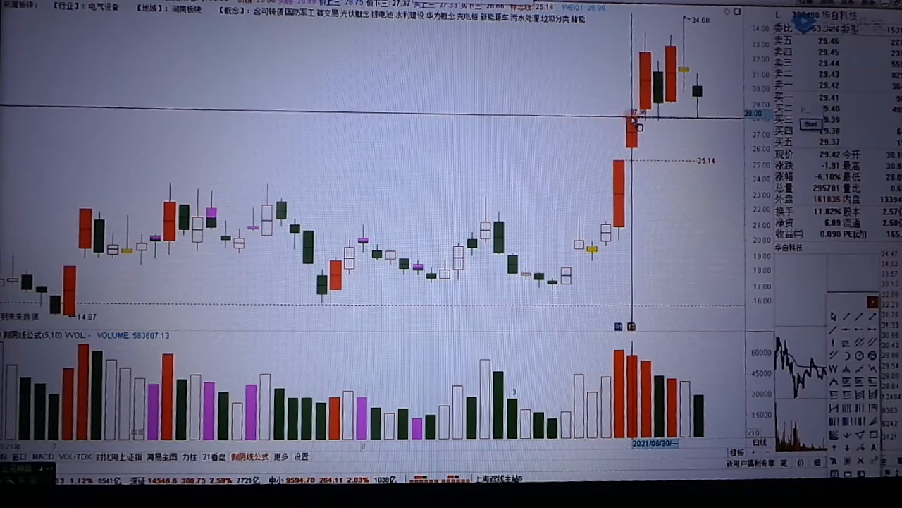
mouse_move(632, 127)
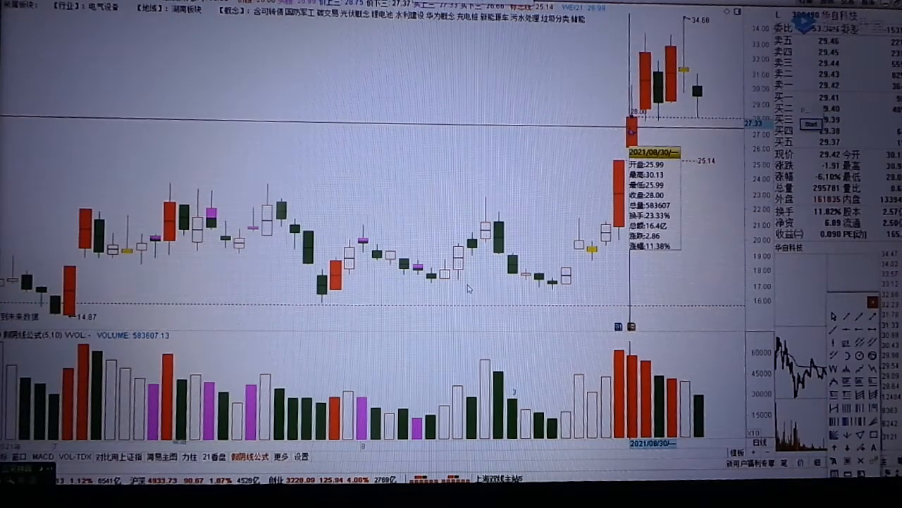
mouse_move(712, 126)
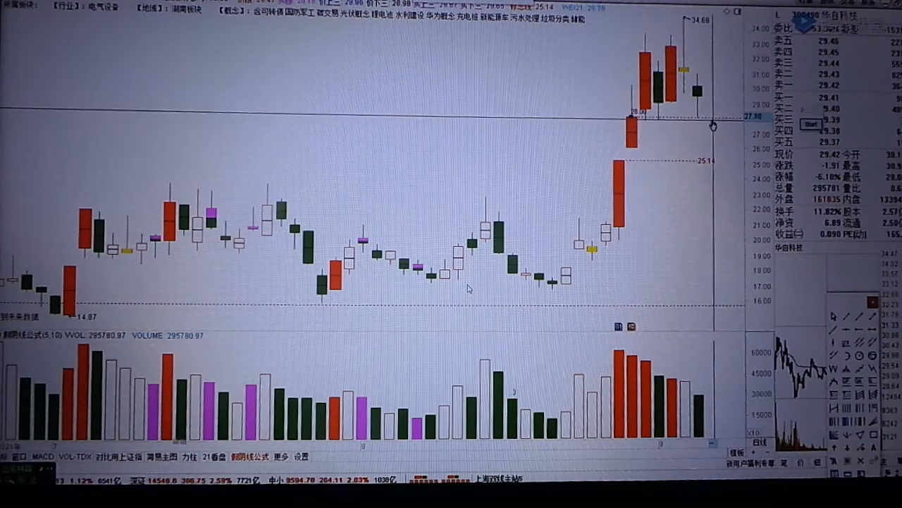
mouse_move(698, 123)
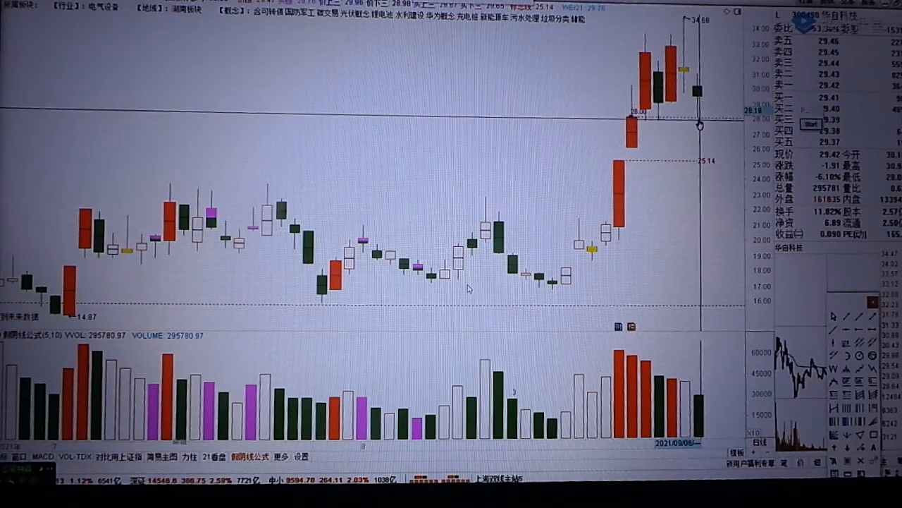
mouse_move(698, 102)
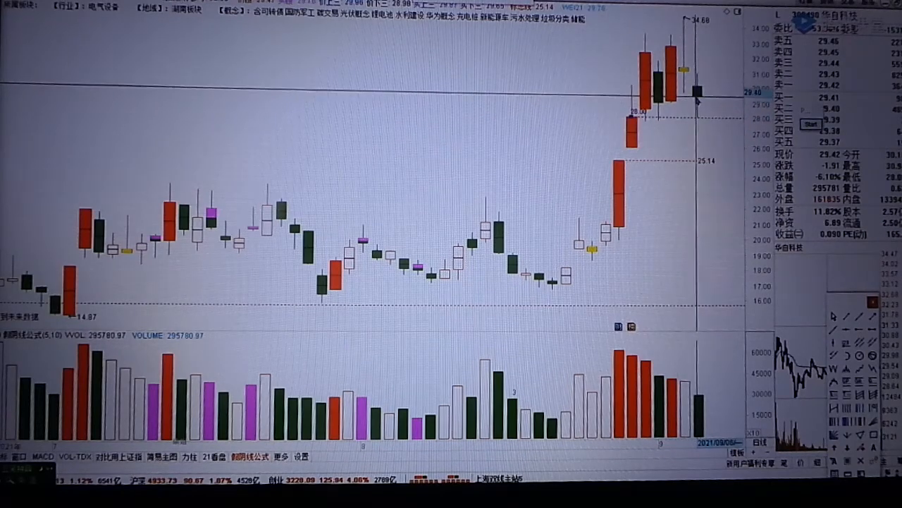
mouse_move(698, 110)
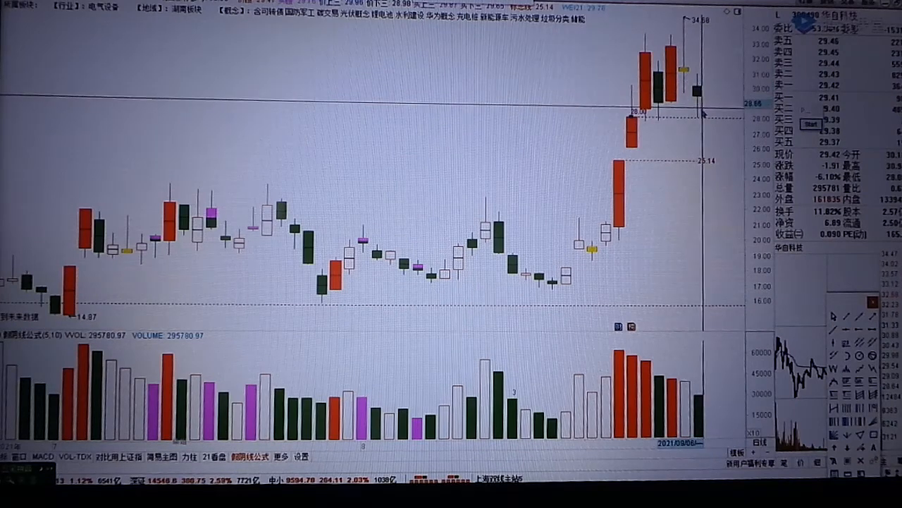
mouse_move(467, 287)
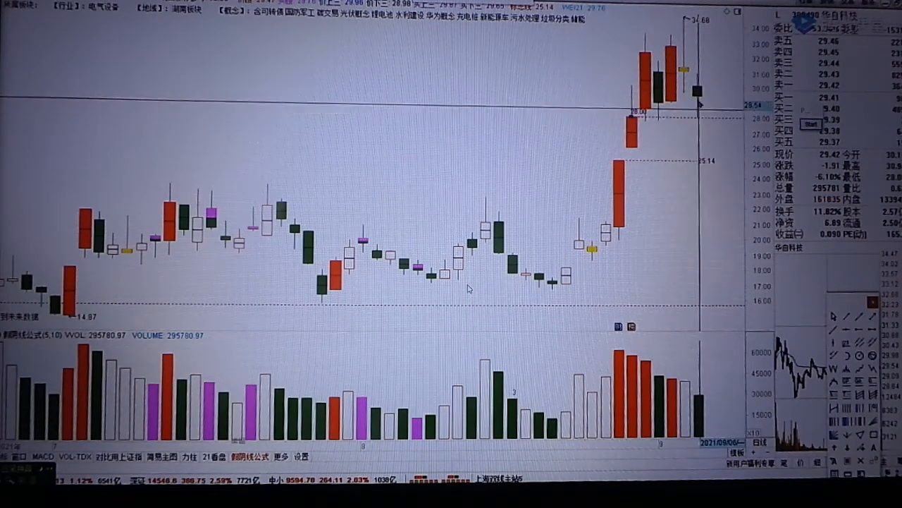
mouse_move(652, 130)
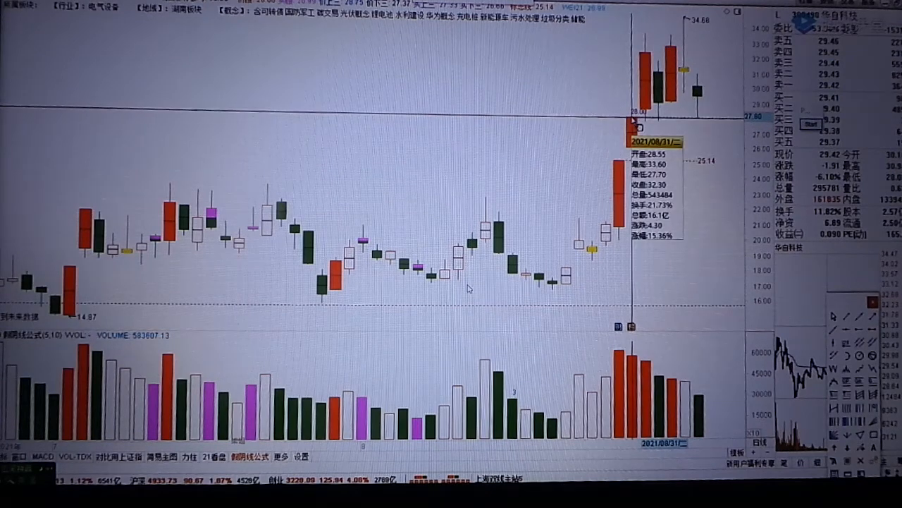
mouse_move(689, 120)
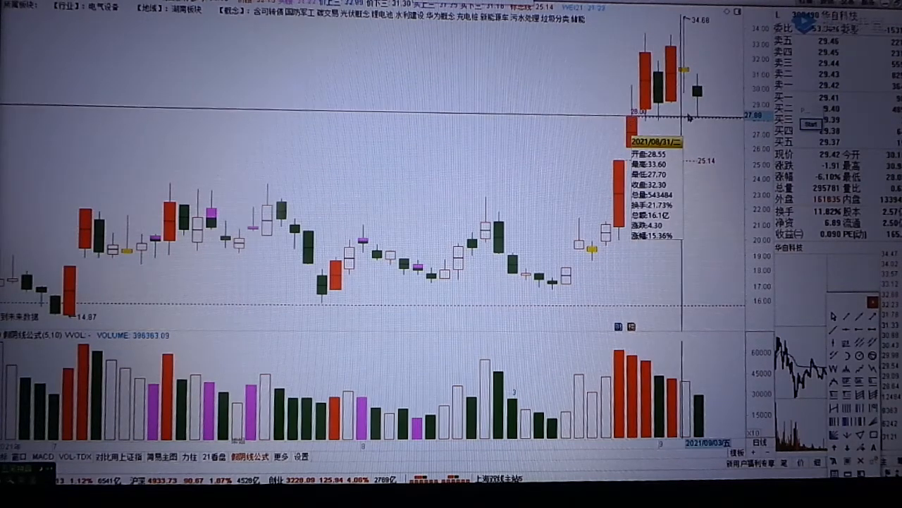
mouse_move(673, 102)
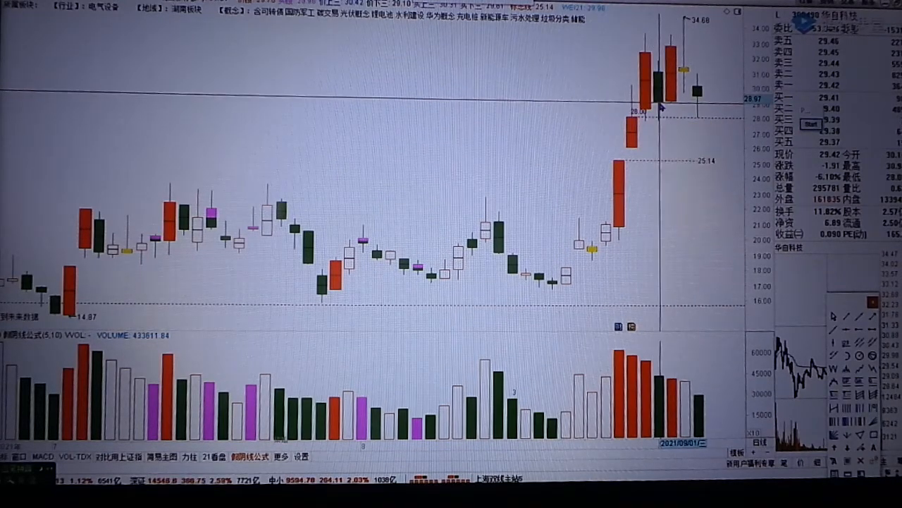
mouse_move(680, 92)
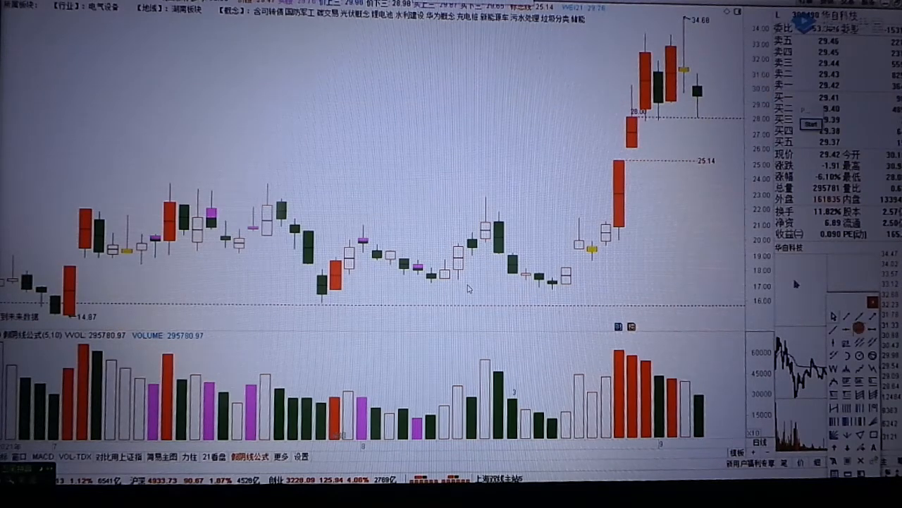
mouse_move(673, 92)
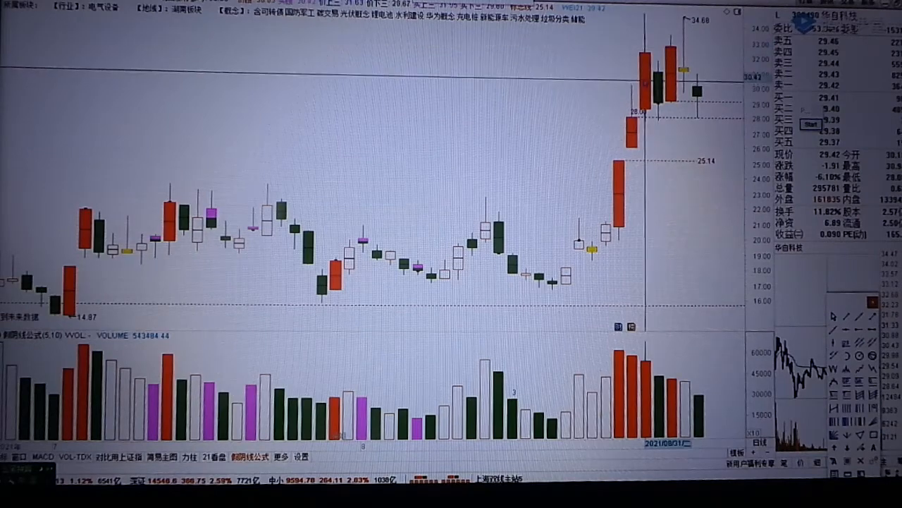
mouse_move(736, 44)
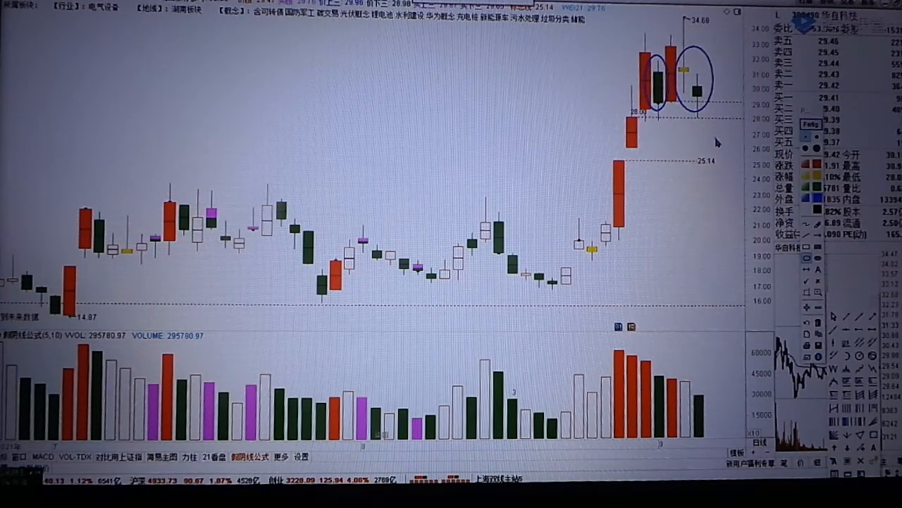
mouse_move(675, 104)
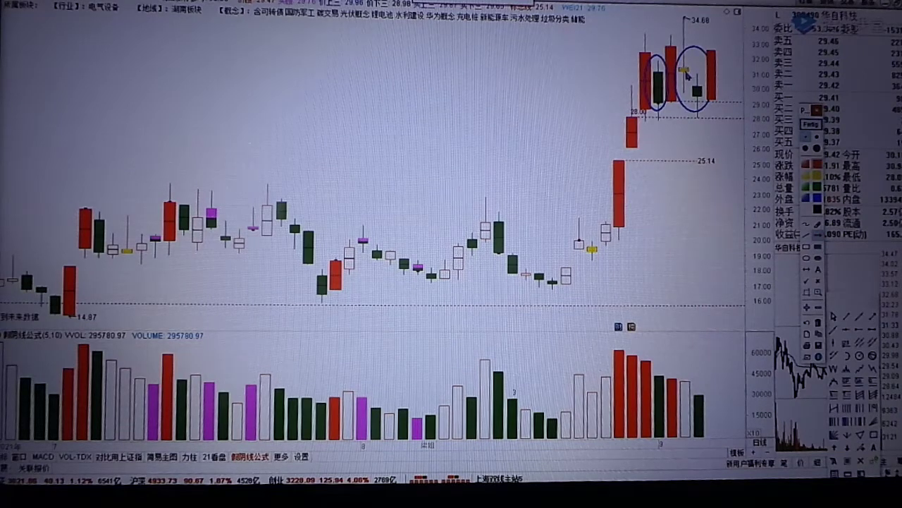
mouse_move(469, 288)
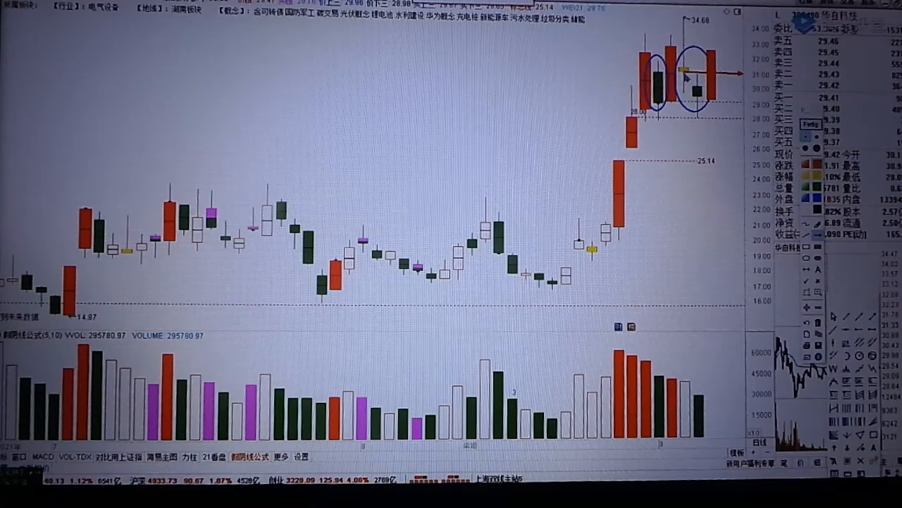
mouse_move(469, 288)
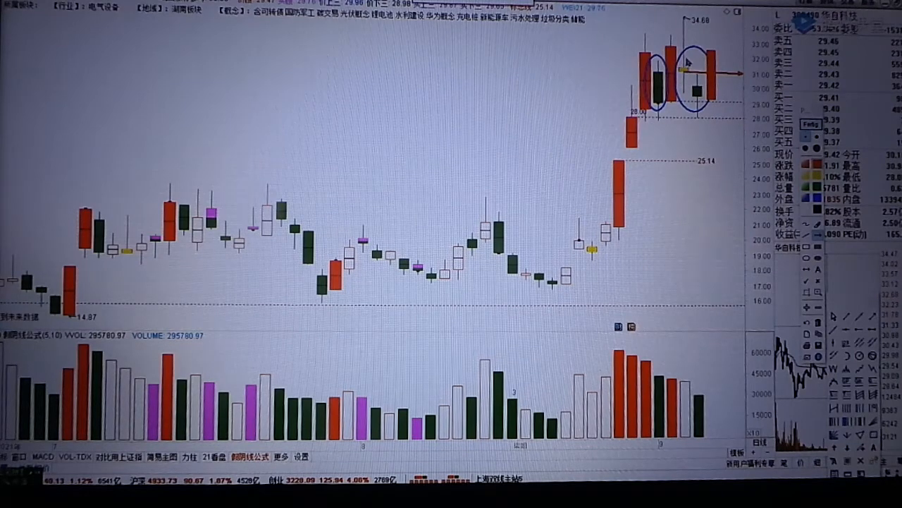
mouse_move(469, 288)
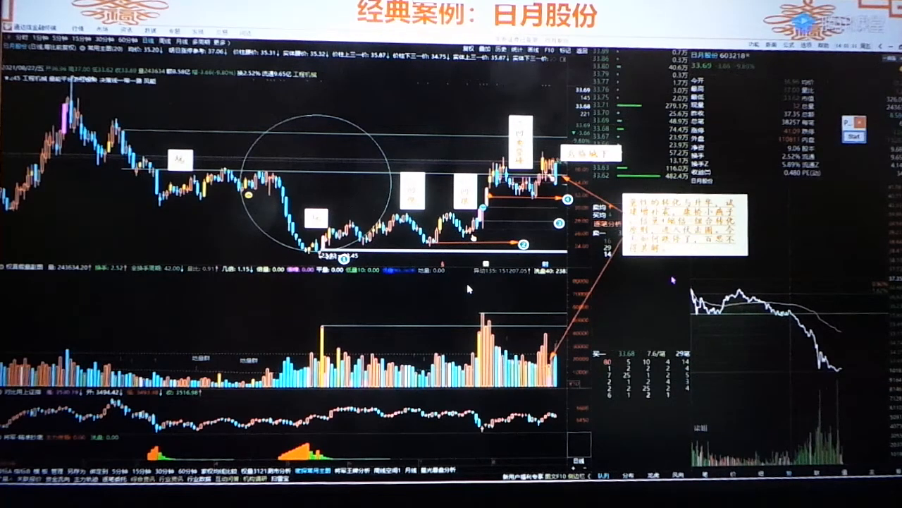
mouse_move(829, 222)
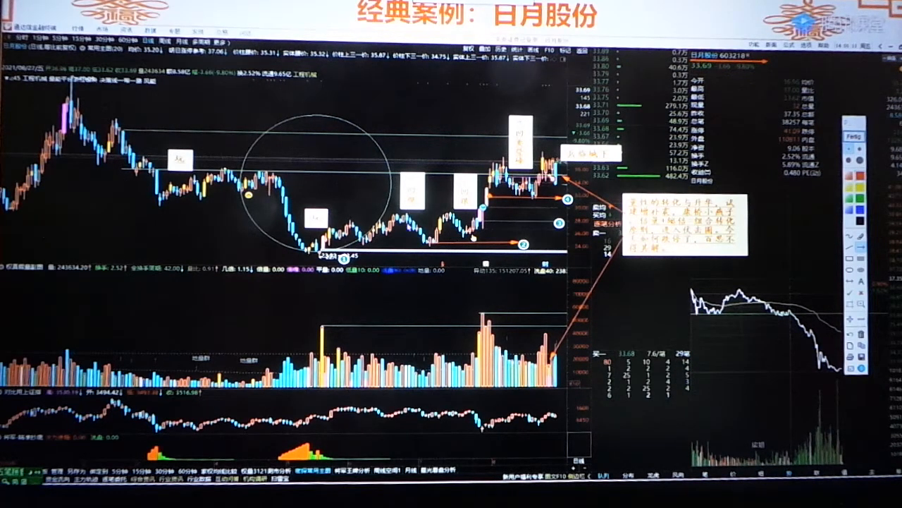
mouse_move(468, 288)
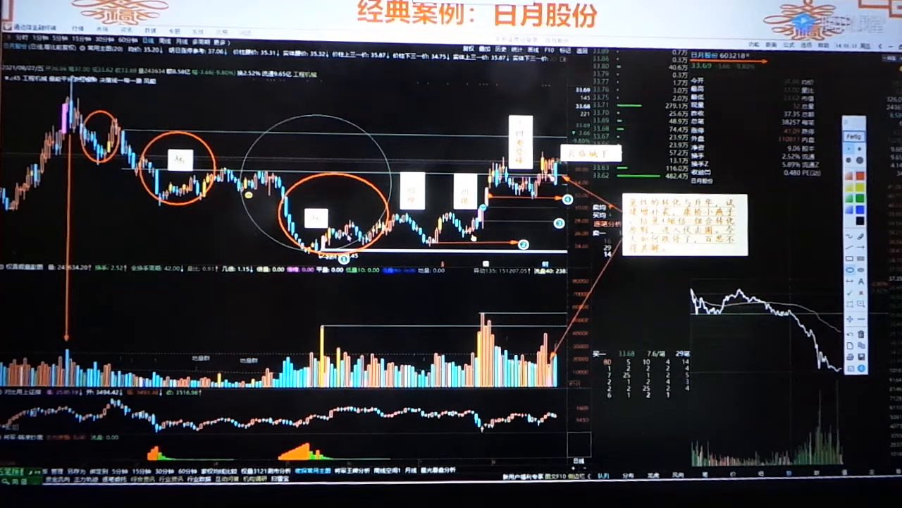
mouse_move(467, 289)
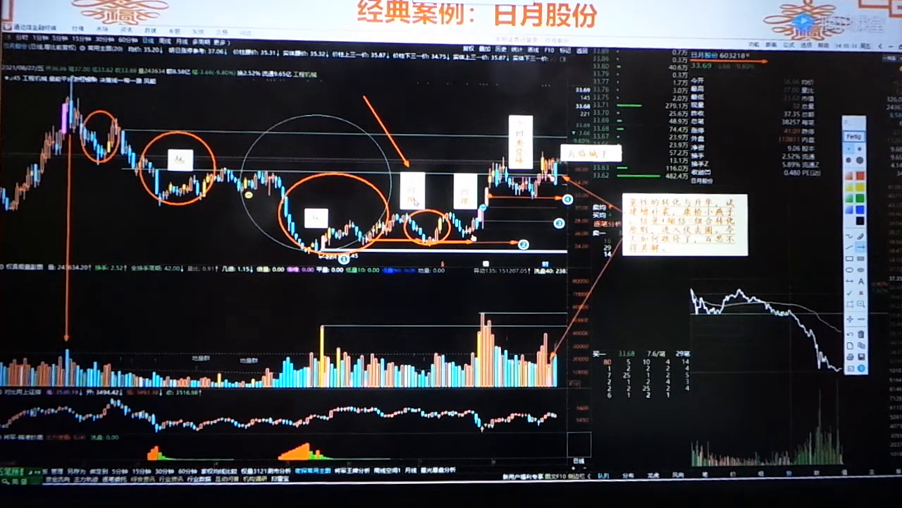
mouse_move(468, 288)
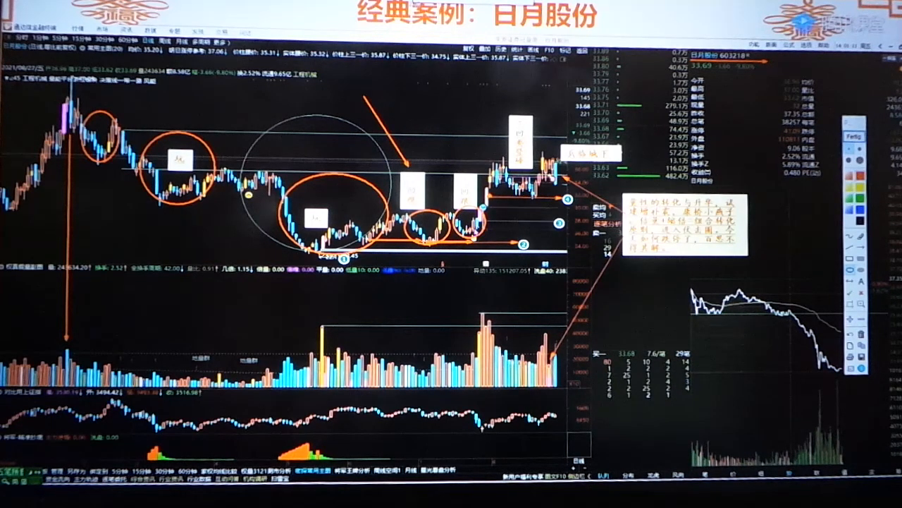
mouse_move(469, 288)
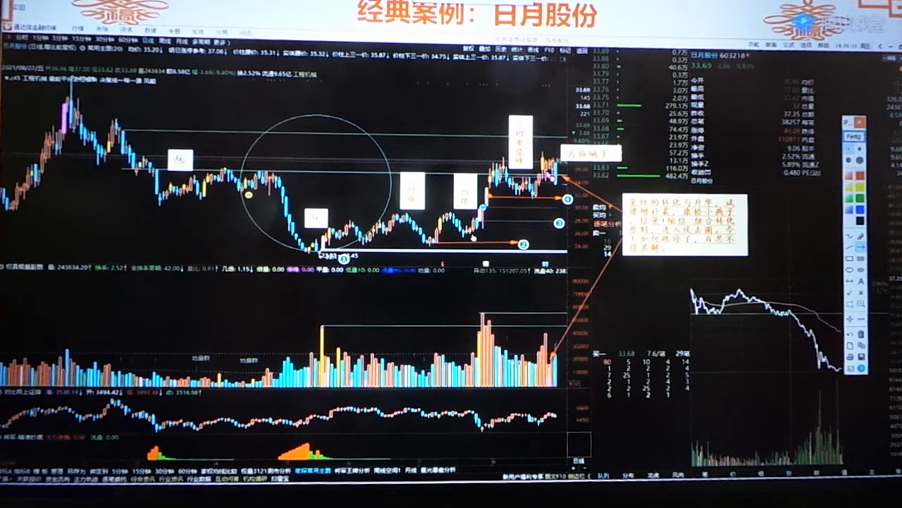
mouse_move(468, 287)
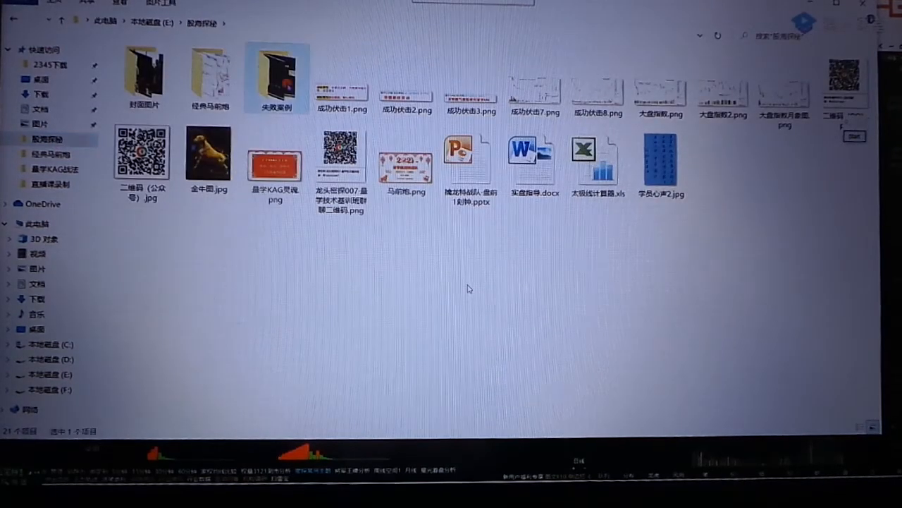
- Open the saved chart picture in the 股商探秘 folder
double_click(276, 78)
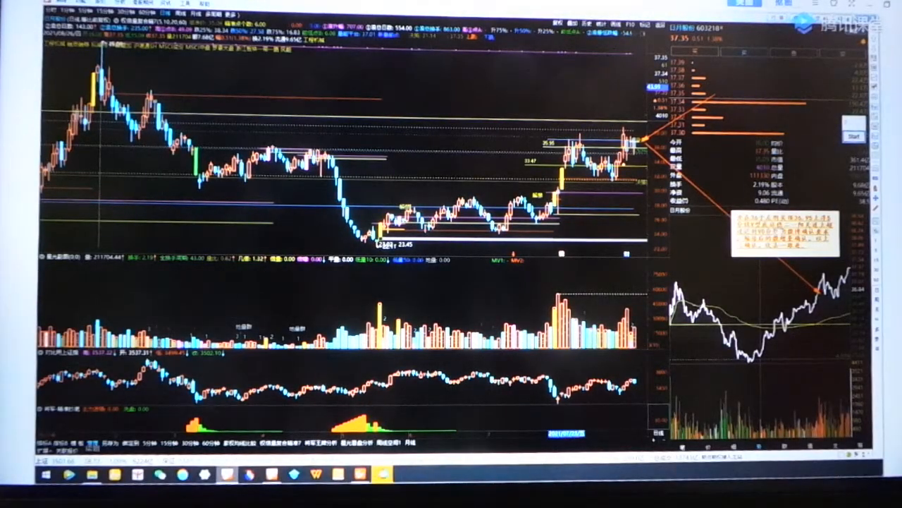
mouse_move(469, 287)
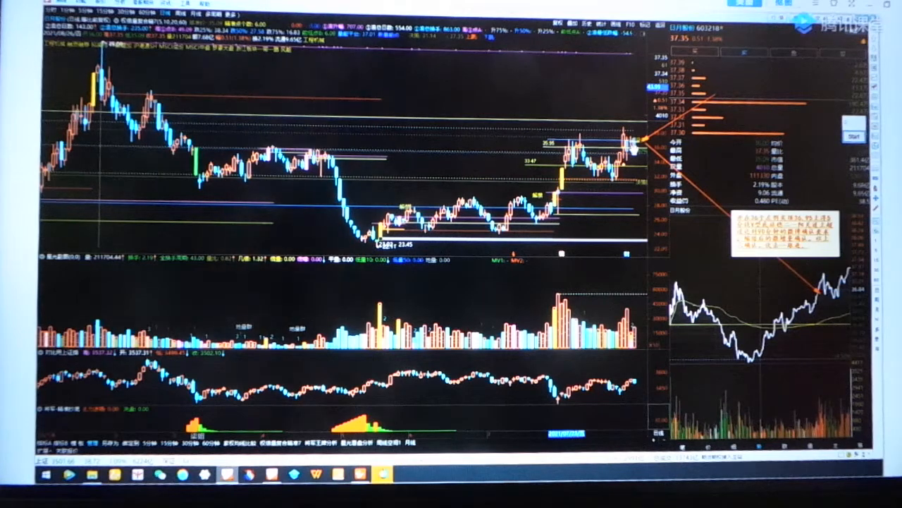
mouse_move(469, 289)
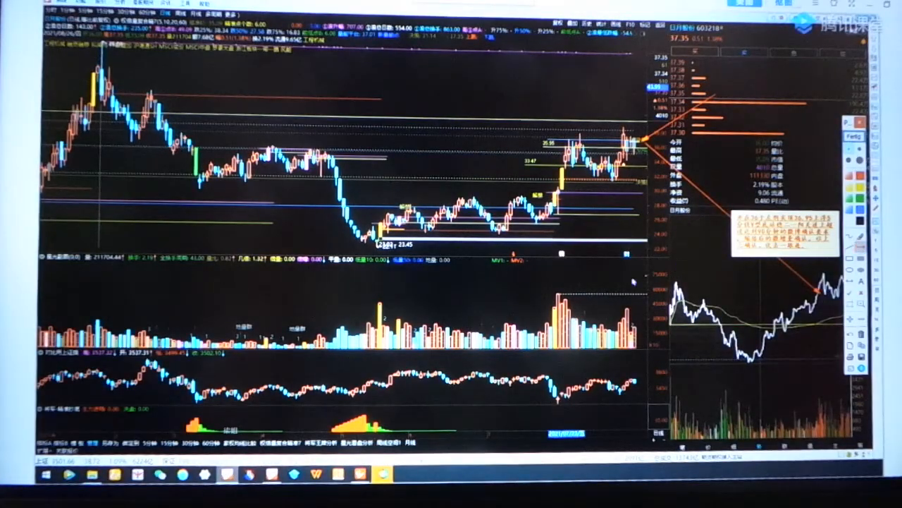
mouse_move(469, 289)
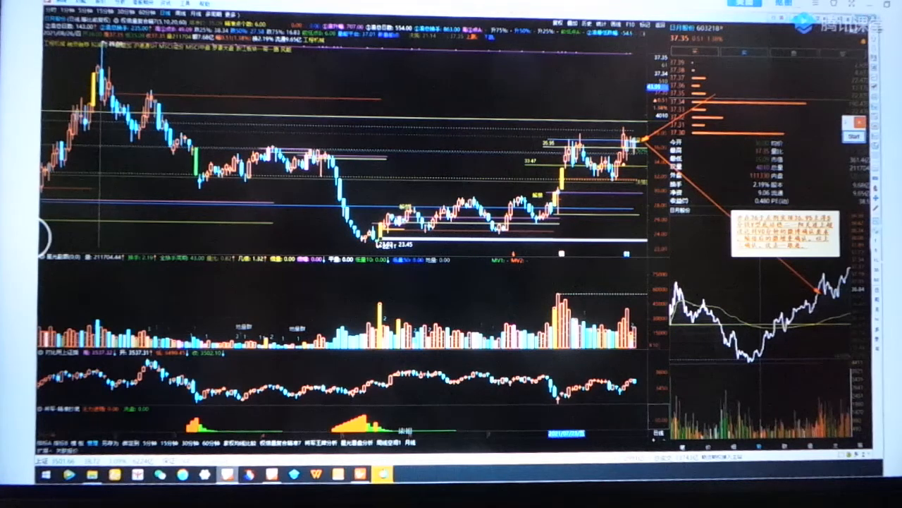
mouse_move(469, 288)
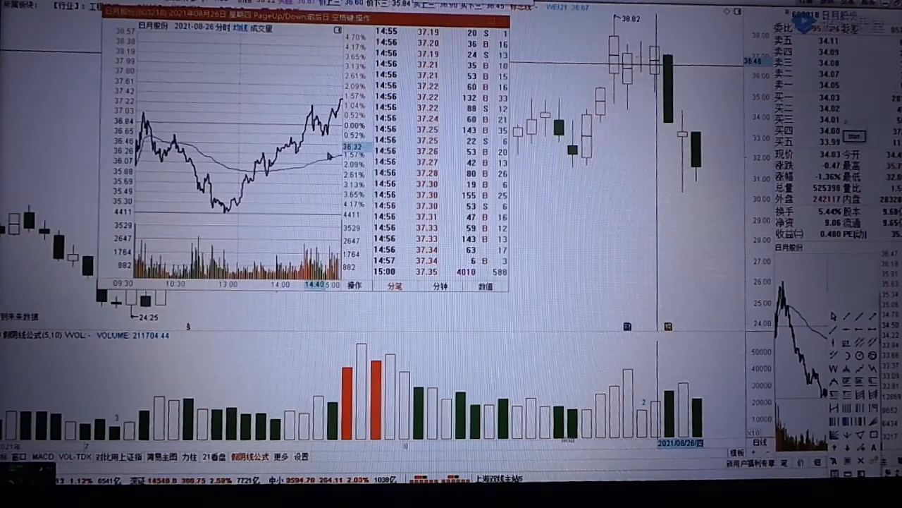
mouse_move(286, 177)
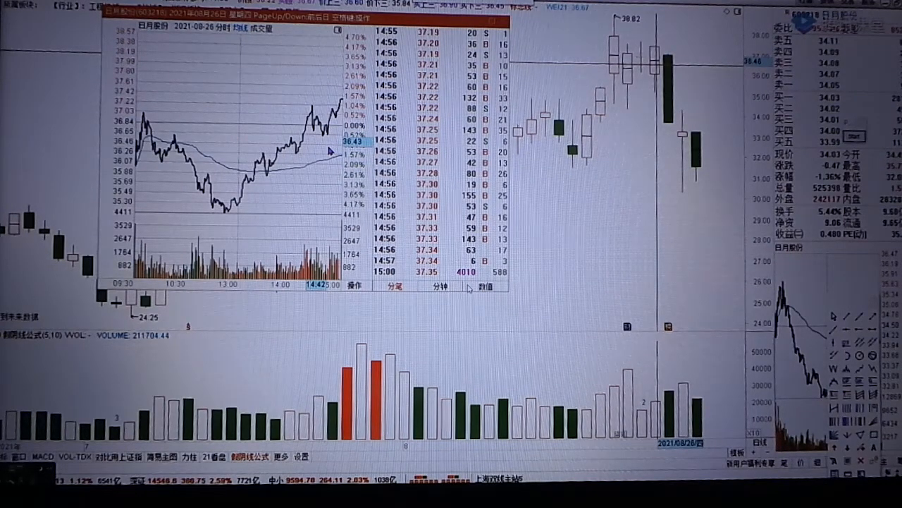
mouse_move(317, 155)
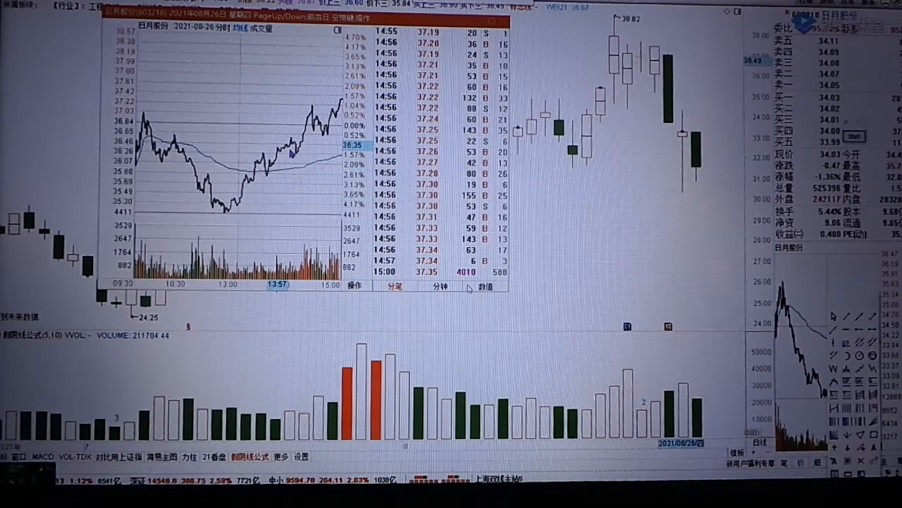
mouse_move(534, 28)
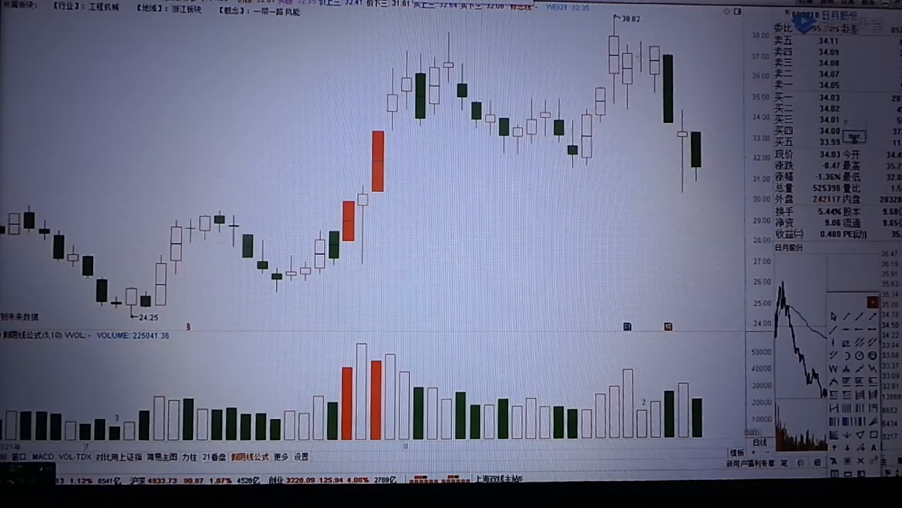
mouse_move(655, 195)
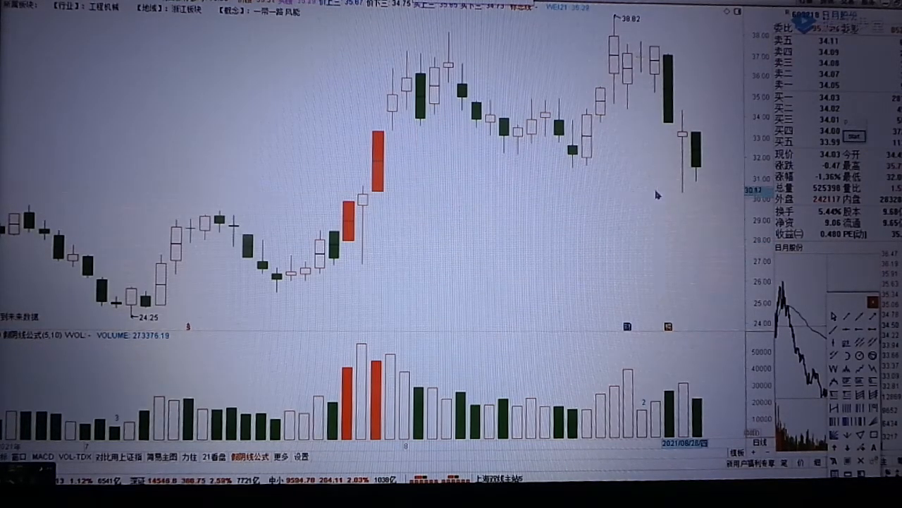
mouse_move(416, 131)
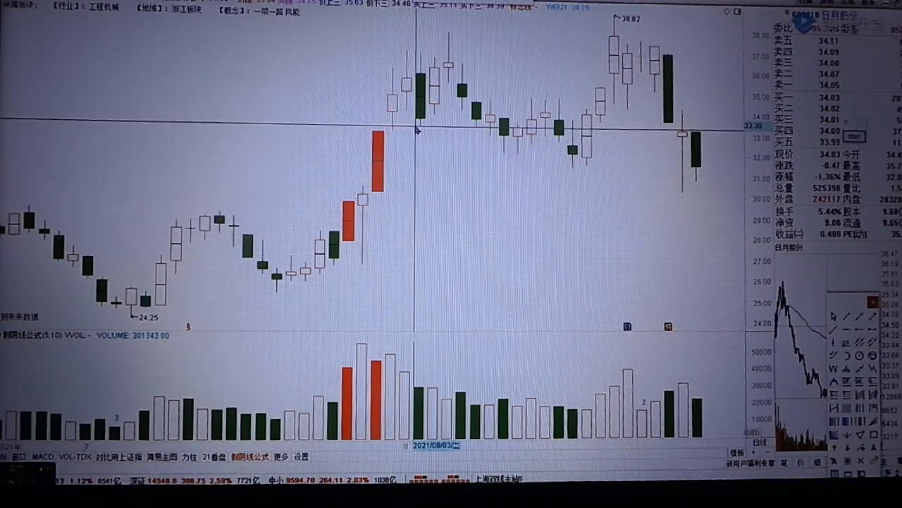
mouse_move(478, 129)
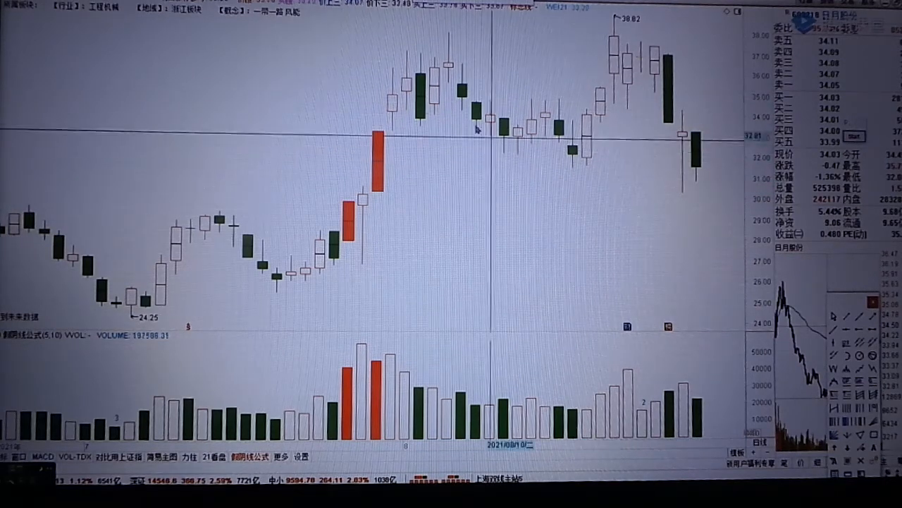
mouse_move(468, 287)
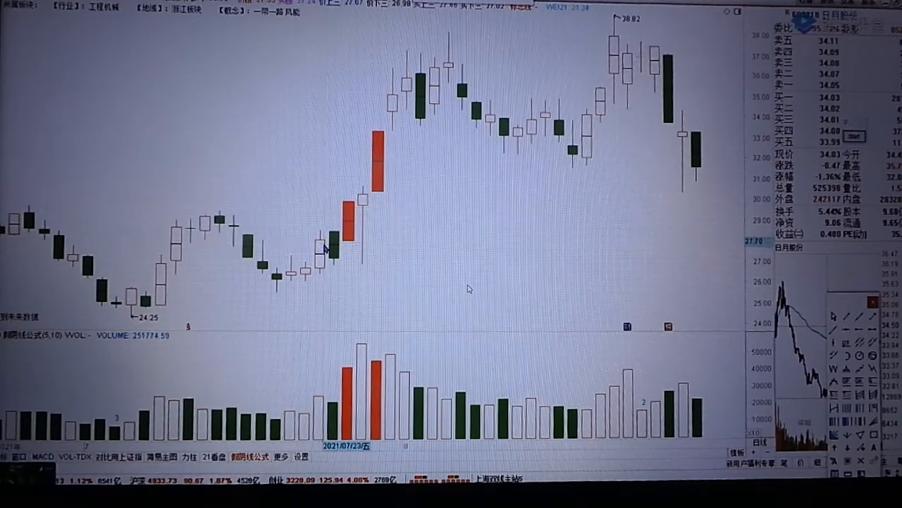
mouse_move(326, 258)
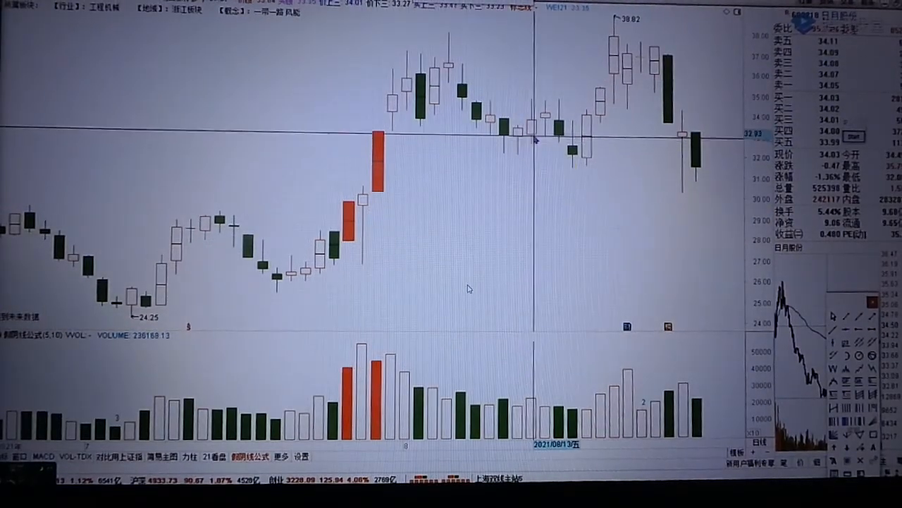
mouse_move(536, 131)
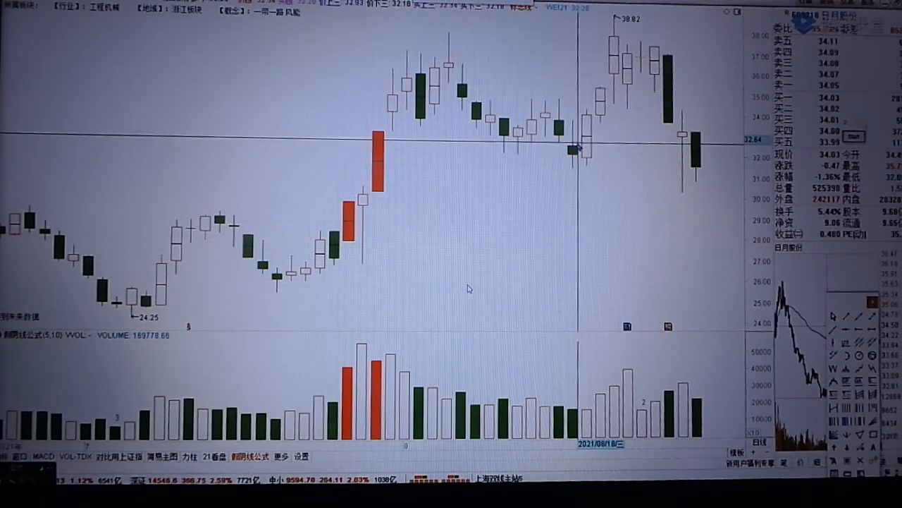
mouse_move(519, 134)
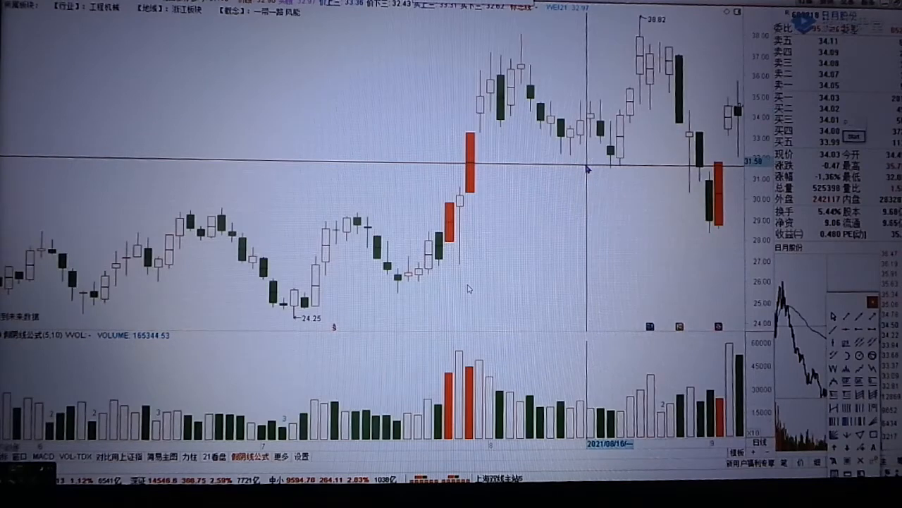
mouse_move(620, 157)
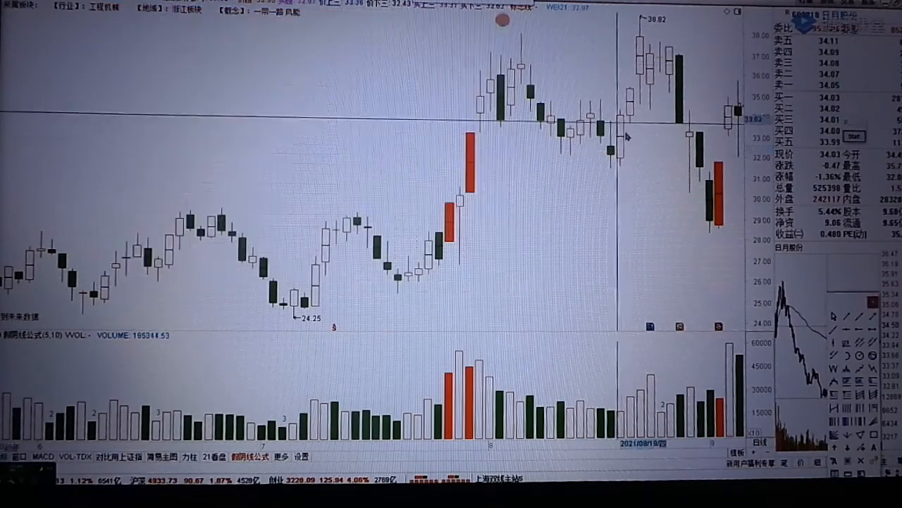
mouse_move(618, 136)
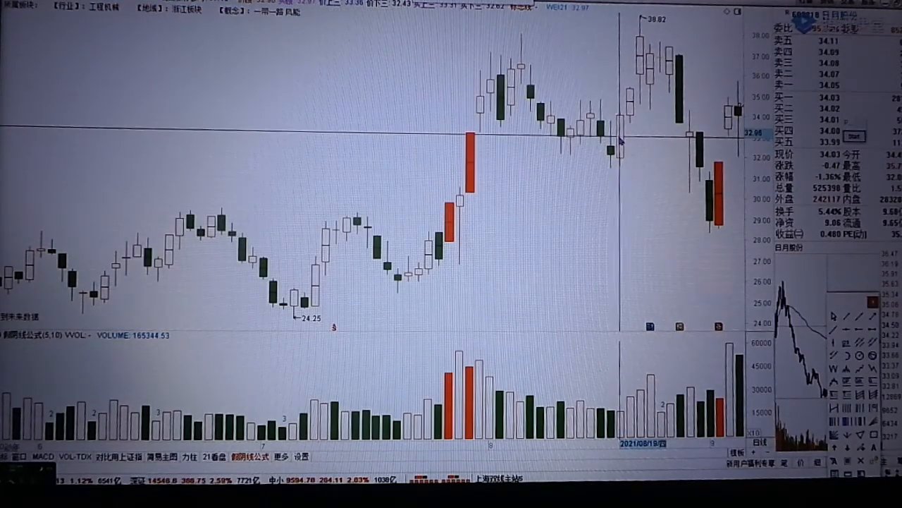
mouse_move(641, 113)
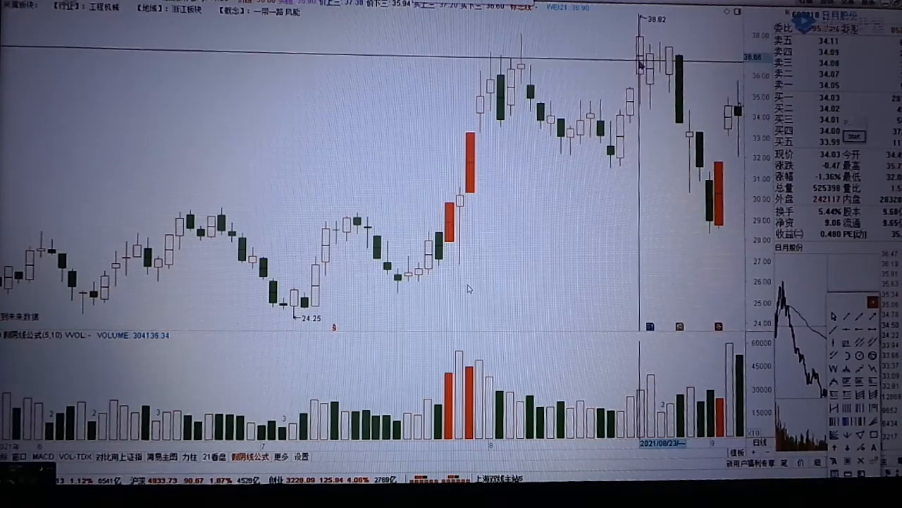
mouse_move(641, 64)
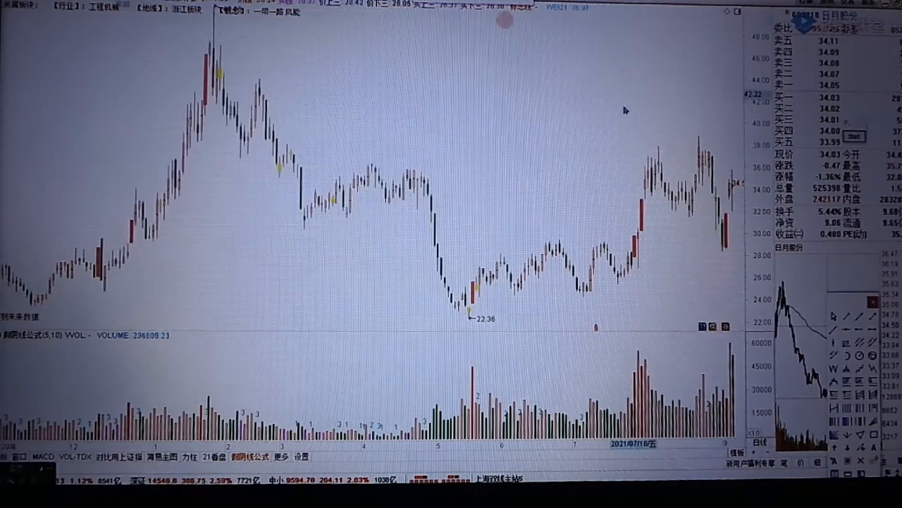
mouse_move(592, 180)
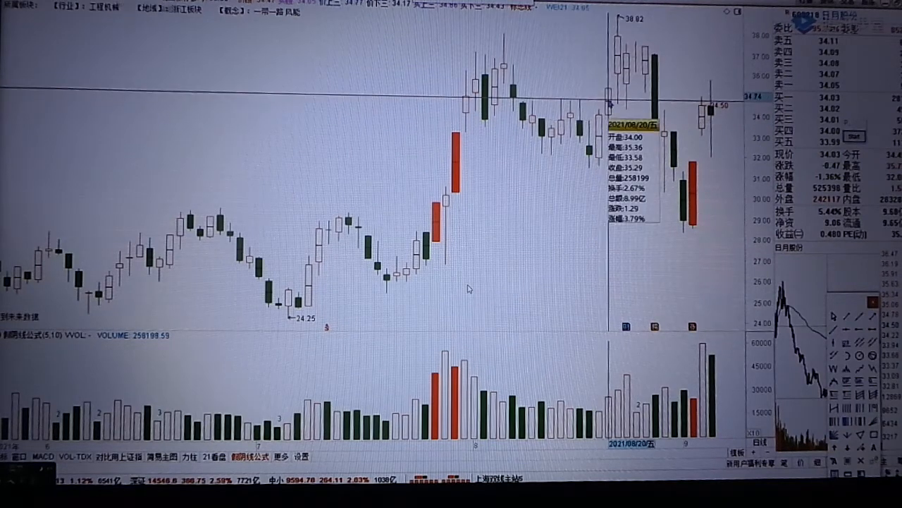
mouse_move(606, 113)
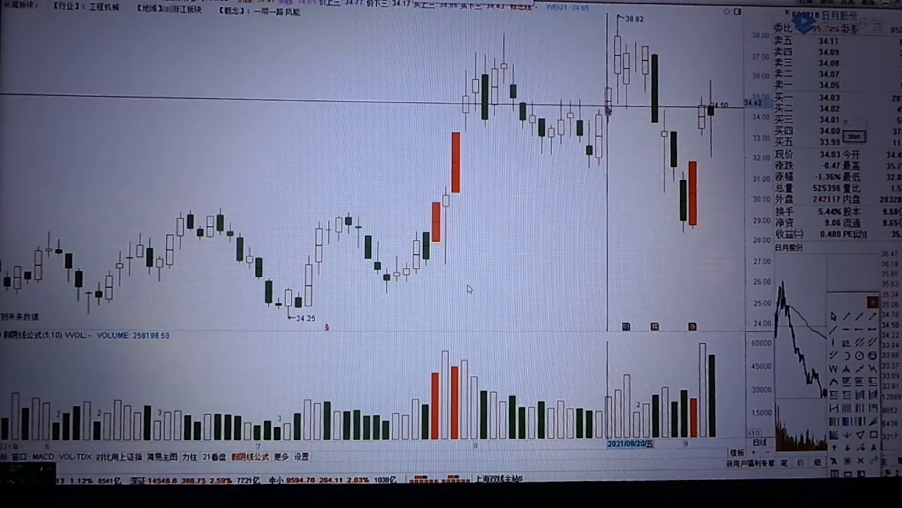
mouse_move(620, 99)
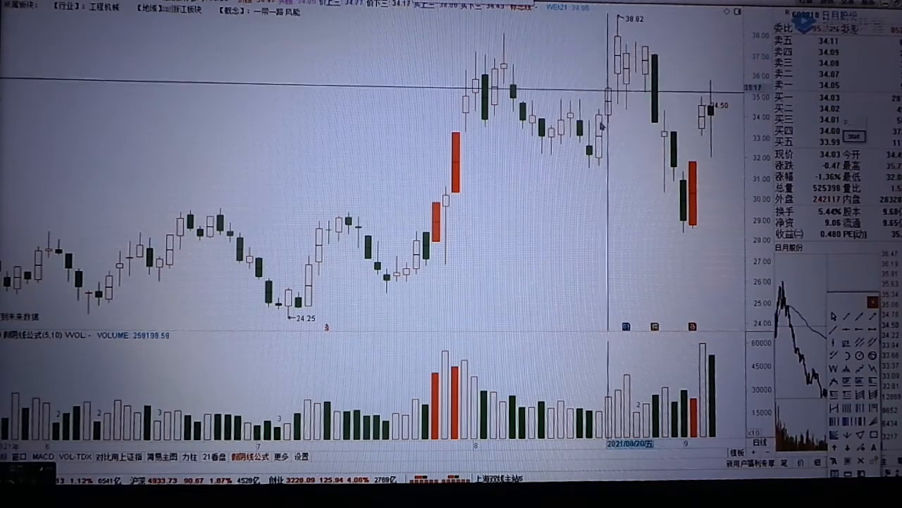
mouse_move(612, 391)
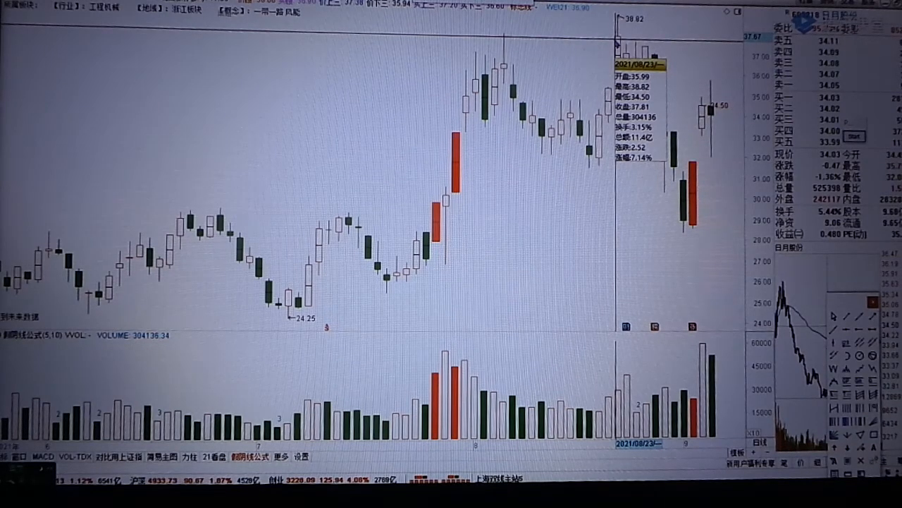
mouse_move(469, 288)
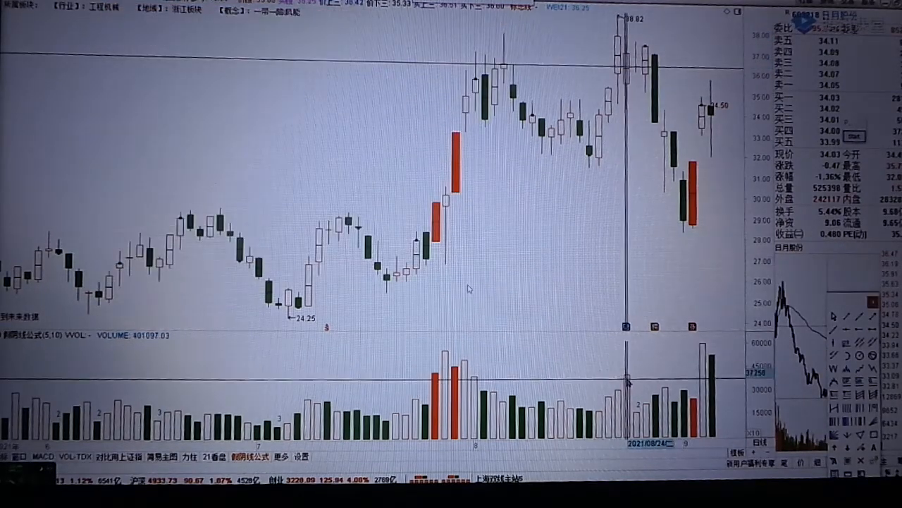
mouse_move(624, 74)
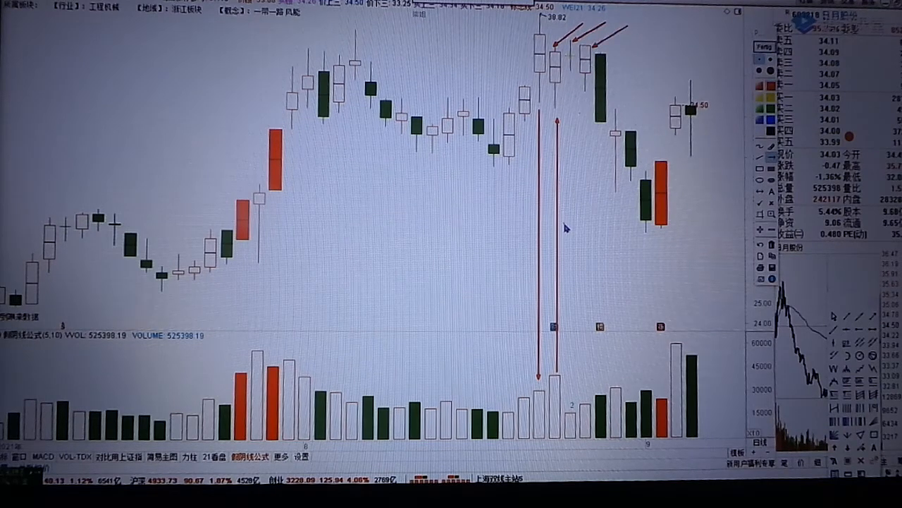
mouse_move(469, 288)
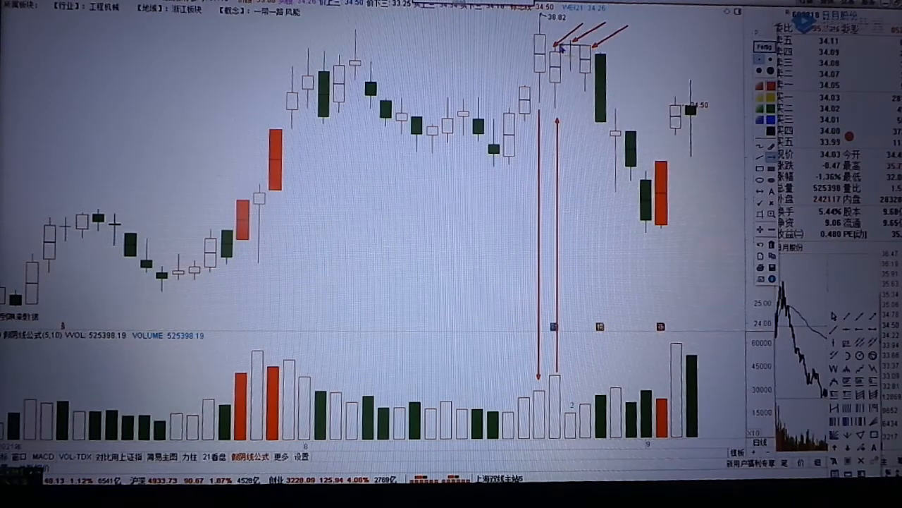
mouse_move(575, 226)
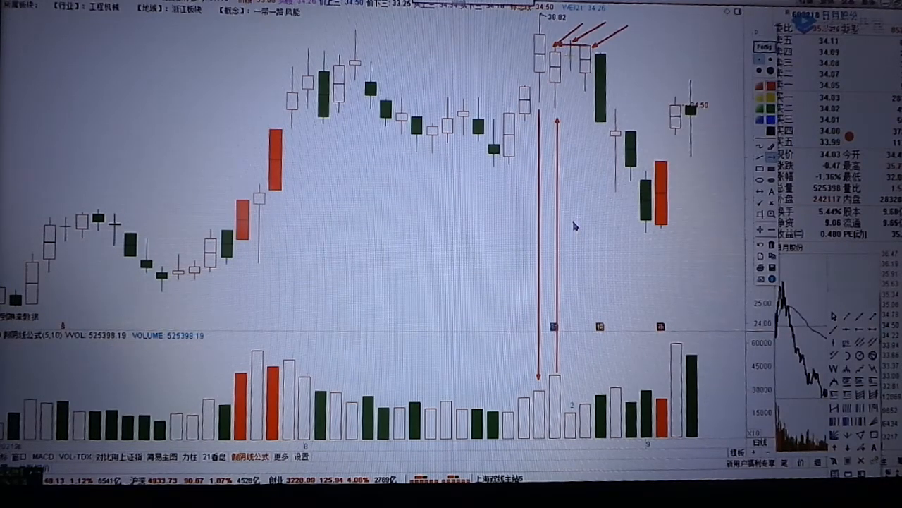
mouse_move(538, 63)
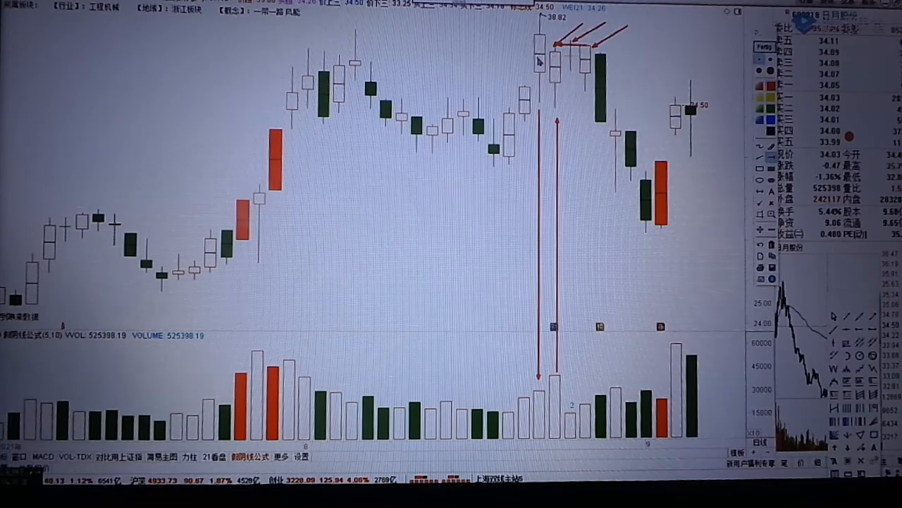
mouse_move(469, 287)
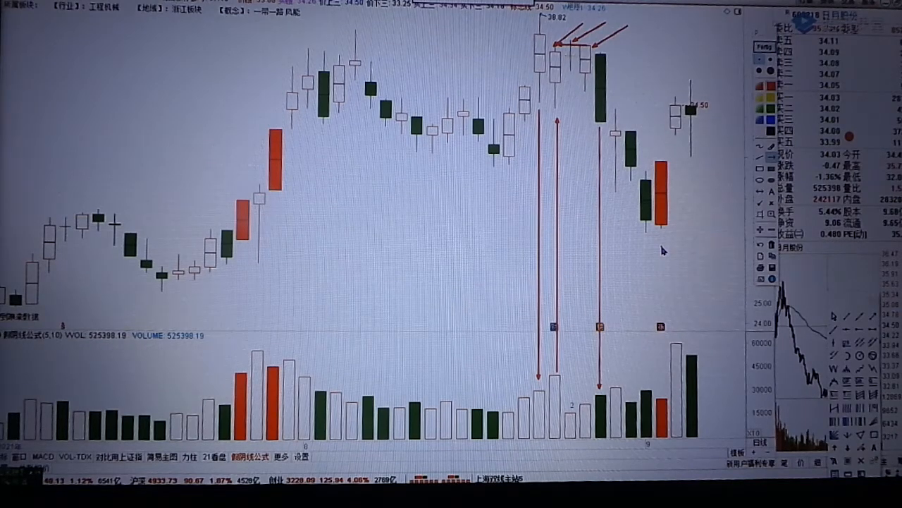
mouse_move(469, 287)
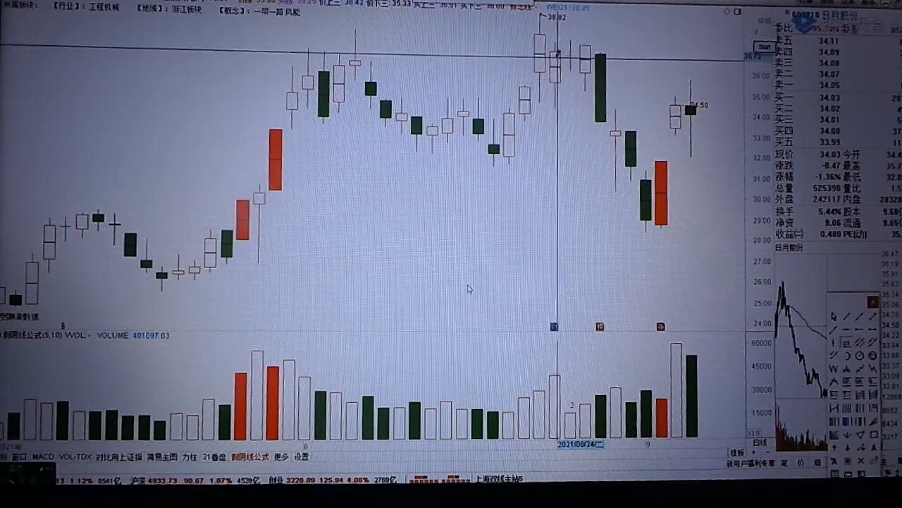
mouse_move(578, 179)
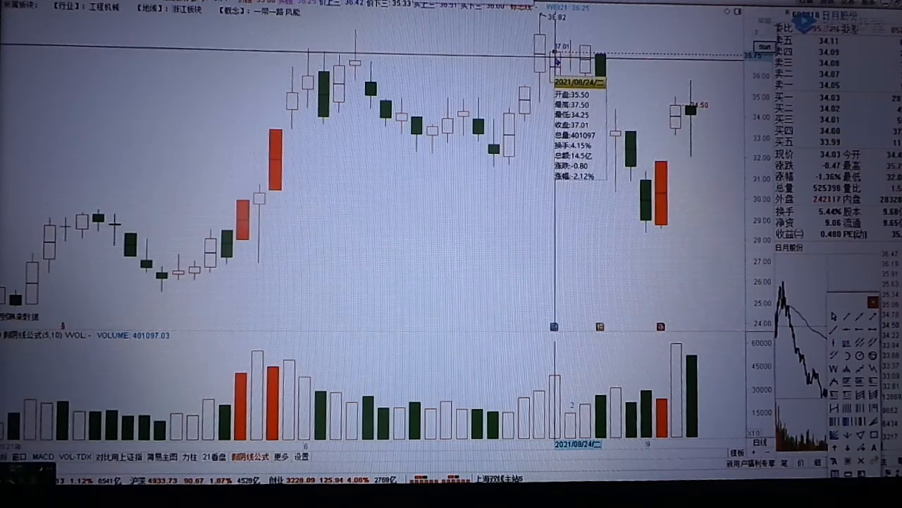
mouse_move(600, 64)
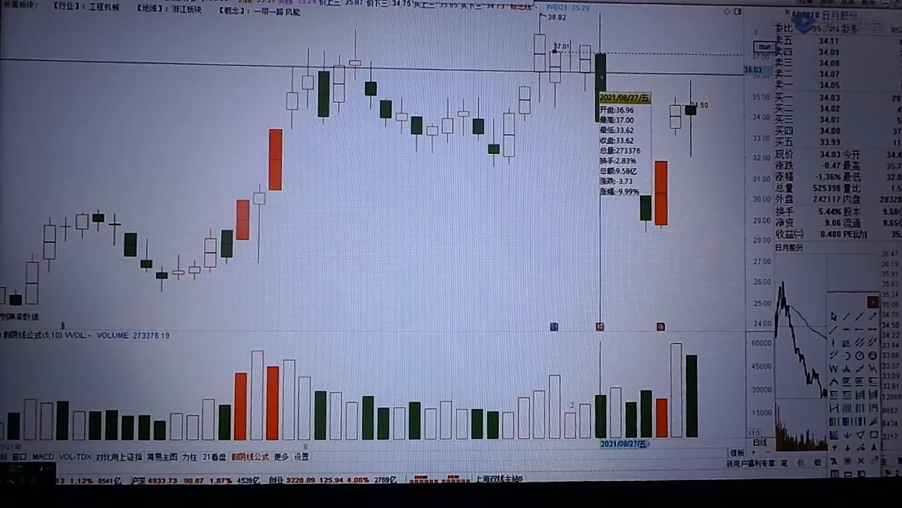
mouse_move(553, 81)
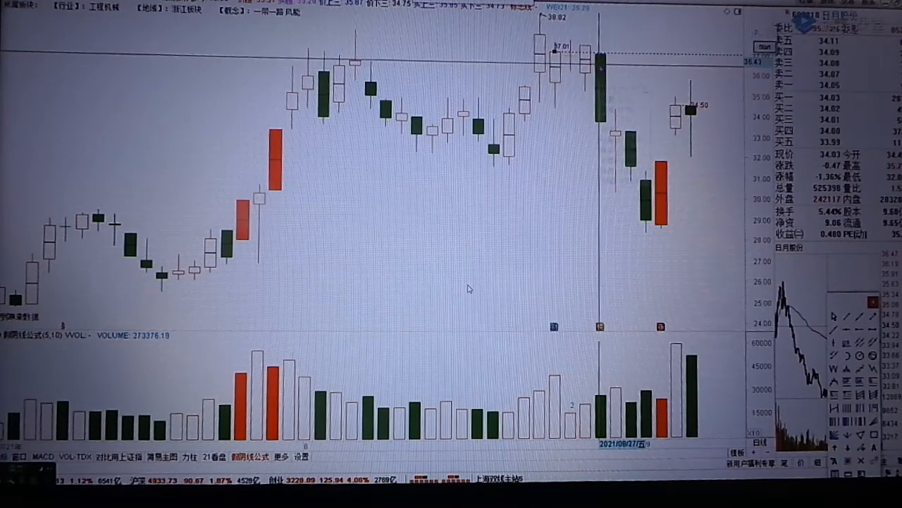
mouse_move(595, 60)
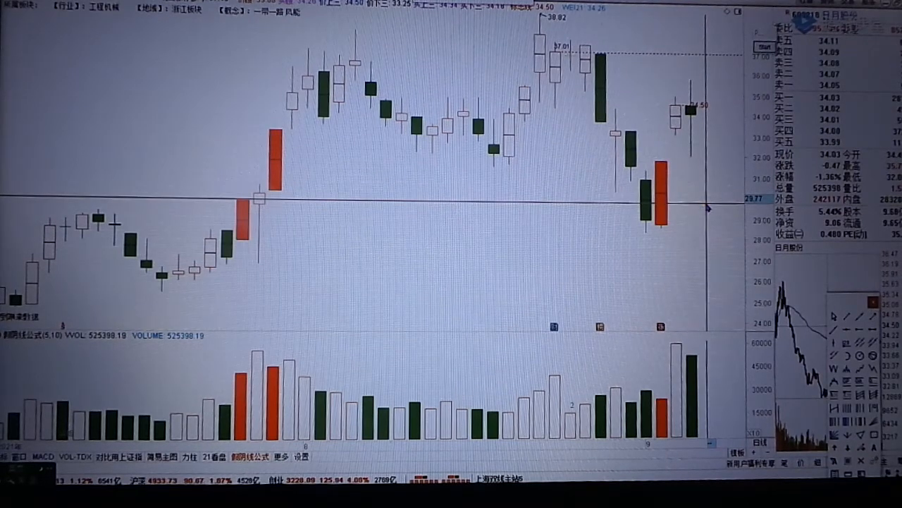
mouse_move(616, 162)
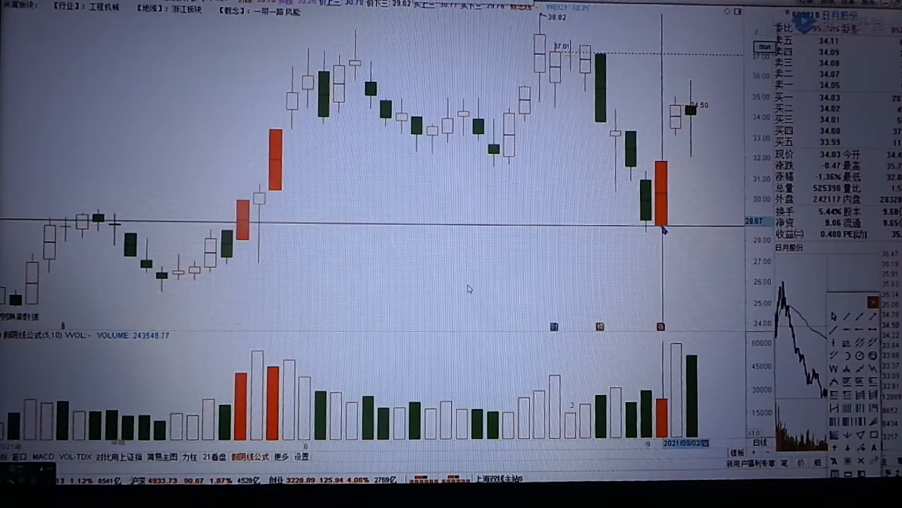
mouse_move(603, 226)
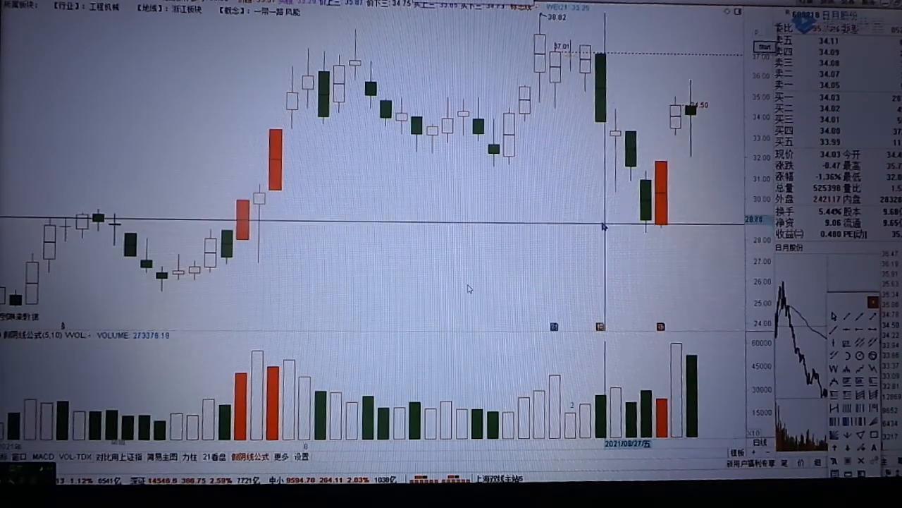
mouse_move(705, 246)
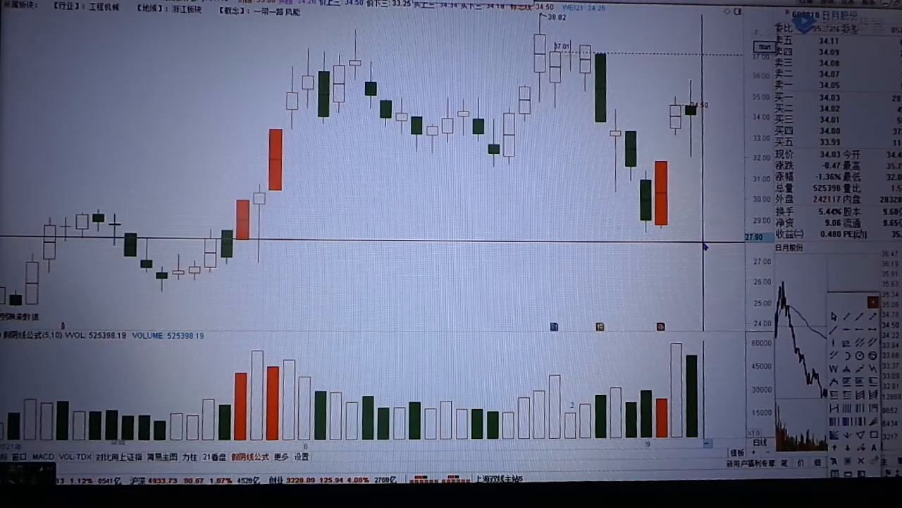
mouse_move(600, 146)
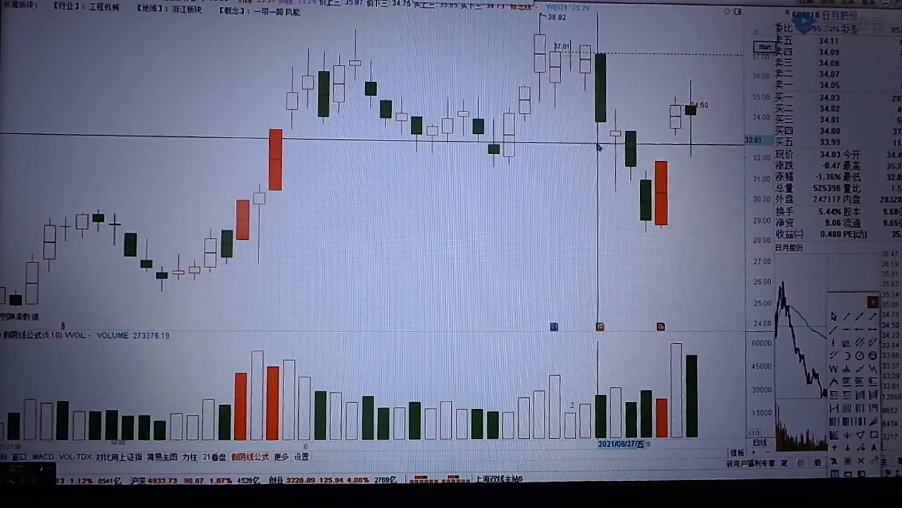
mouse_move(729, 224)
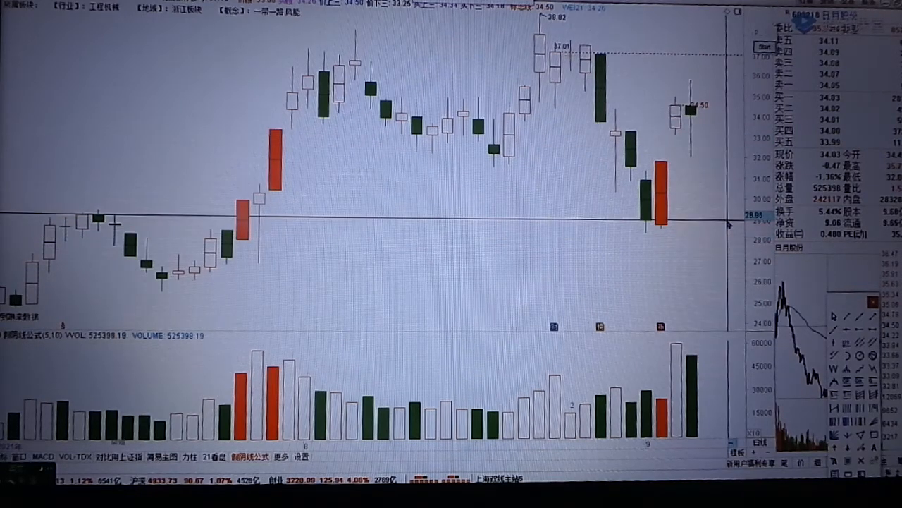
mouse_move(469, 288)
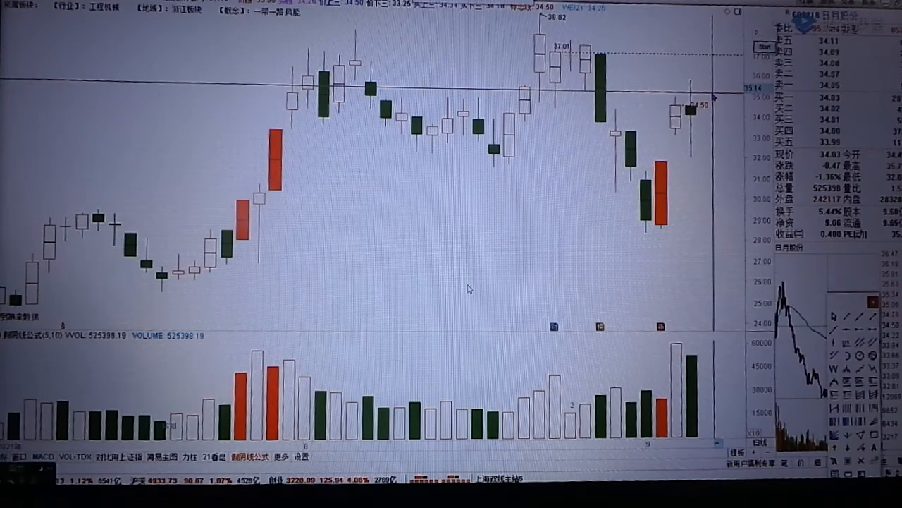
mouse_move(718, 238)
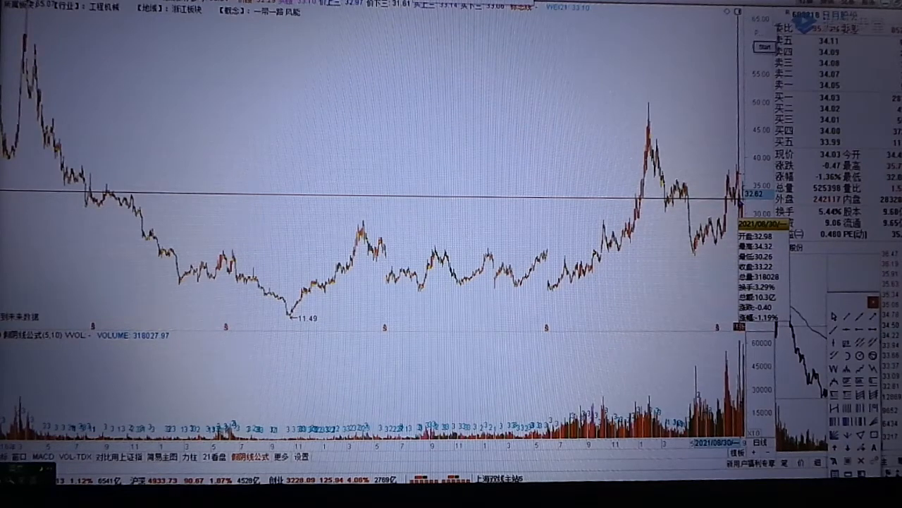
mouse_move(469, 288)
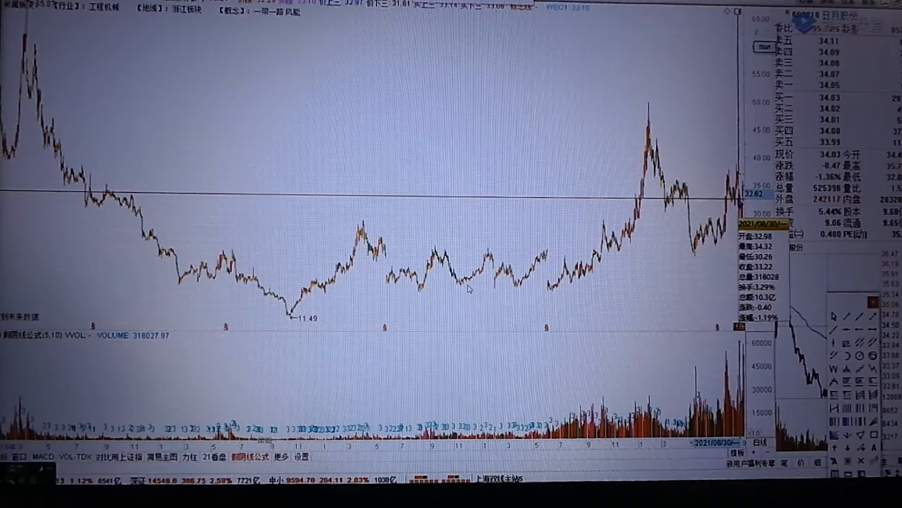
mouse_move(500, 122)
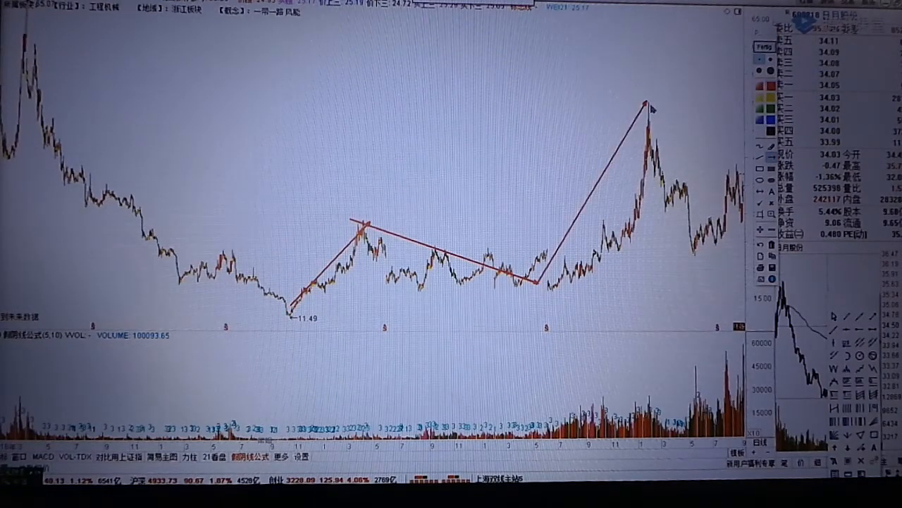
mouse_move(469, 288)
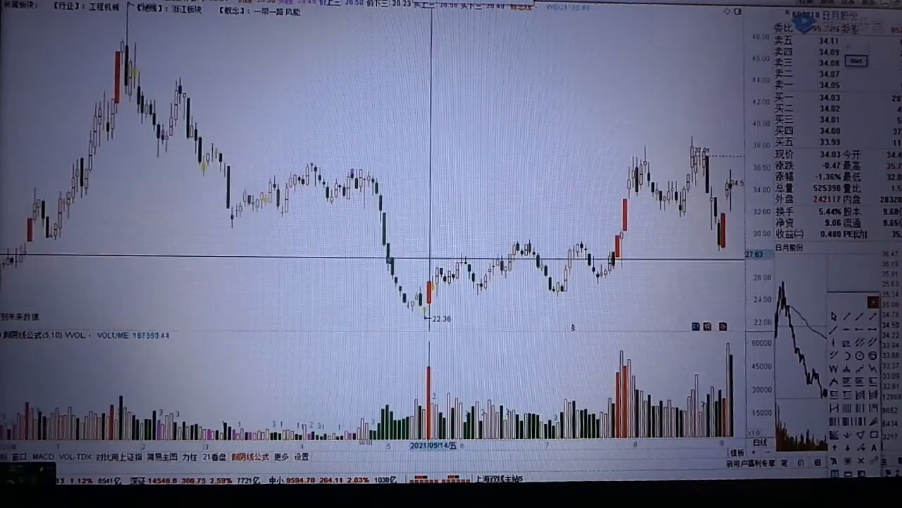
- Sweep the crosshair across 日月股份's recent daily candles
left_click_drag(109, 152, 736, 324)
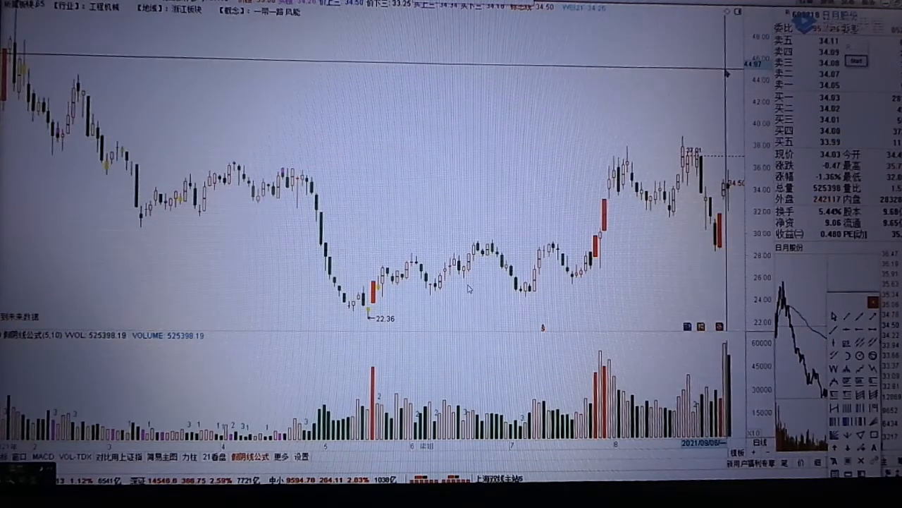
mouse_move(716, 257)
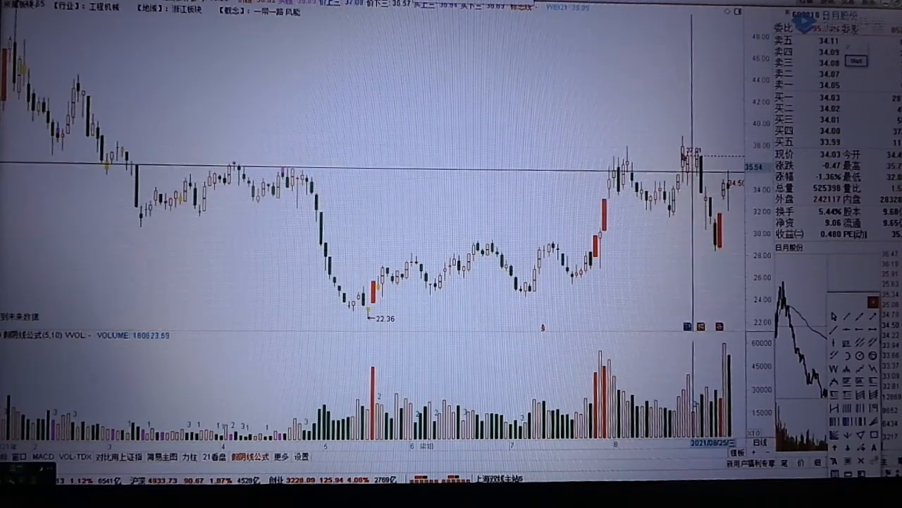
mouse_move(695, 162)
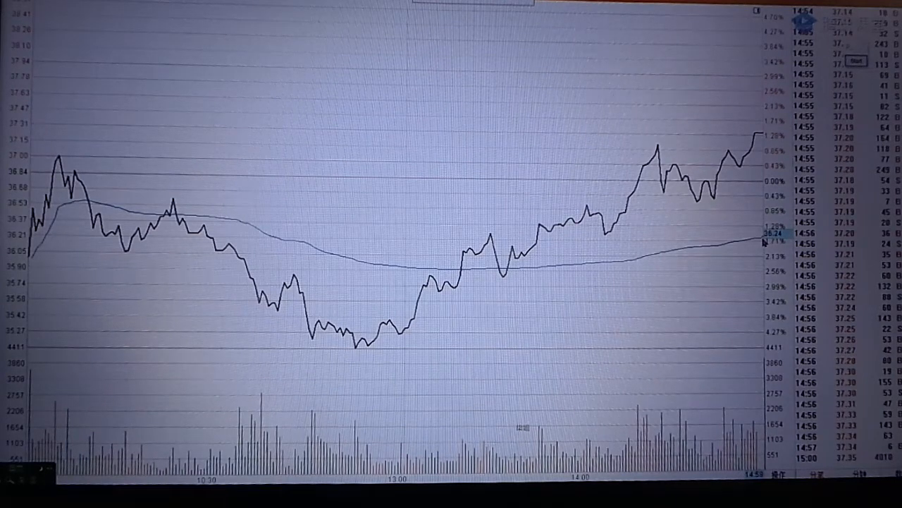
mouse_move(469, 288)
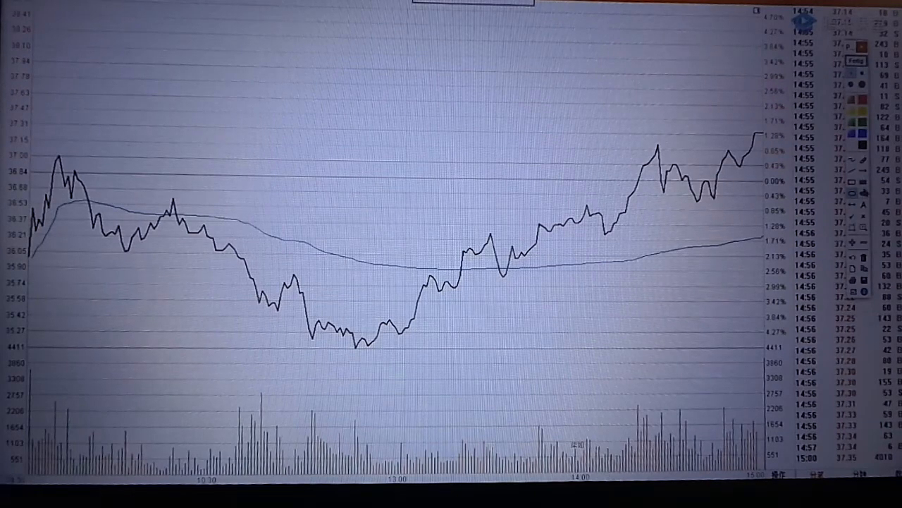
mouse_move(469, 287)
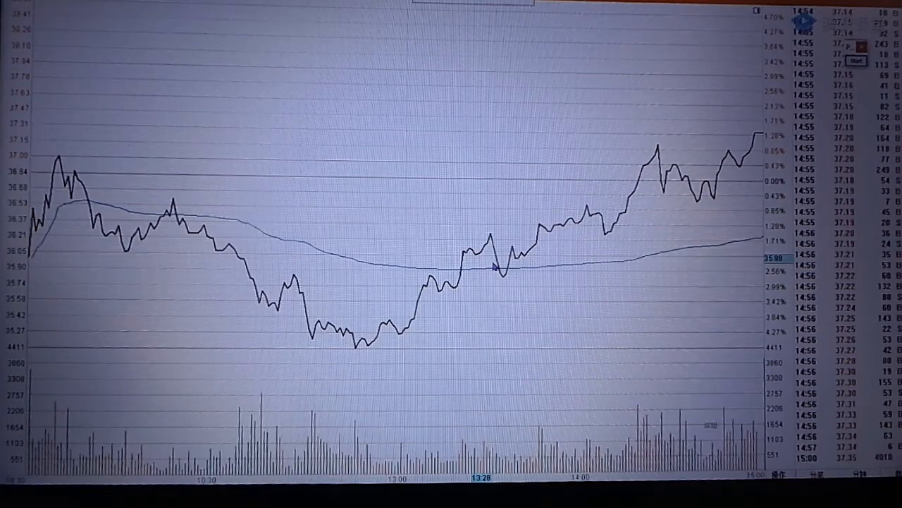
mouse_move(493, 267)
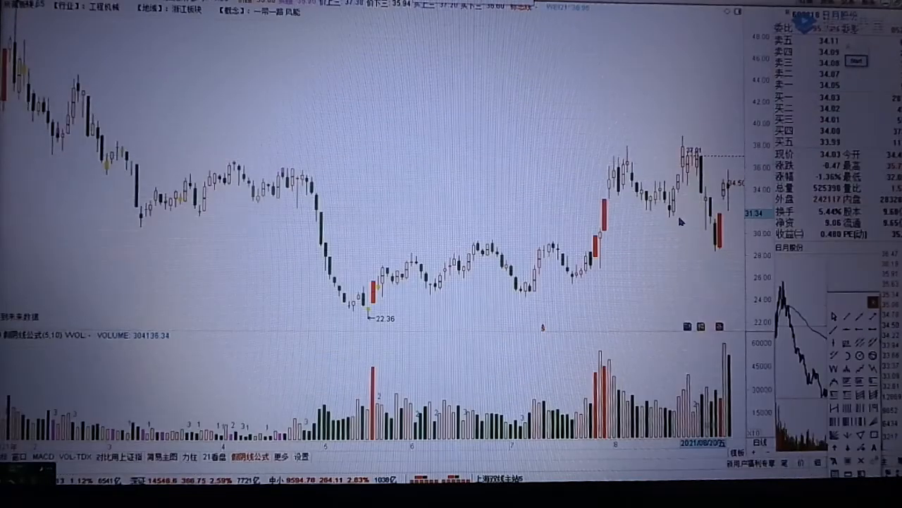
mouse_move(626, 261)
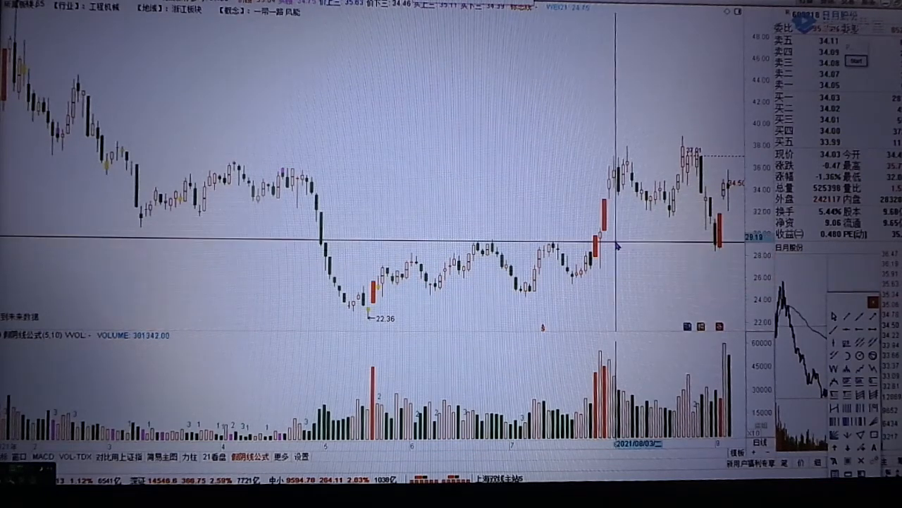
mouse_move(613, 229)
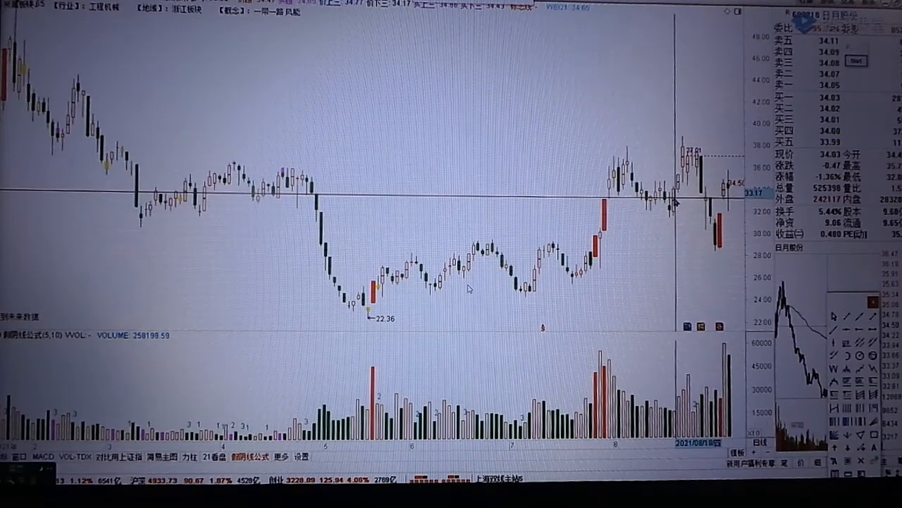
mouse_move(679, 176)
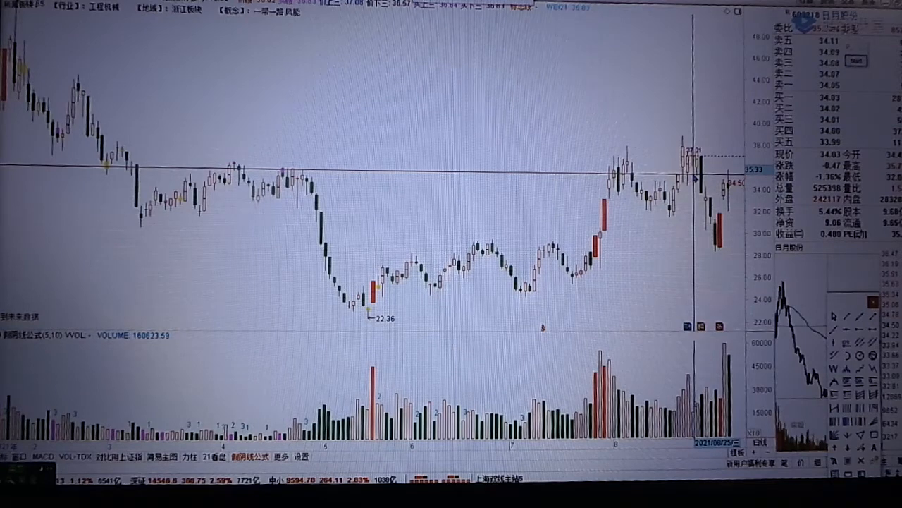
mouse_move(469, 288)
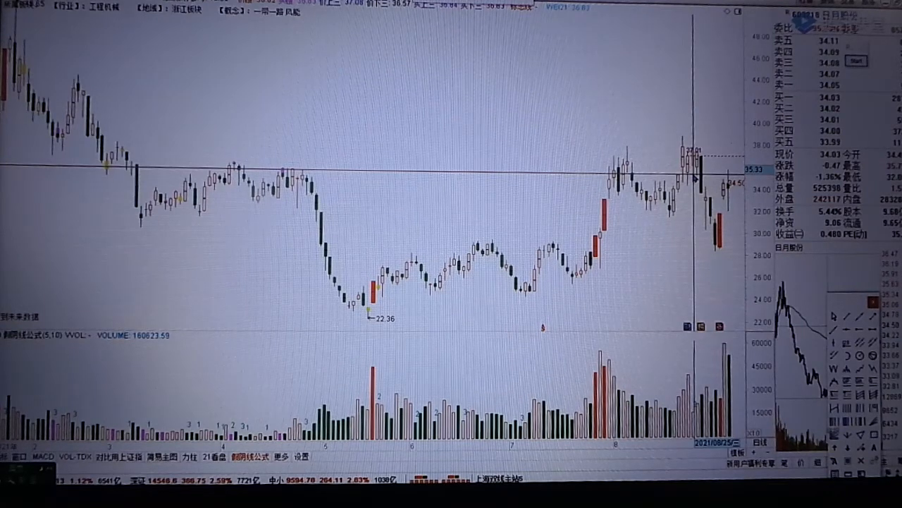
mouse_move(469, 288)
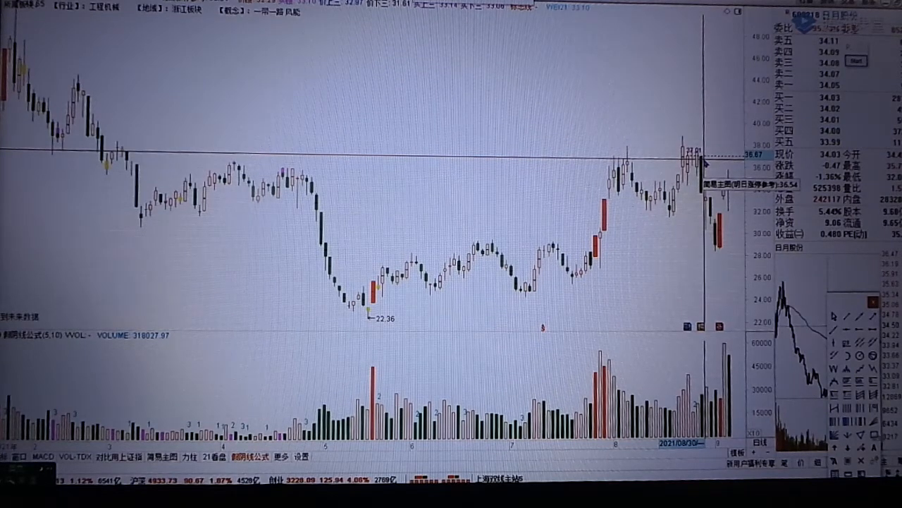
mouse_move(469, 287)
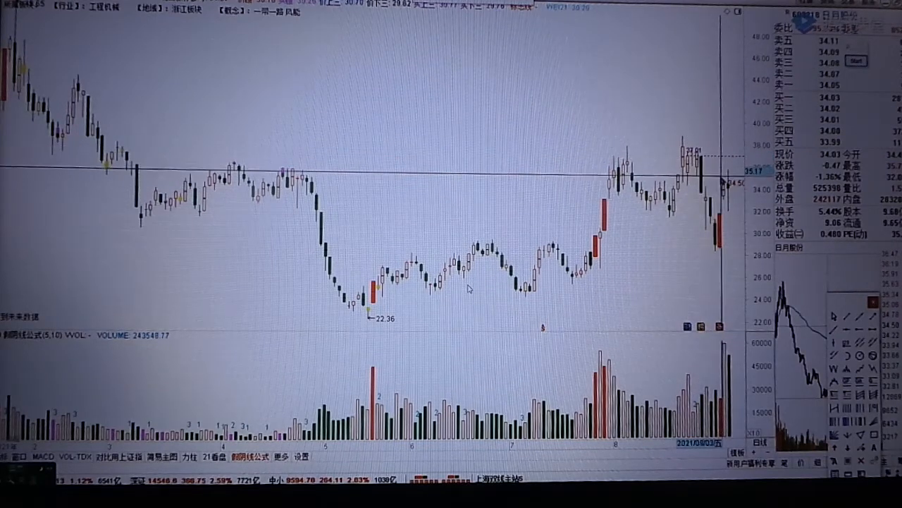
mouse_move(730, 256)
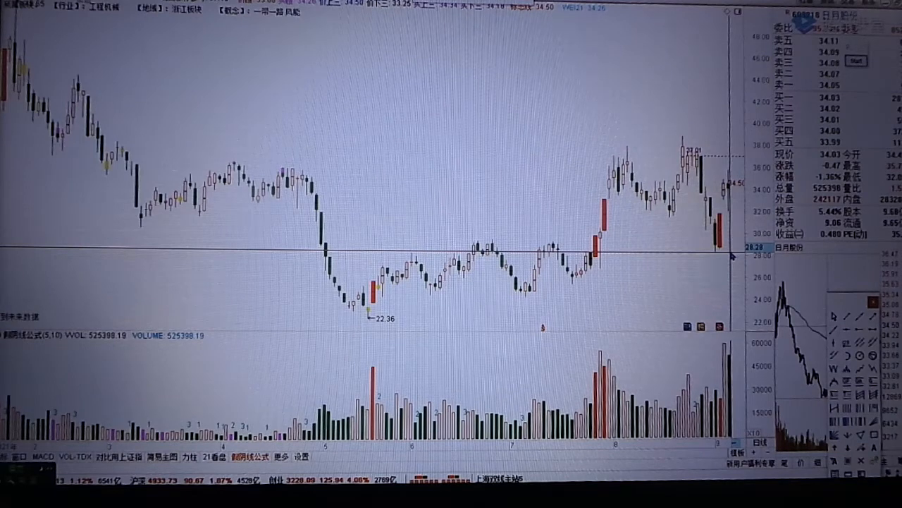
mouse_move(469, 286)
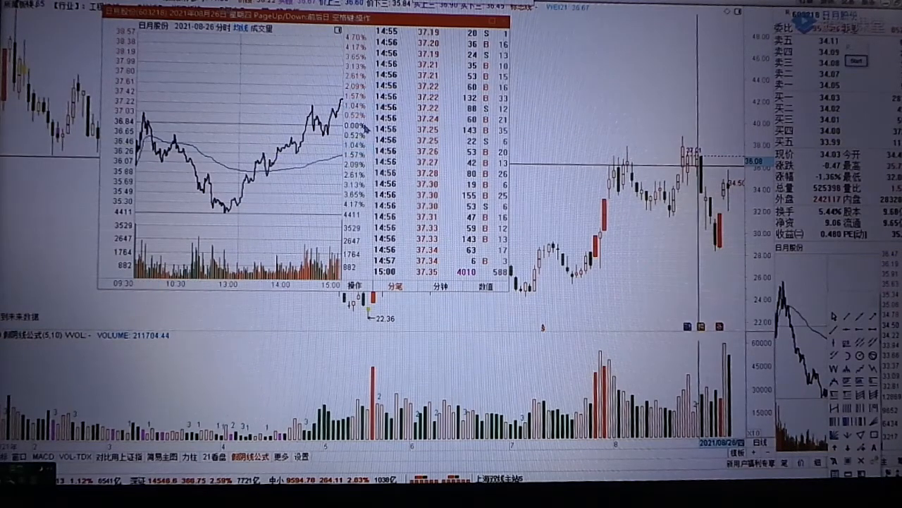
mouse_move(315, 166)
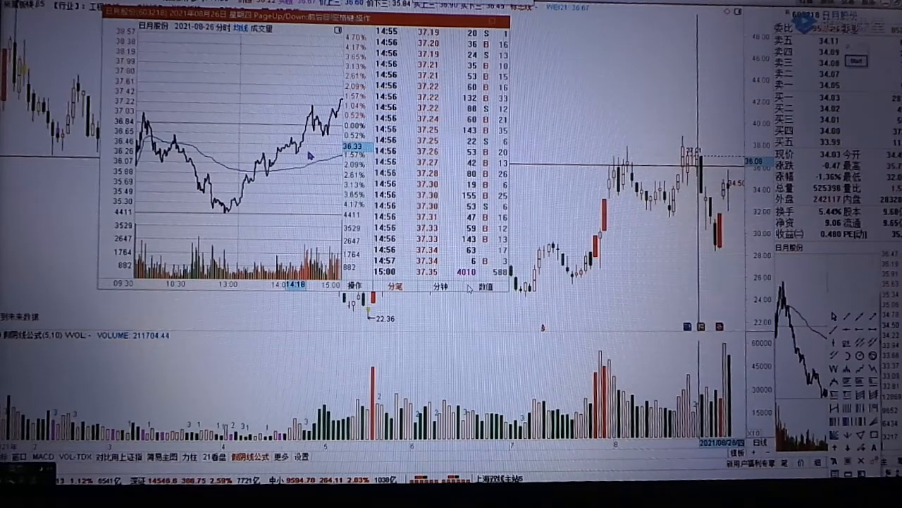
mouse_move(269, 121)
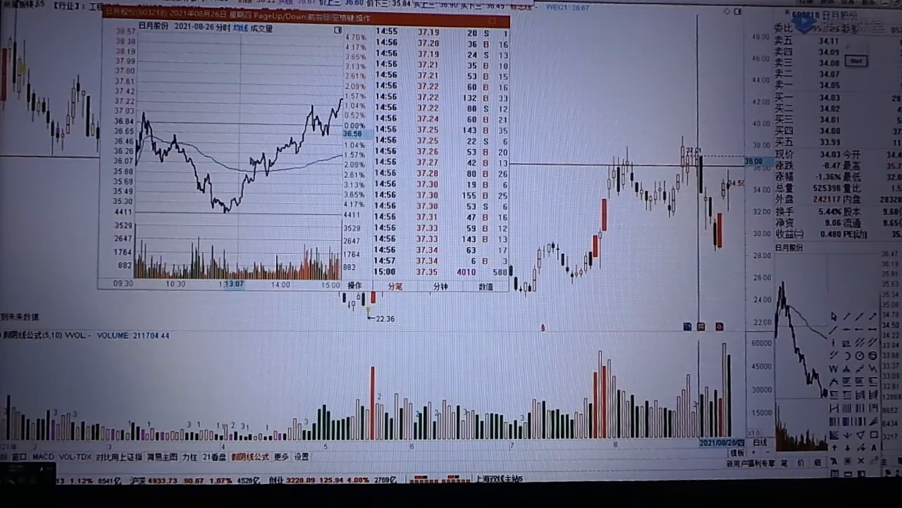
mouse_move(287, 179)
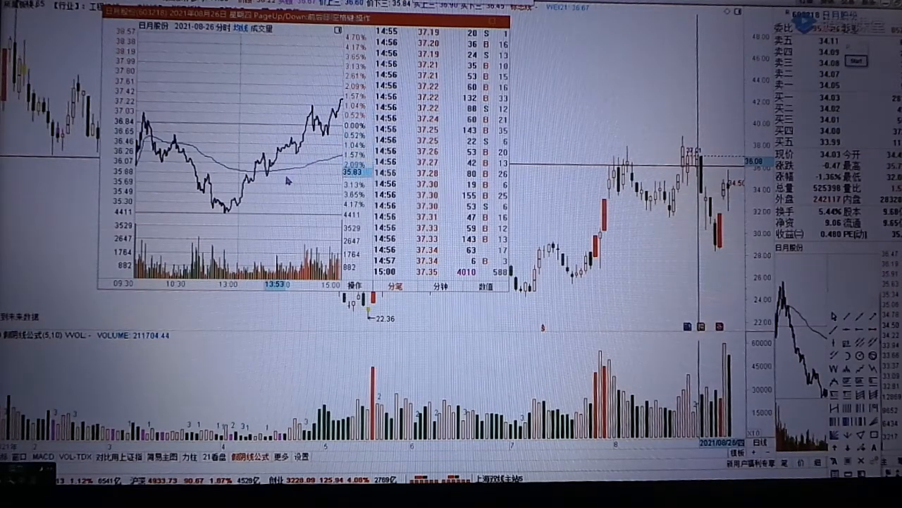
mouse_move(282, 169)
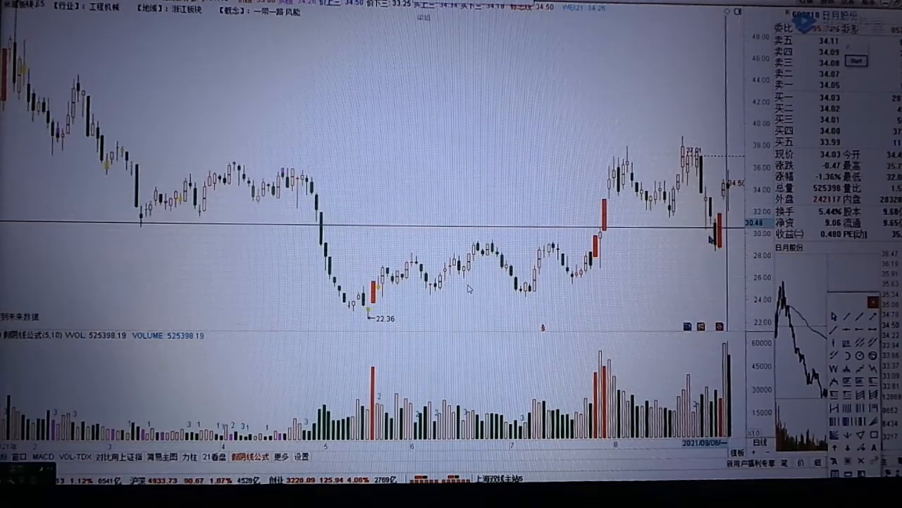
mouse_move(712, 240)
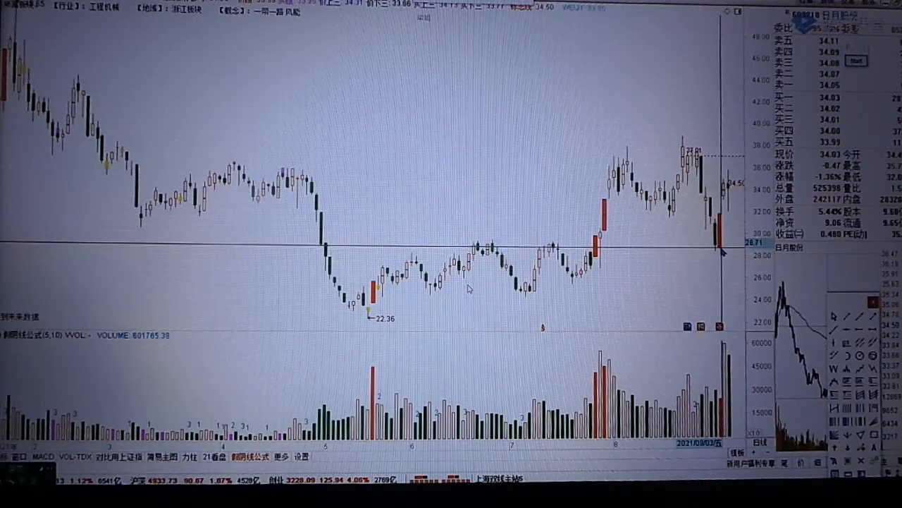
mouse_move(656, 252)
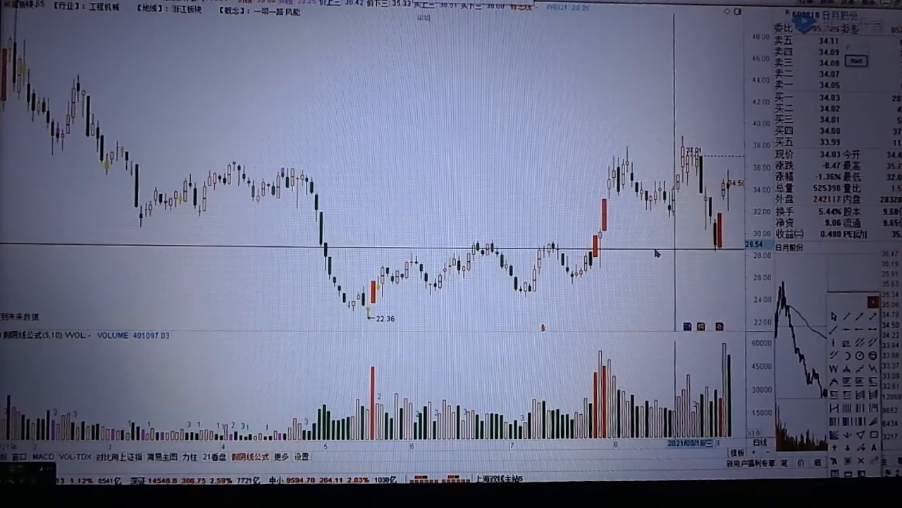
mouse_move(495, 247)
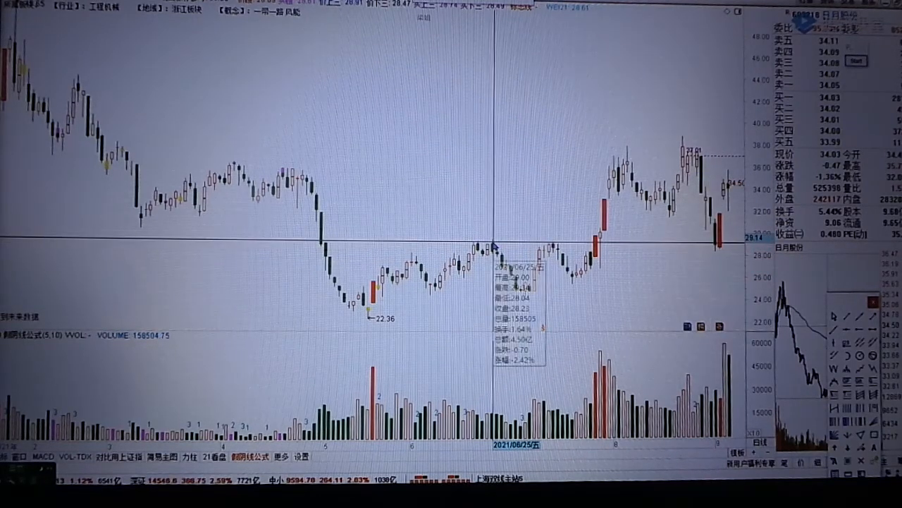
mouse_move(561, 245)
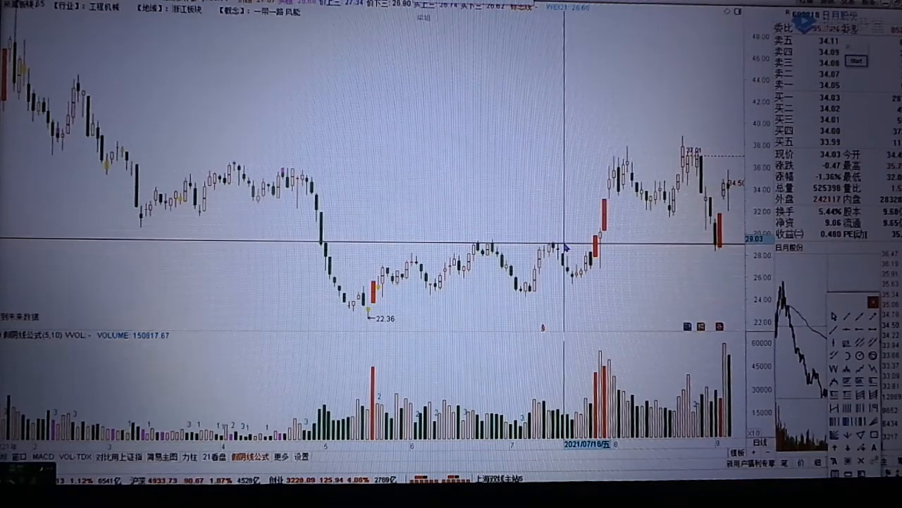
mouse_move(595, 246)
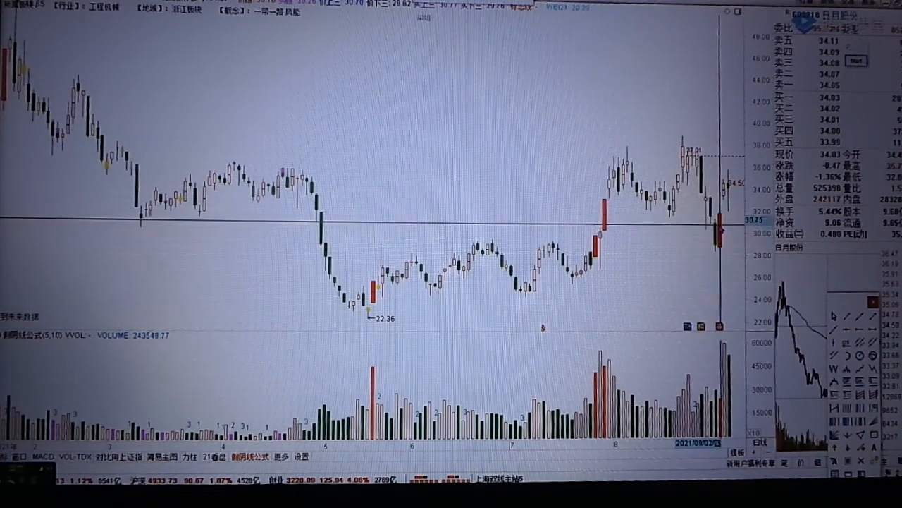
mouse_move(469, 288)
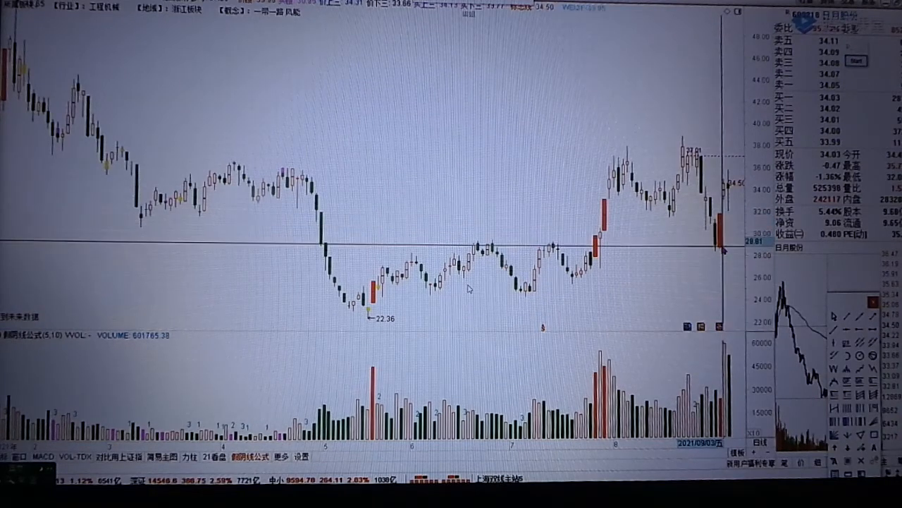
mouse_move(598, 242)
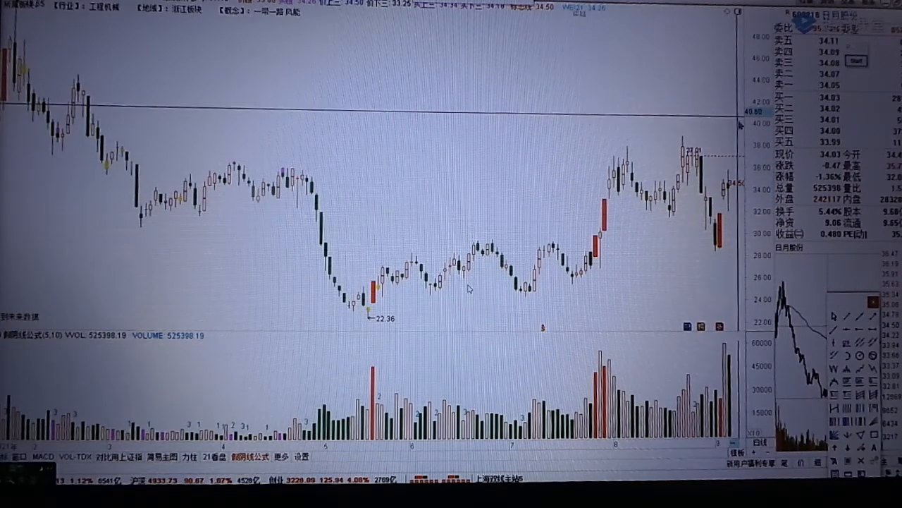
mouse_move(680, 267)
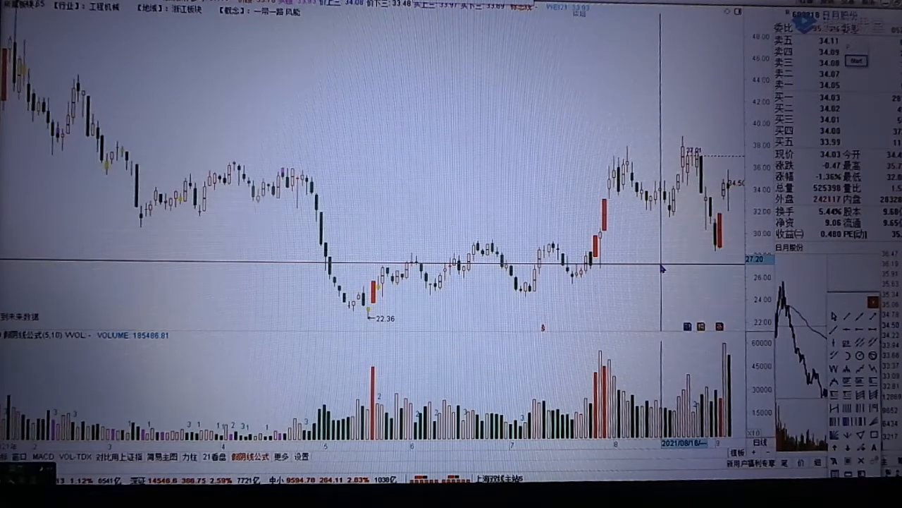
mouse_move(665, 264)
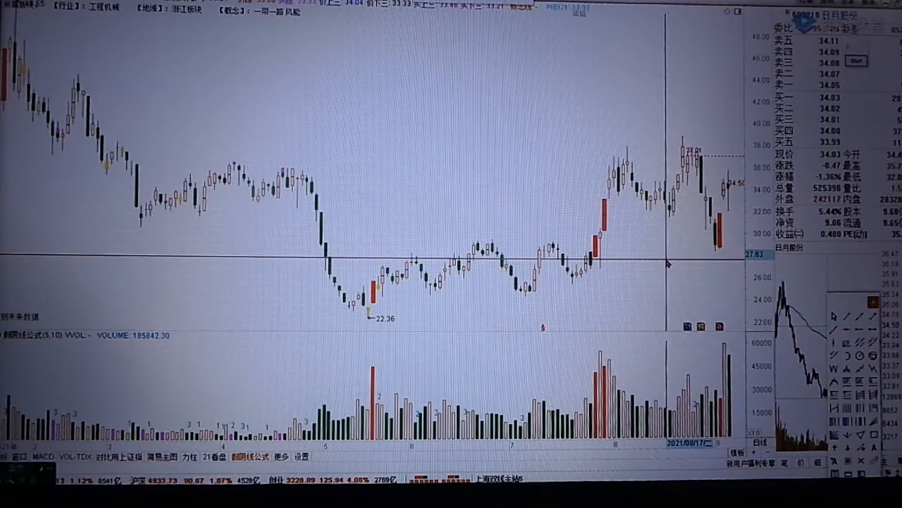
mouse_move(468, 290)
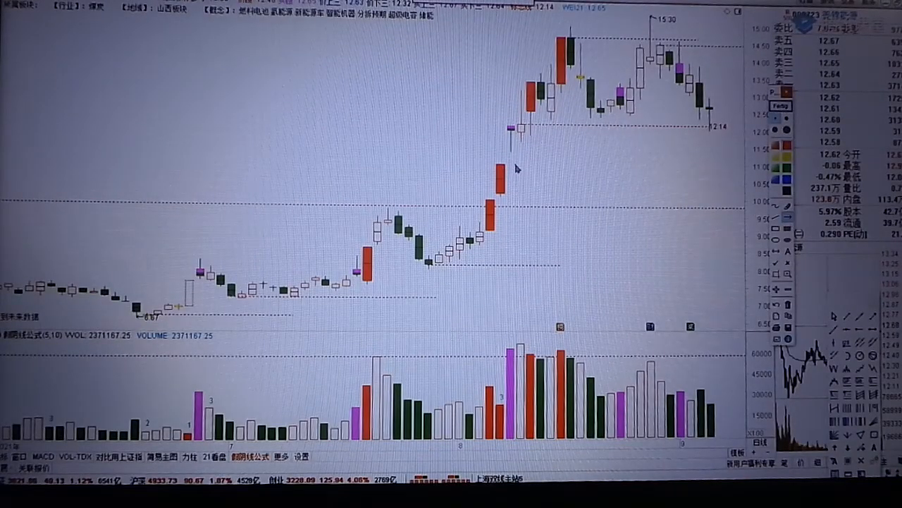
mouse_move(623, 163)
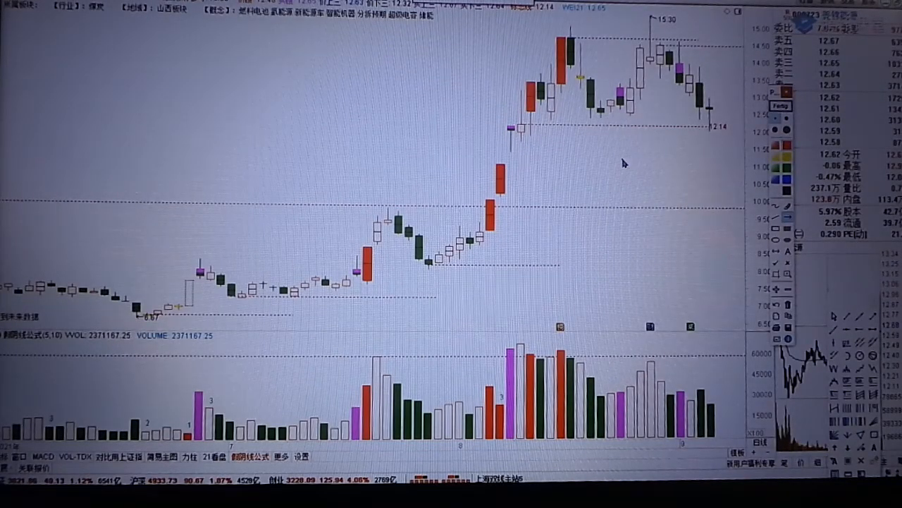
mouse_move(656, 46)
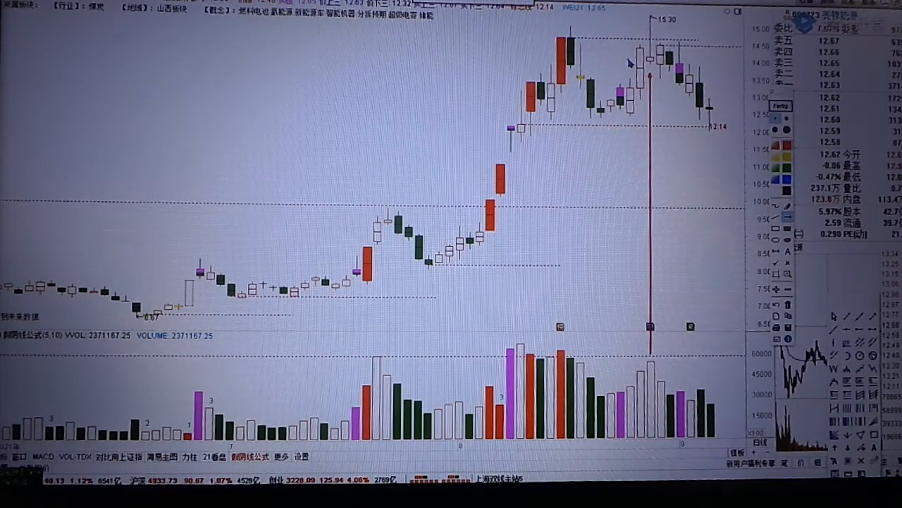
mouse_move(645, 116)
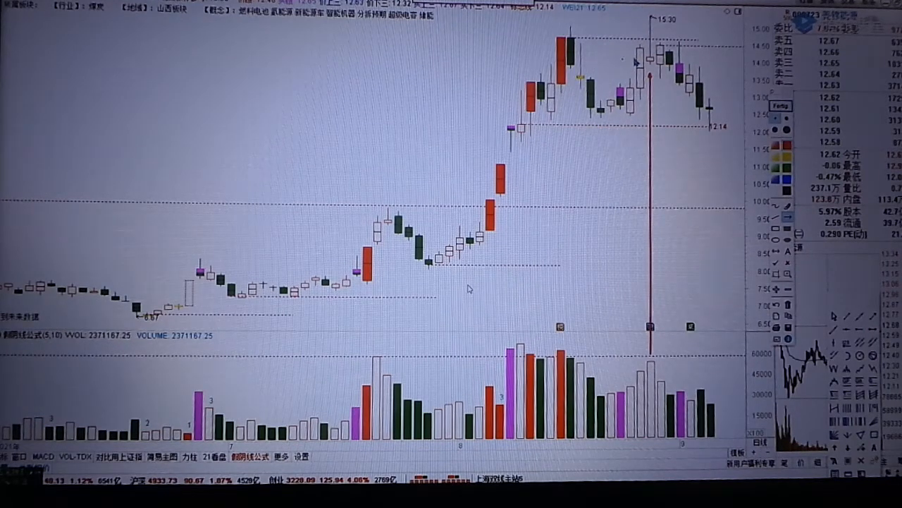
mouse_move(697, 142)
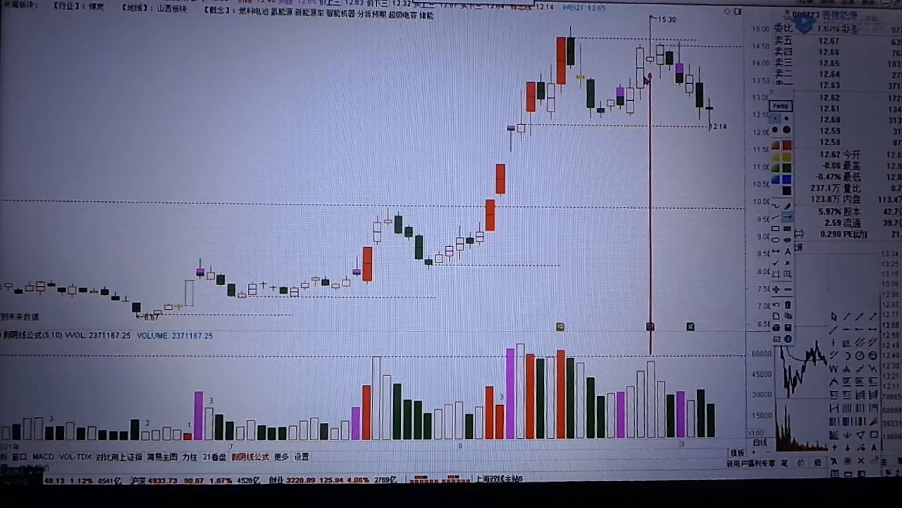
mouse_move(469, 288)
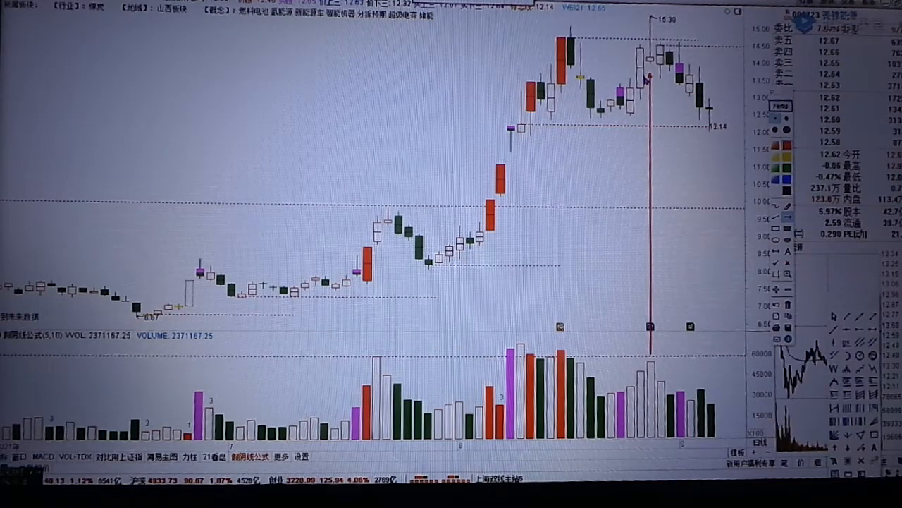
mouse_move(469, 288)
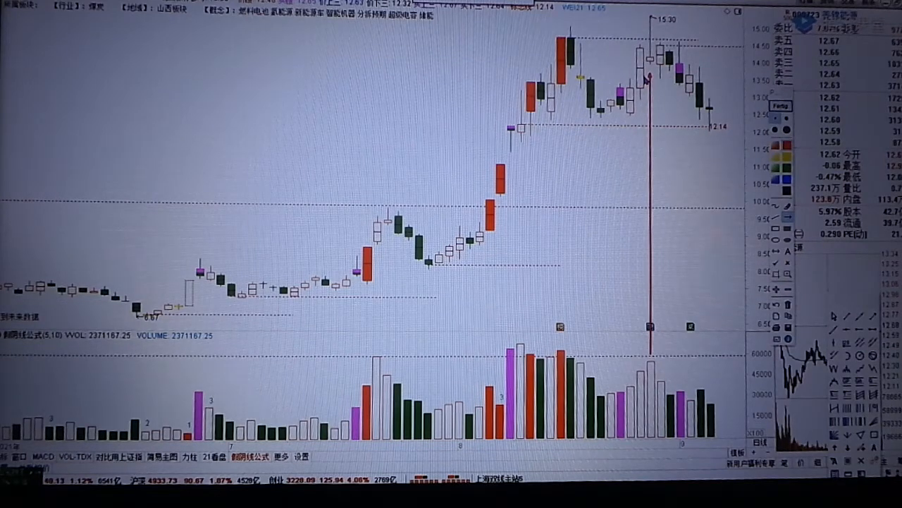
mouse_move(469, 288)
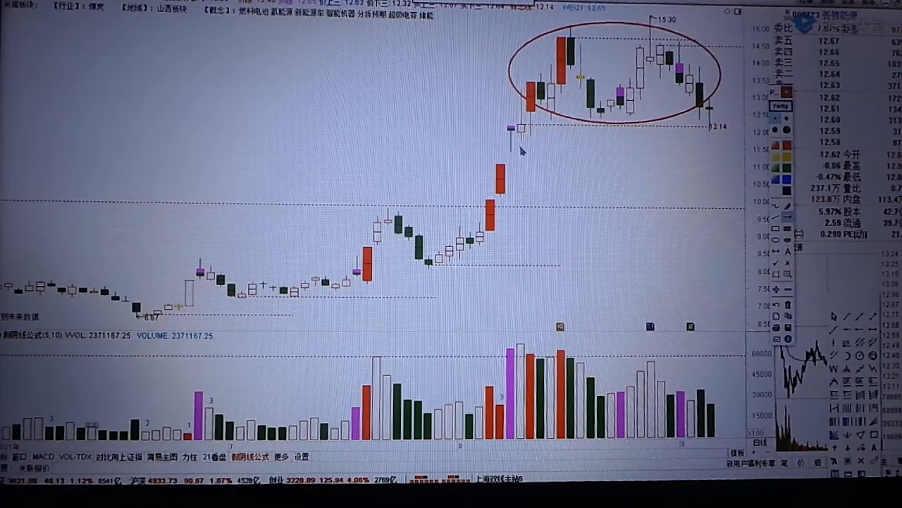
- Draw arrows linking the breakout candle and the earlier pullback to their high-volume bars
left_click_drag(522, 152, 553, 345)
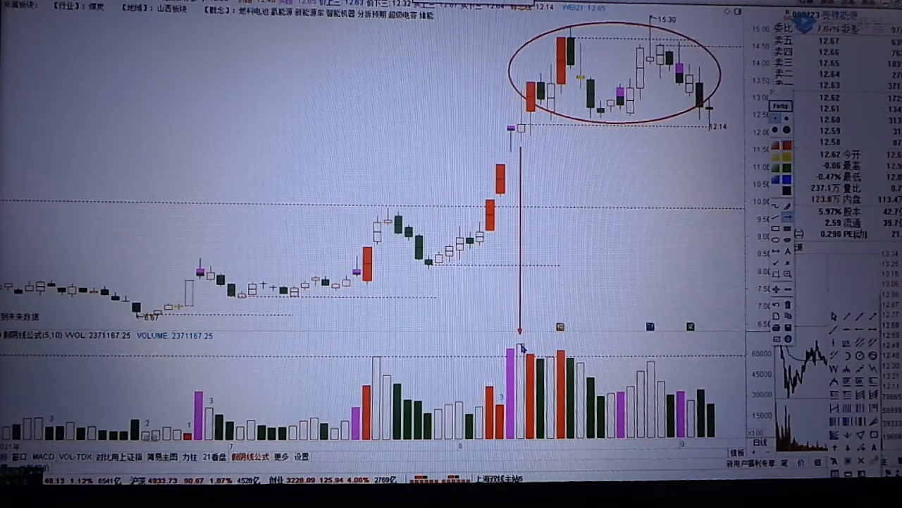
left_click_drag(407, 224, 510, 344)
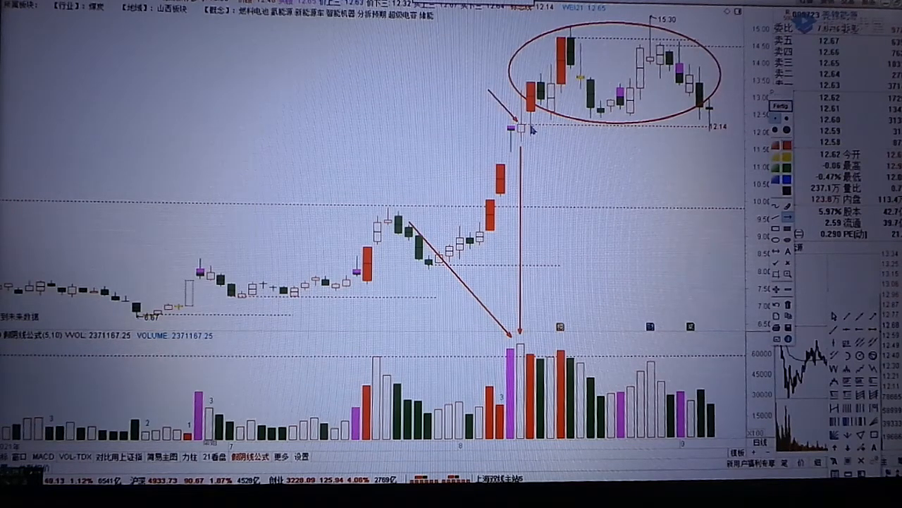
mouse_move(525, 125)
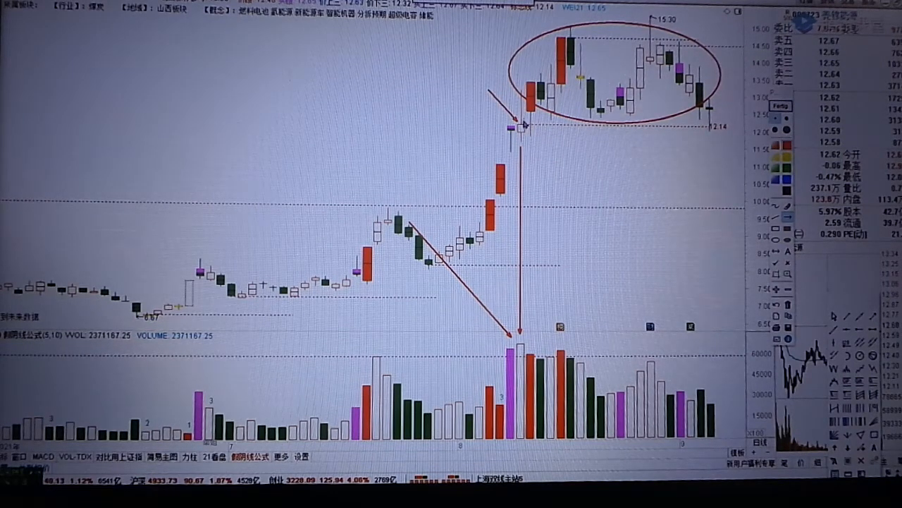
mouse_move(556, 160)
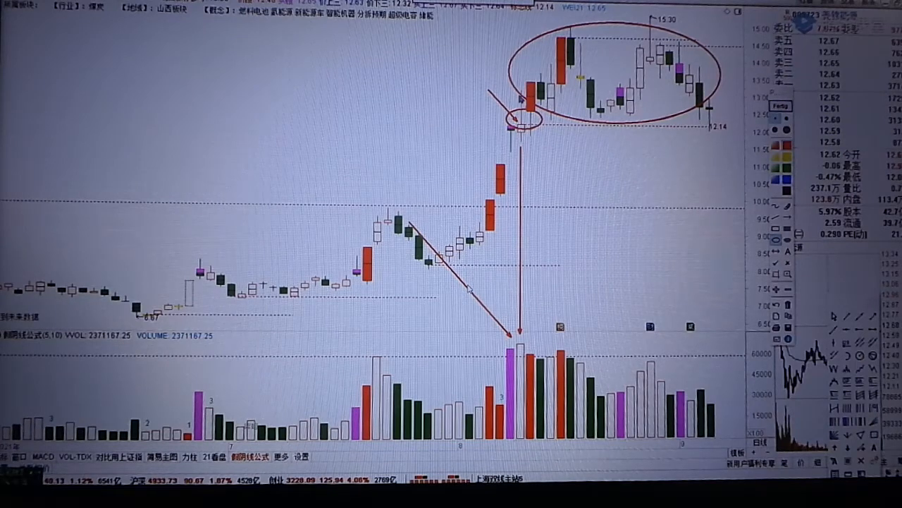
mouse_move(677, 149)
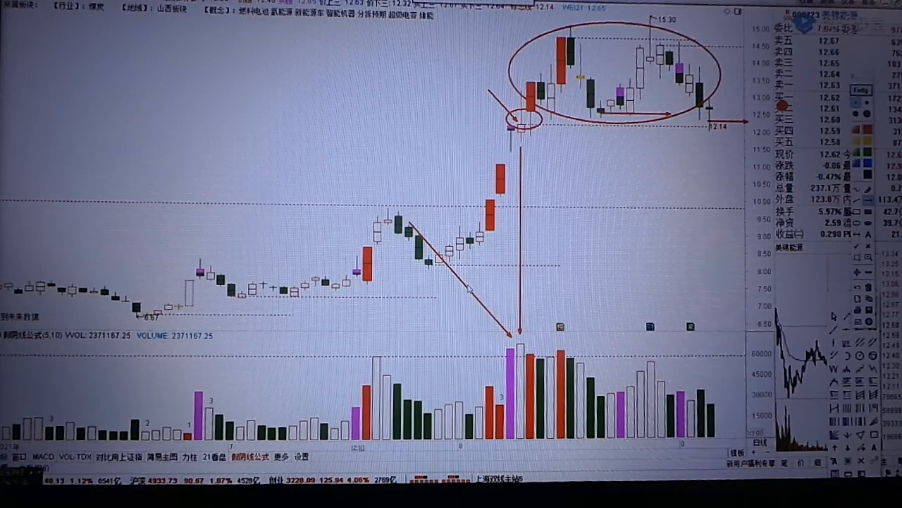
mouse_move(735, 107)
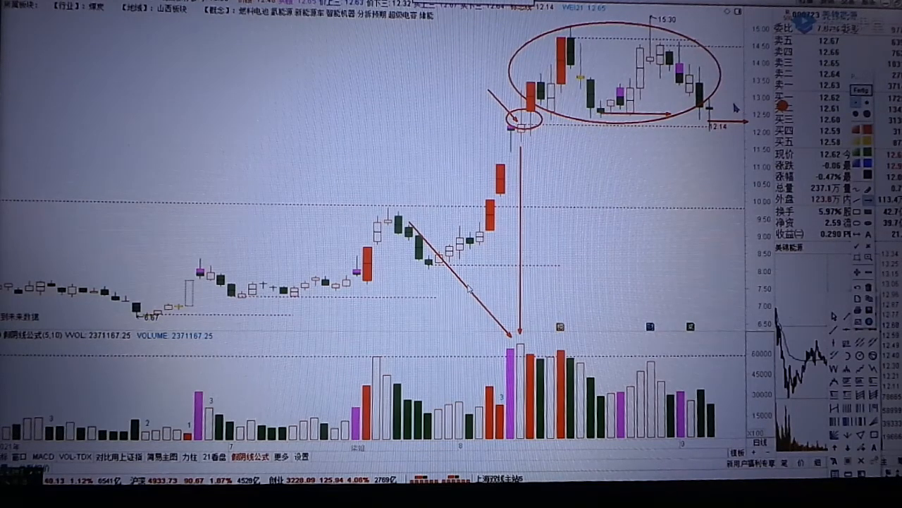
mouse_move(761, 161)
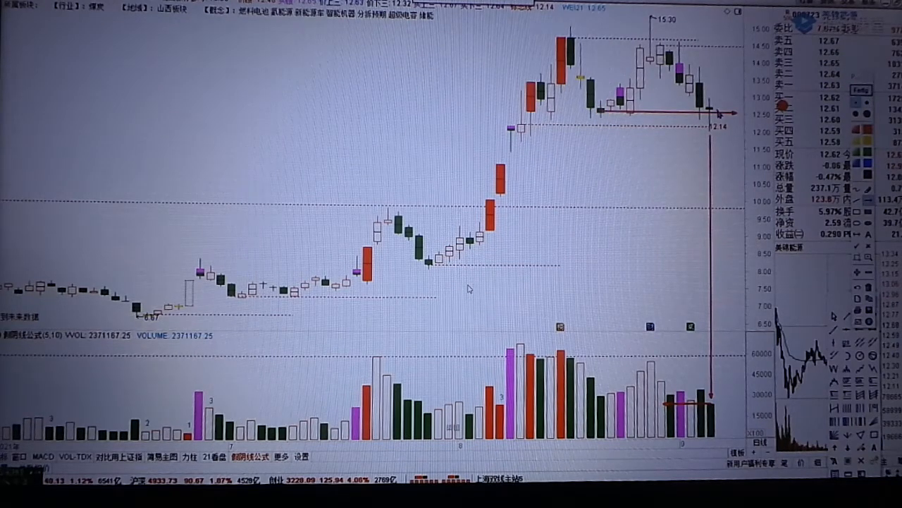
mouse_move(719, 81)
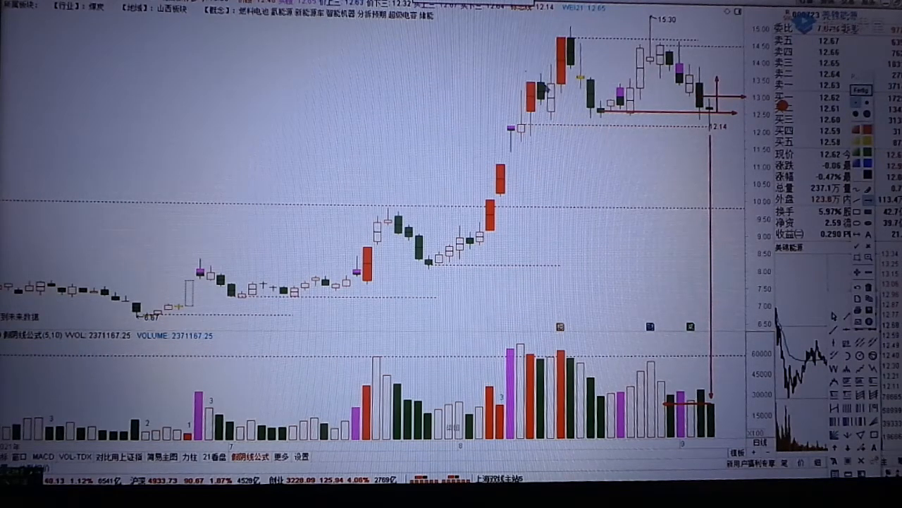
mouse_move(468, 289)
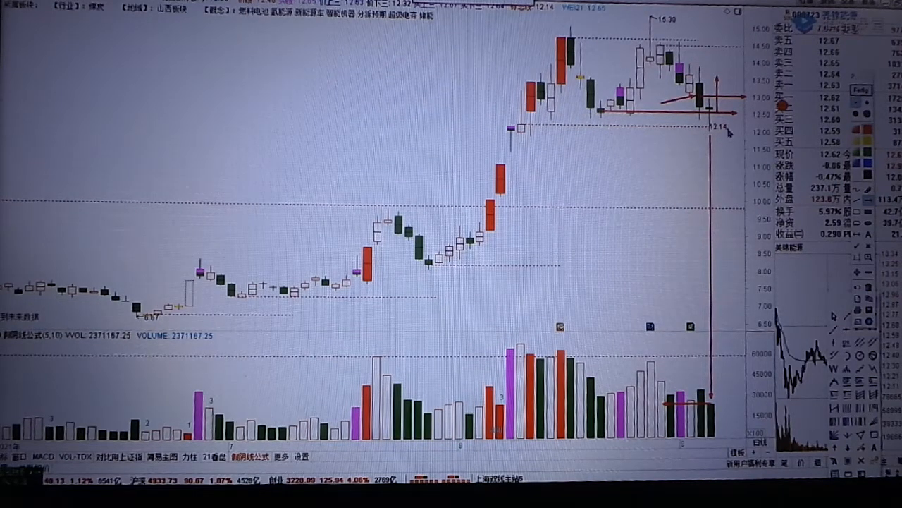
mouse_move(811, 208)
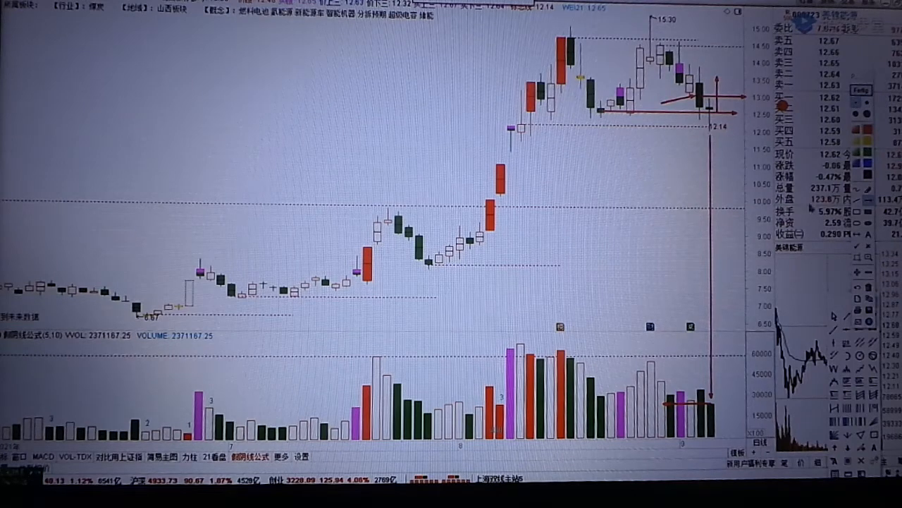
mouse_move(656, 158)
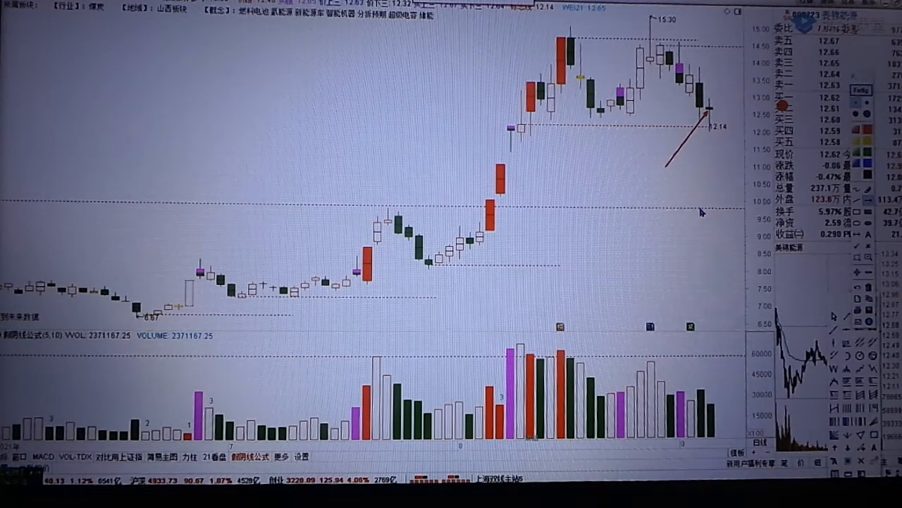
mouse_move(730, 99)
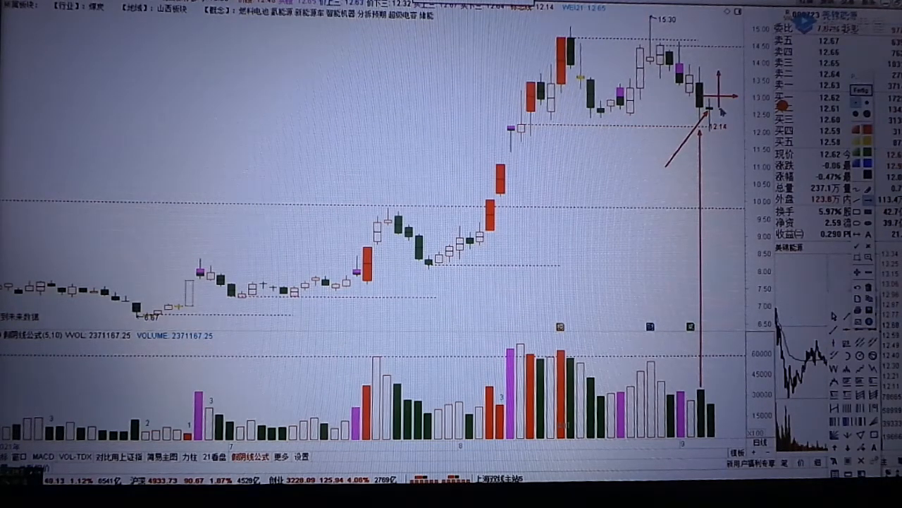
mouse_move(469, 289)
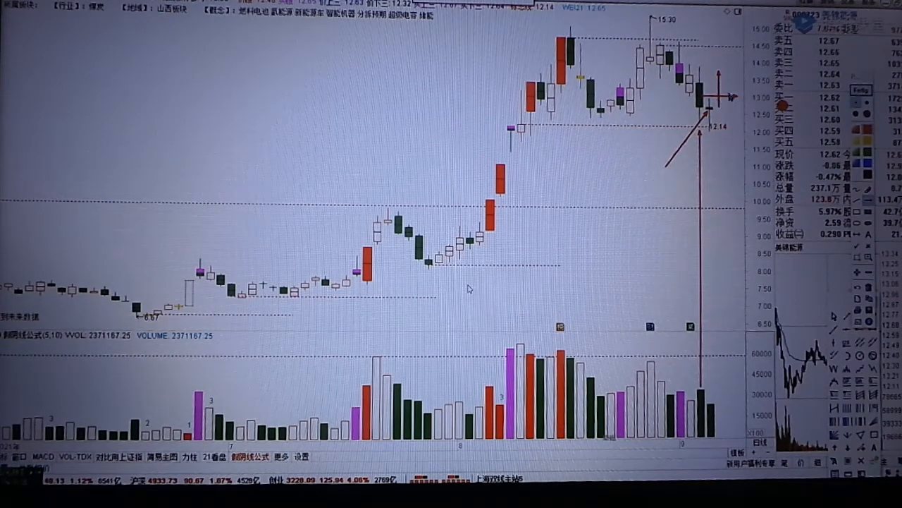
mouse_move(729, 87)
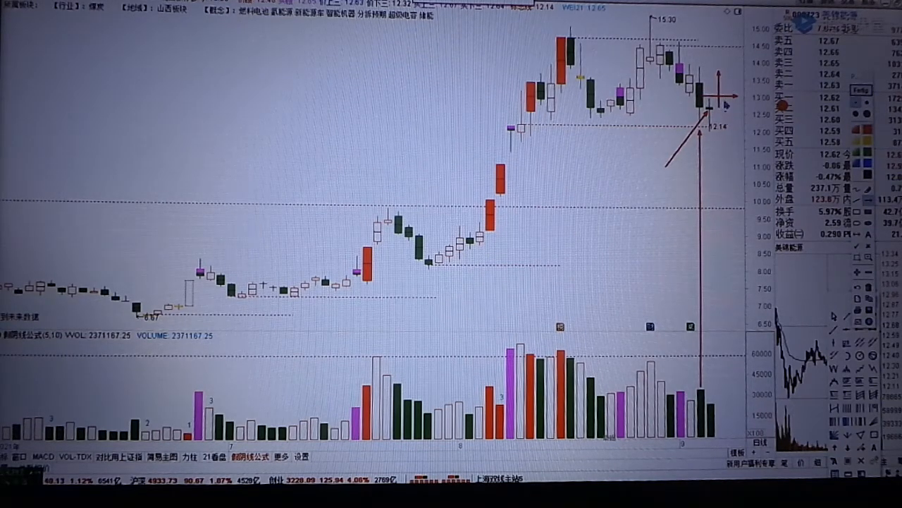
mouse_move(470, 287)
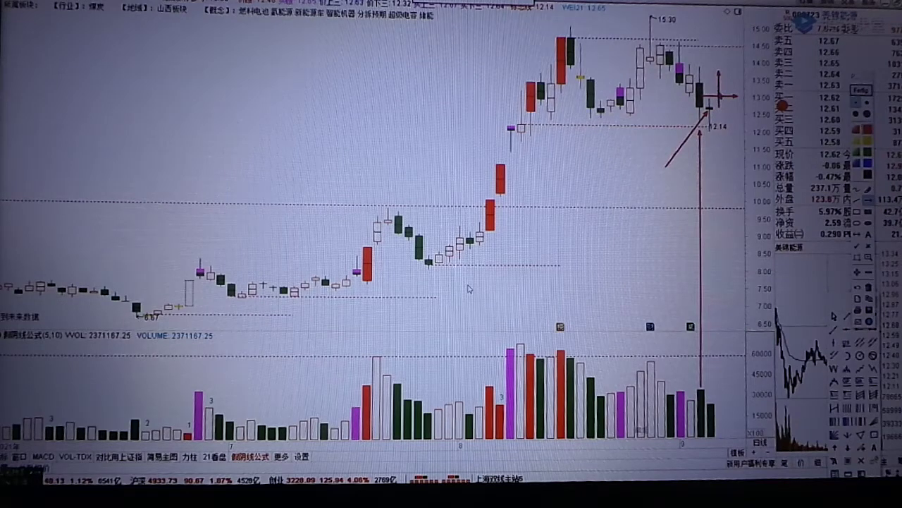
mouse_move(726, 106)
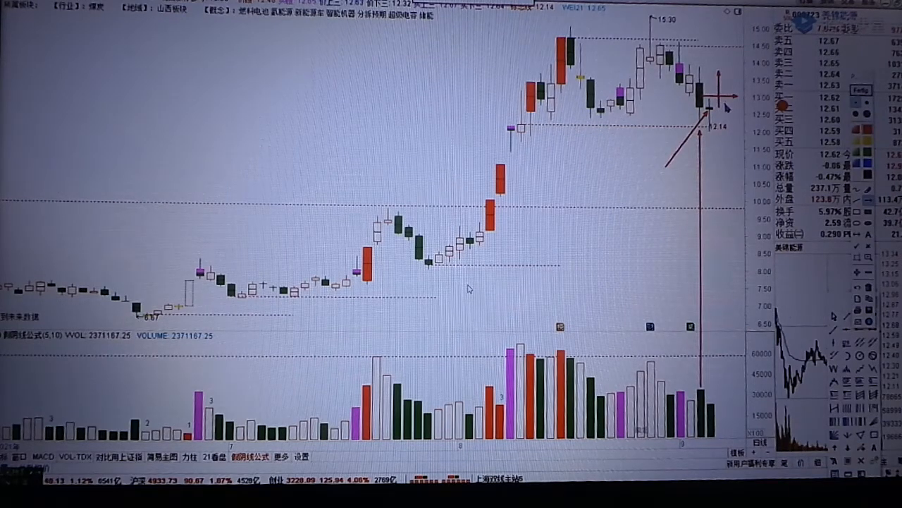
mouse_move(613, 132)
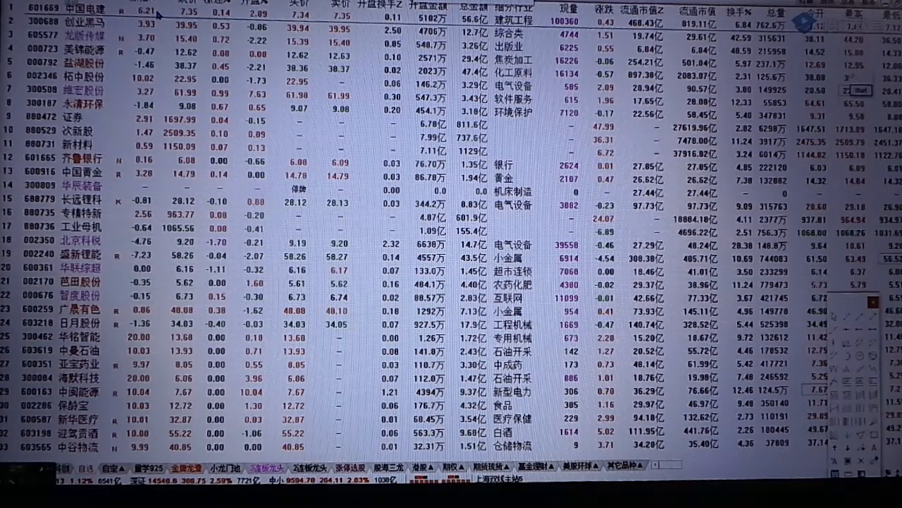
- Open 中国电建's daily K-line chart from the stock list
double_click(85, 7)
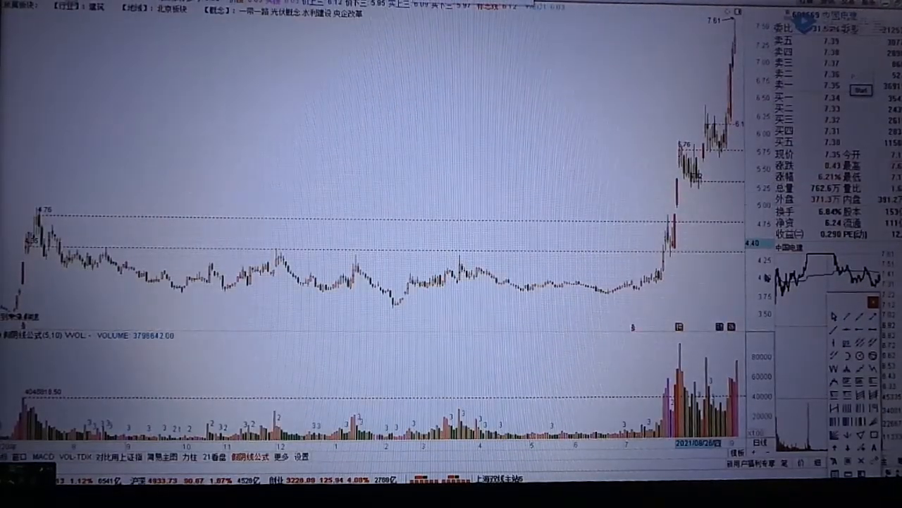
mouse_move(466, 287)
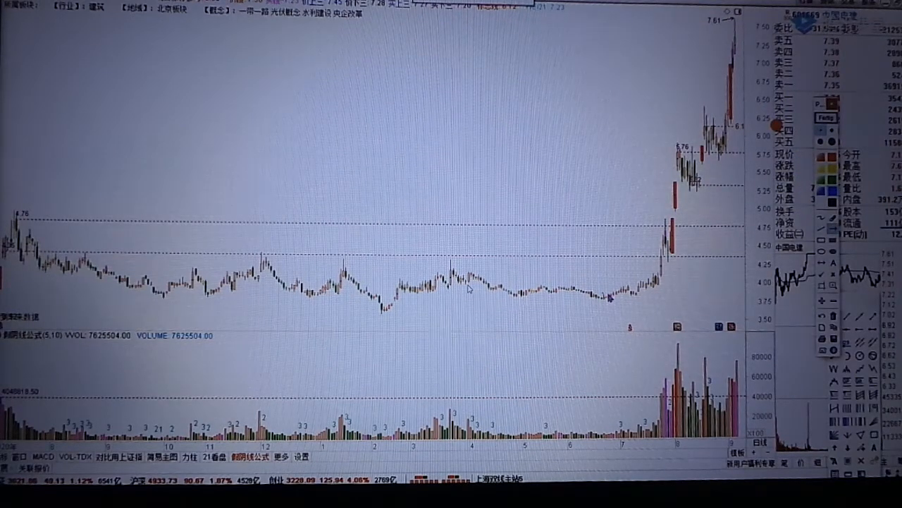
mouse_move(723, 303)
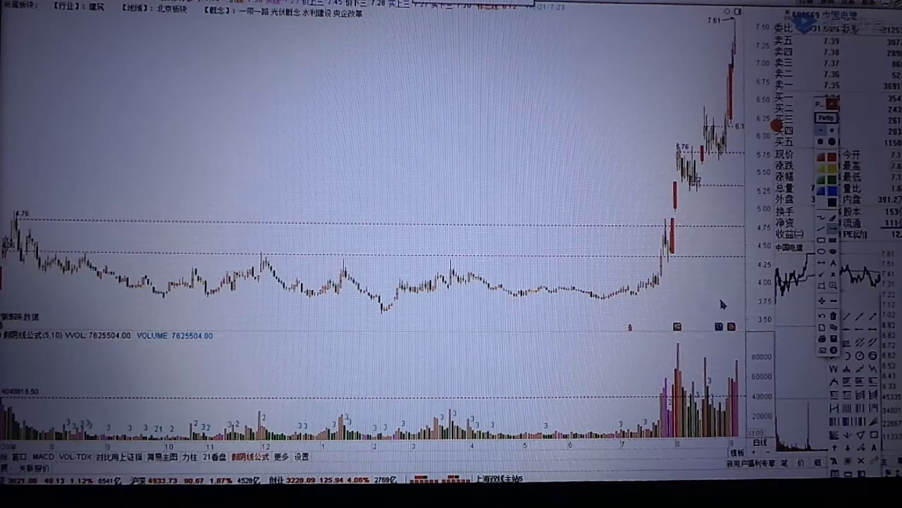
mouse_move(617, 296)
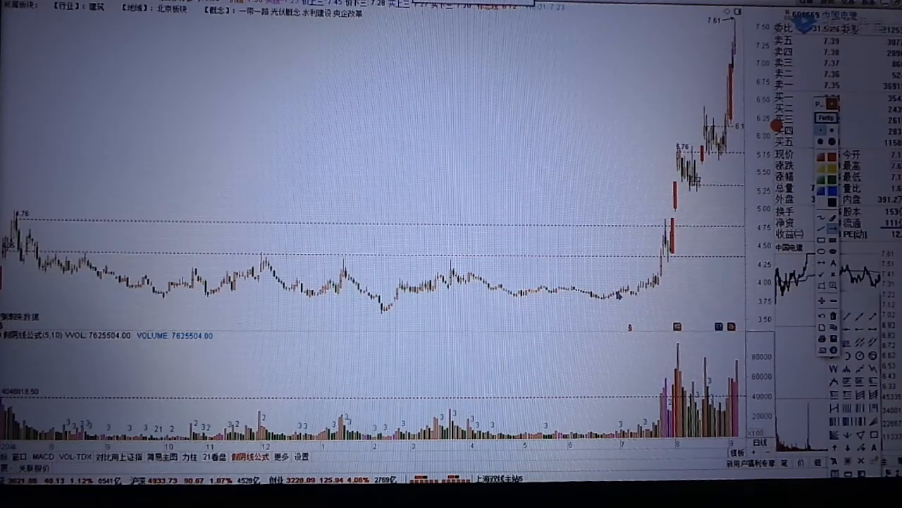
mouse_move(599, 303)
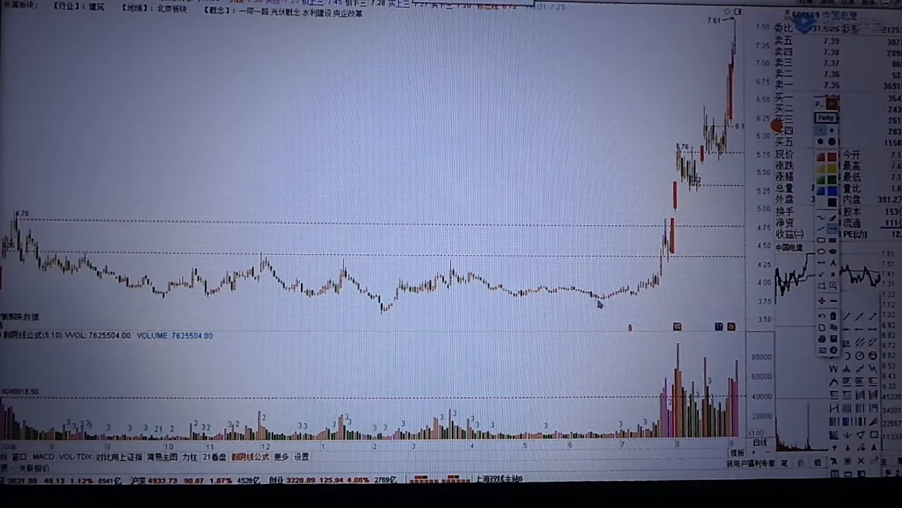
mouse_move(381, 313)
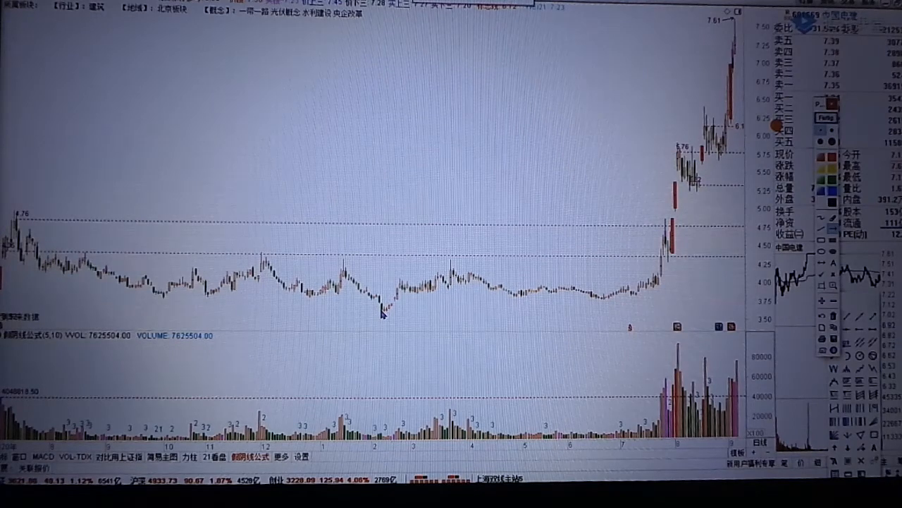
- Draw trial arrows from the base lows and up to 7.61, then point one at the 4.75 breakout candle
left_click_drag(383, 311, 719, 309)
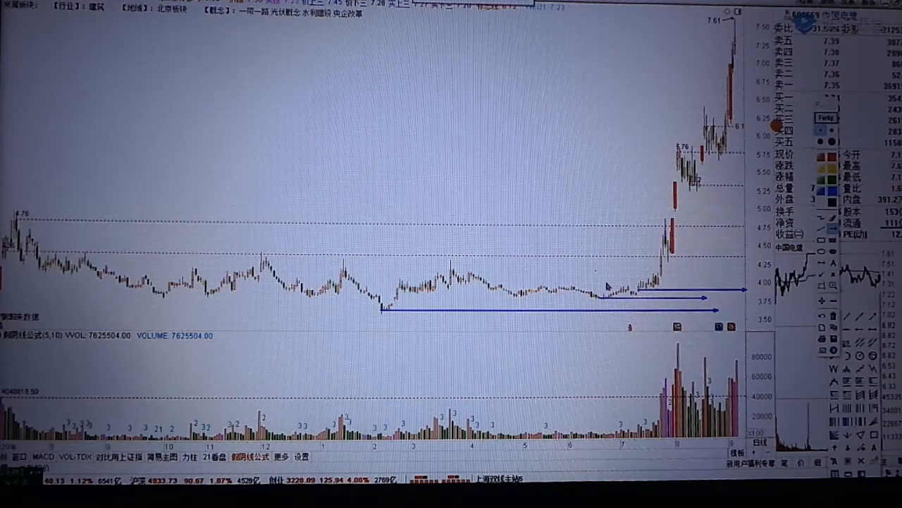
mouse_move(730, 299)
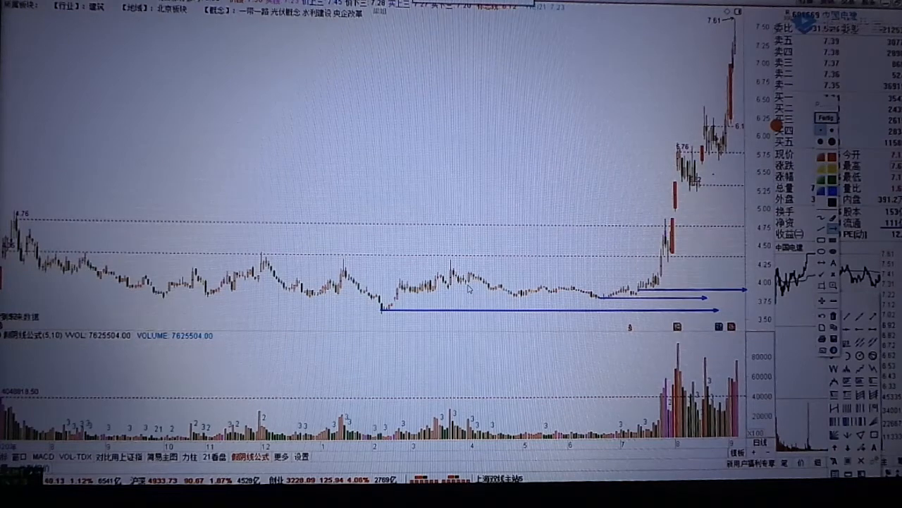
left_click_drag(628, 292, 719, 49)
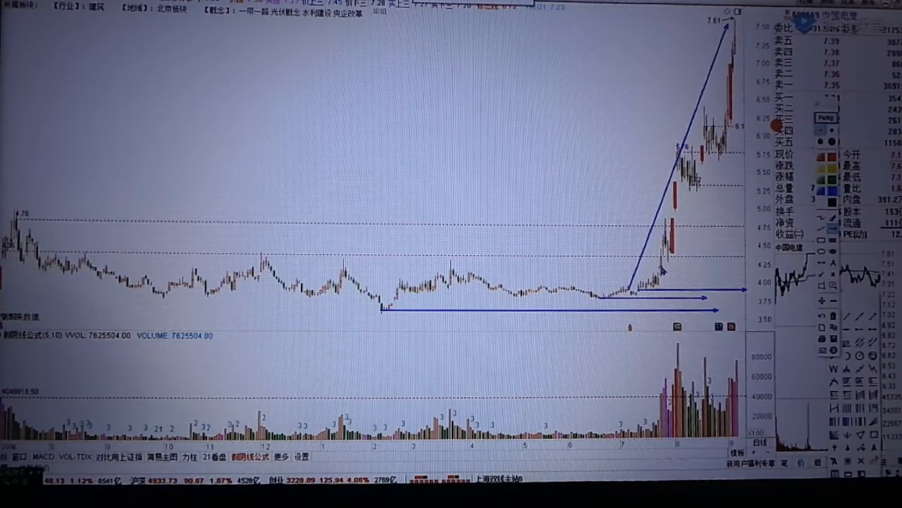
mouse_move(469, 287)
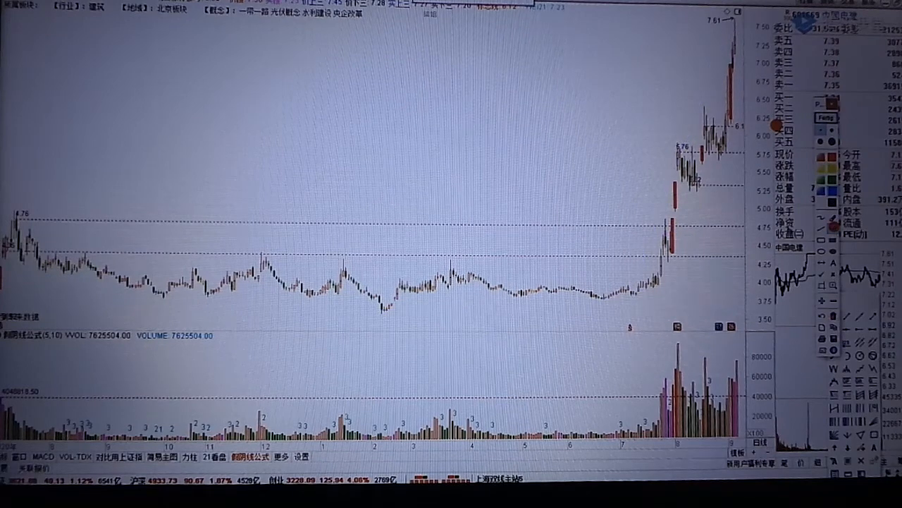
left_click_drag(631, 176, 666, 217)
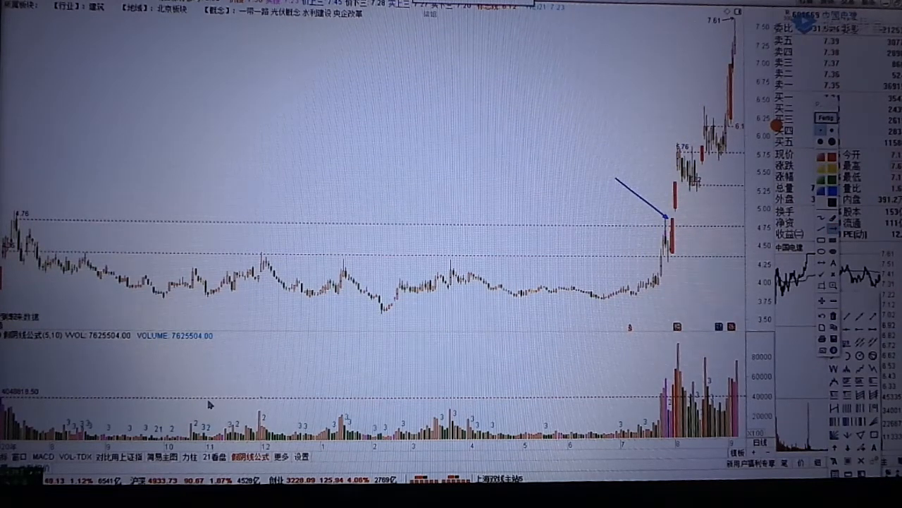
mouse_move(595, 269)
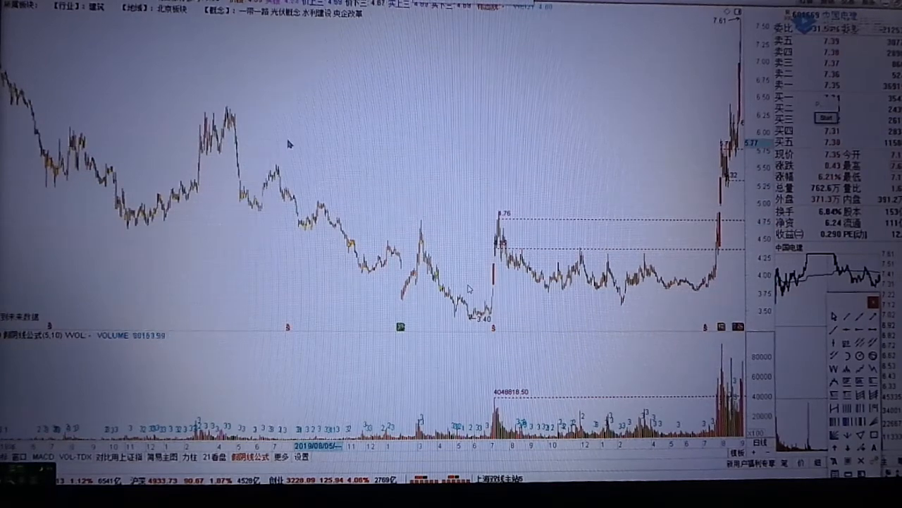
- Draw a falling arrow across the decline, circle the 3.40 bottom, and add a mark at the right
left_click_drag(213, 182, 745, 325)
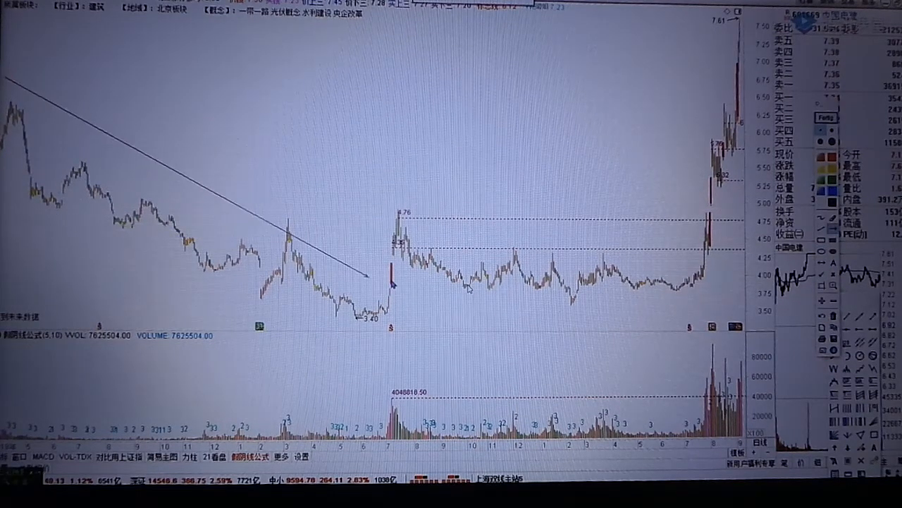
left_click_drag(392, 282, 511, 309)
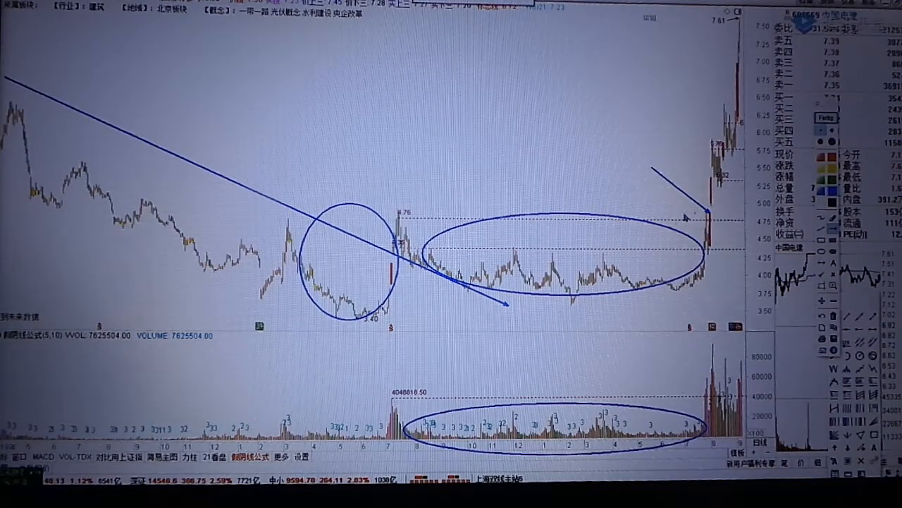
left_click_drag(687, 215, 740, 28)
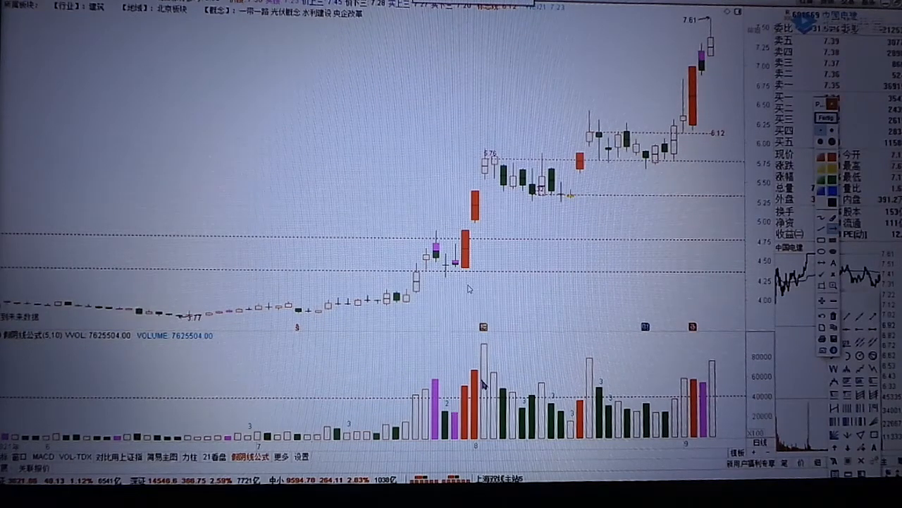
mouse_move(485, 379)
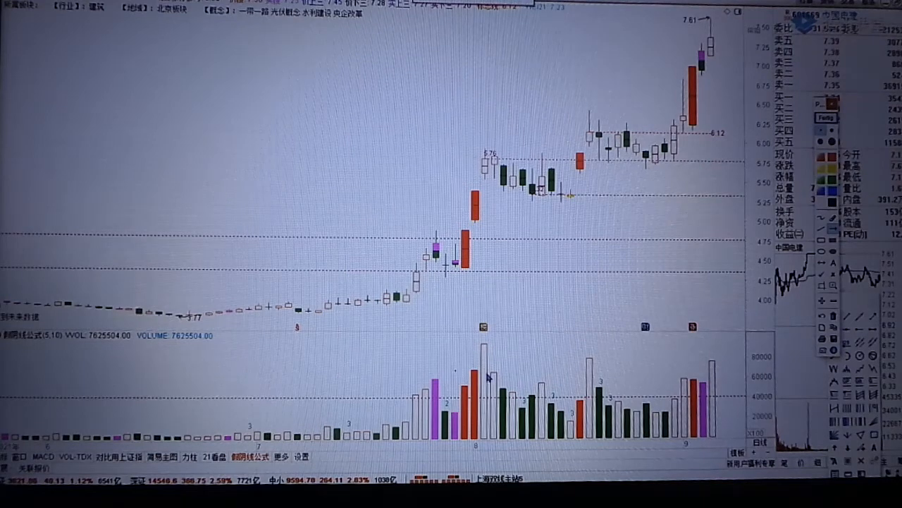
mouse_move(416, 359)
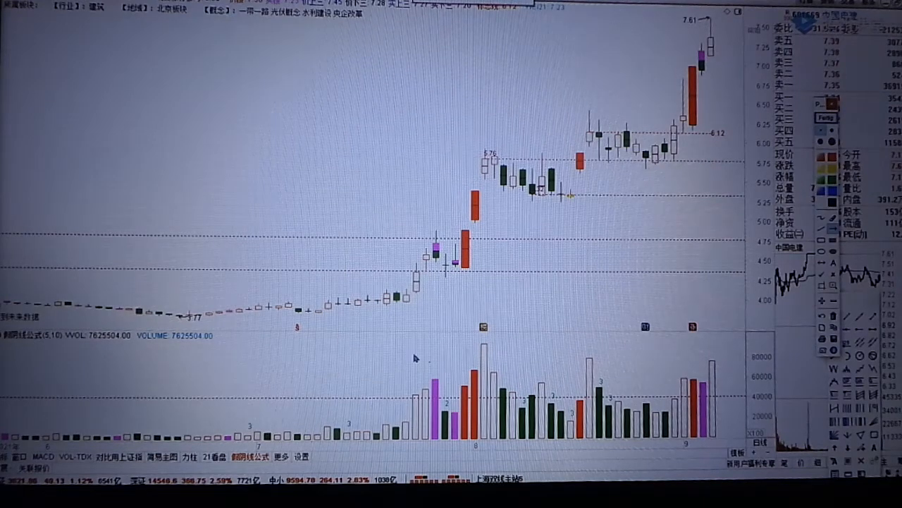
- Frame the heavy volume bars under the surge to 7.61 with a rectangle
left_click_drag(383, 345, 718, 363)
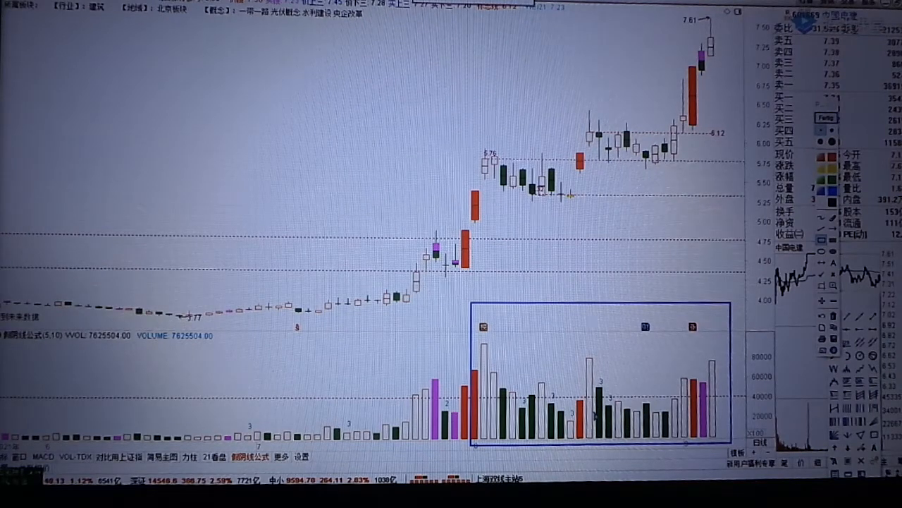
mouse_move(469, 287)
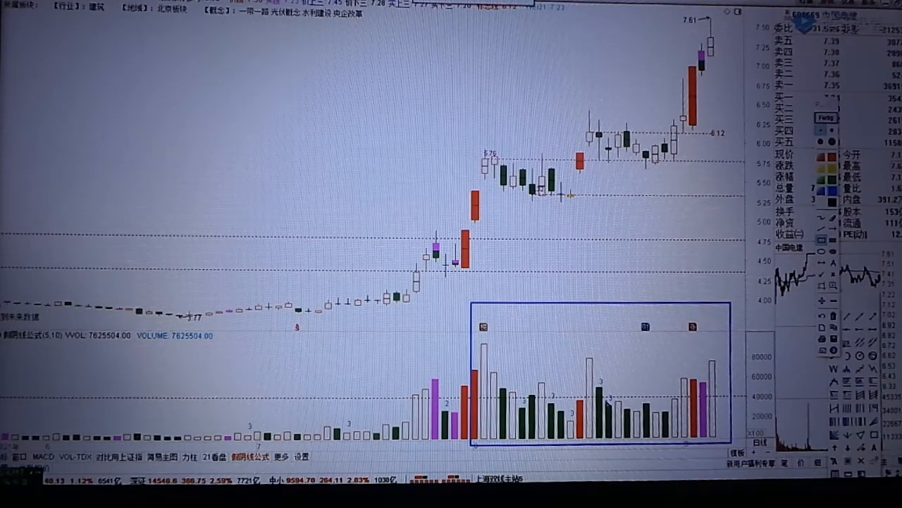
mouse_move(507, 241)
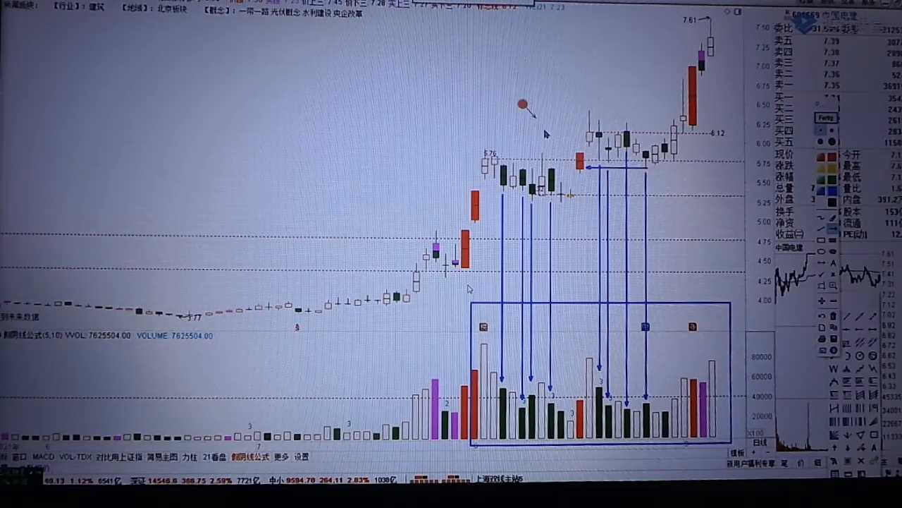
- Draw an arrow from a consolidation candle down to its volume bar
left_click_drag(525, 106, 578, 152)
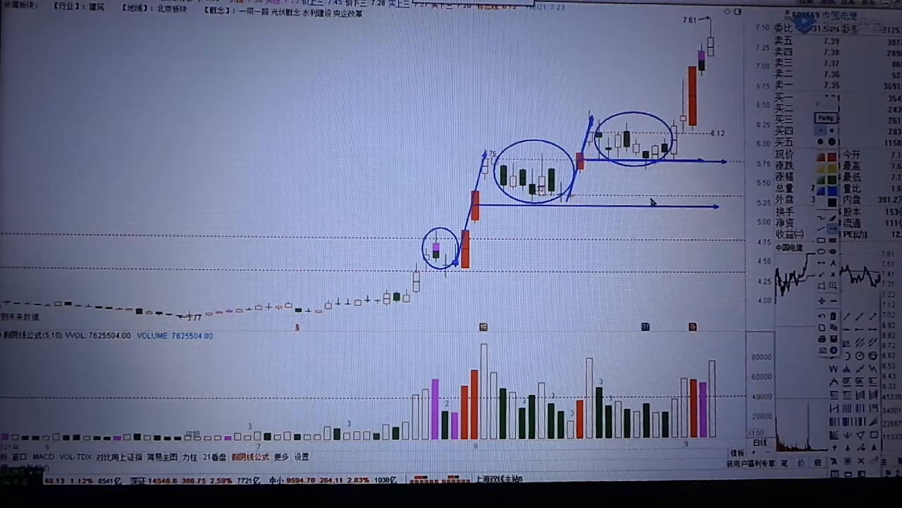
mouse_move(500, 198)
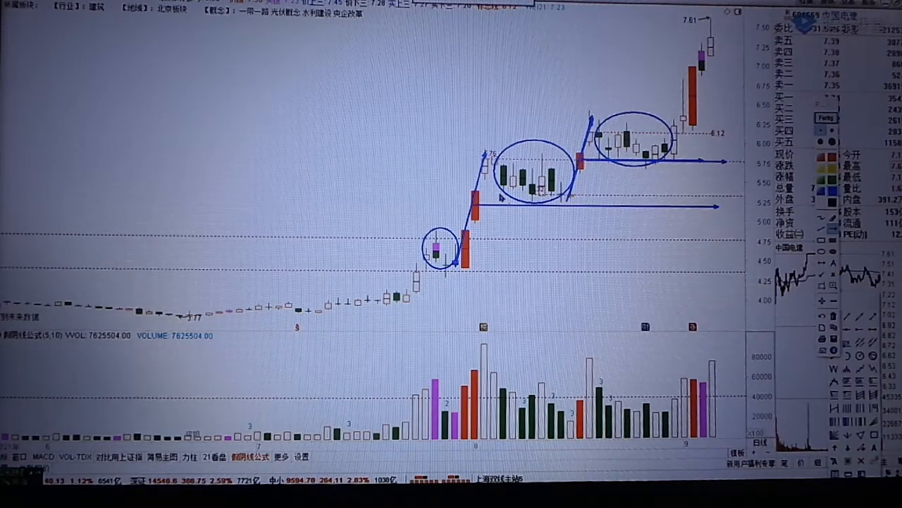
mouse_move(652, 140)
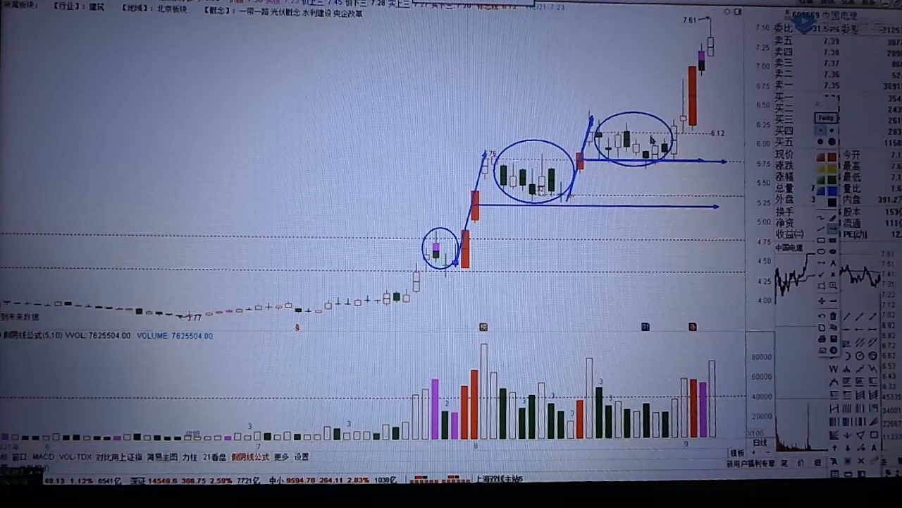
mouse_move(469, 287)
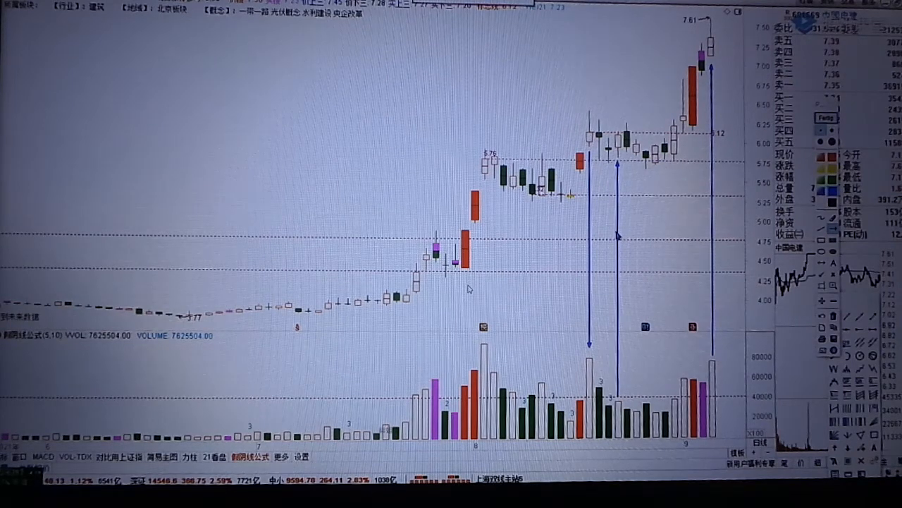
mouse_move(589, 141)
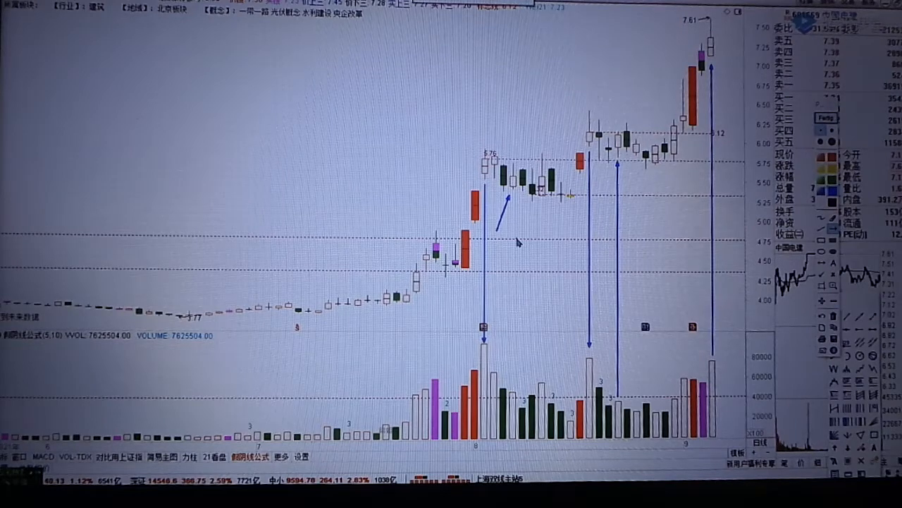
mouse_move(469, 288)
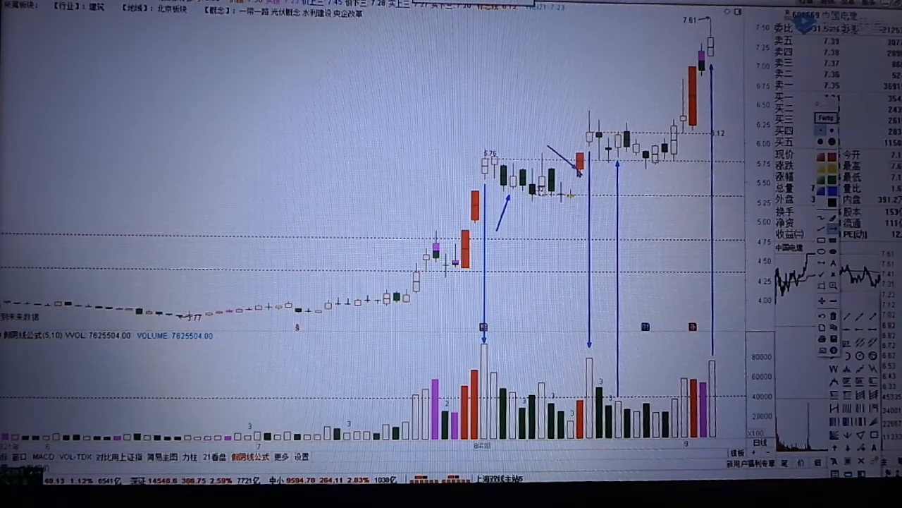
mouse_move(541, 200)
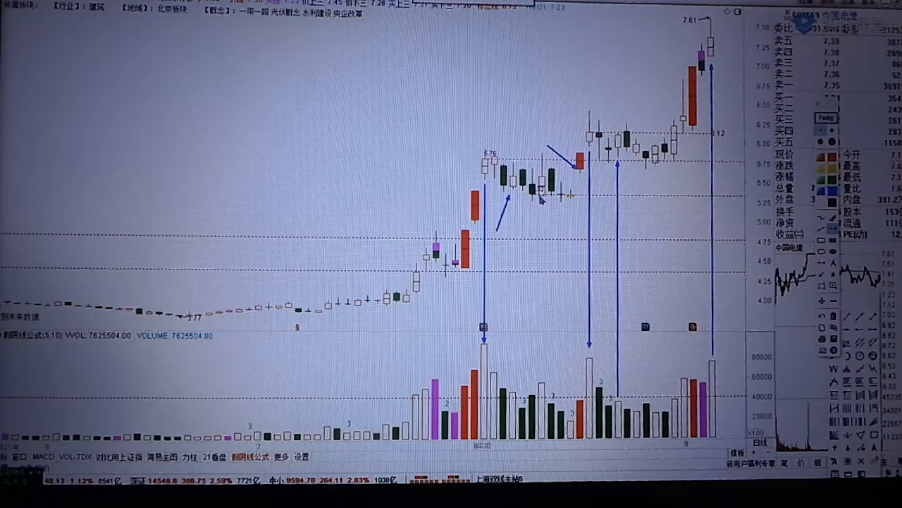
mouse_move(482, 177)
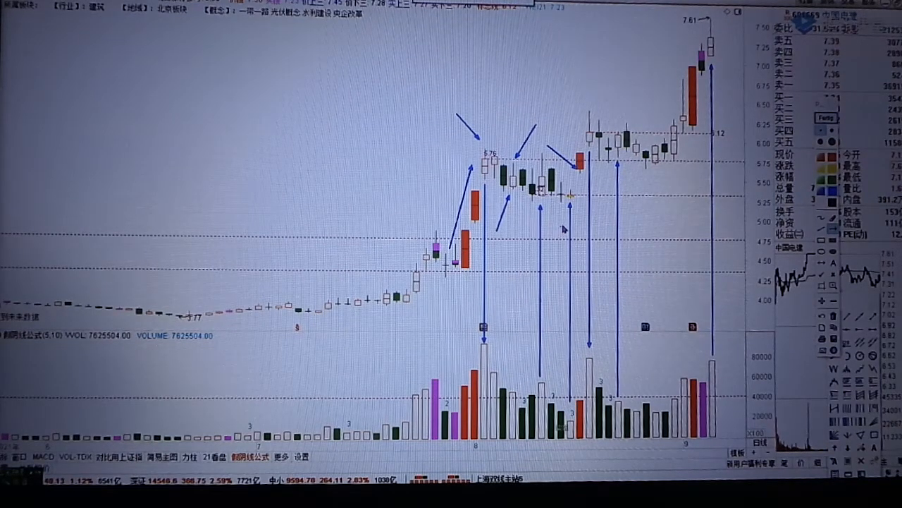
mouse_move(468, 287)
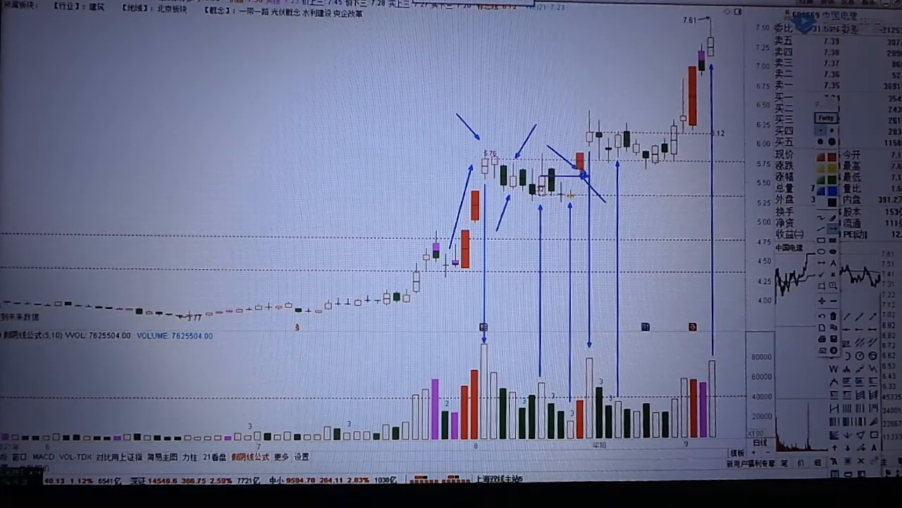
mouse_move(591, 122)
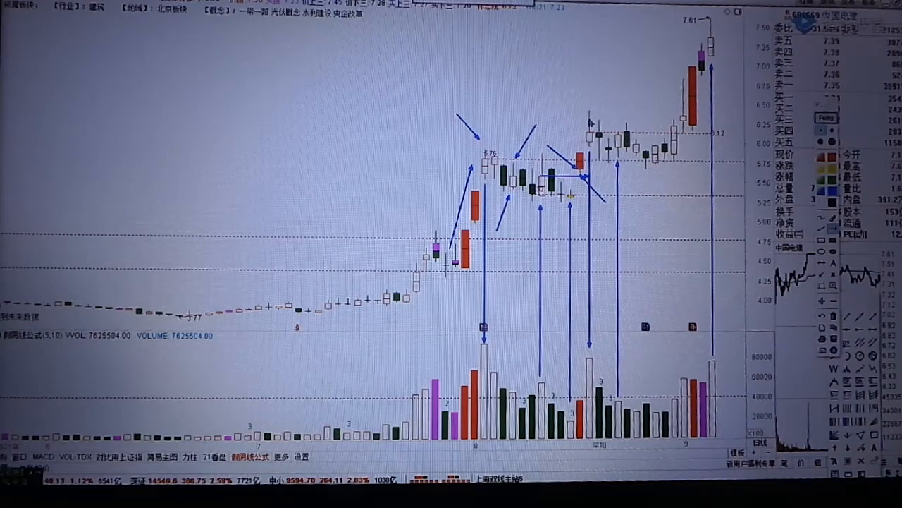
mouse_move(469, 288)
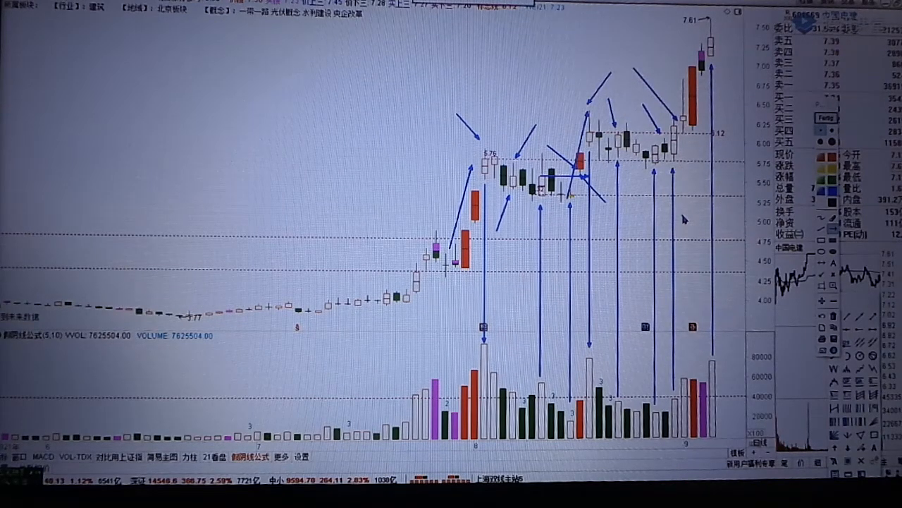
mouse_move(680, 202)
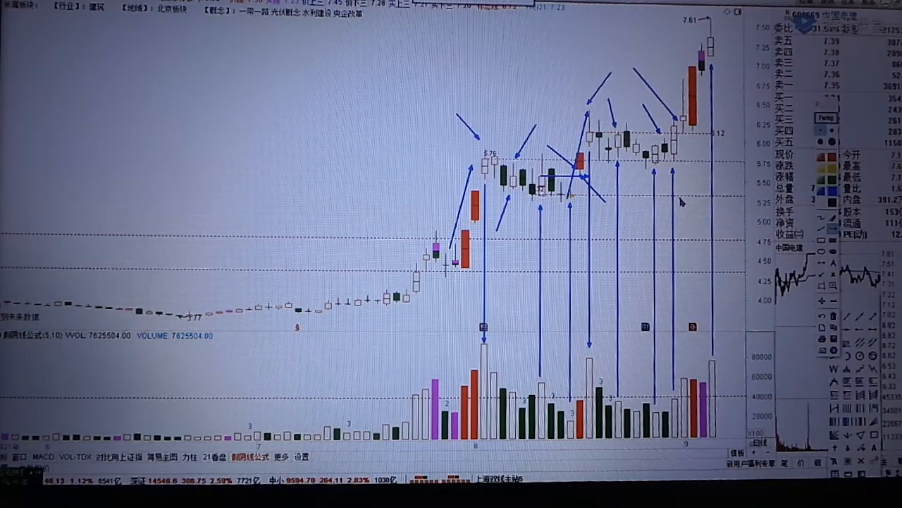
mouse_move(469, 289)
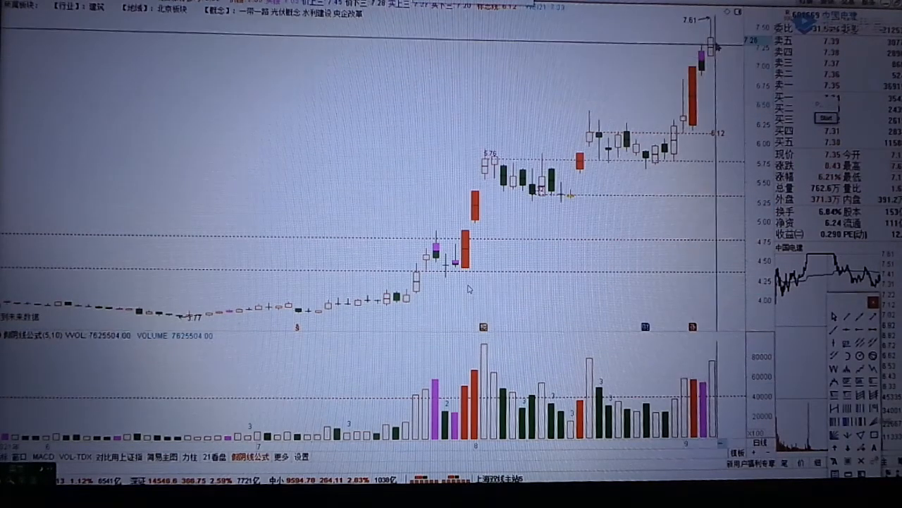
mouse_move(569, 274)
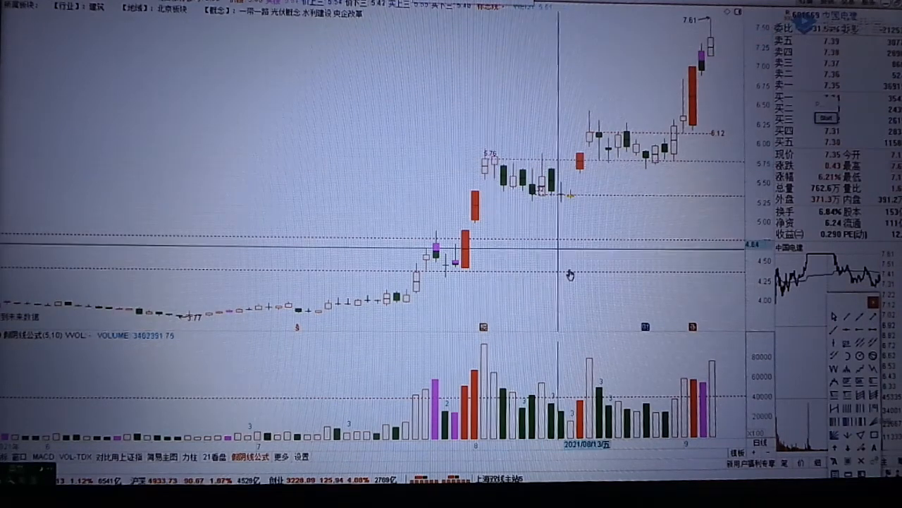
mouse_move(715, 345)
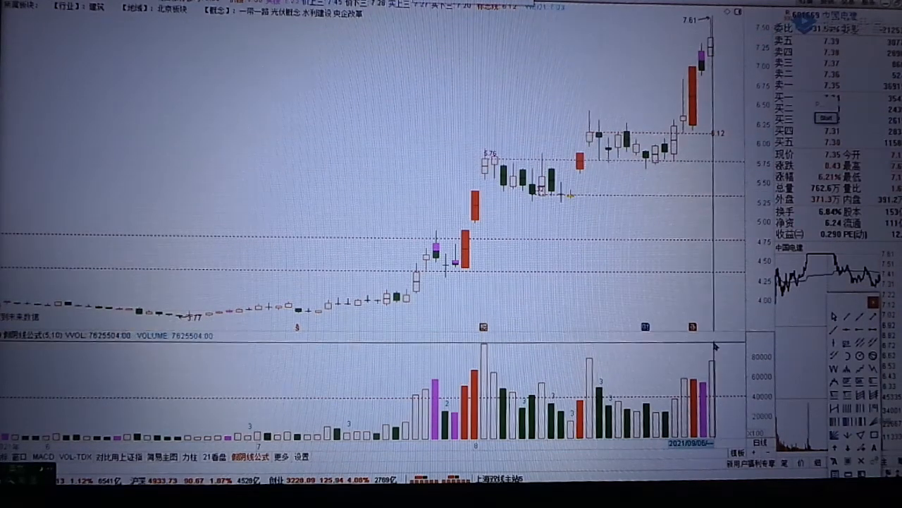
mouse_move(709, 212)
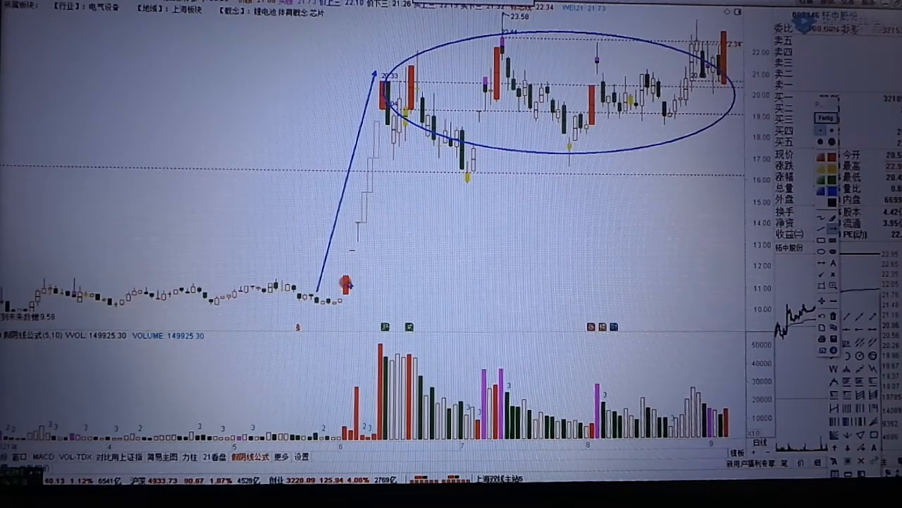
mouse_move(366, 200)
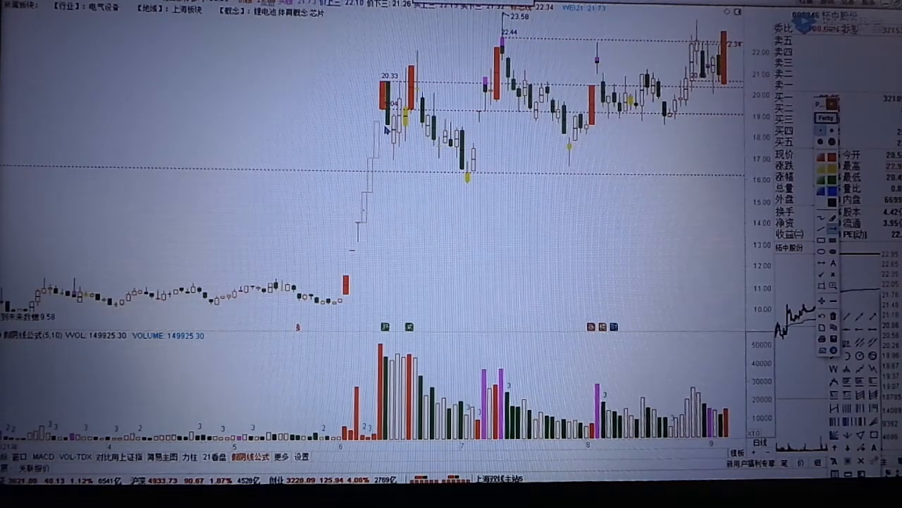
mouse_move(471, 289)
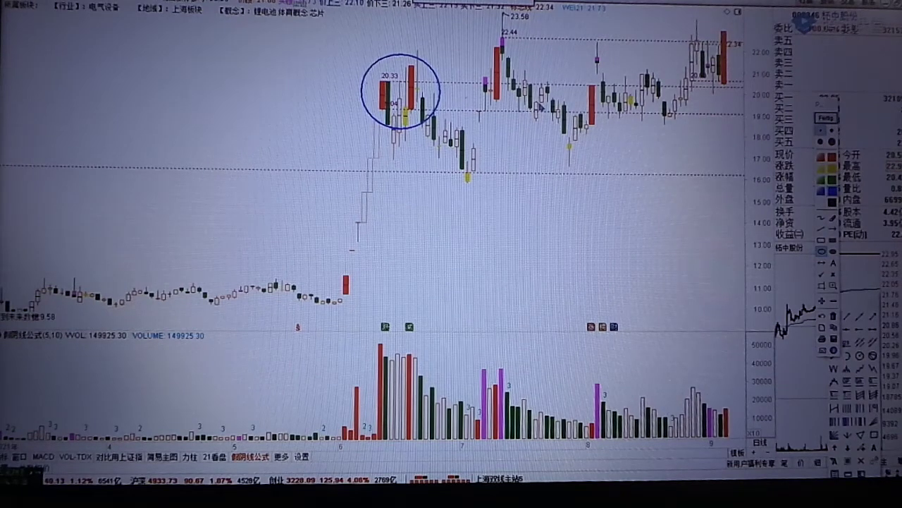
mouse_move(610, 202)
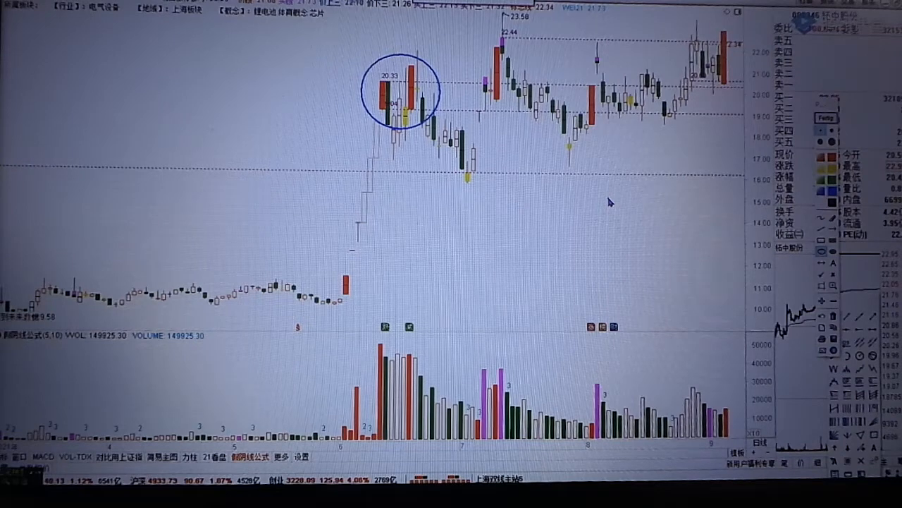
mouse_move(468, 289)
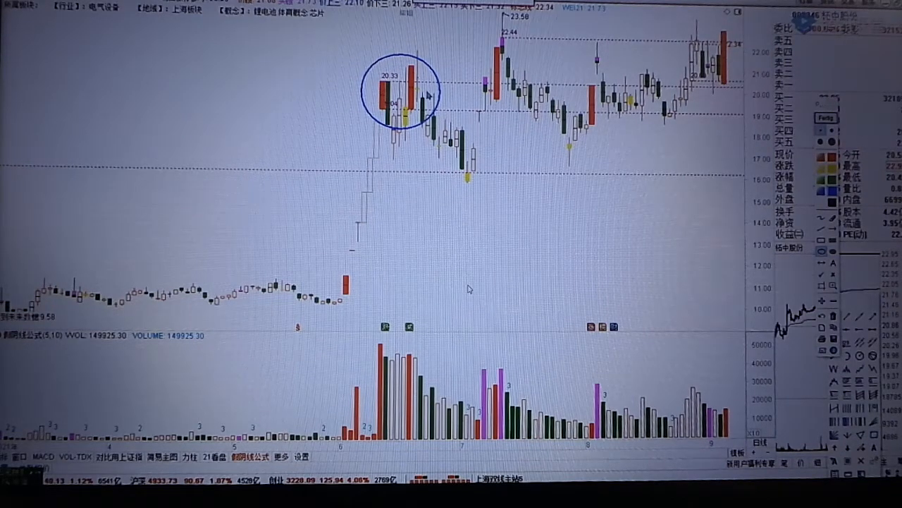
mouse_move(719, 102)
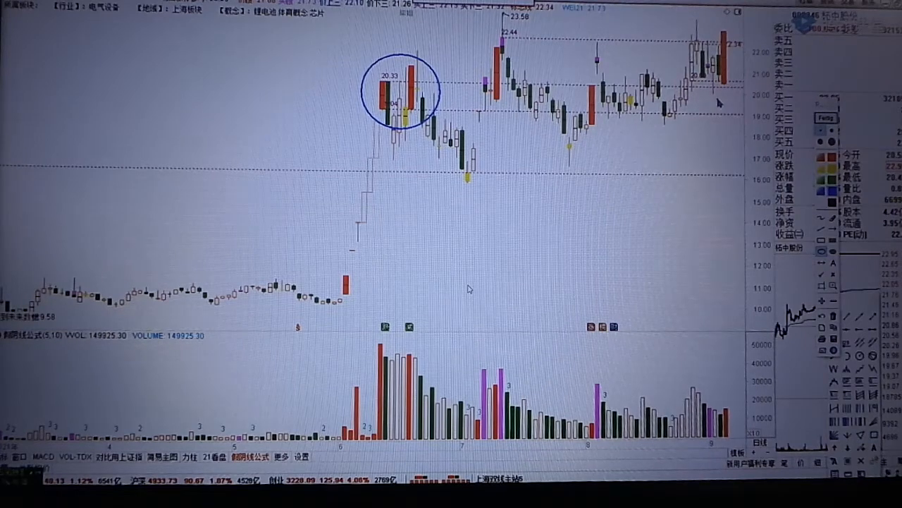
mouse_move(707, 179)
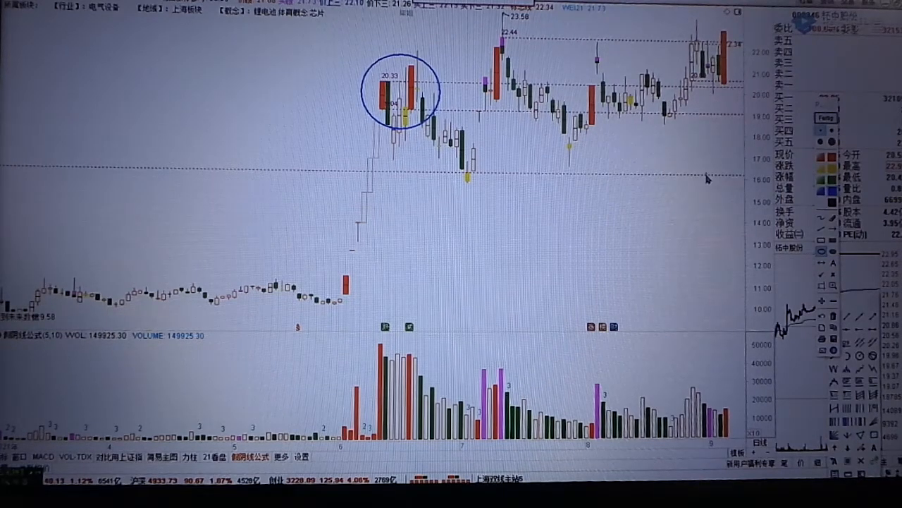
mouse_move(702, 192)
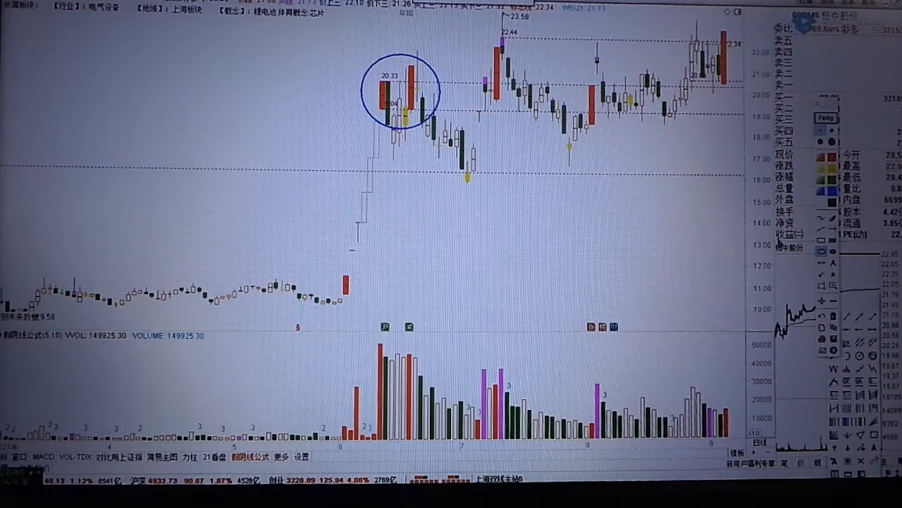
mouse_move(468, 287)
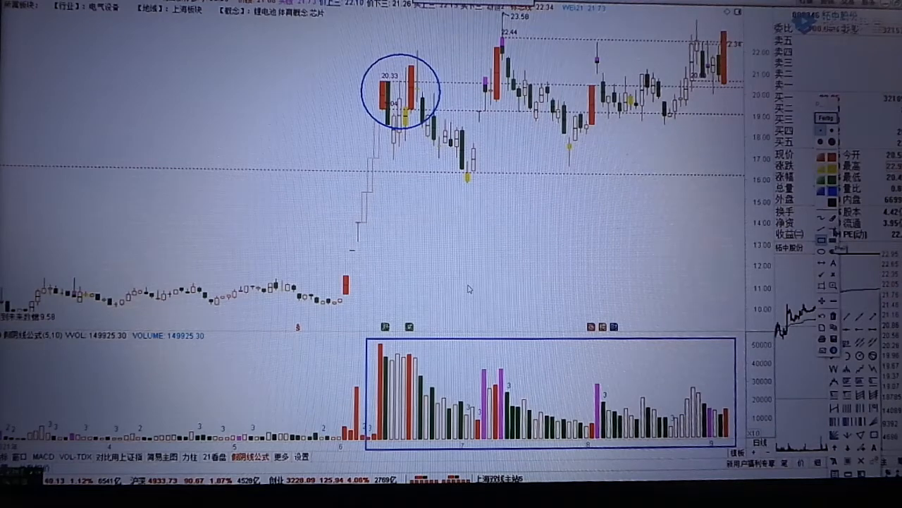
mouse_move(416, 196)
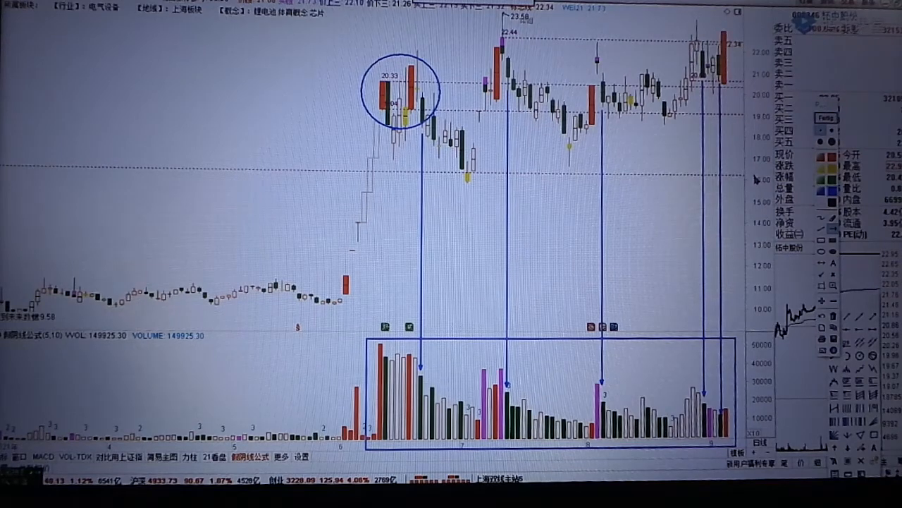
mouse_move(655, 383)
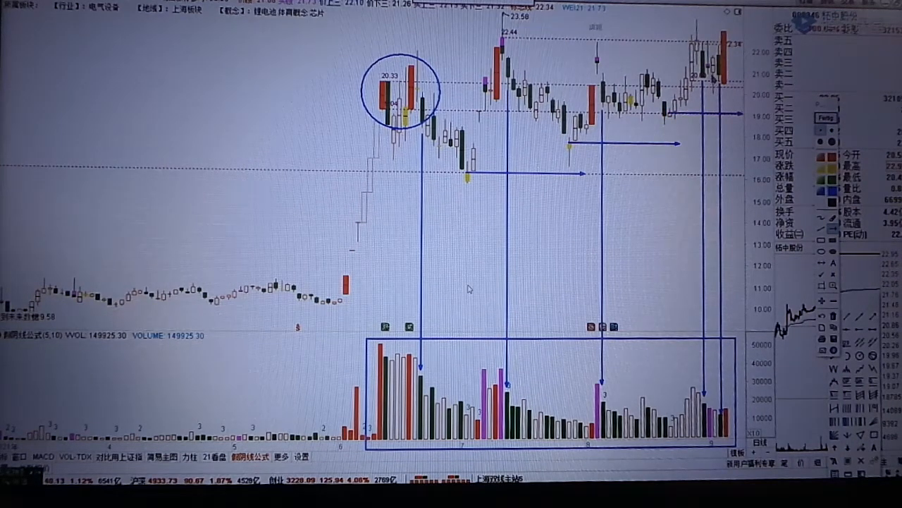
mouse_move(737, 92)
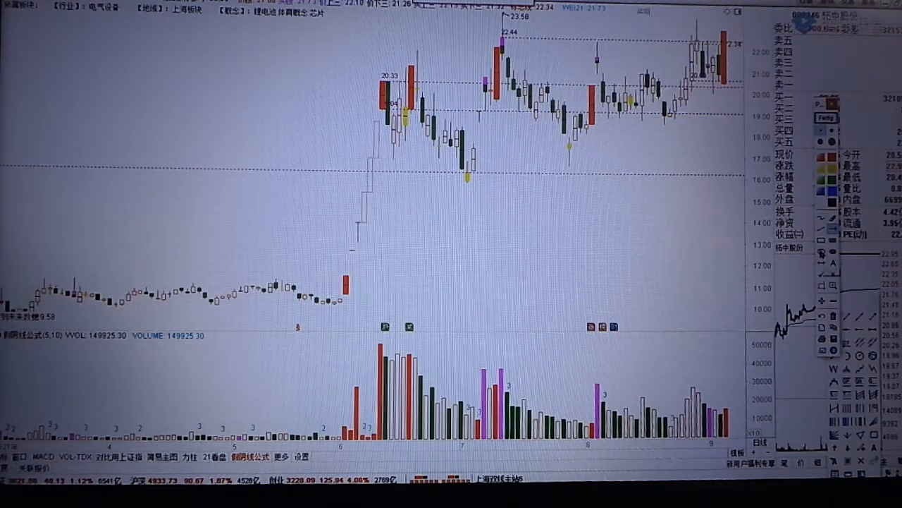
mouse_move(384, 32)
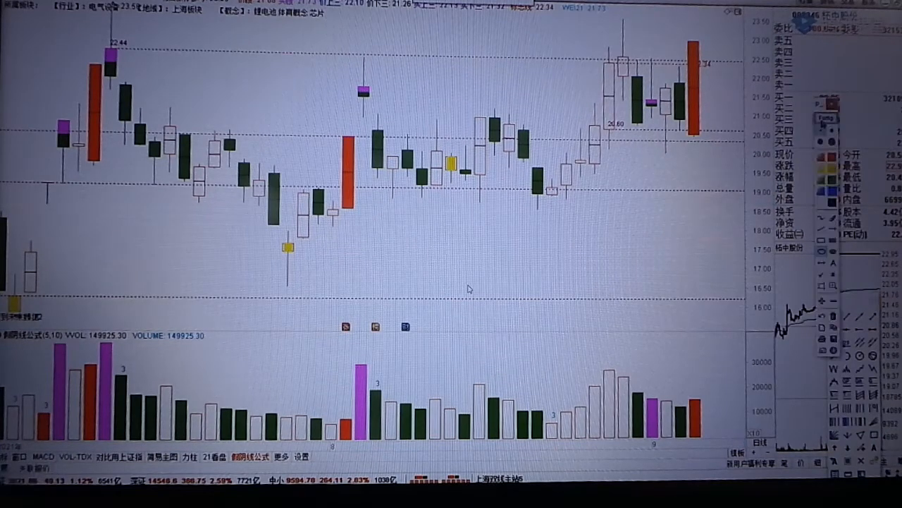
mouse_move(417, 227)
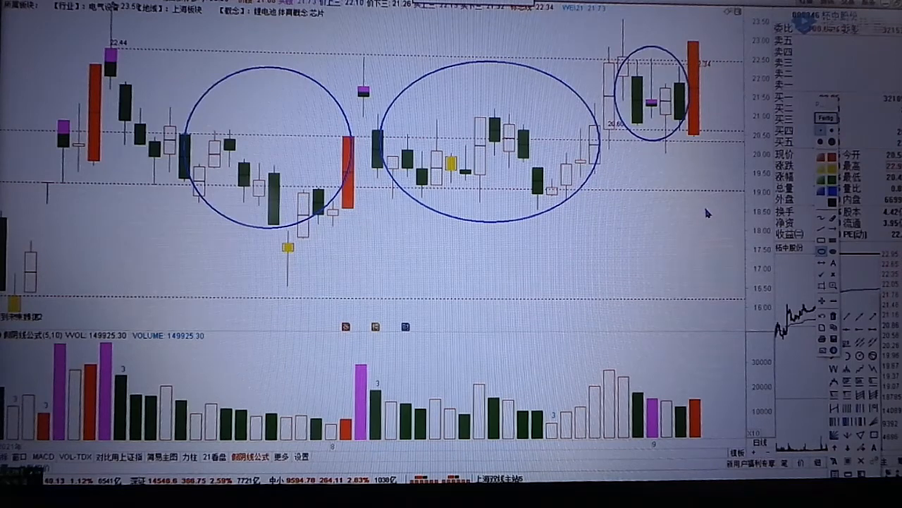
mouse_move(469, 288)
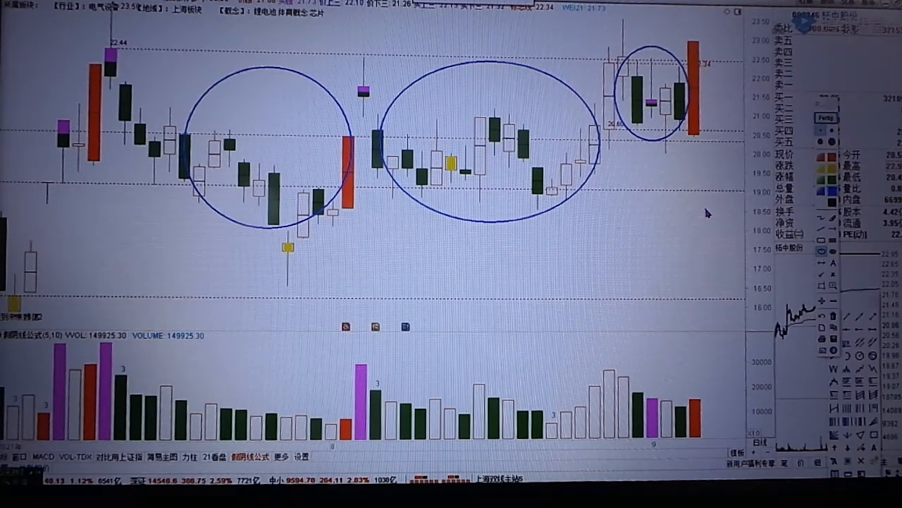
mouse_move(469, 287)
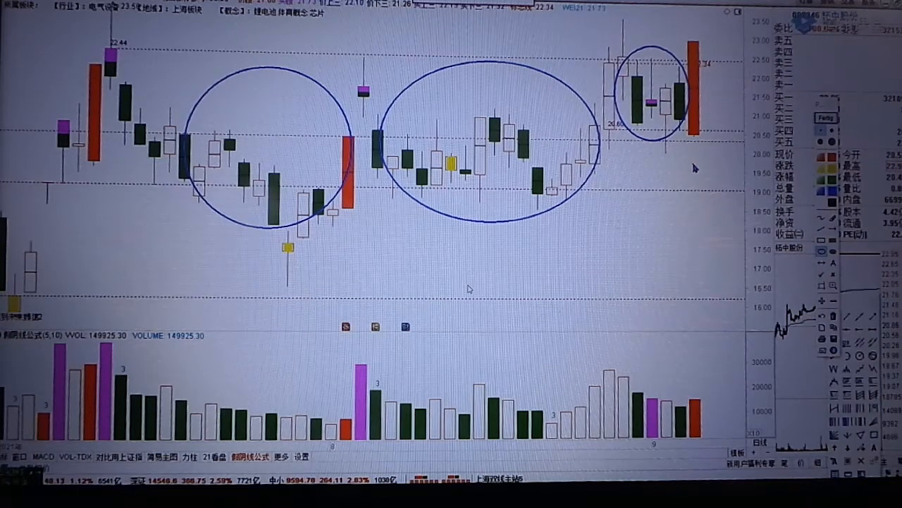
mouse_move(302, 252)
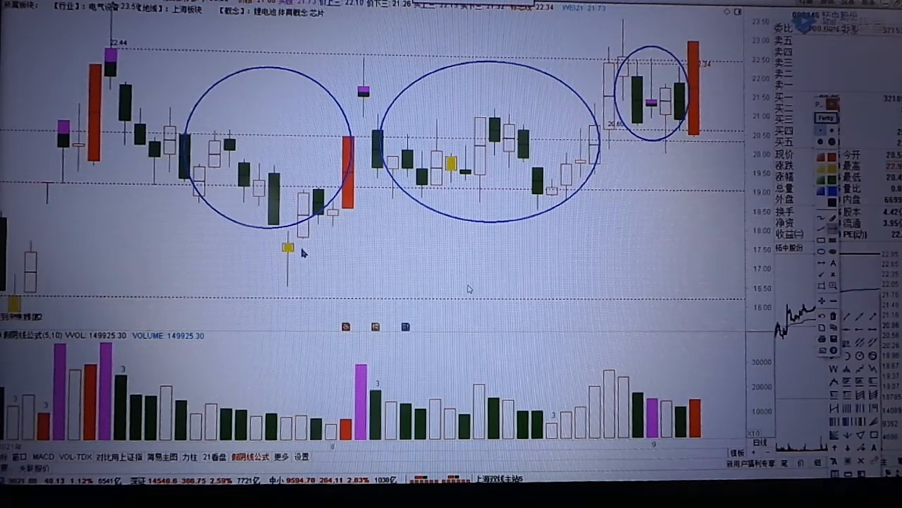
- Draw rightward arrows from the lows of the yellow-candle, middle and last consolidation zones
left_click_drag(289, 246, 483, 246)
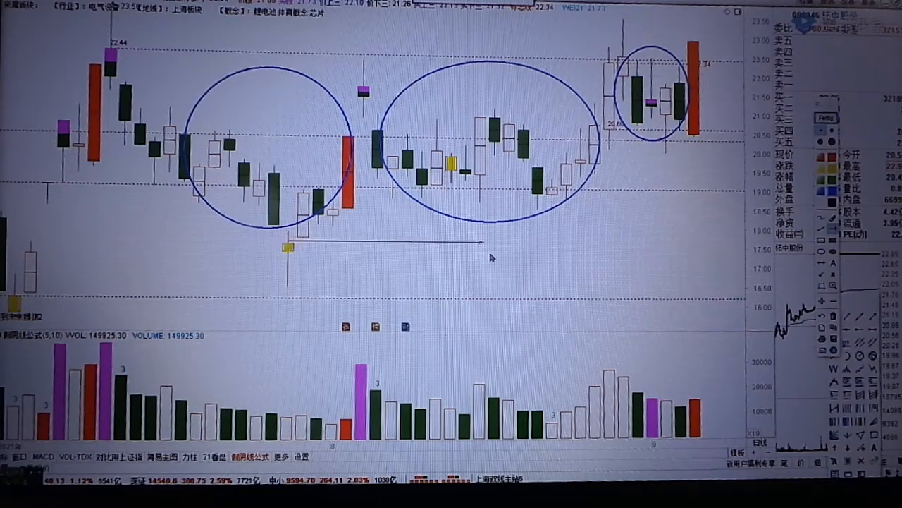
left_click_drag(483, 244, 571, 244)
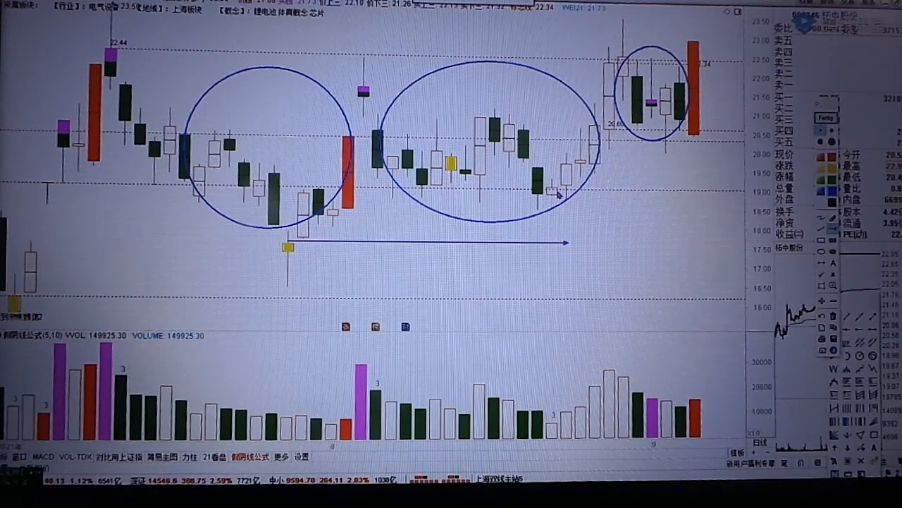
left_click_drag(557, 189, 705, 187)
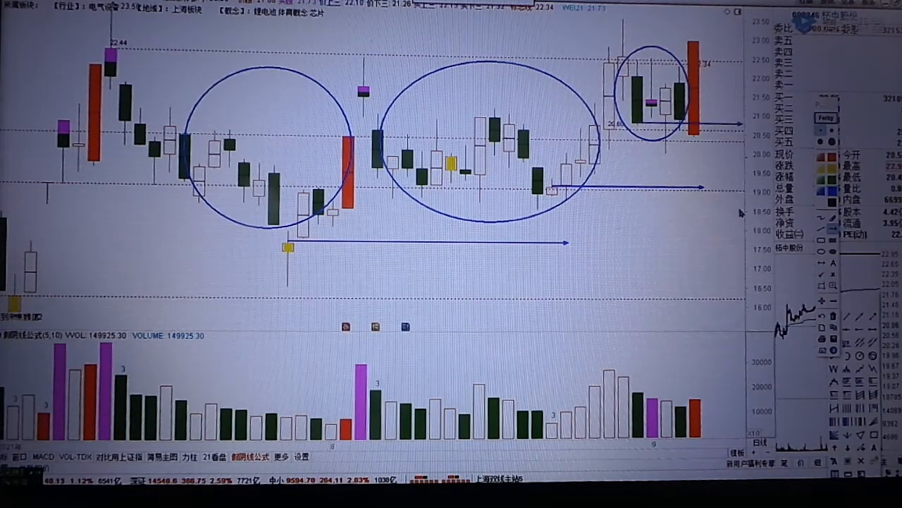
mouse_move(468, 288)
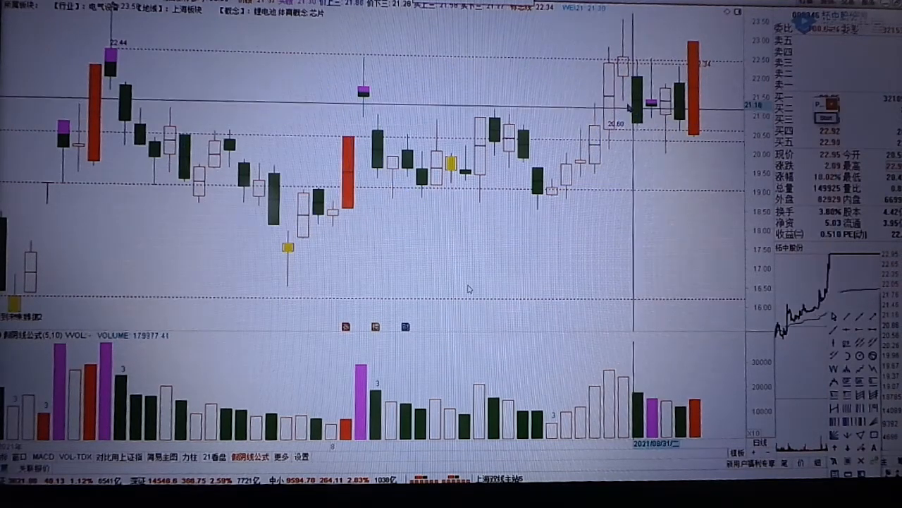
mouse_move(638, 124)
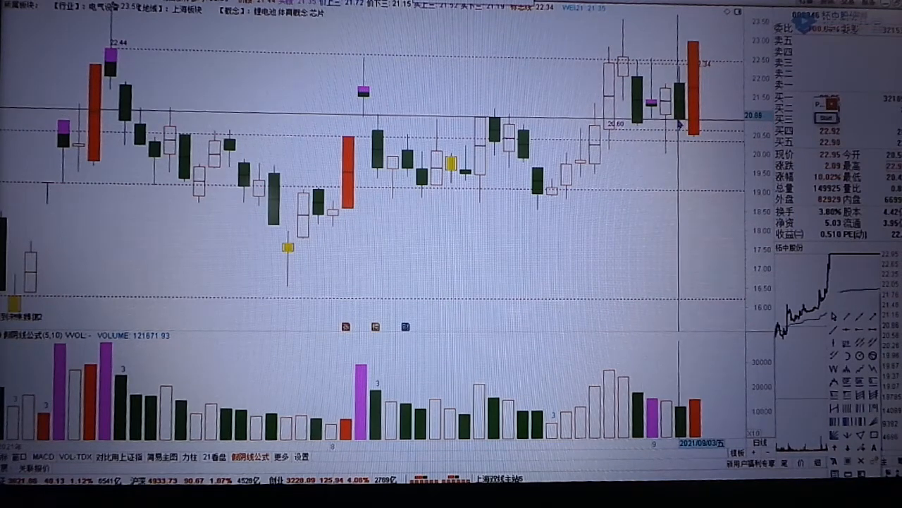
mouse_move(680, 109)
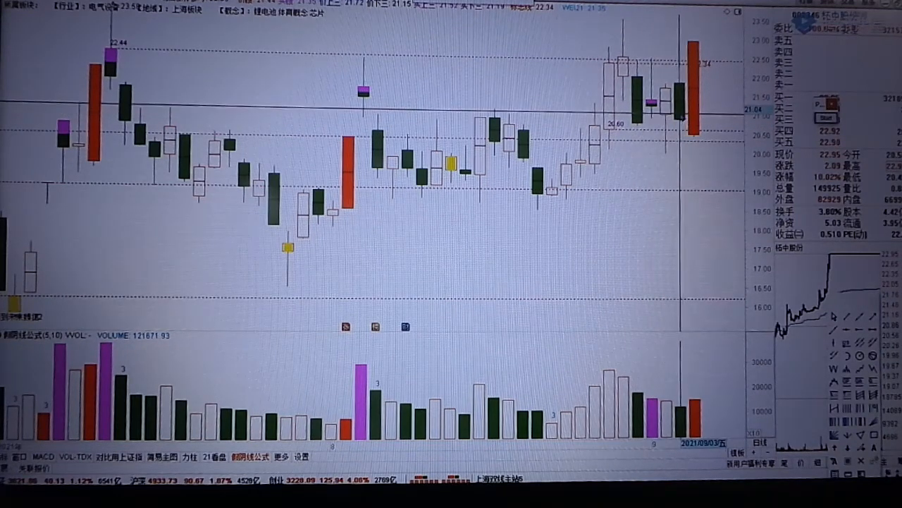
mouse_move(698, 134)
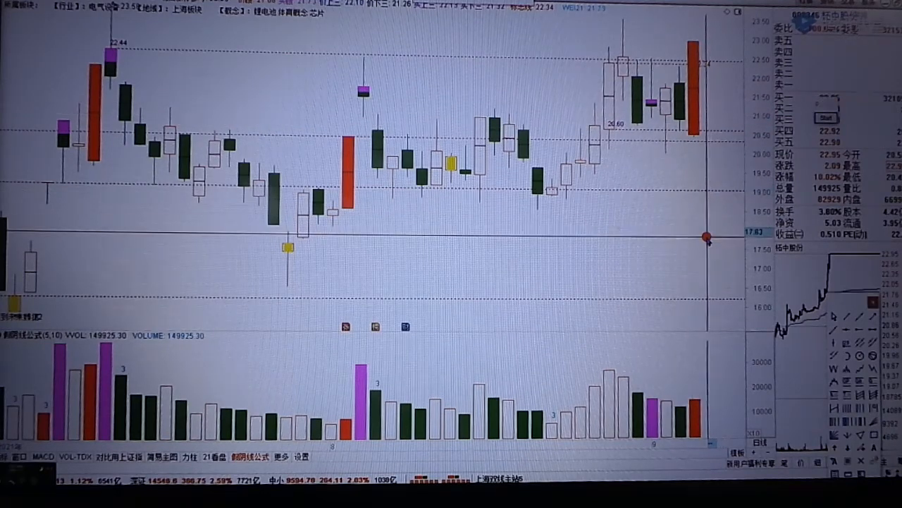
mouse_move(469, 288)
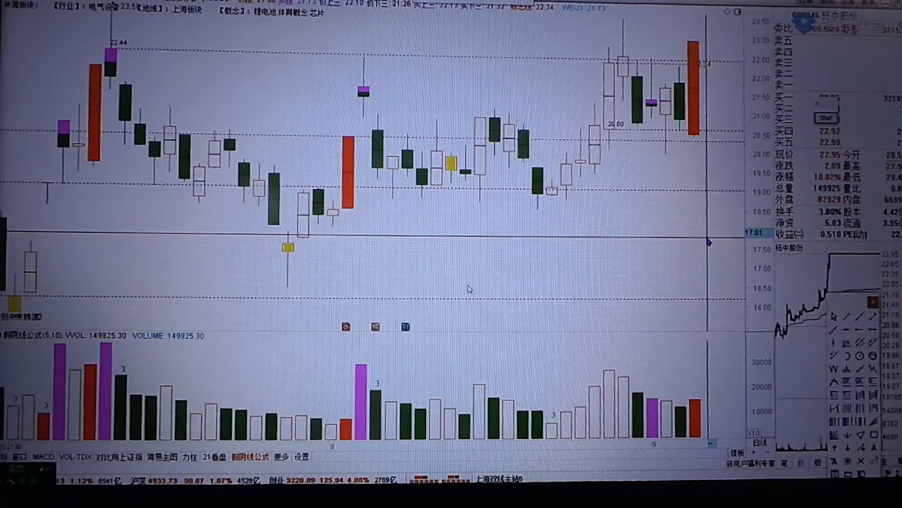
mouse_move(698, 196)
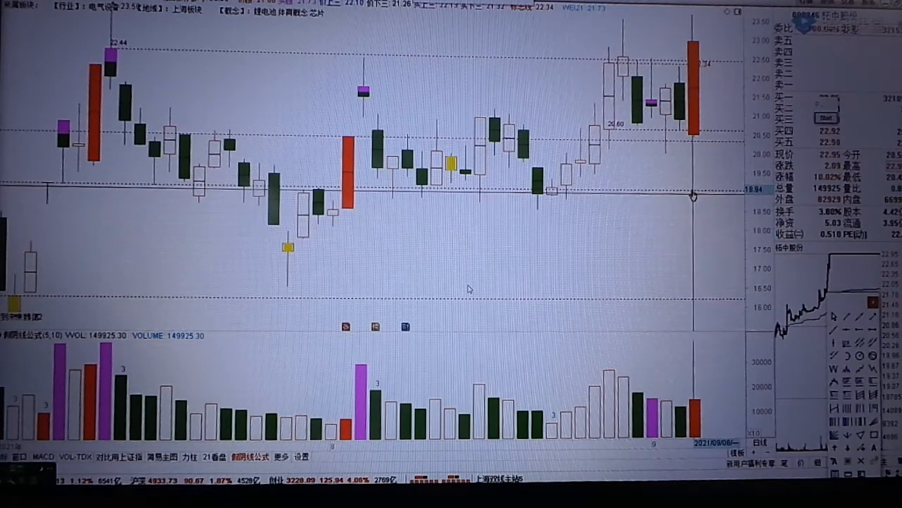
mouse_move(698, 169)
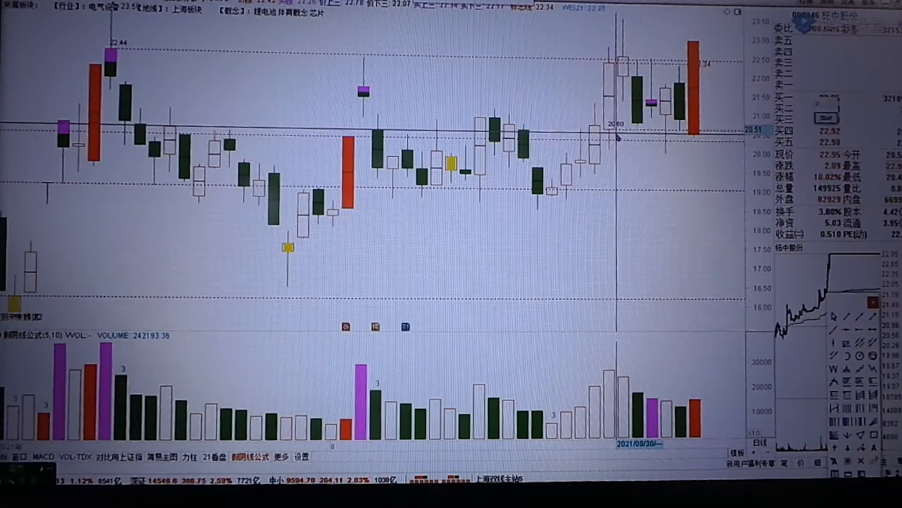
mouse_move(614, 134)
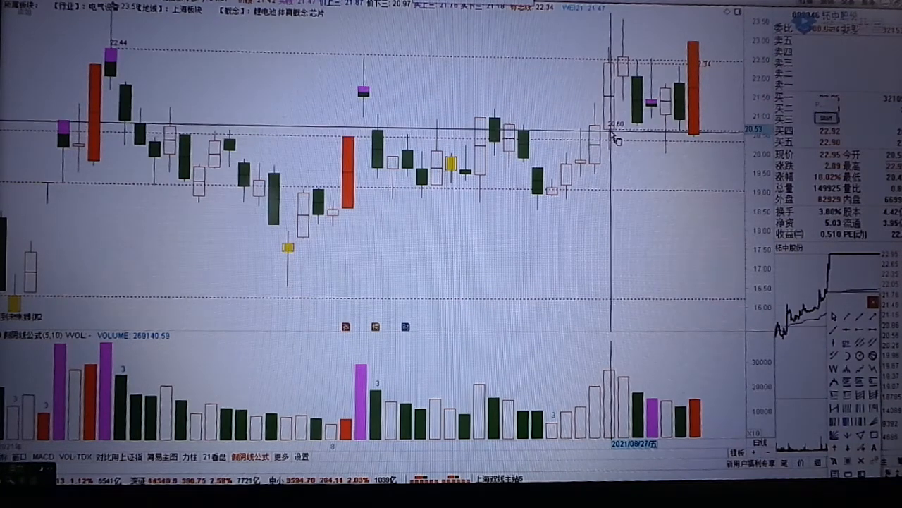
mouse_move(612, 156)
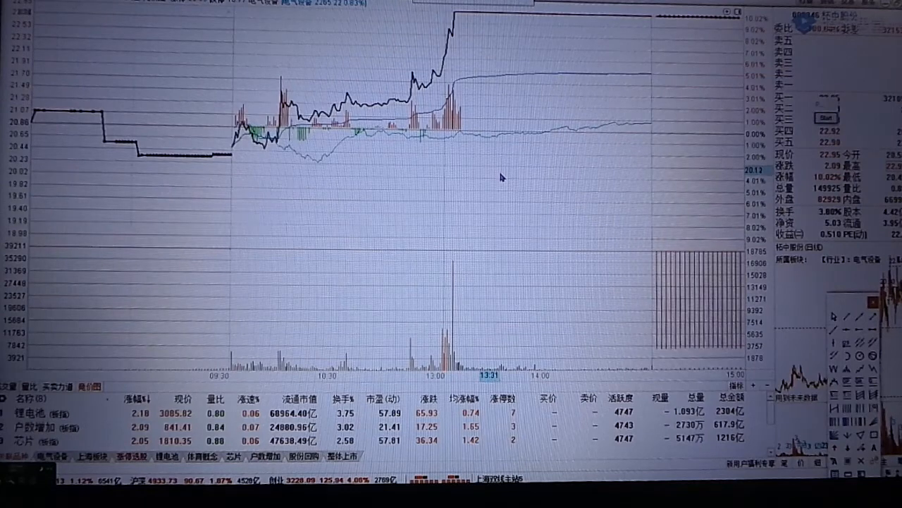
mouse_move(513, 188)
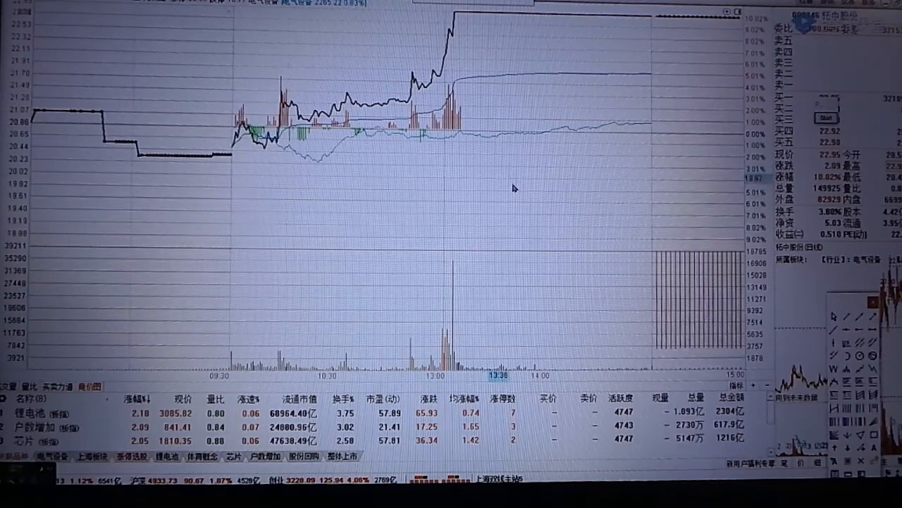
mouse_move(468, 289)
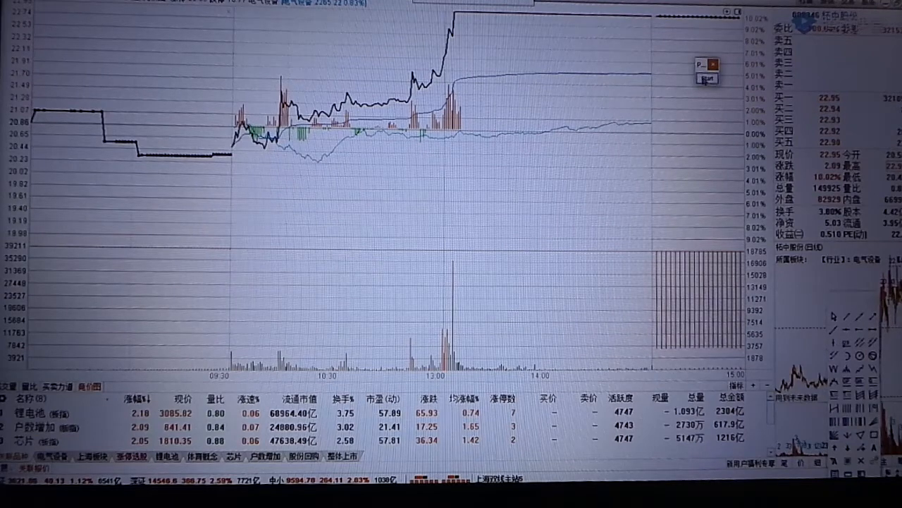
- Bring up the drawing toolbar and draw an arrow along the pre-open price level
left_click(707, 78)
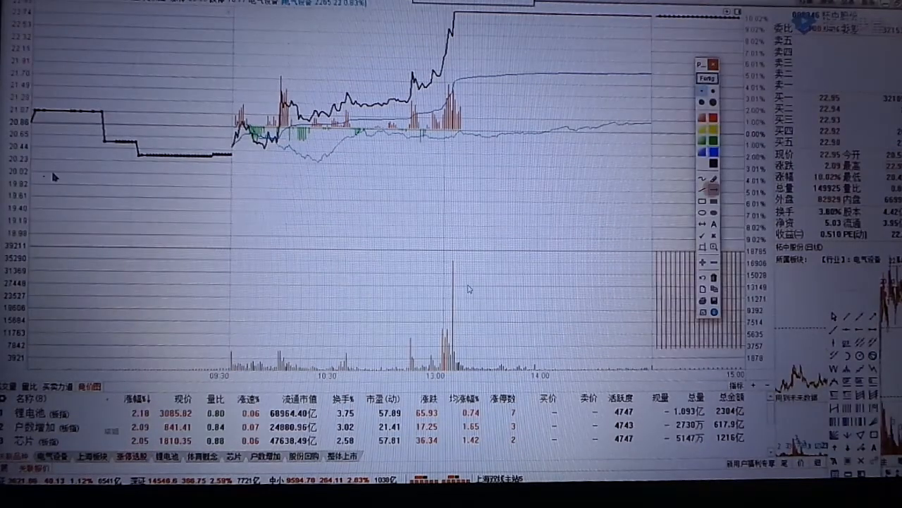
mouse_move(132, 167)
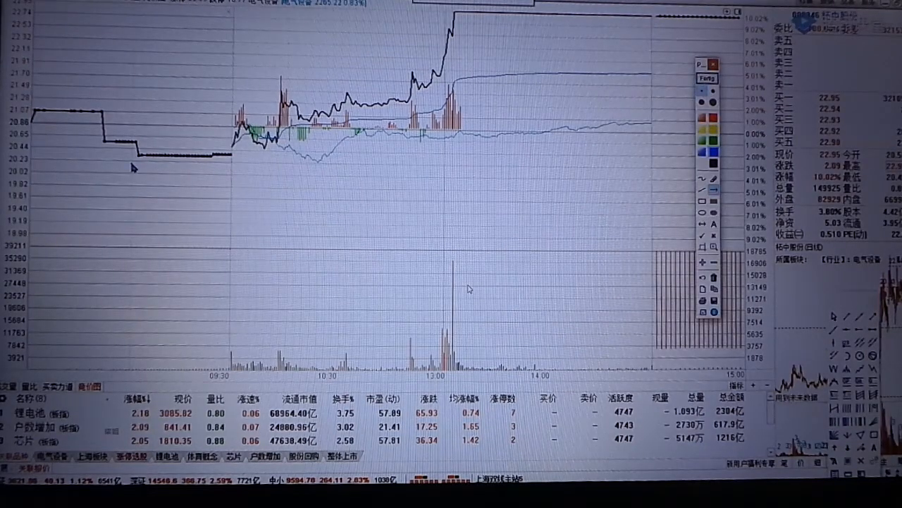
mouse_move(159, 167)
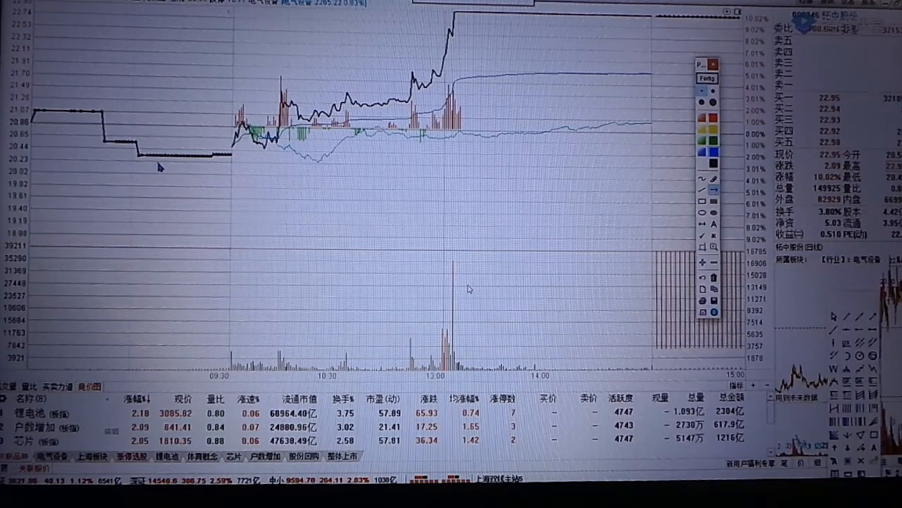
mouse_move(222, 245)
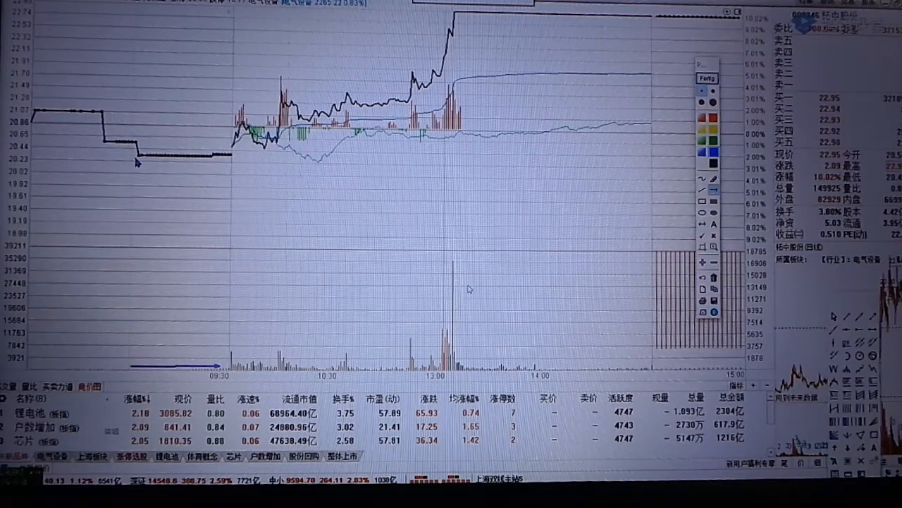
left_click_drag(137, 159, 215, 166)
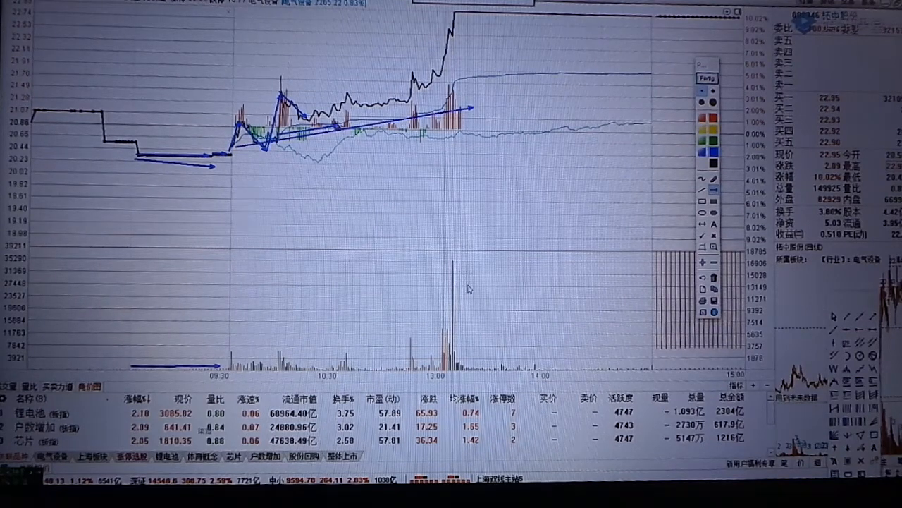
mouse_move(571, 226)
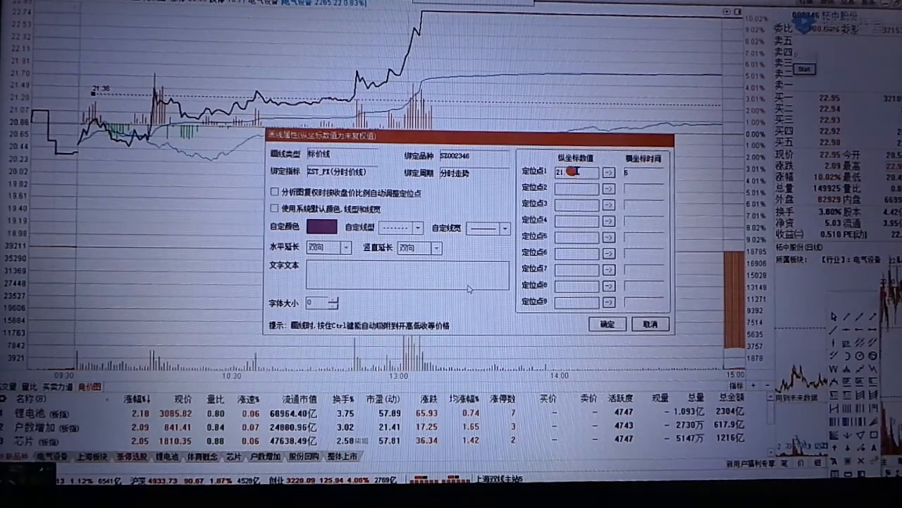
- Confirm the horizontal price line's settings, leaving a dotted line at 21.35
left_click(633, 324)
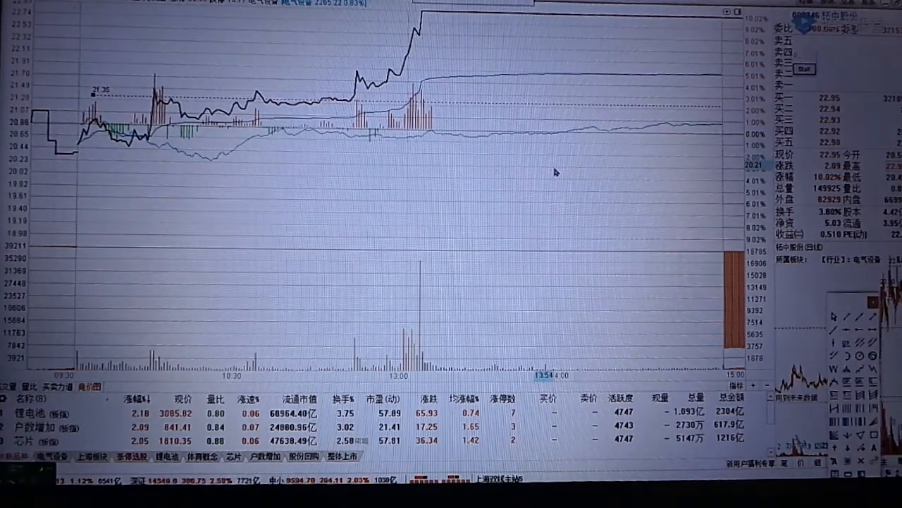
mouse_move(387, 181)
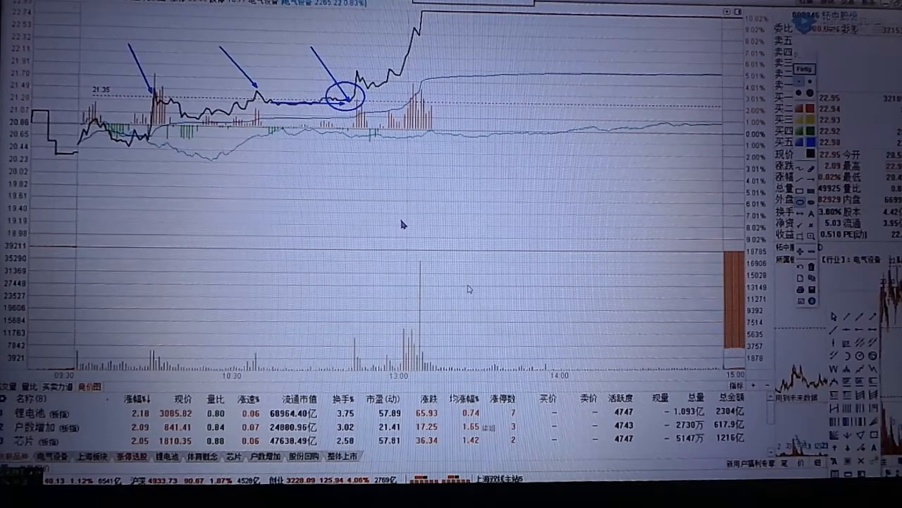
mouse_move(679, 105)
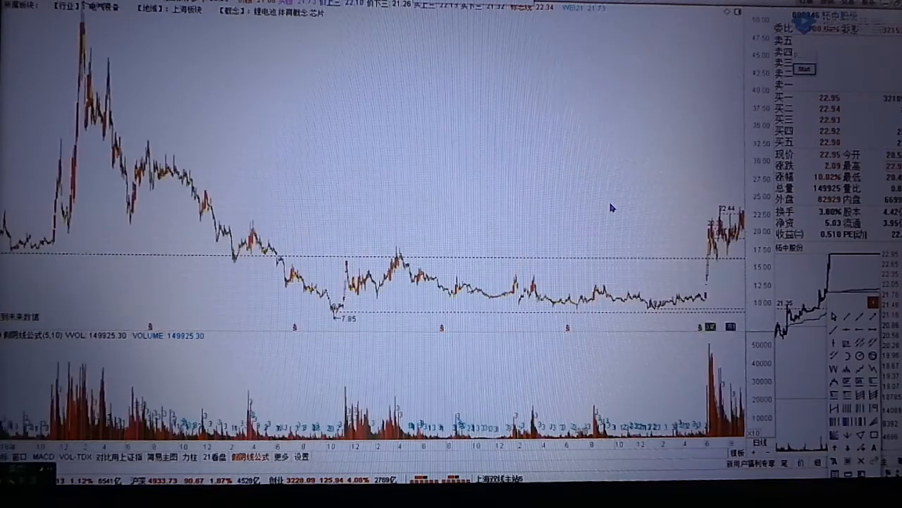
mouse_move(596, 225)
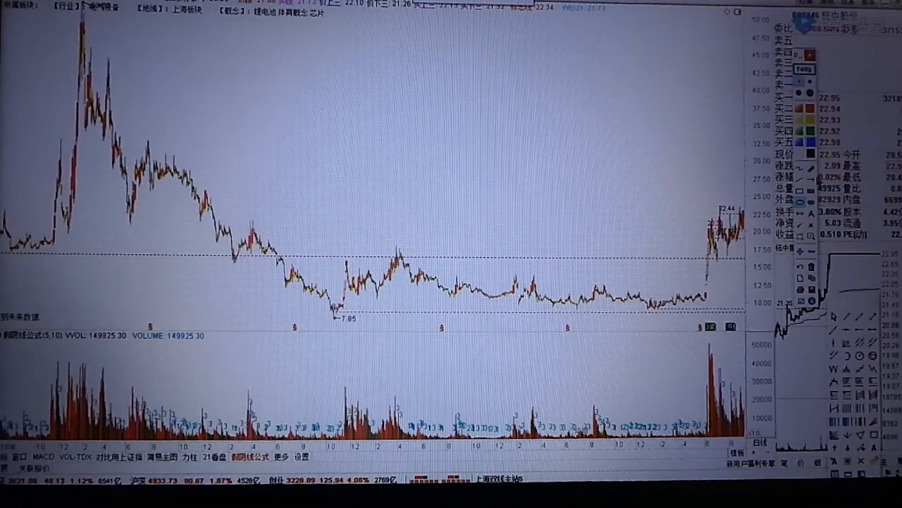
- Draw a downtrend line from the early peak to the 7.85 low and an arrow from the low
left_click_drag(104, 47, 281, 169)
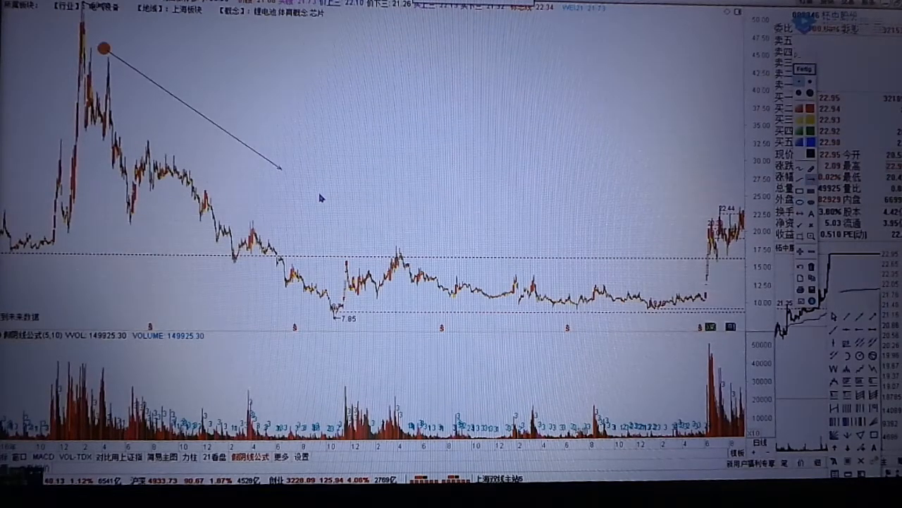
left_click_drag(109, 46, 337, 299)
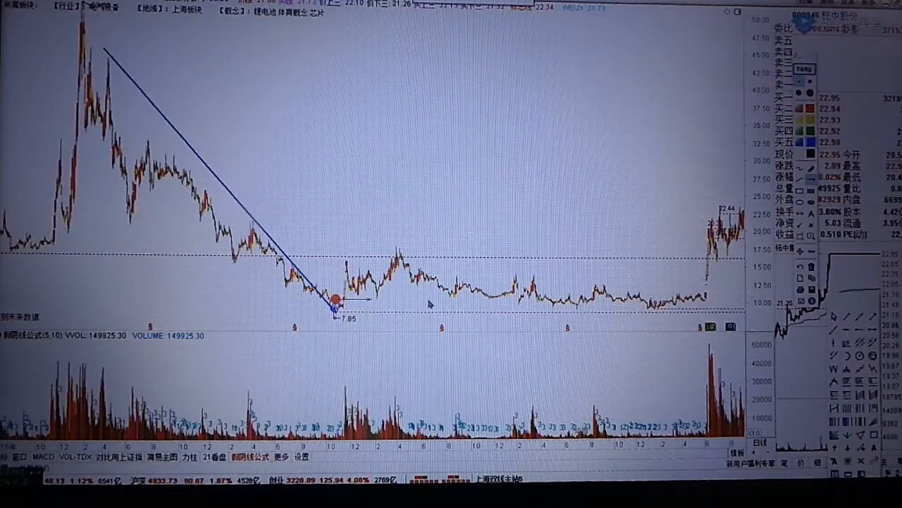
left_click_drag(337, 300, 708, 254)
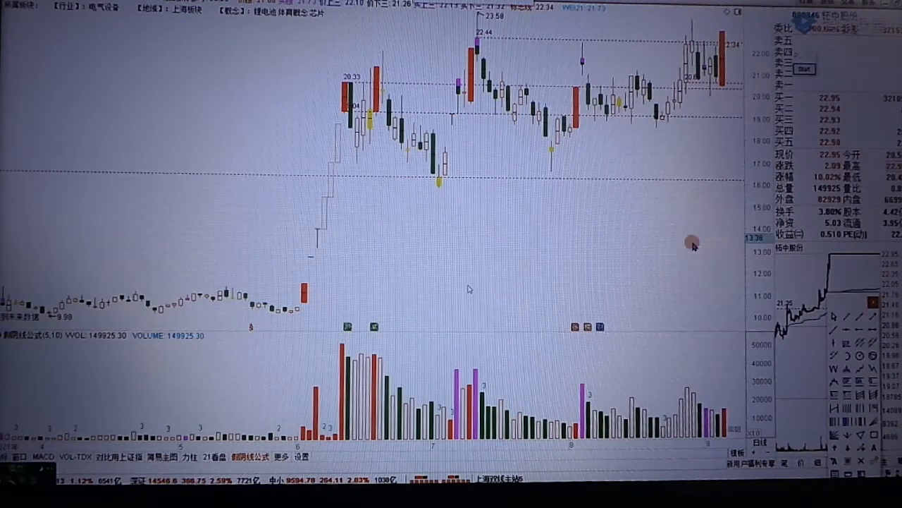
mouse_move(693, 245)
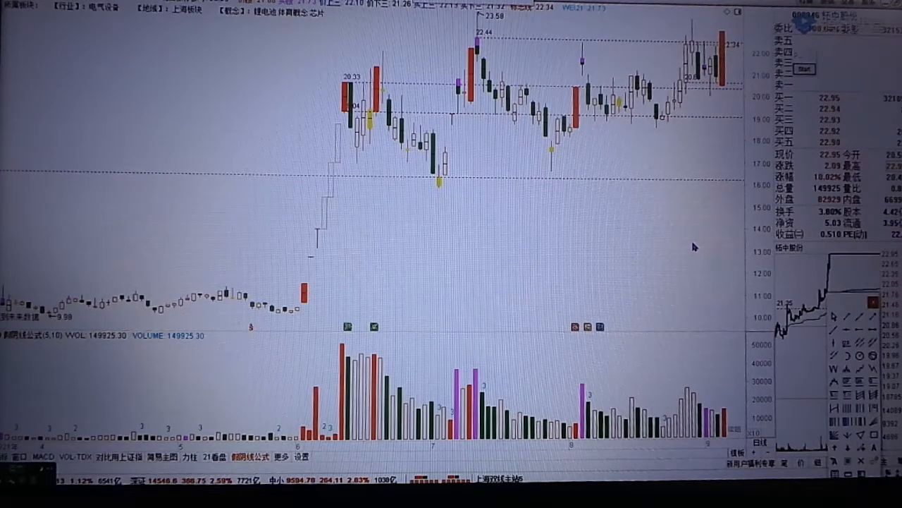
mouse_move(469, 289)
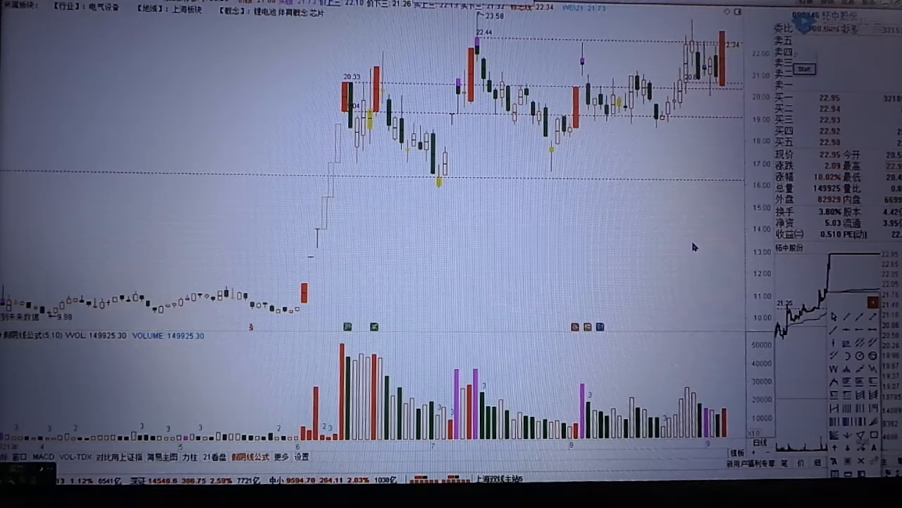
mouse_move(470, 288)
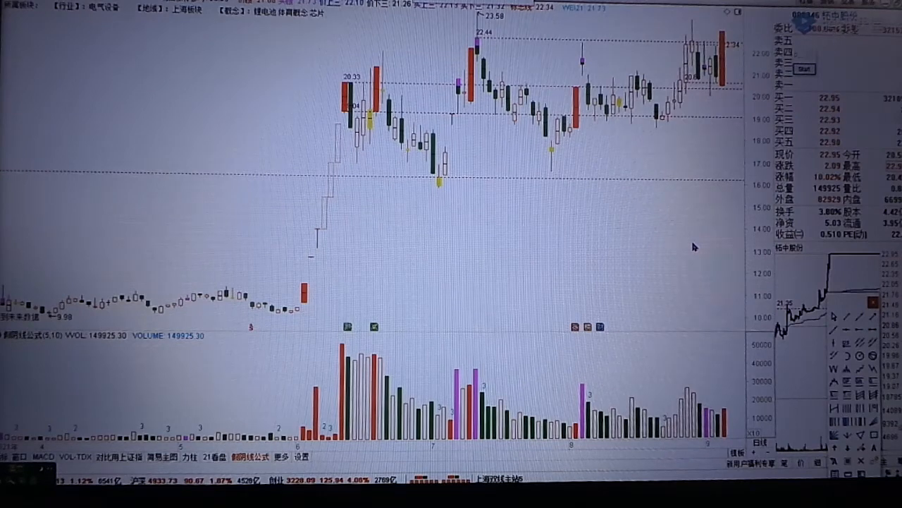
mouse_move(468, 287)
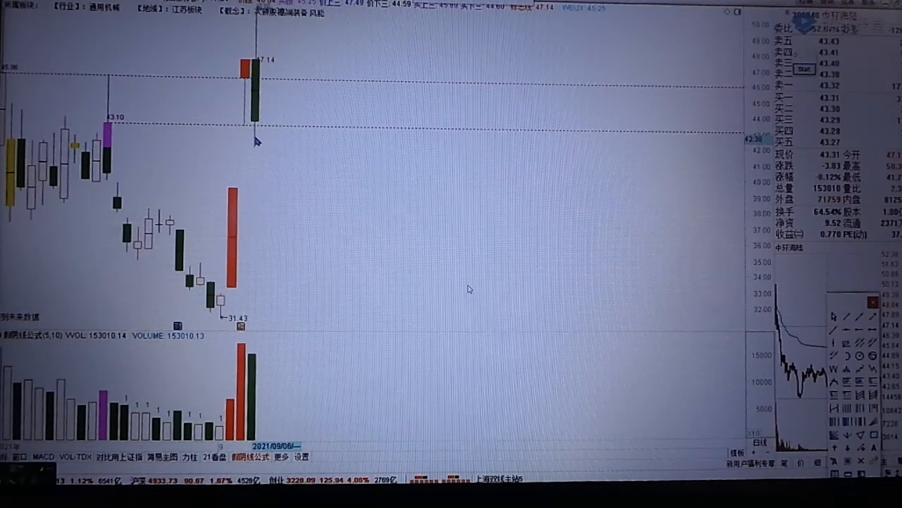
mouse_move(275, 129)
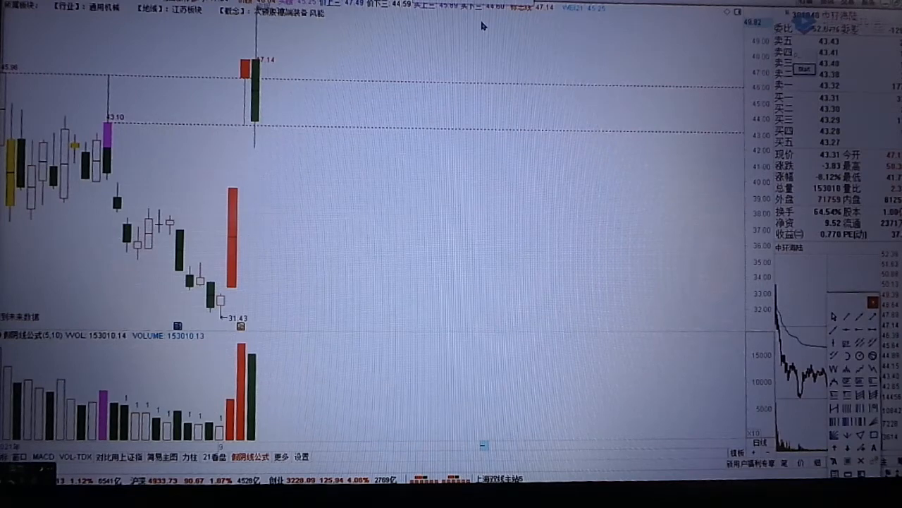
mouse_move(469, 289)
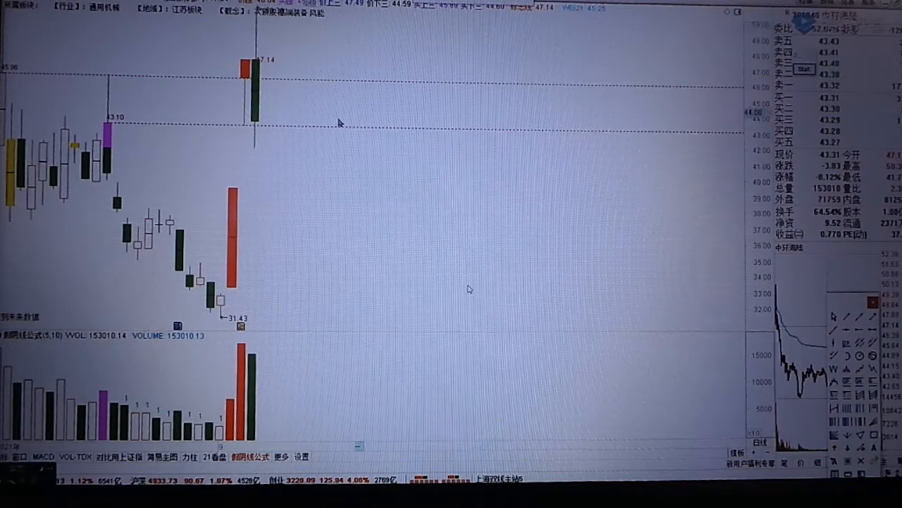
mouse_move(300, 131)
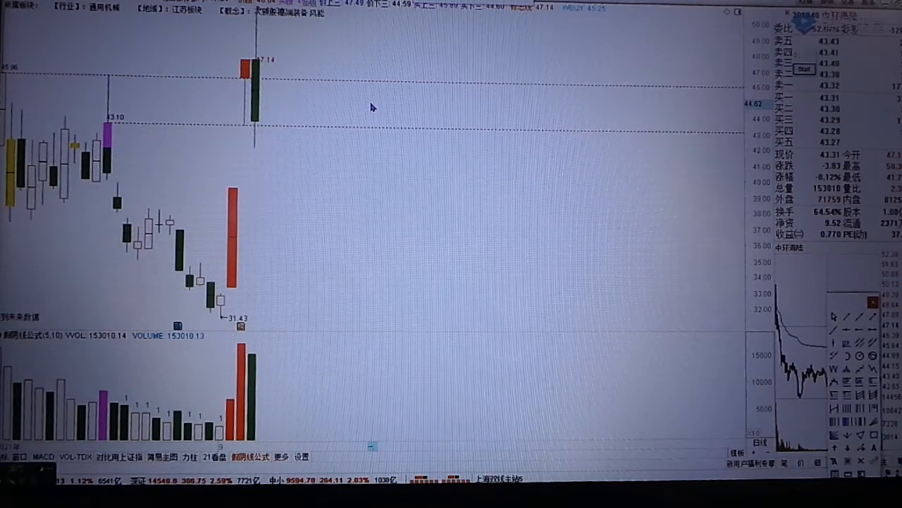
mouse_move(529, 233)
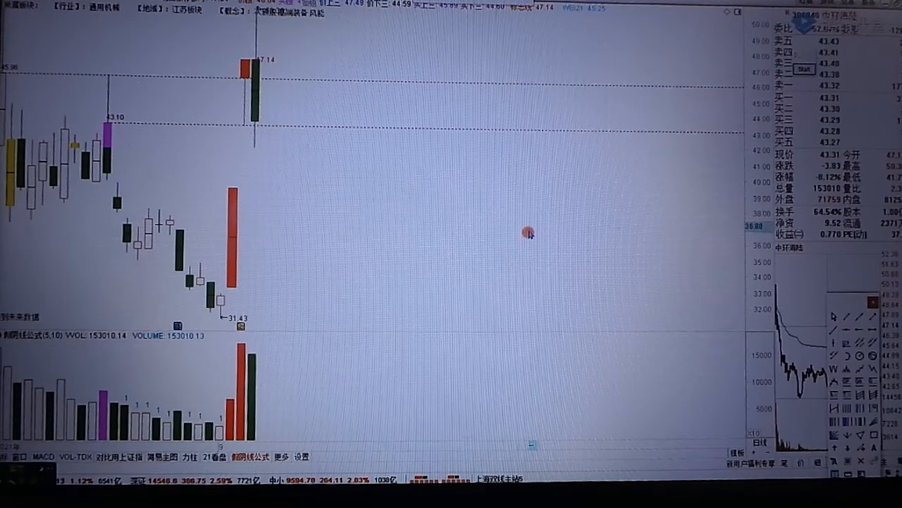
mouse_move(530, 234)
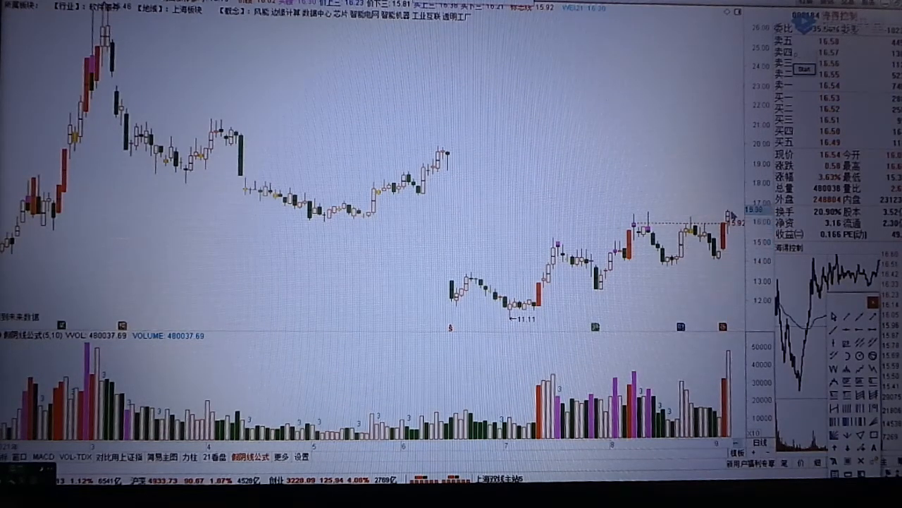
mouse_move(738, 184)
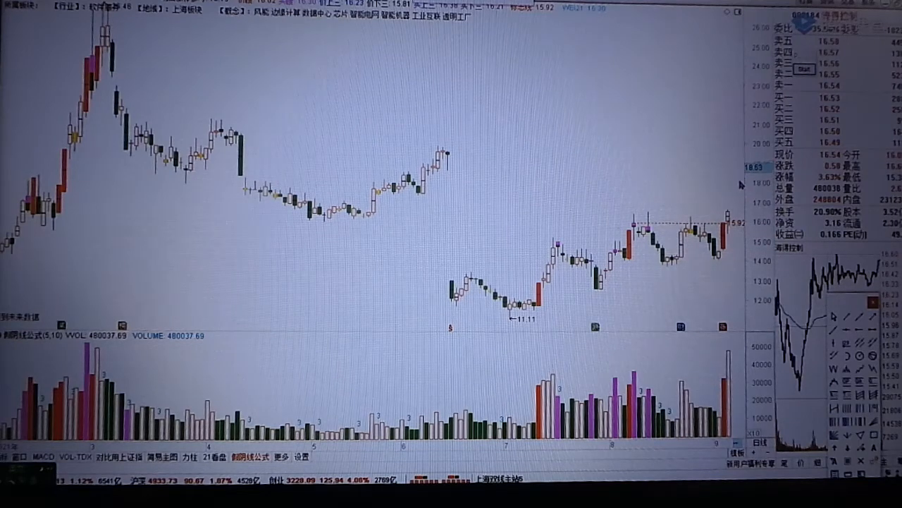
mouse_move(748, 222)
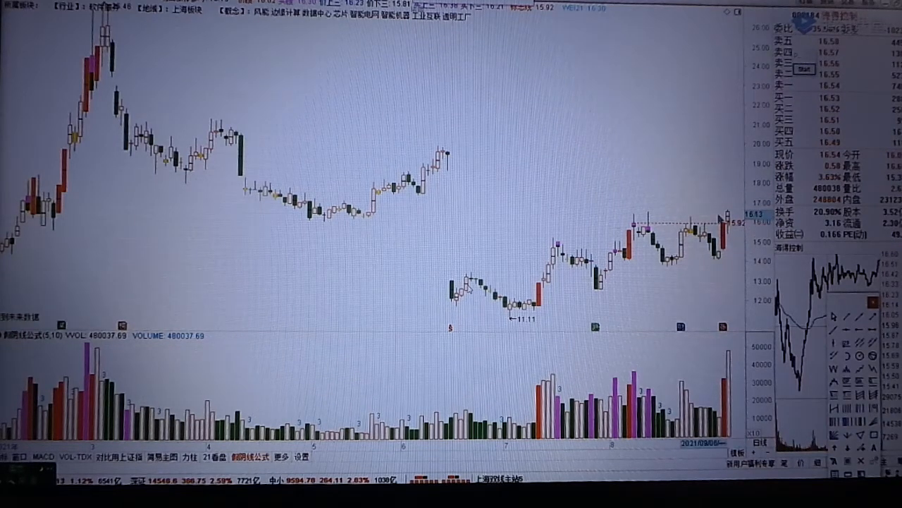
mouse_move(740, 243)
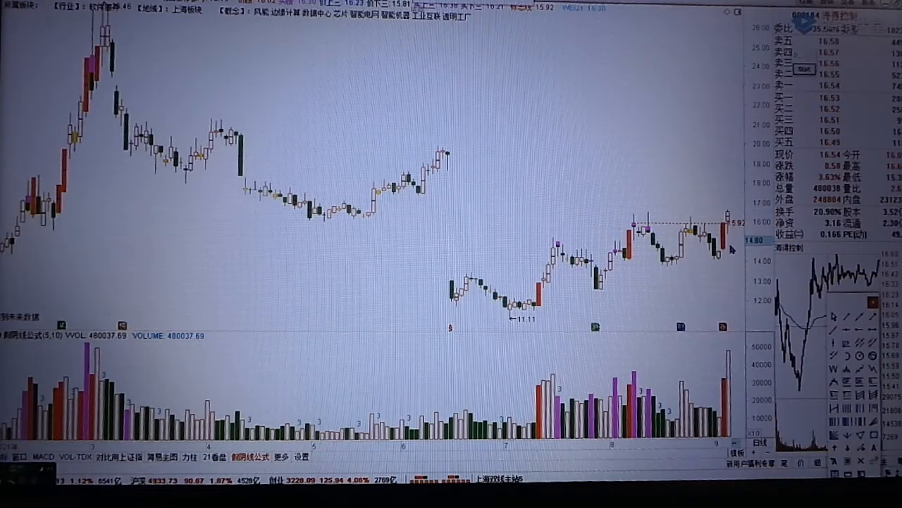
mouse_move(746, 298)
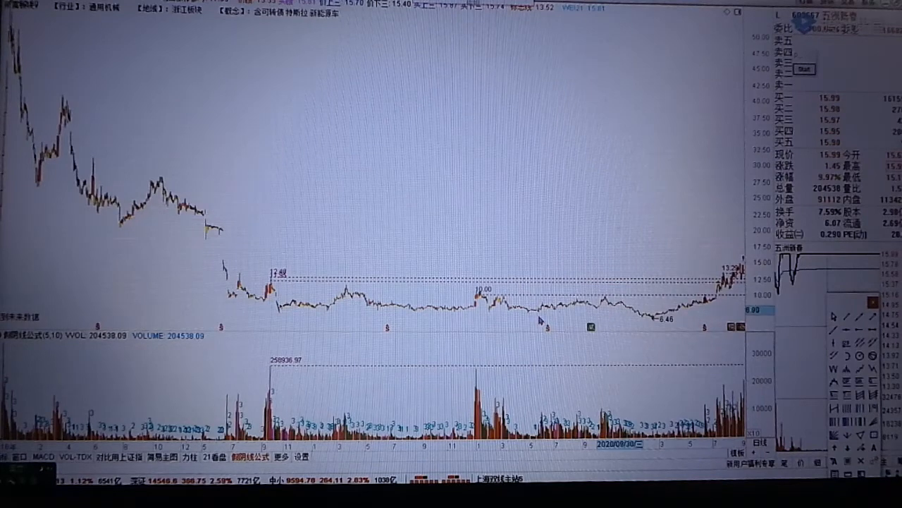
- Drag across the Zhejiang machinery stock's daily chart from the 6.46 low past 13.29
left_click_drag(120, 242, 743, 323)
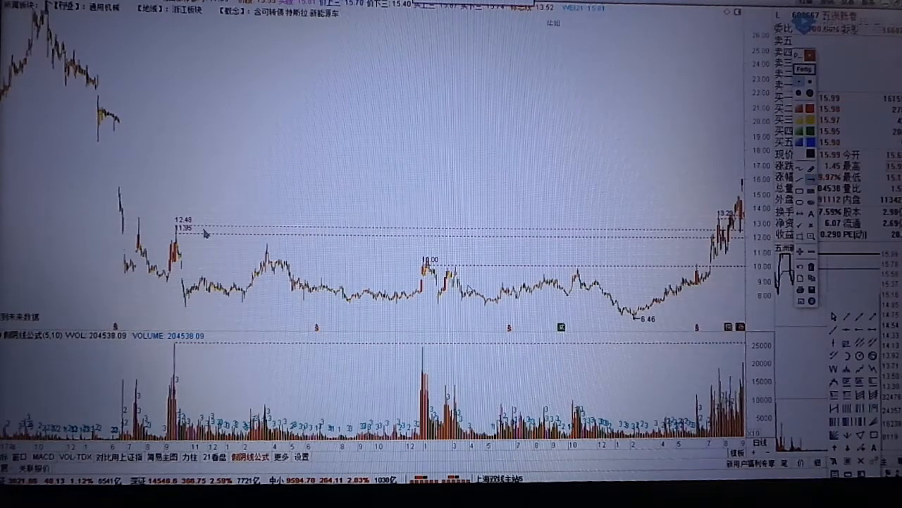
- Draw a blue trend line across the daily chart from the early high toward 6.46
left_click_drag(130, 194, 642, 299)
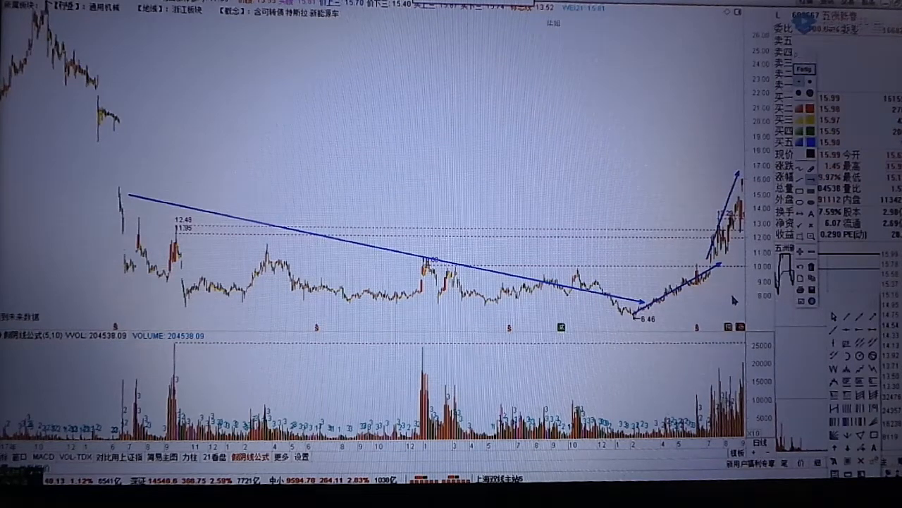
mouse_move(750, 185)
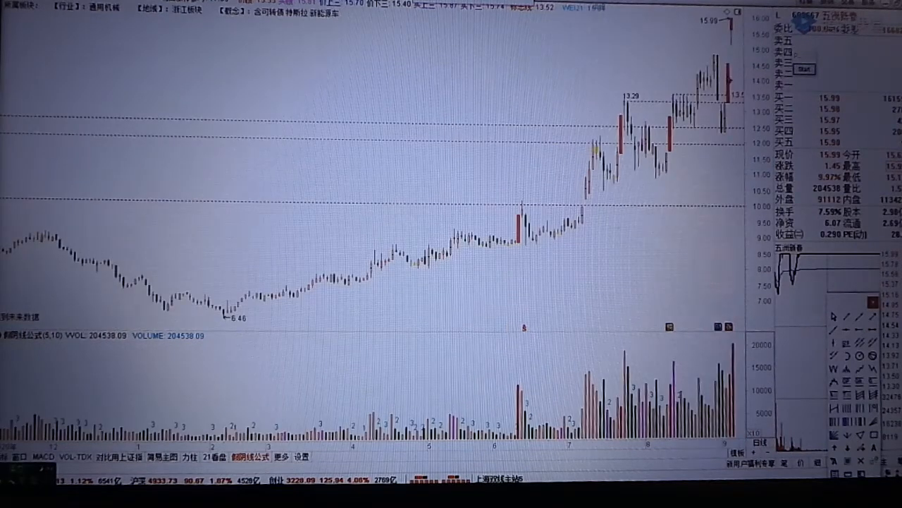
mouse_move(670, 148)
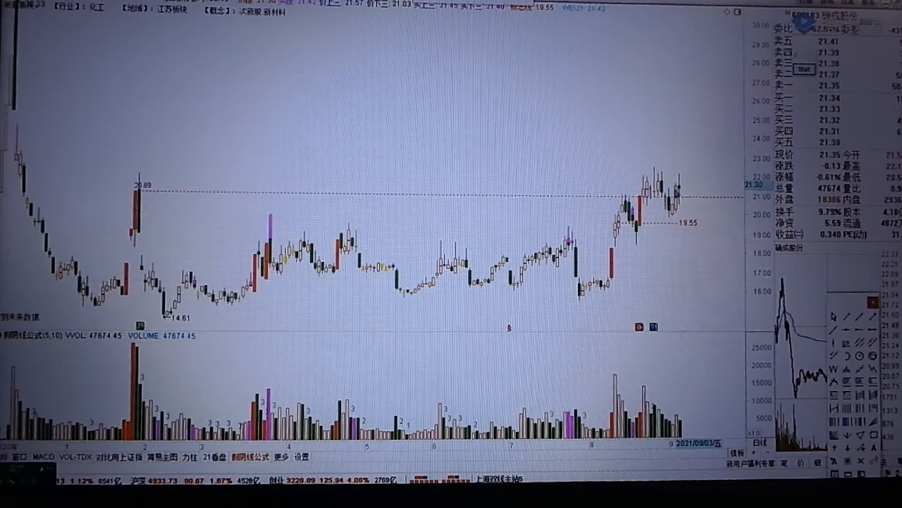
mouse_move(684, 205)
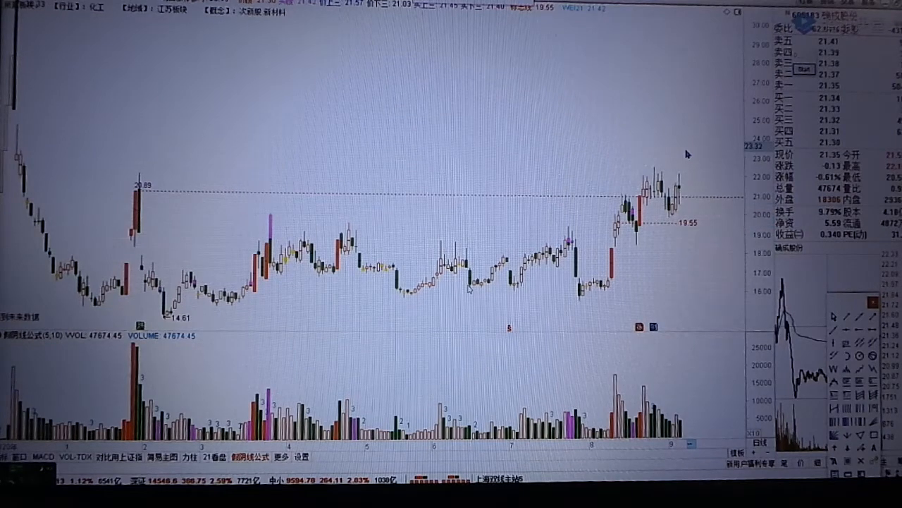
mouse_move(687, 203)
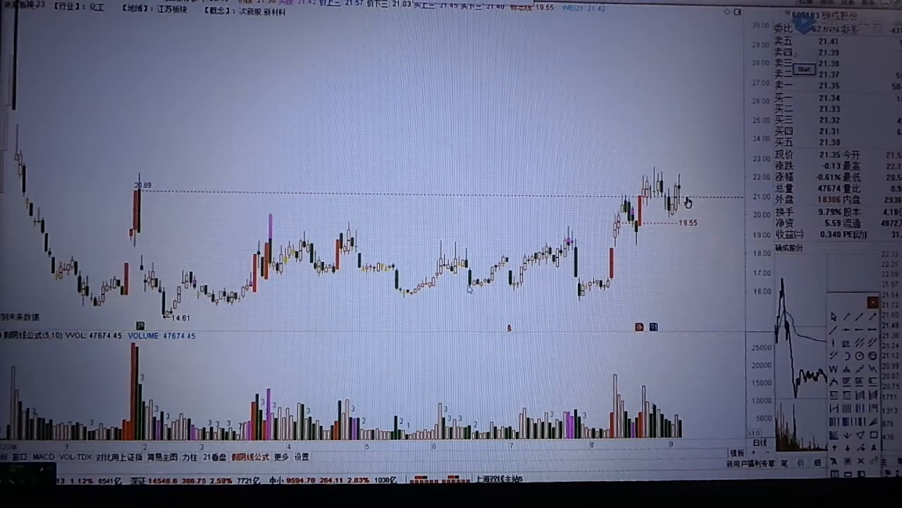
mouse_move(690, 150)
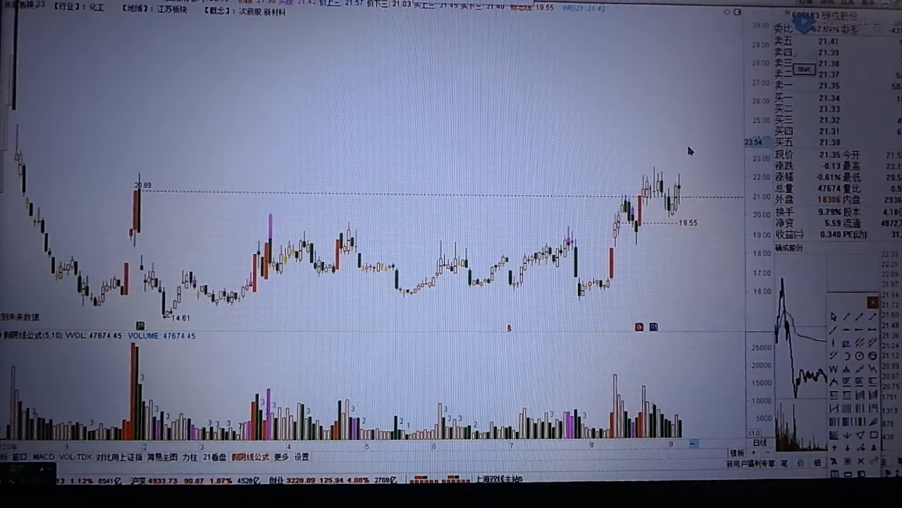
mouse_move(691, 144)
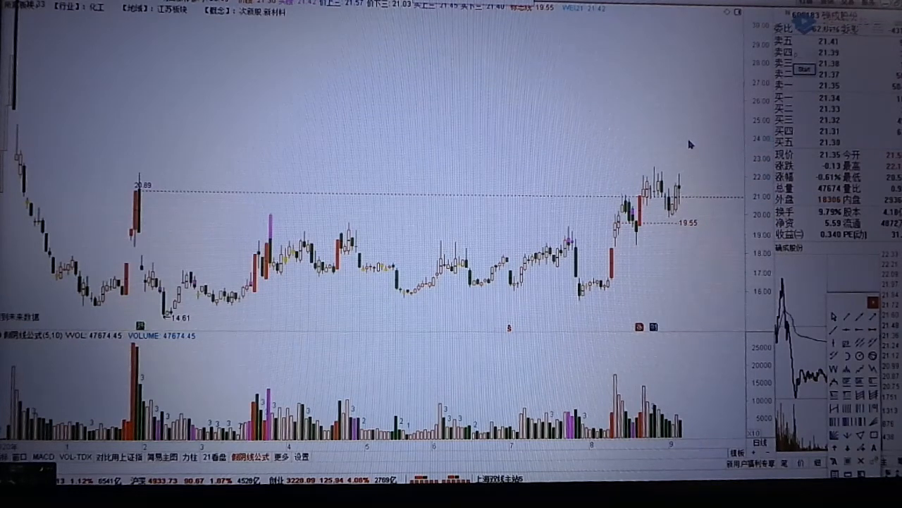
mouse_move(698, 280)
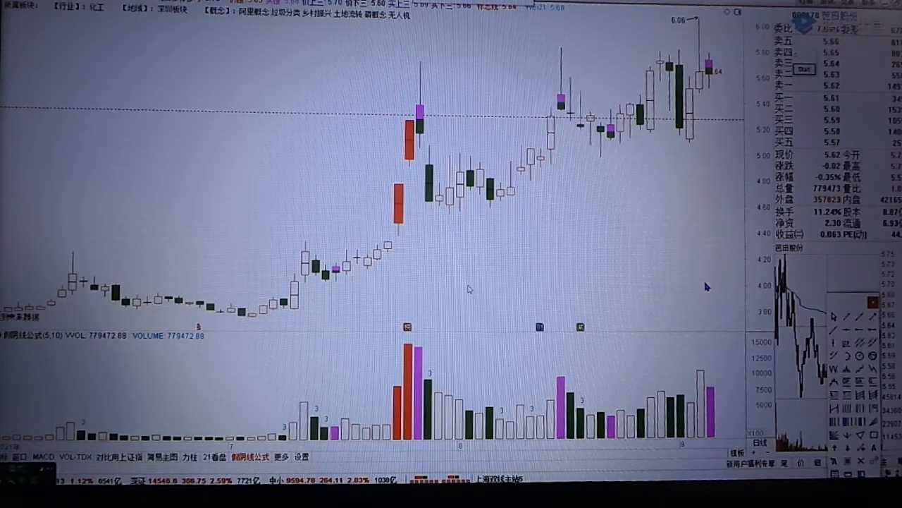
- Scroll the chemical stock's daily K-line chart to adjust the visible range
scroll("down", 3)
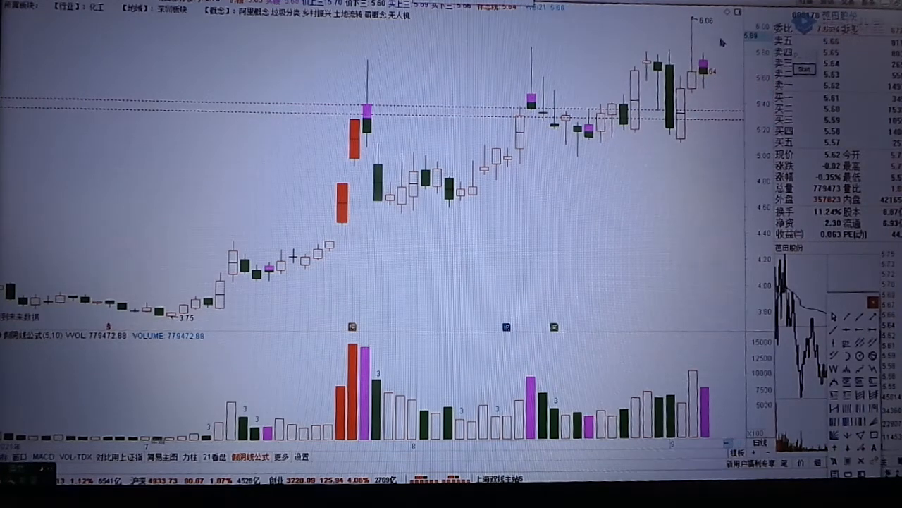
mouse_move(726, 37)
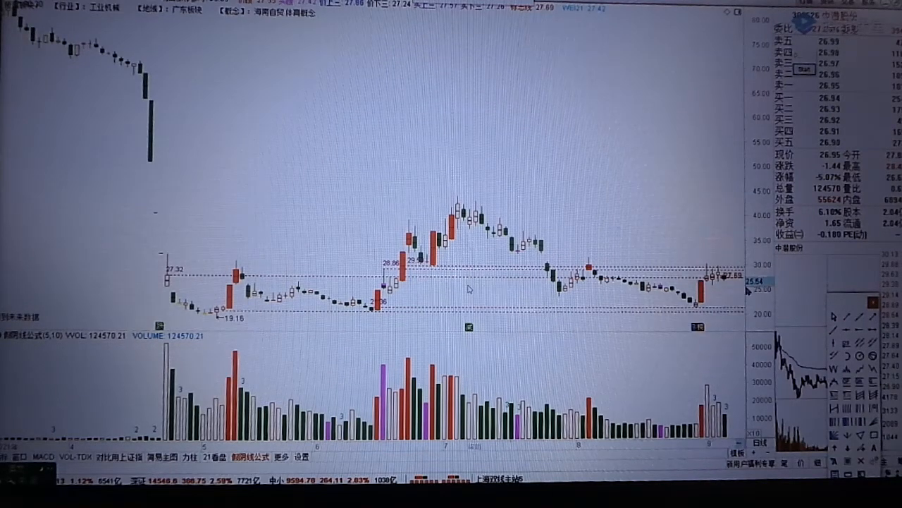
mouse_move(758, 290)
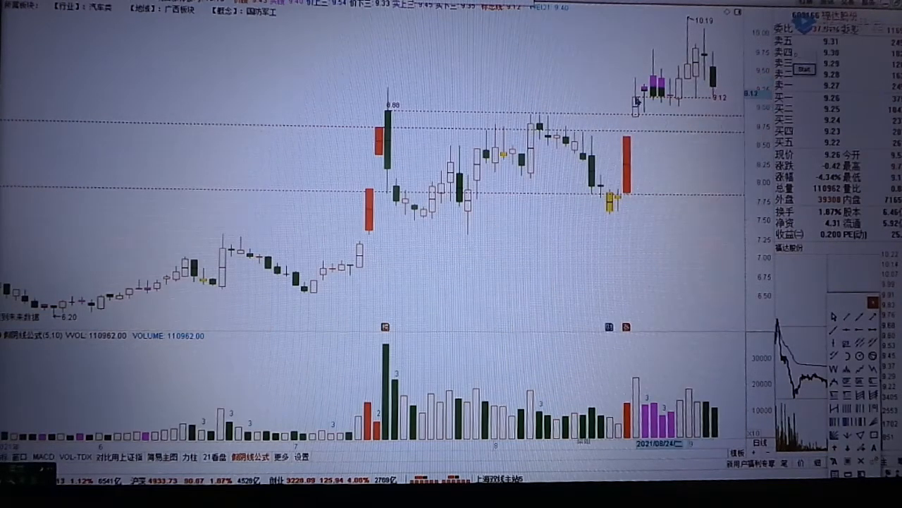
mouse_move(730, 63)
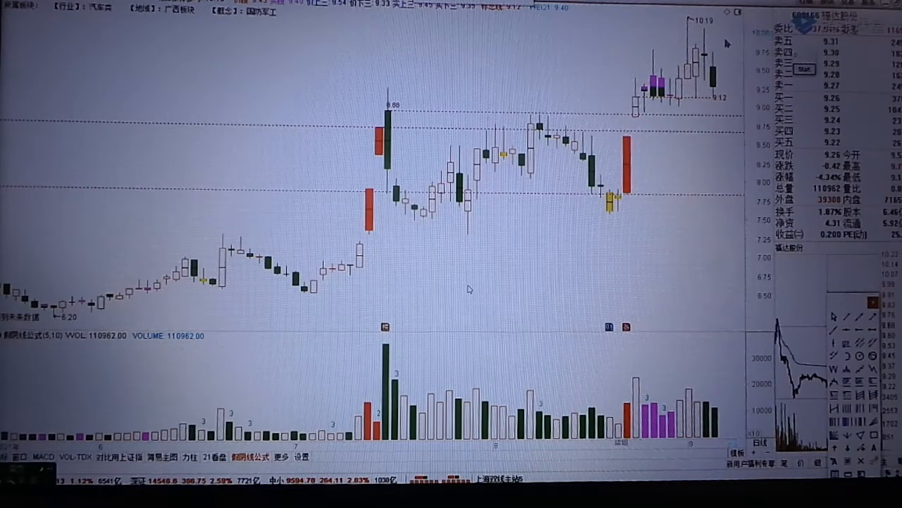
mouse_move(381, 121)
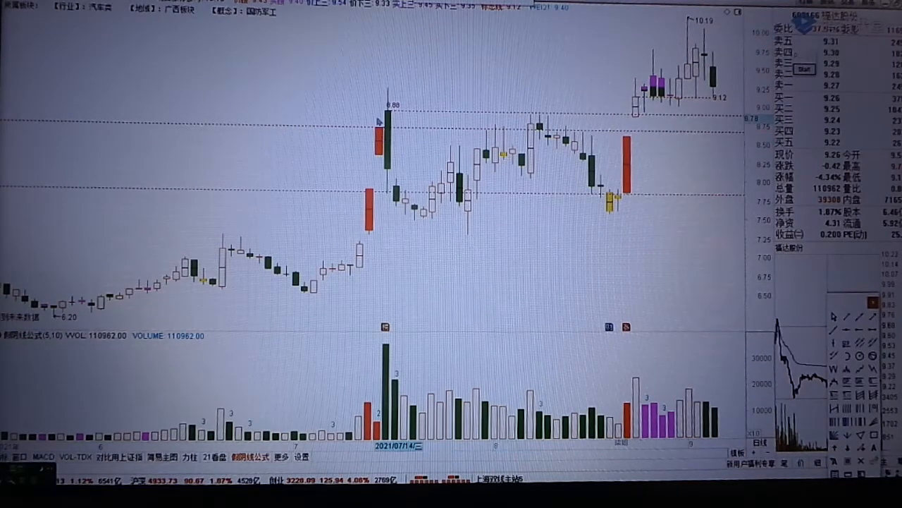
mouse_move(392, 115)
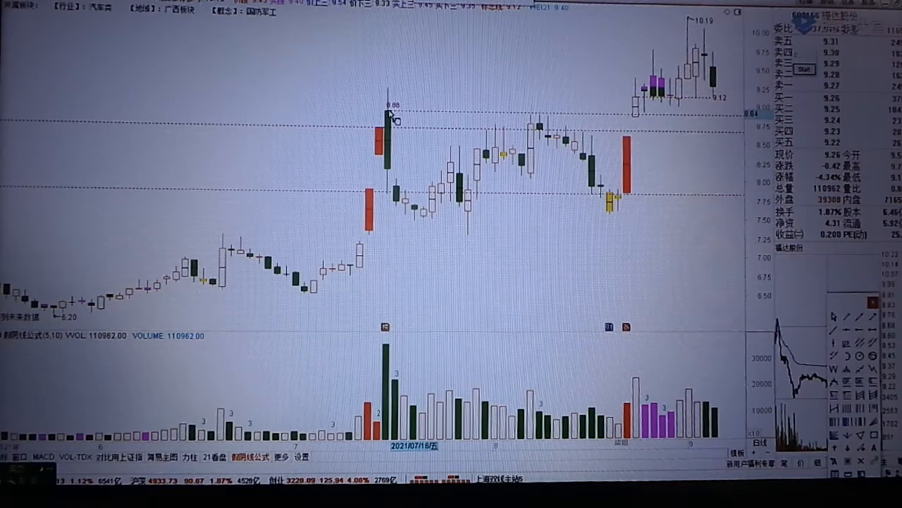
mouse_move(423, 212)
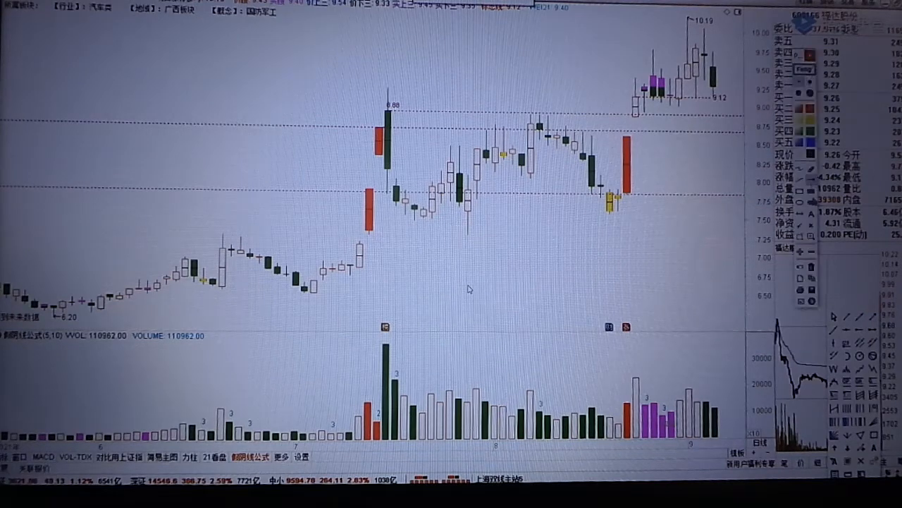
mouse_move(389, 206)
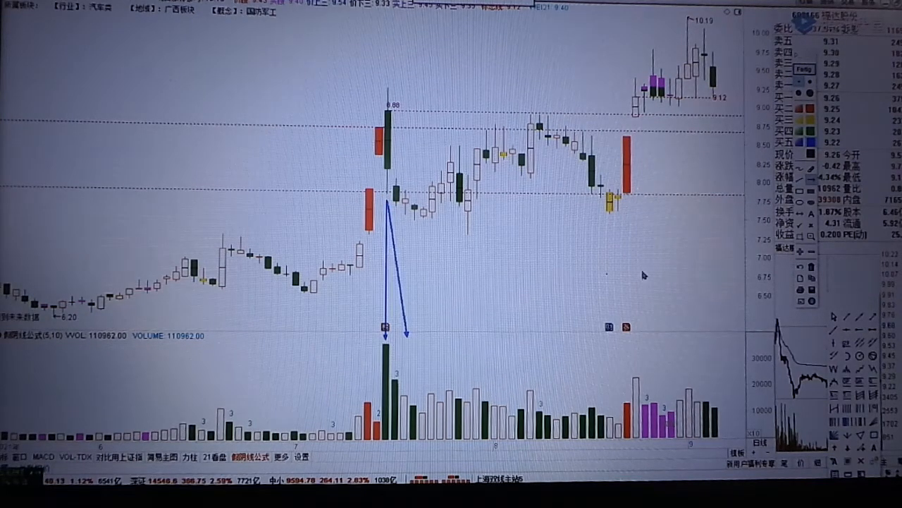
mouse_move(403, 124)
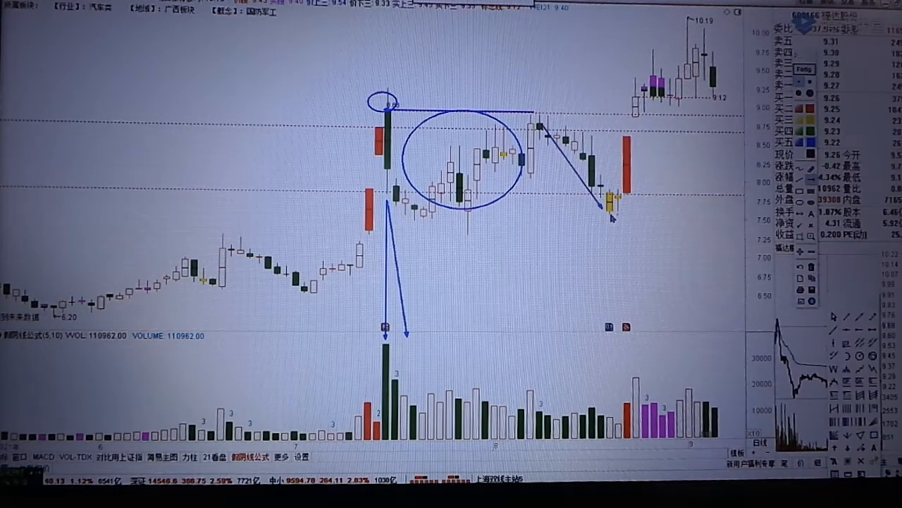
- Mark the auto stock's support level with a horizontal arrow
left_click_drag(423, 211, 557, 211)
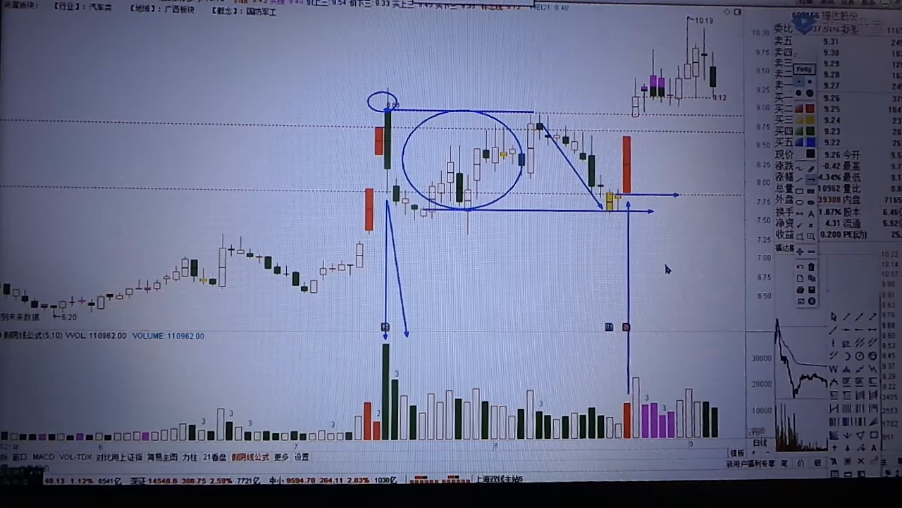
mouse_move(635, 104)
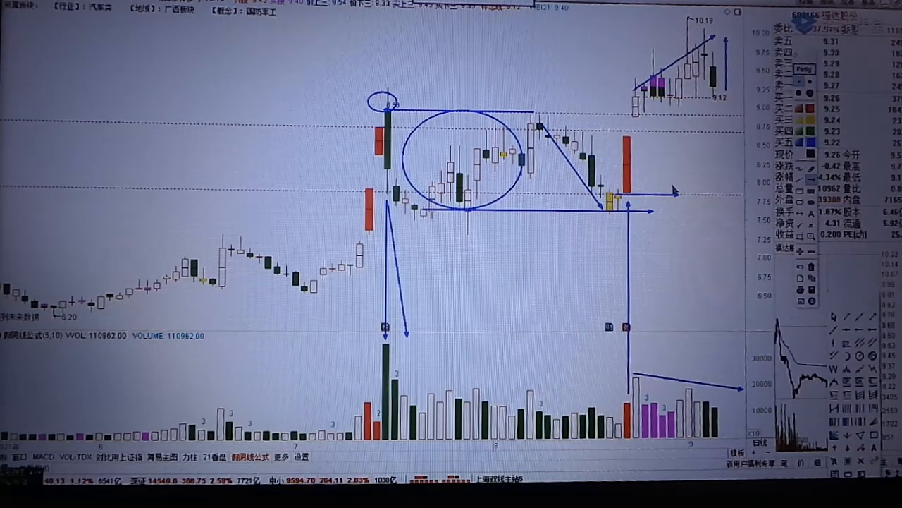
mouse_move(469, 288)
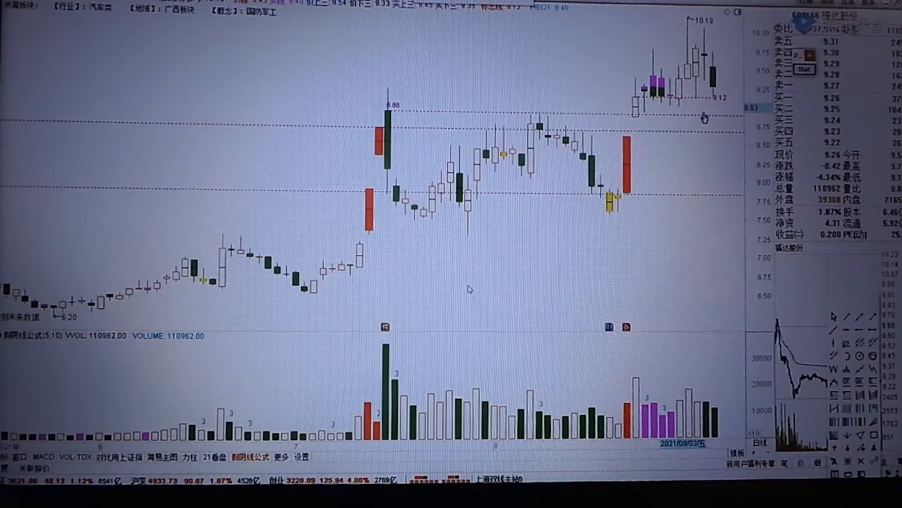
mouse_move(712, 186)
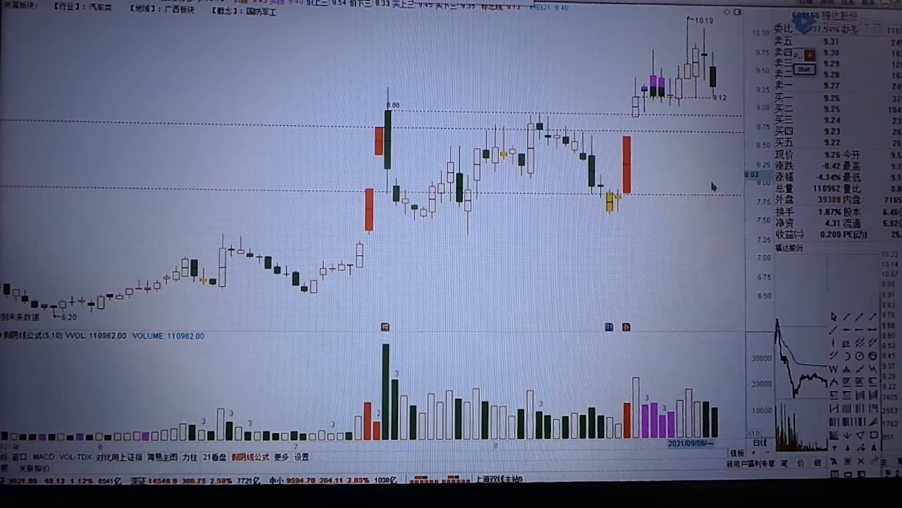
mouse_move(708, 238)
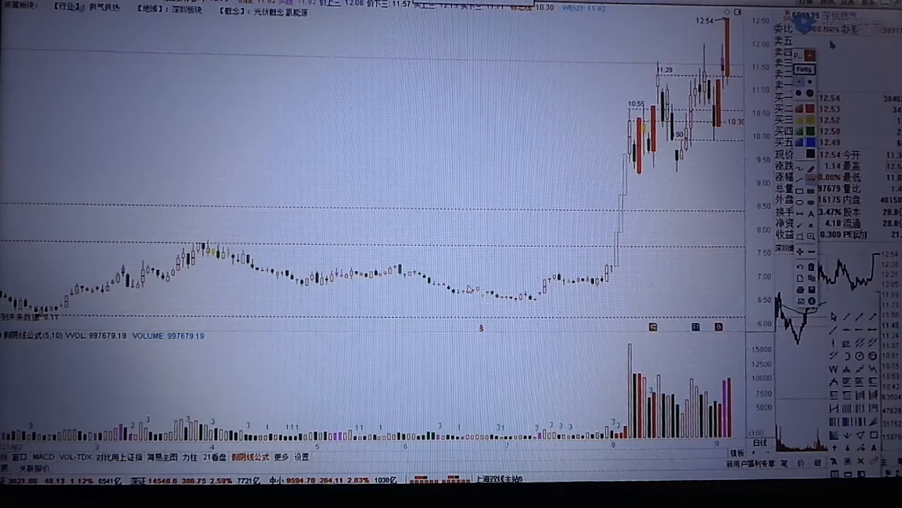
mouse_move(613, 286)
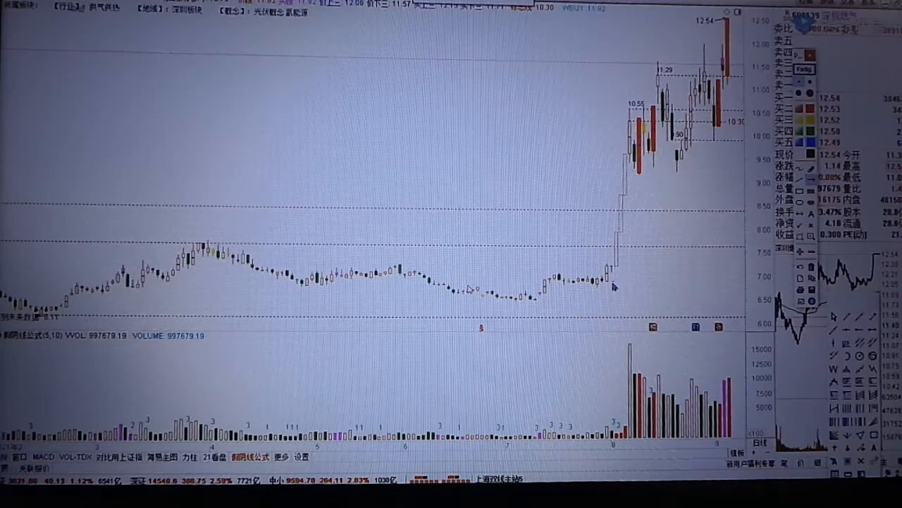
- Draw arrows toward the breakout candles, one dropping to the tallest volume bar
left_click_drag(546, 182, 606, 233)
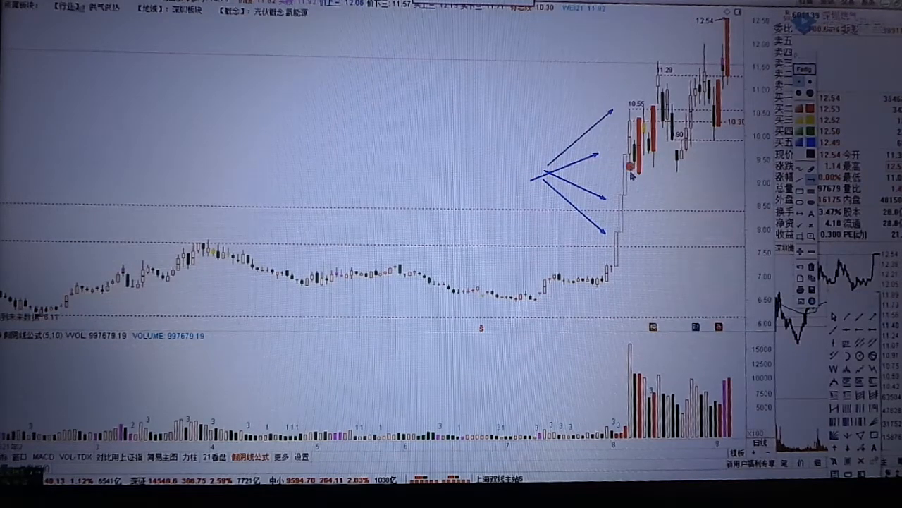
left_click_drag(627, 166, 628, 345)
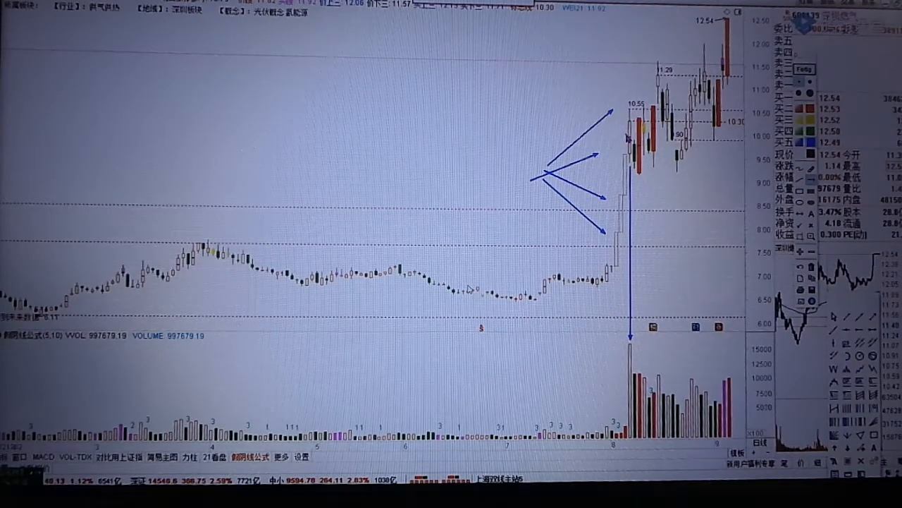
mouse_move(619, 130)
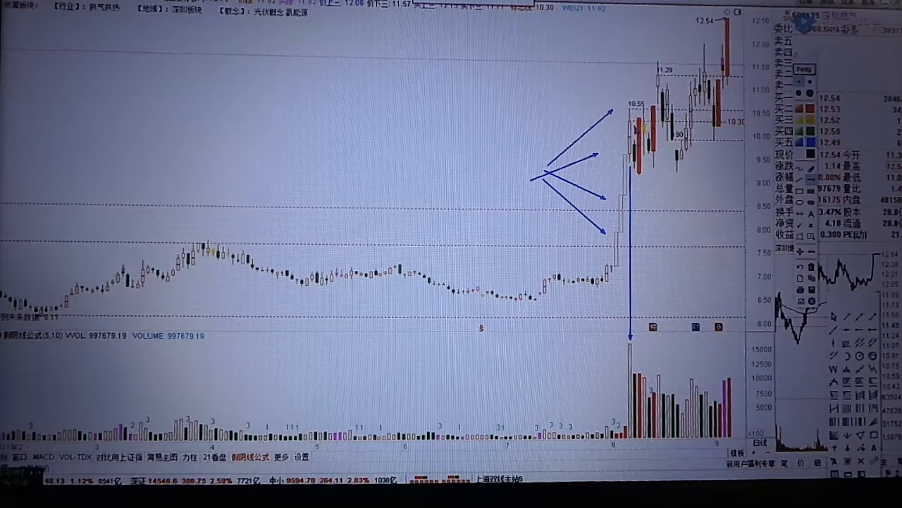
mouse_move(638, 183)
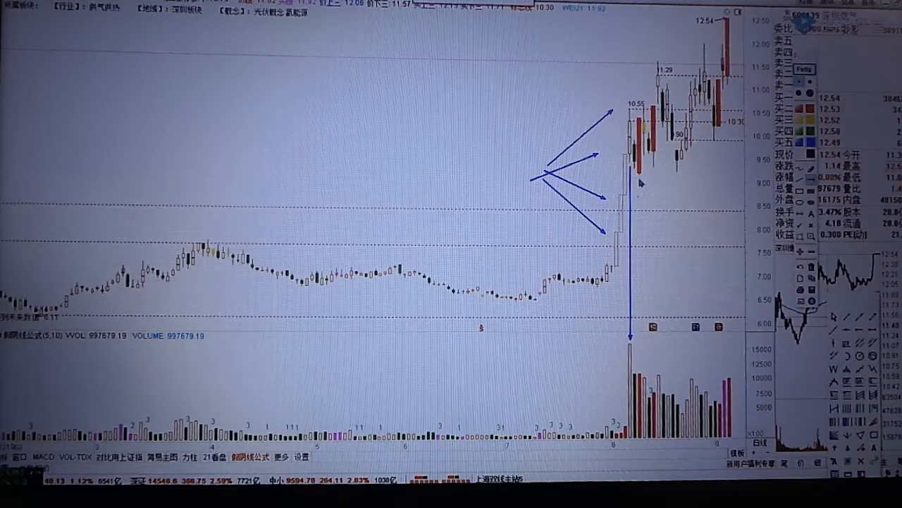
mouse_move(469, 289)
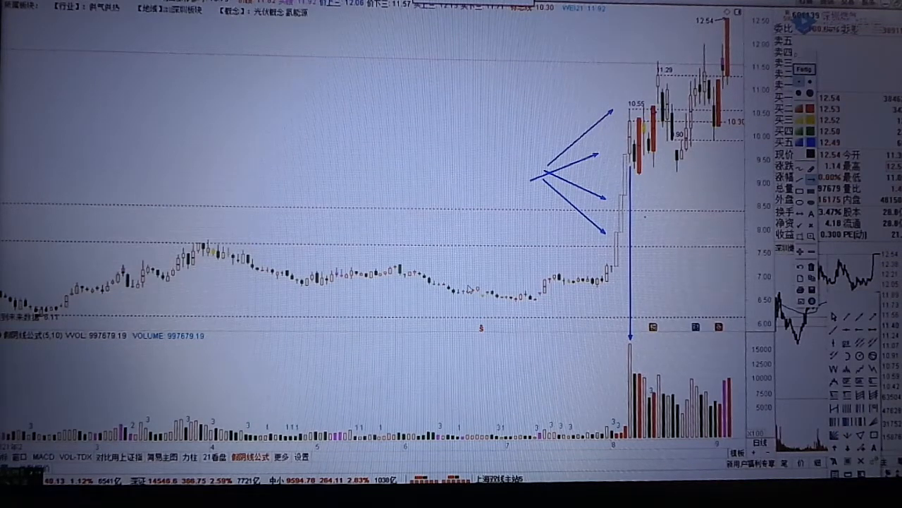
mouse_move(662, 193)
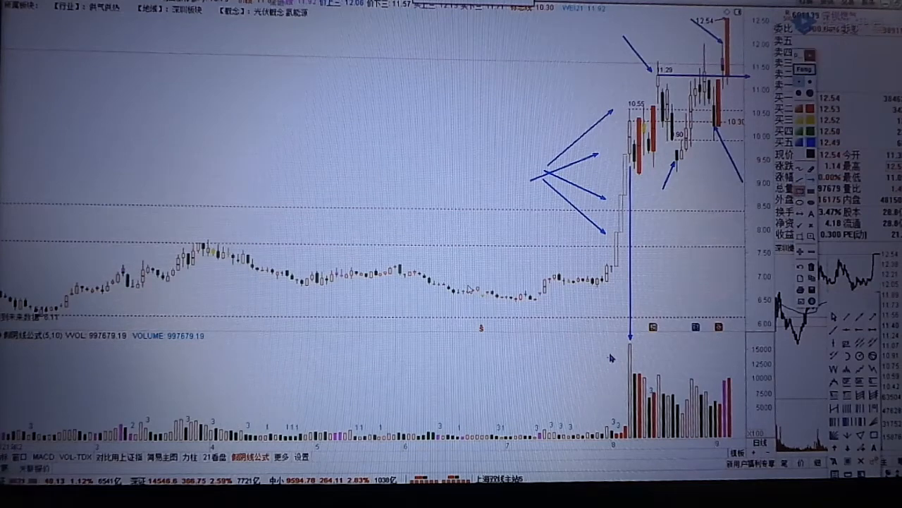
- Box the tall volume bars following the breakout
left_click_drag(611, 358, 740, 441)
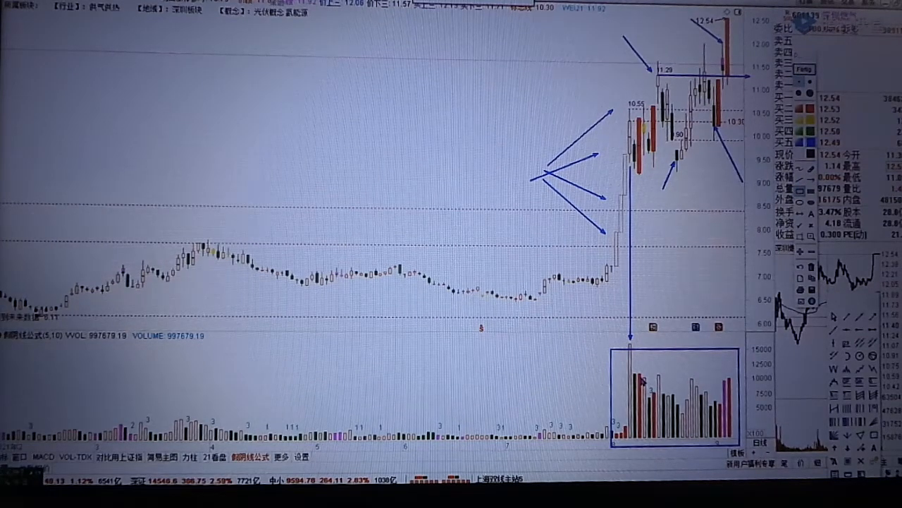
mouse_move(708, 388)
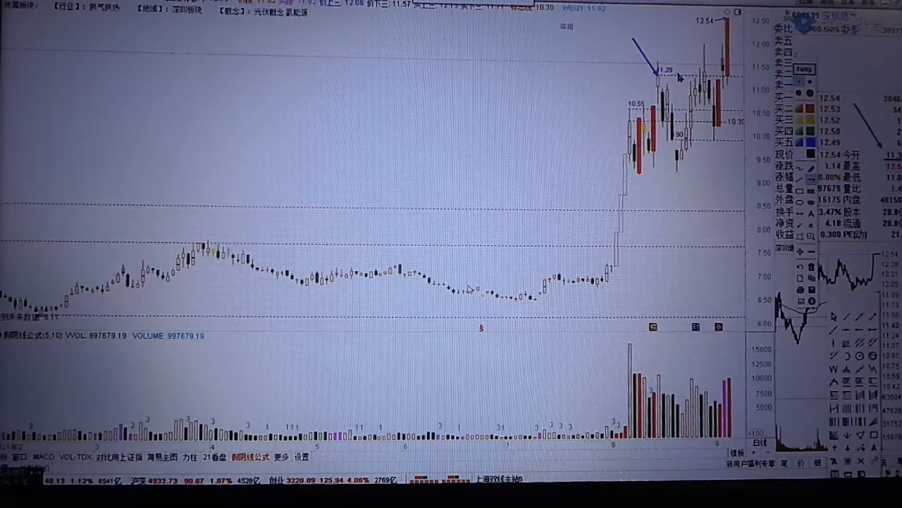
mouse_move(737, 91)
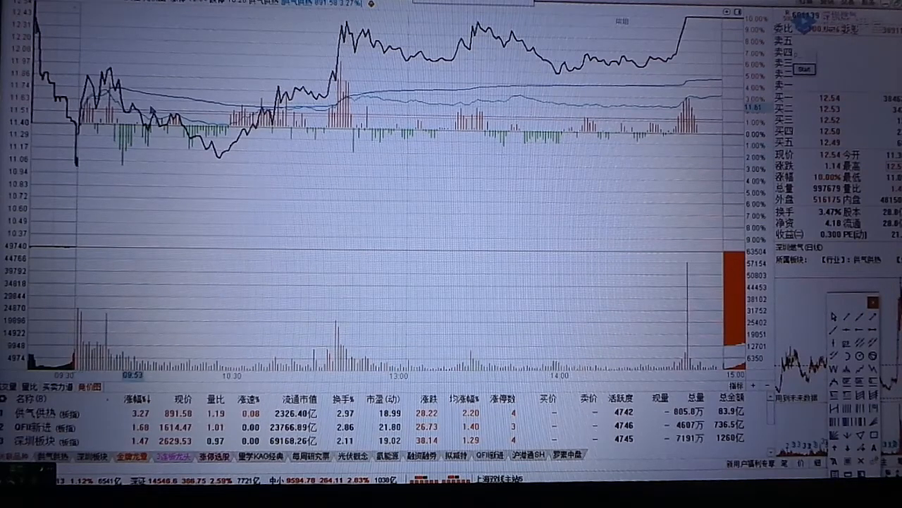
mouse_move(469, 289)
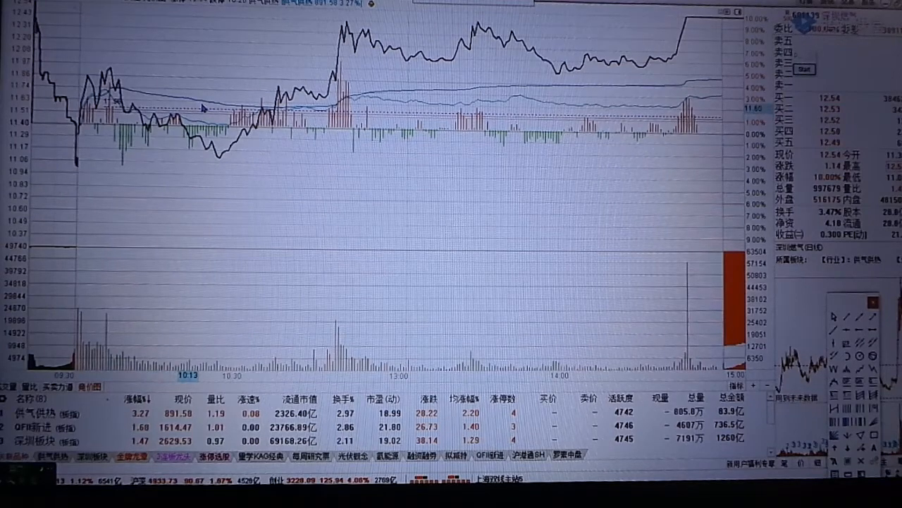
- Bring up the right-click menu on the gas-and-heat stock's intraday chart
right_click(204, 107)
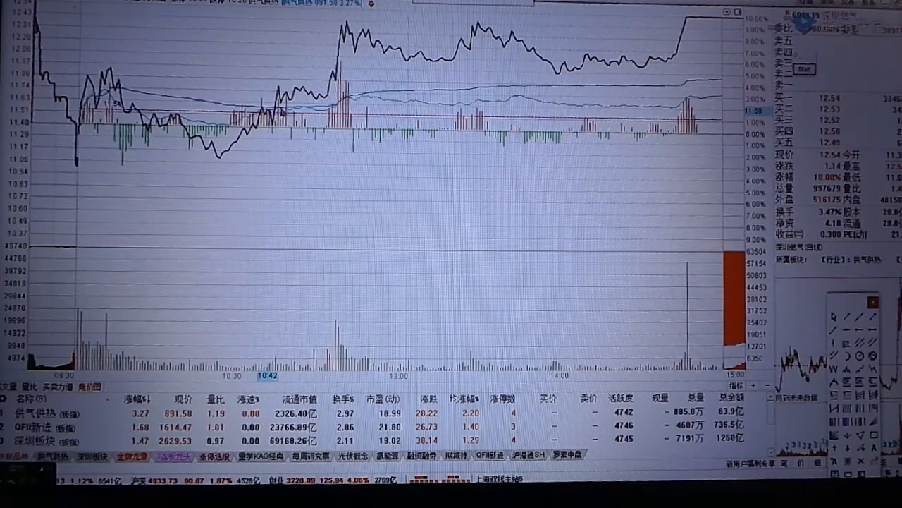
mouse_move(578, 166)
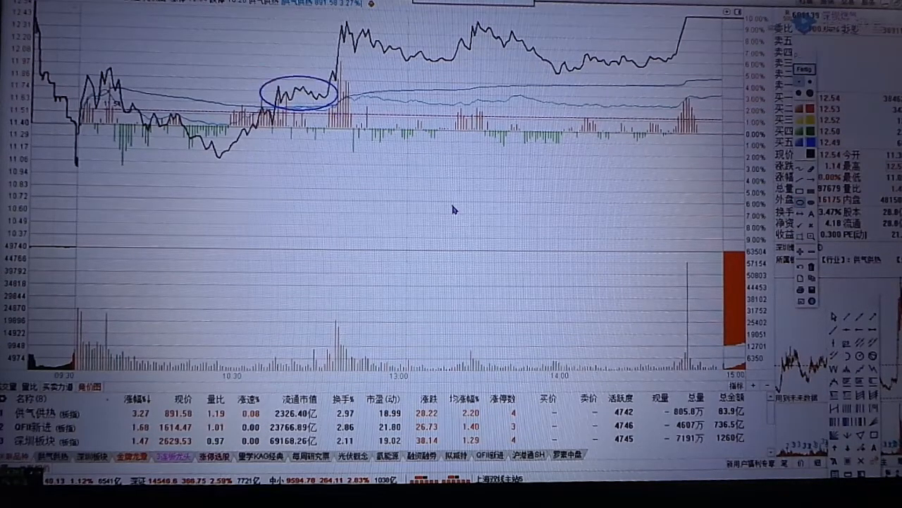
mouse_move(469, 289)
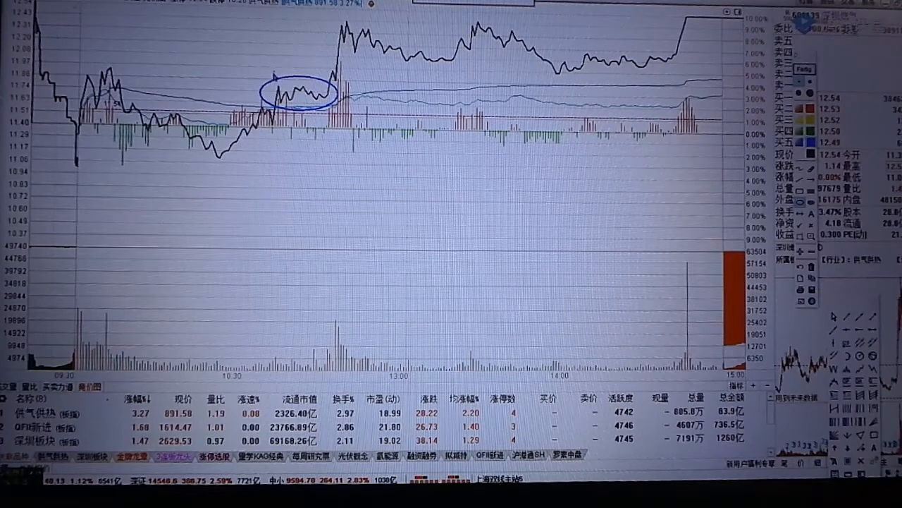
mouse_move(393, 101)
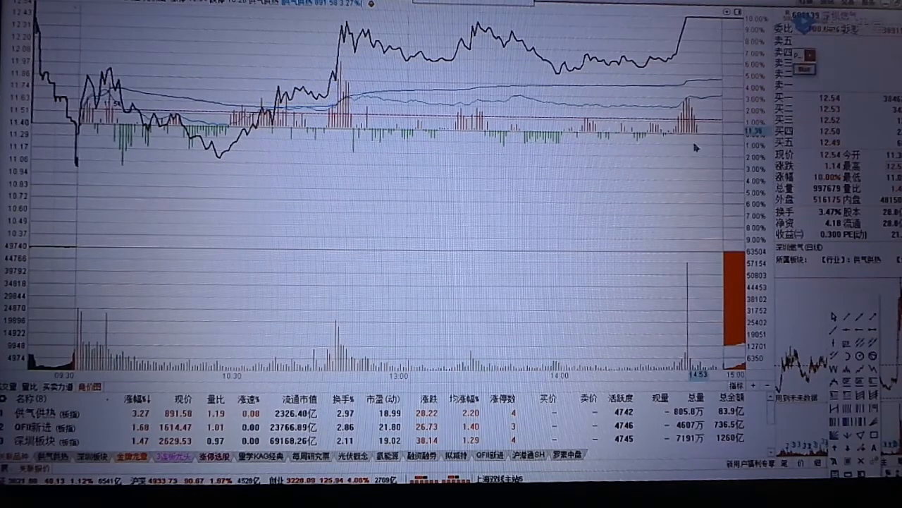
mouse_move(620, 188)
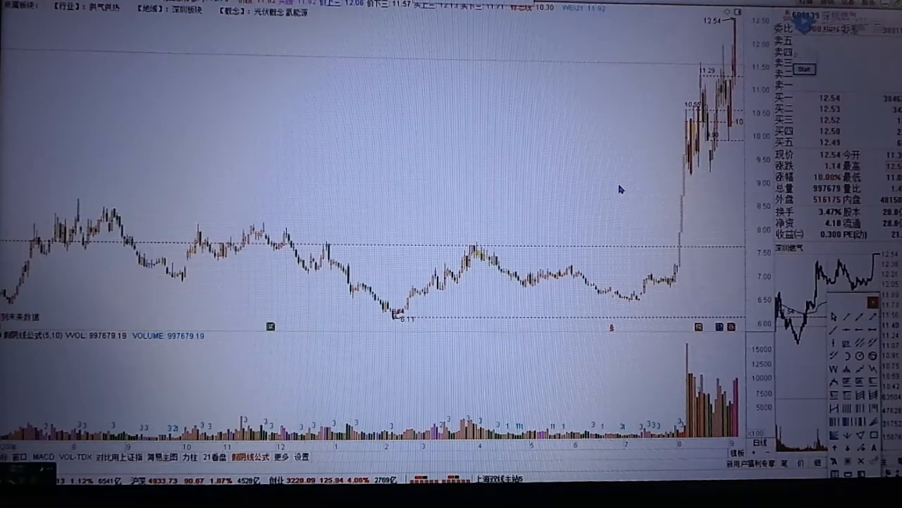
mouse_move(469, 290)
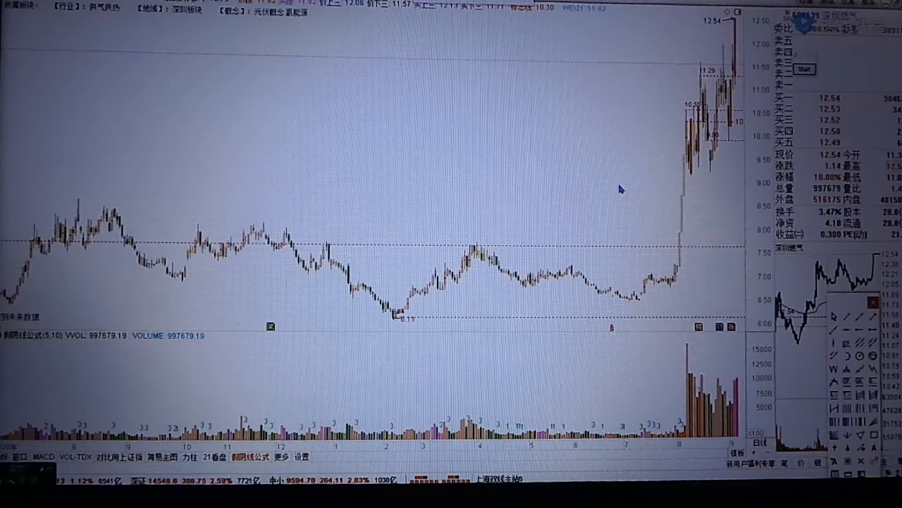
mouse_move(593, 189)
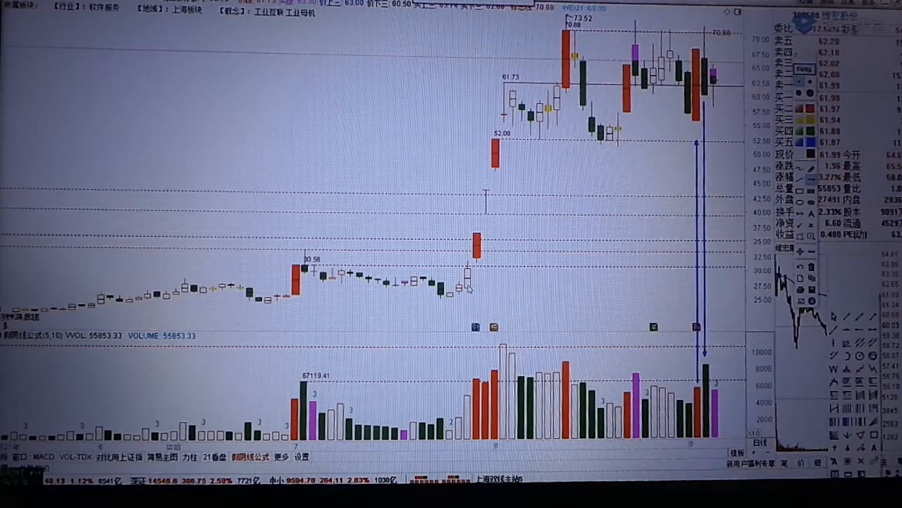
mouse_move(743, 91)
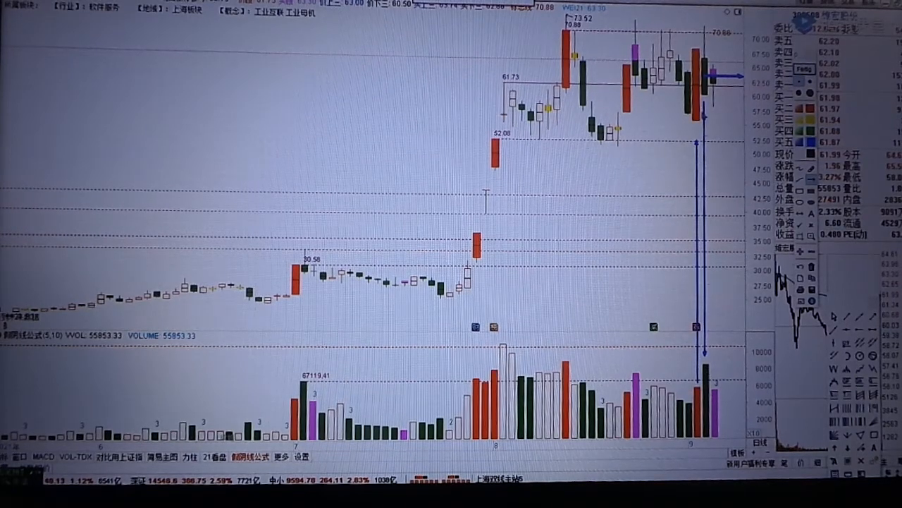
mouse_move(736, 88)
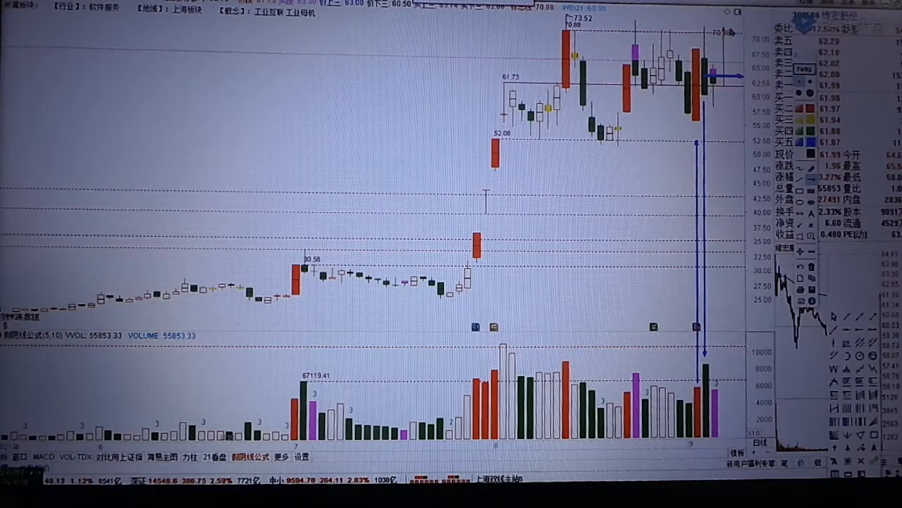
mouse_move(726, 203)
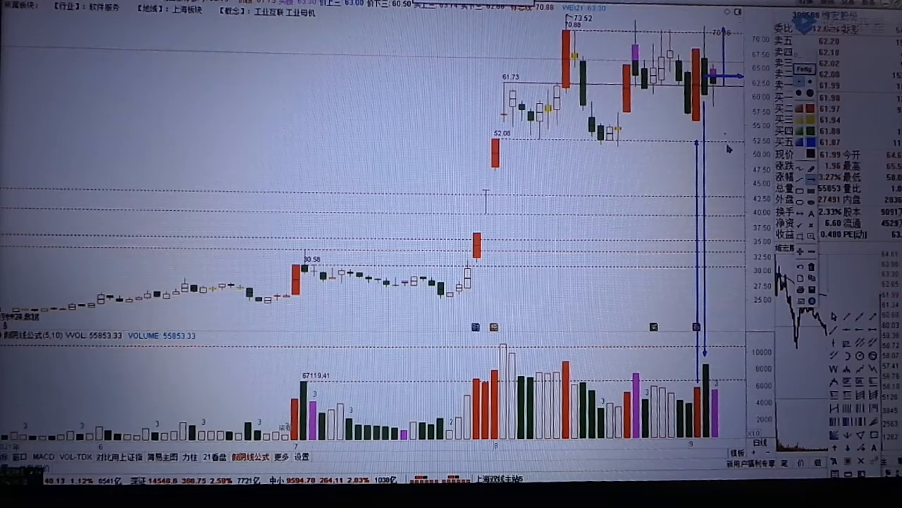
mouse_move(727, 154)
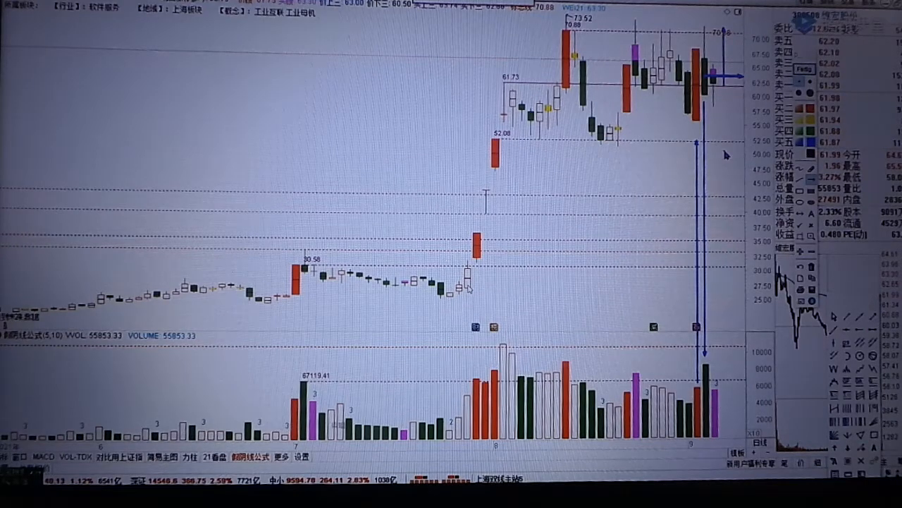
mouse_move(551, 168)
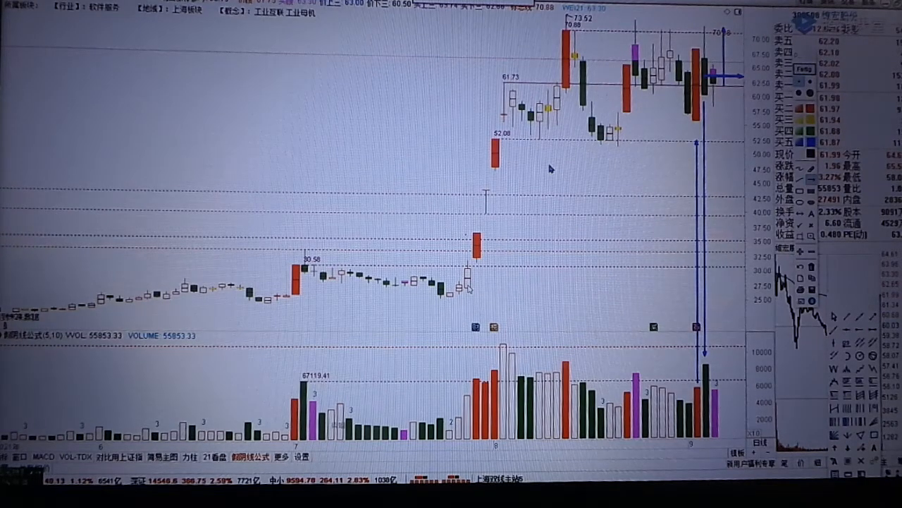
mouse_move(698, 133)
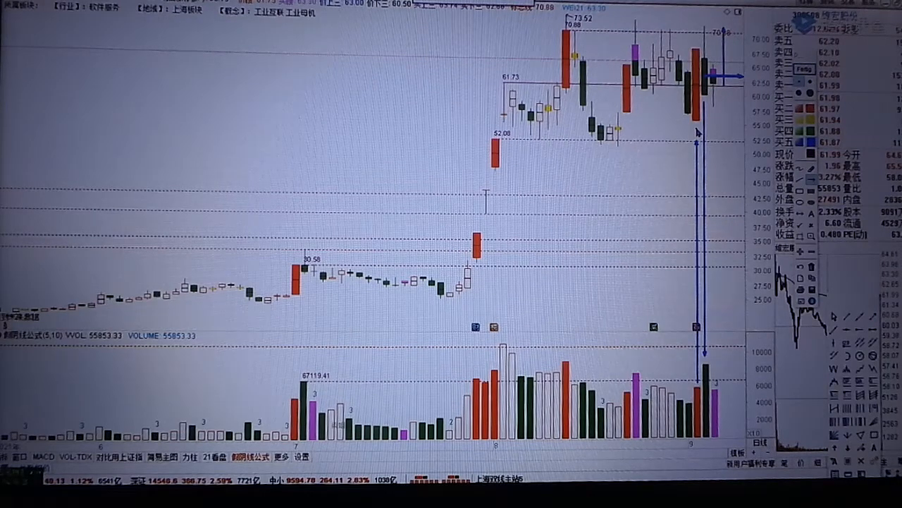